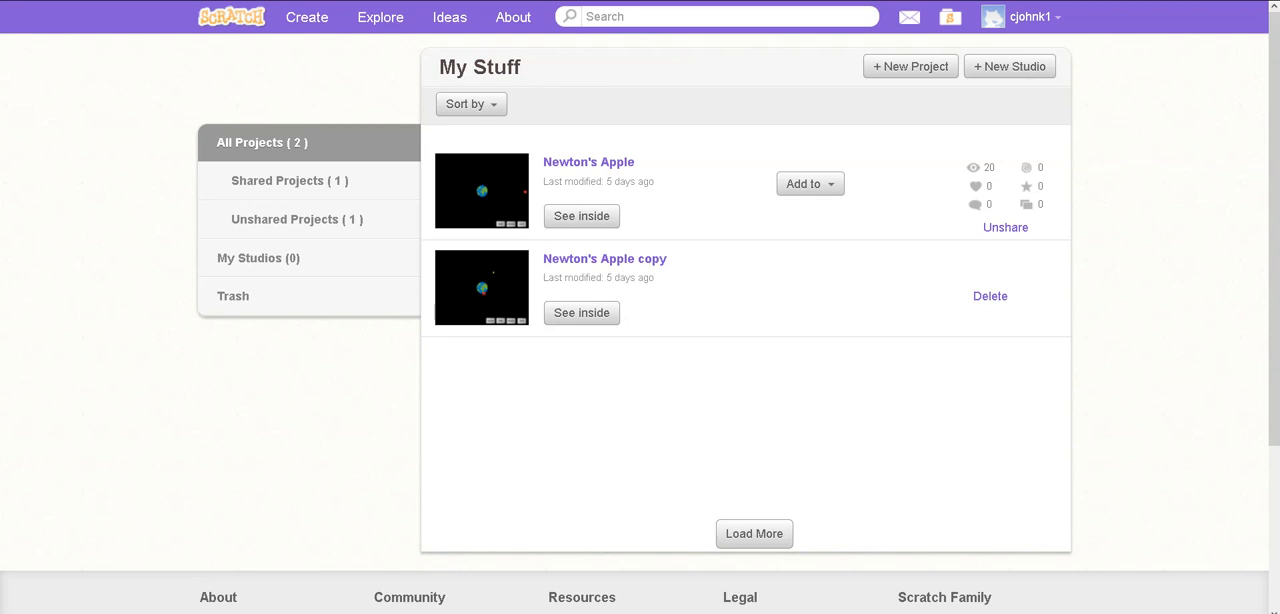
{"action": "mouse_move", "coordinate": [1208, 264]}
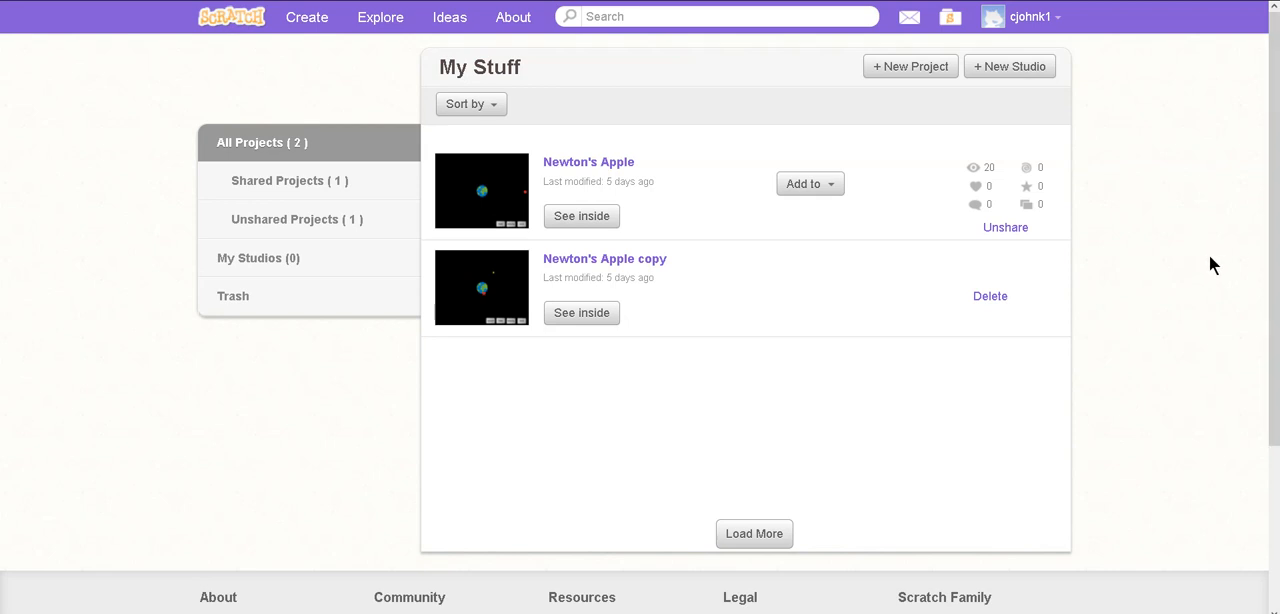
{"action": "mouse_move", "coordinate": [672, 110]}
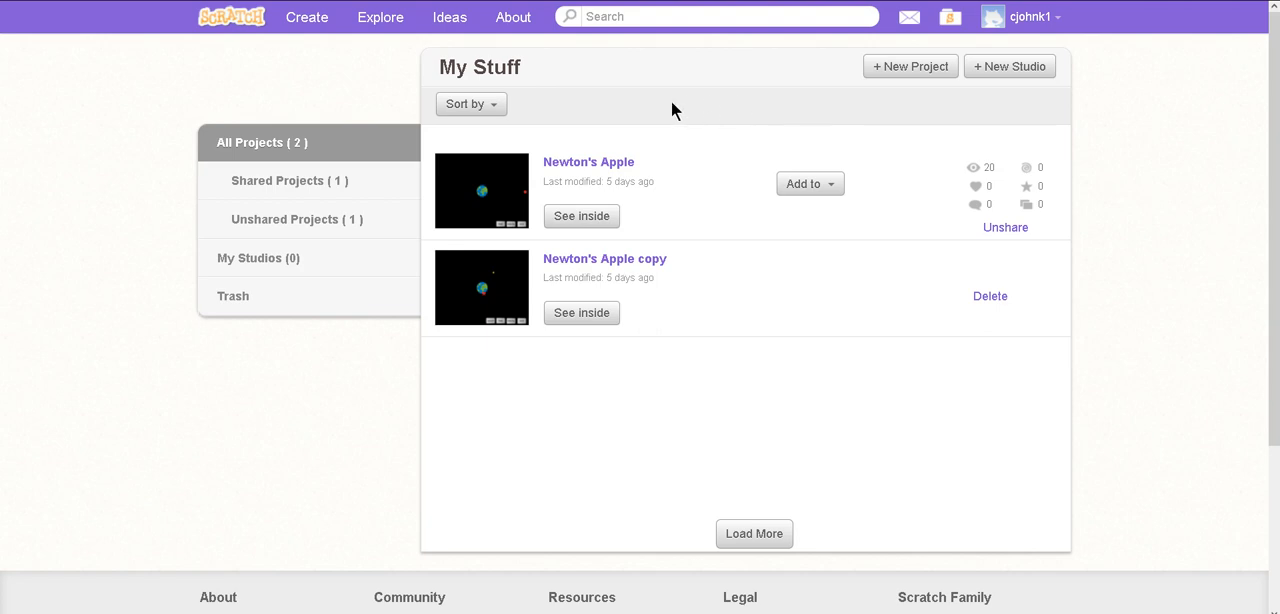
{"action": "mouse_move", "coordinate": [630, 140]}
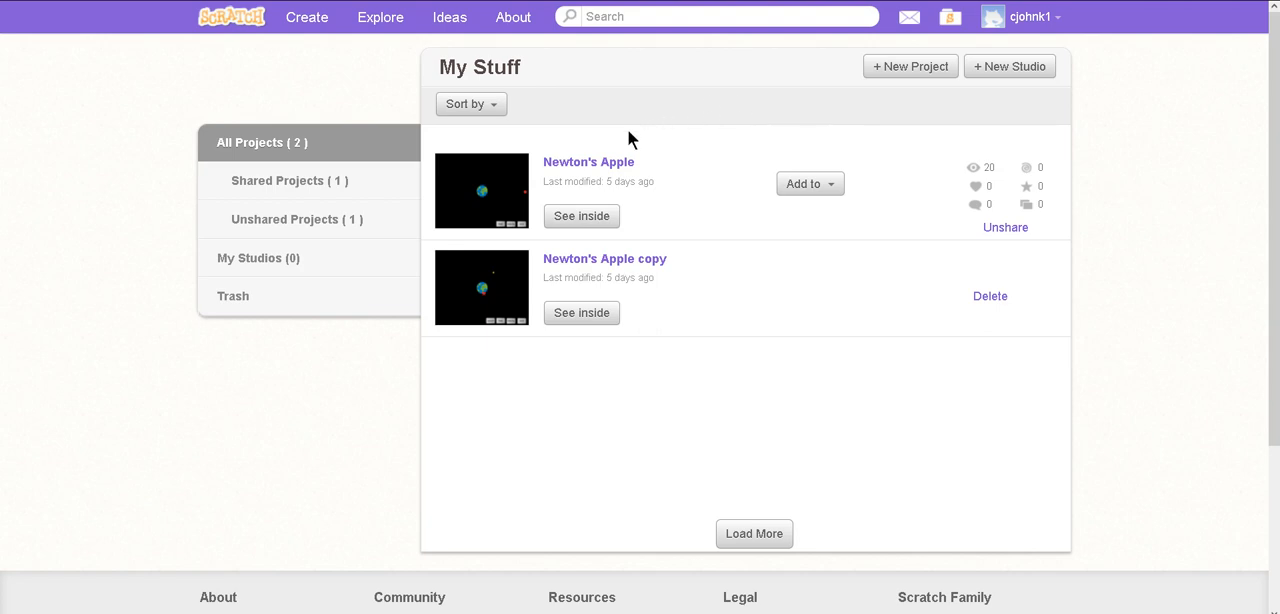
{"action": "mouse_move", "coordinate": [608, 166]}
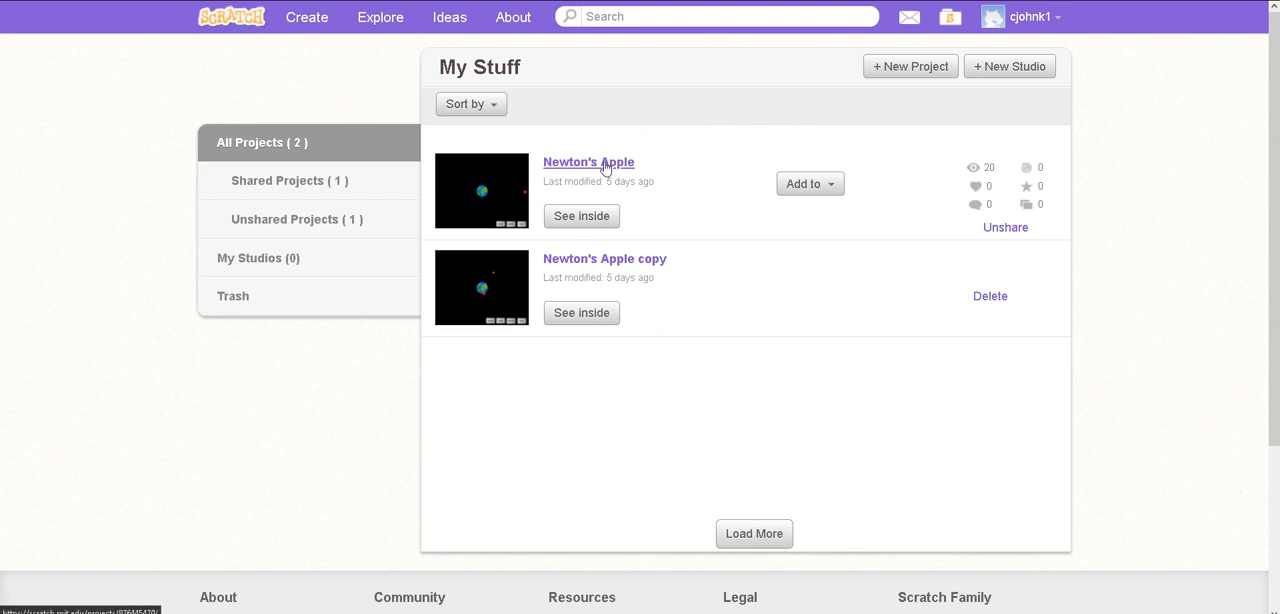
- Start the Newton's Apple project and launch the apple into orbit around Earth
{"action": "left_click", "coordinate": [588, 160]}
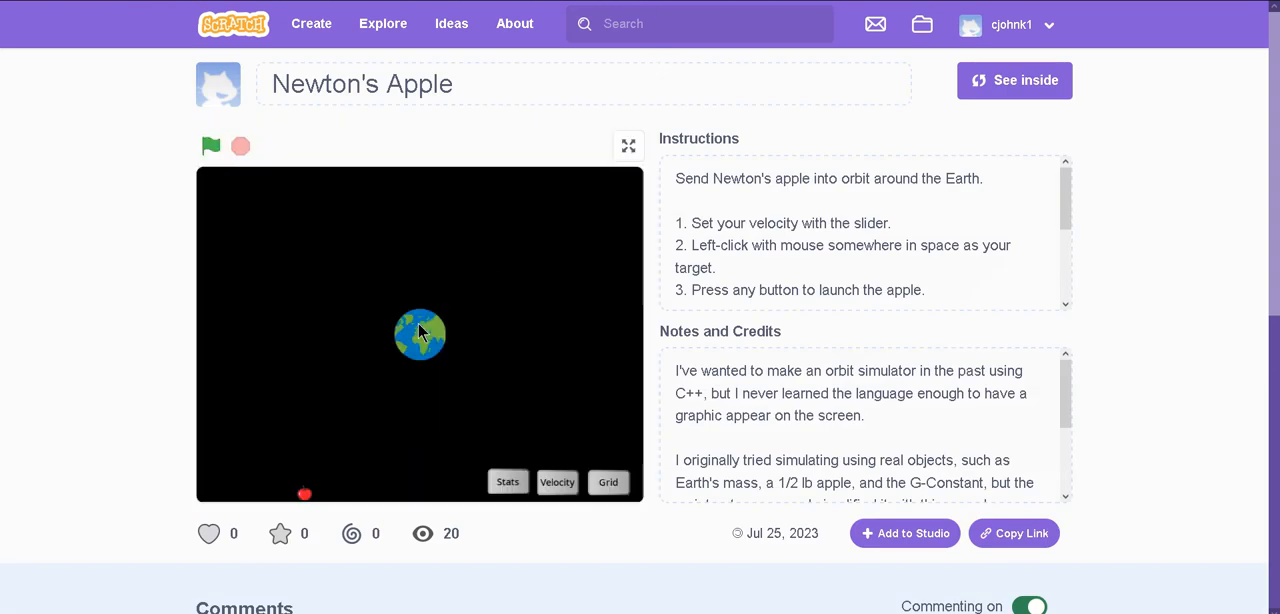
{"action": "left_click", "coordinate": [556, 482]}
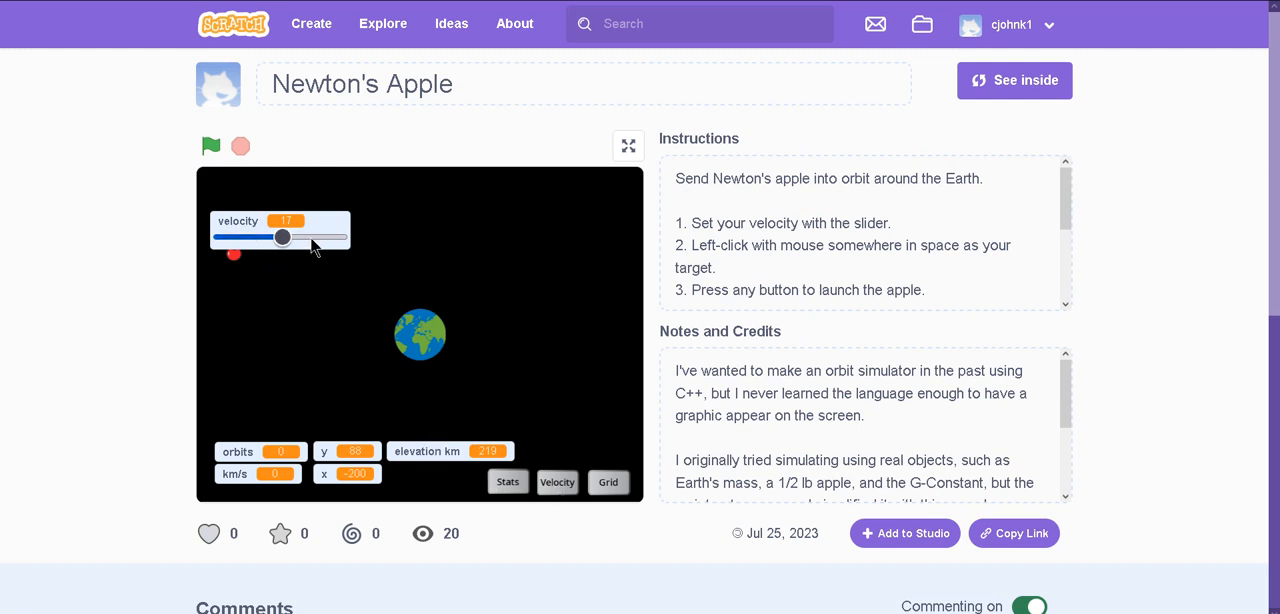
{"action": "left_click", "coordinate": [210, 146]}
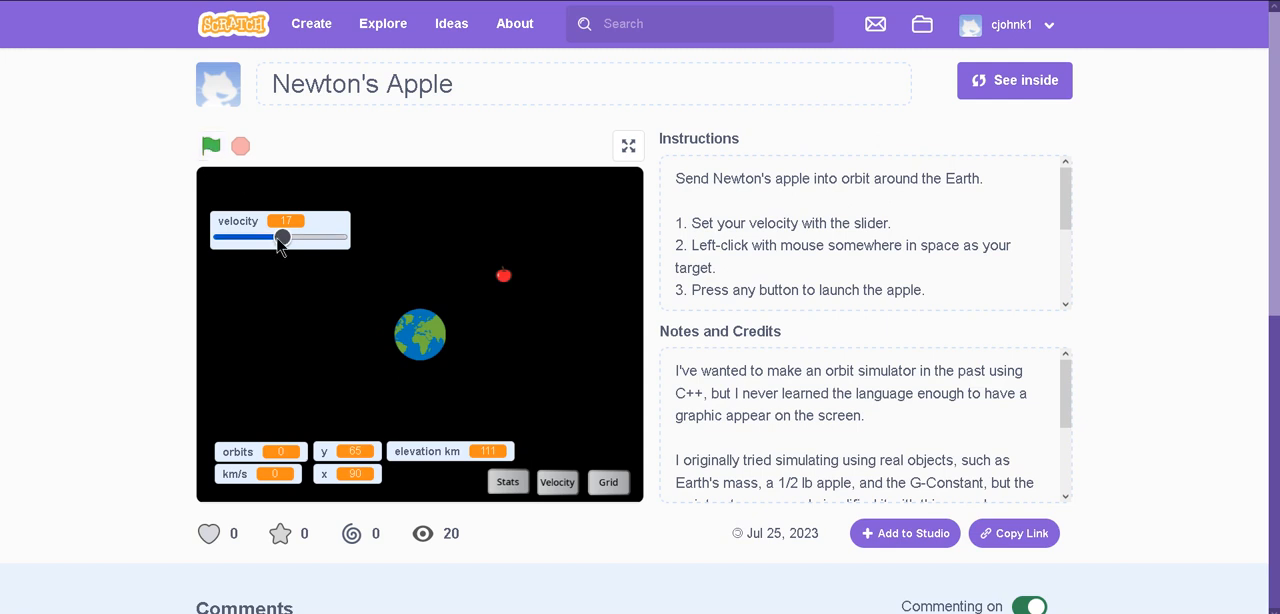
{"action": "mouse_move", "coordinate": [536, 342]}
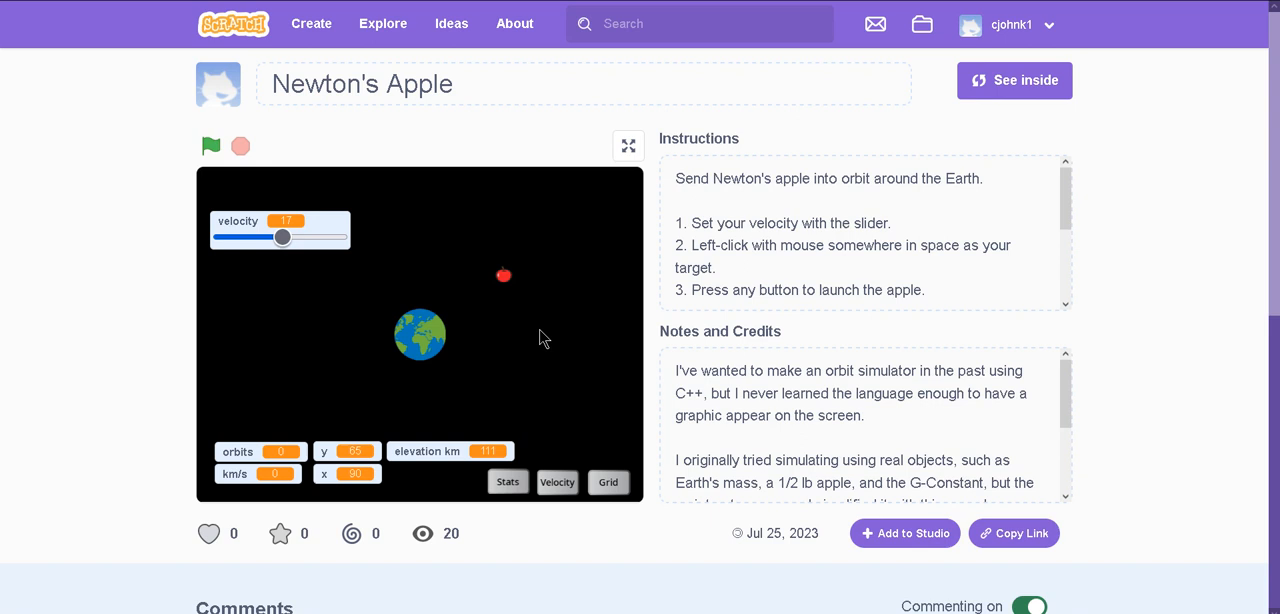
{"action": "left_click", "coordinate": [212, 146]}
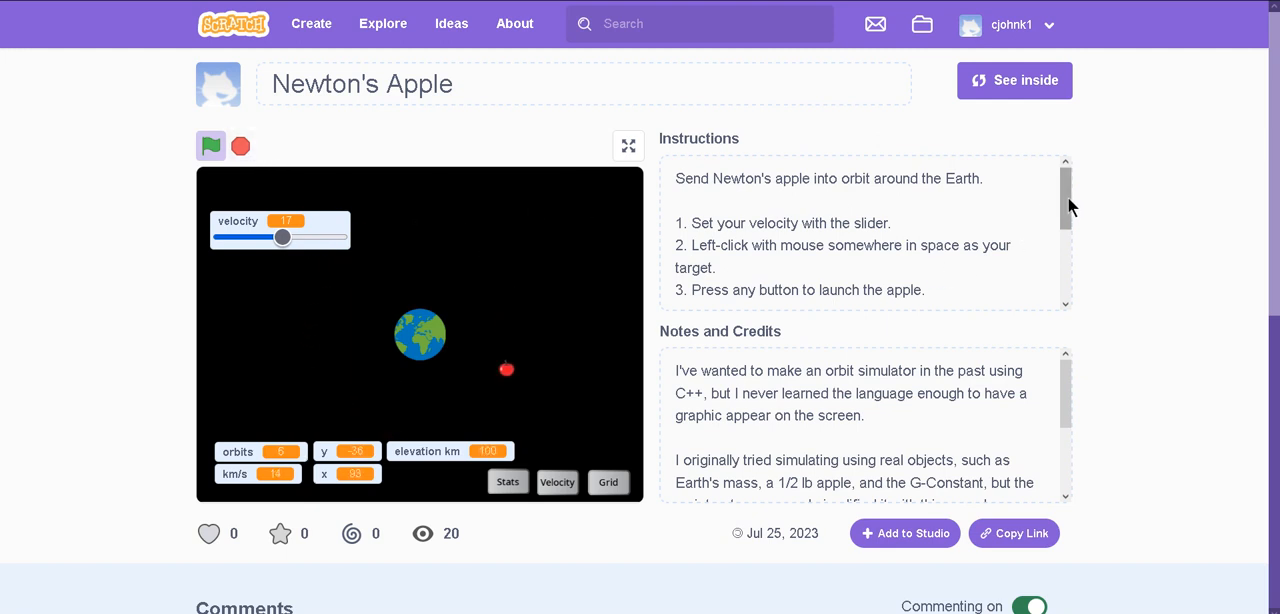
- Scroll the Instructions box down to the five-orbit goal and display-toggle note
{"action": "scroll", "scroll_direction": "down", "scroll_amount": 3}
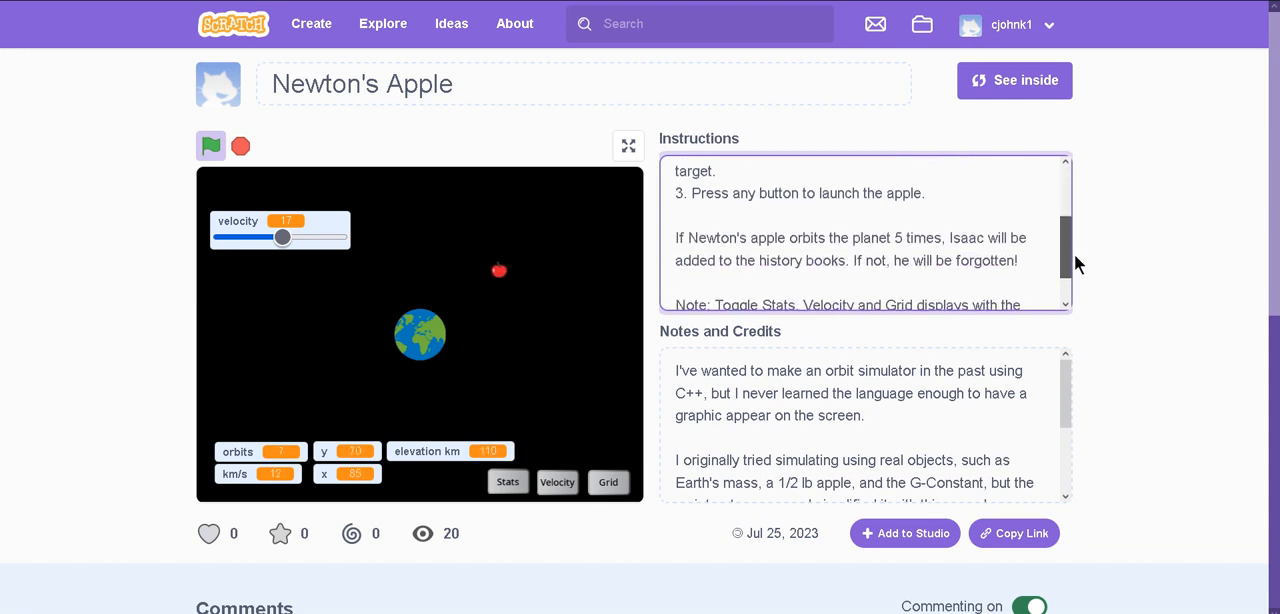
{"action": "scroll", "scroll_direction": "down", "scroll_amount": 3}
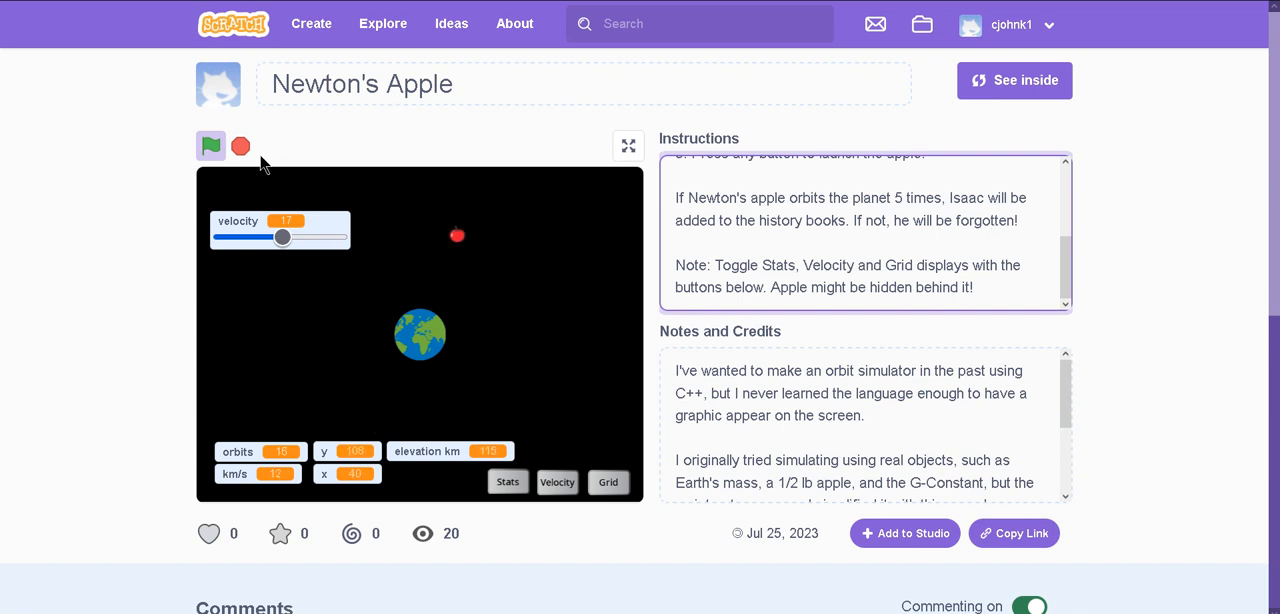
- Restart the simulation and relaunch the apple with a higher slider velocity
{"action": "left_click_drag", "start_coordinate": [284, 236], "coordinate": [292, 238]}
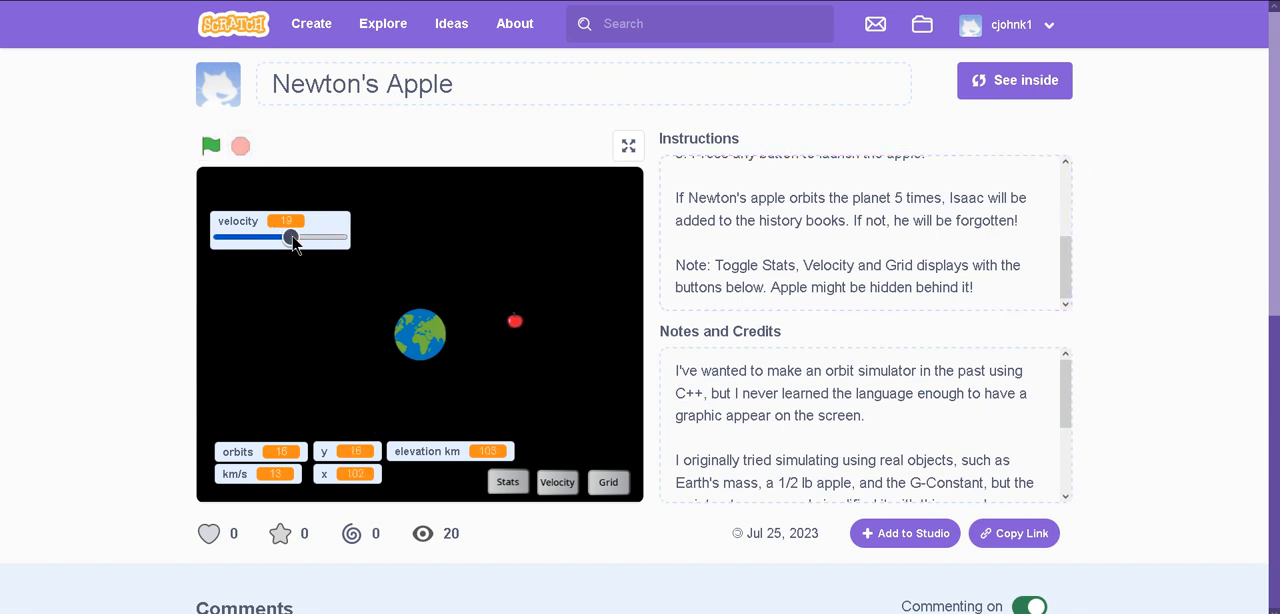
{"action": "left_click", "coordinate": [212, 146]}
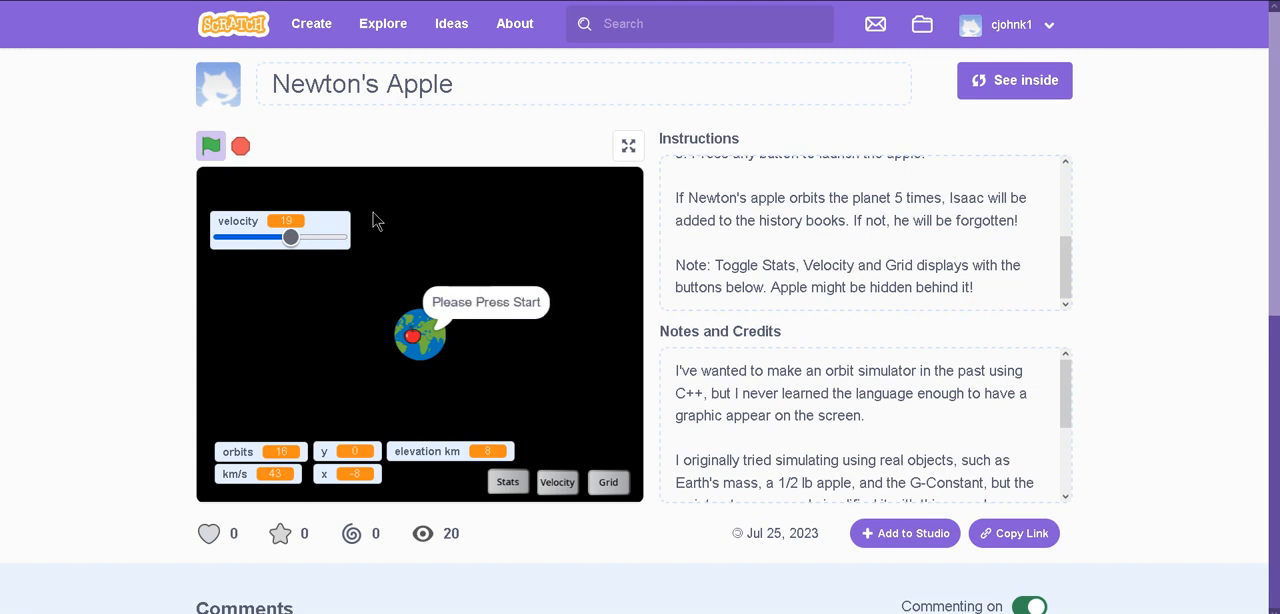
{"action": "left_click", "coordinate": [212, 146]}
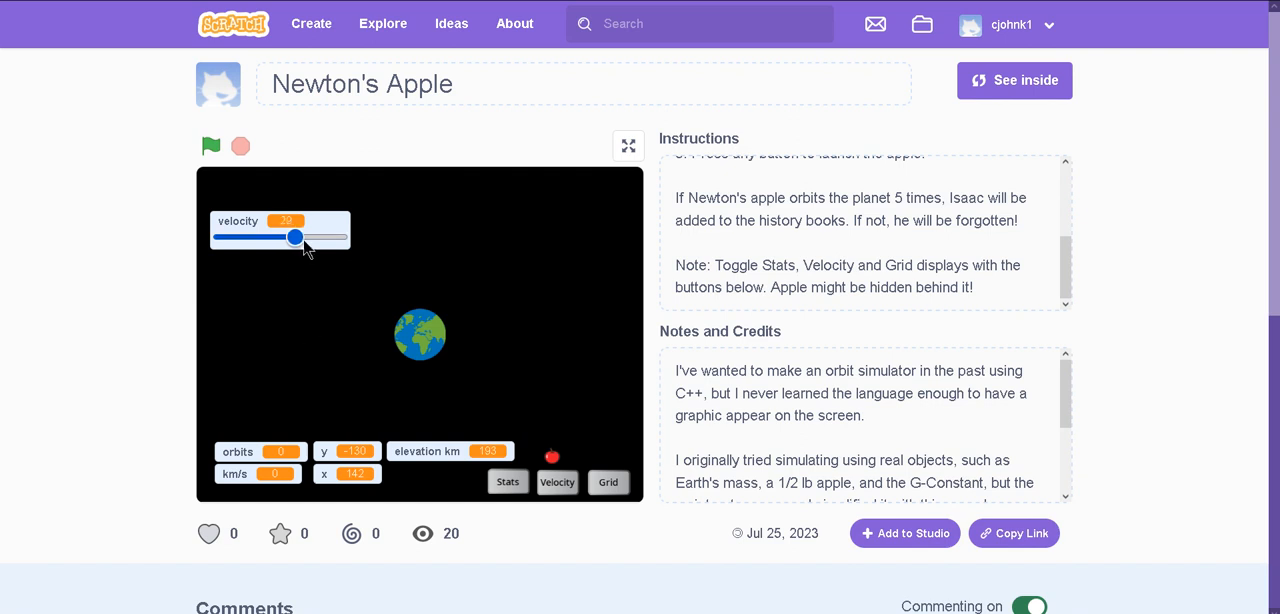
{"action": "left_click_drag", "start_coordinate": [292, 236], "coordinate": [324, 236]}
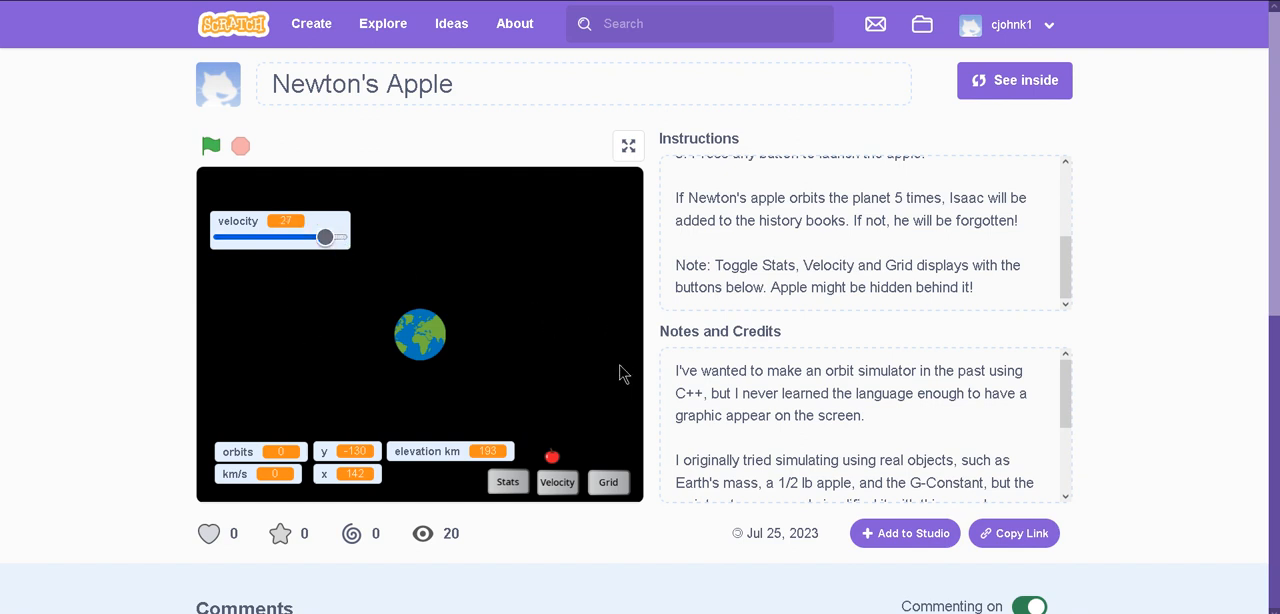
{"action": "left_click", "coordinate": [212, 146]}
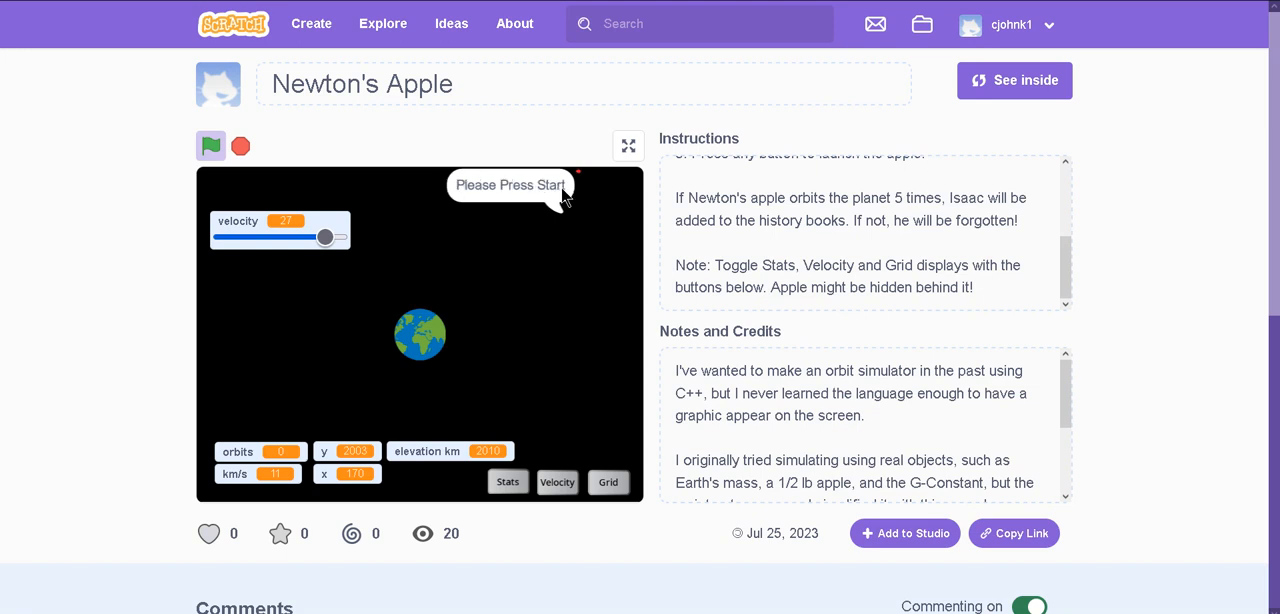
{"action": "left_click", "coordinate": [212, 146]}
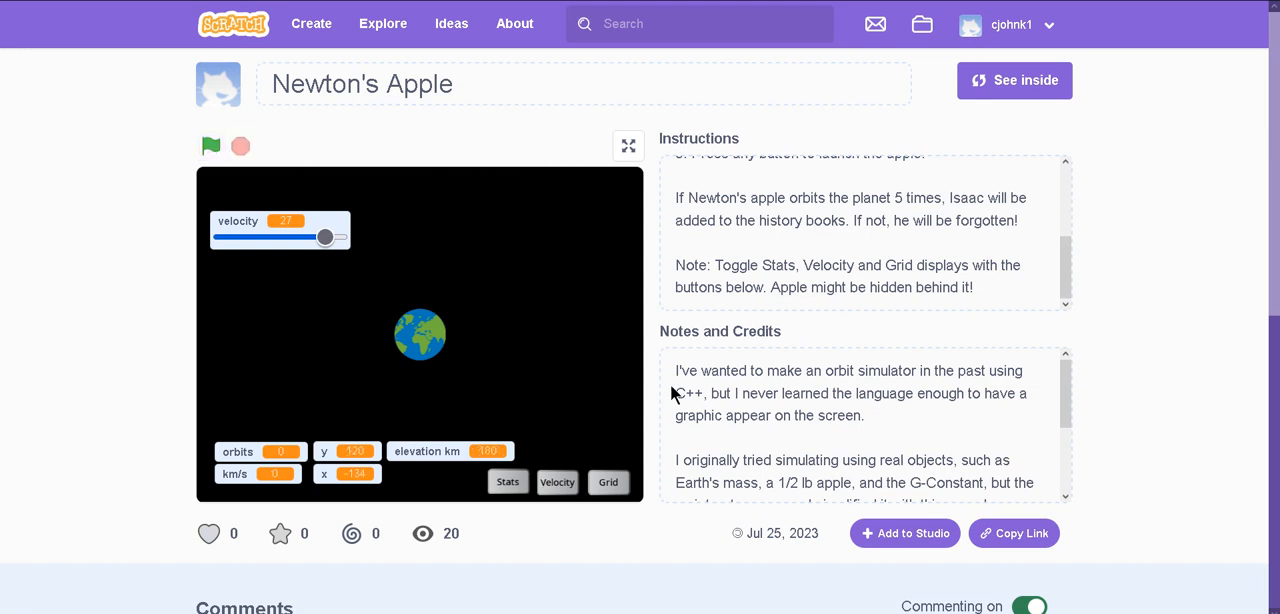
- Switch to full screen, launch the apple twice and bring back the velocity slider
{"action": "left_click", "coordinate": [628, 144]}
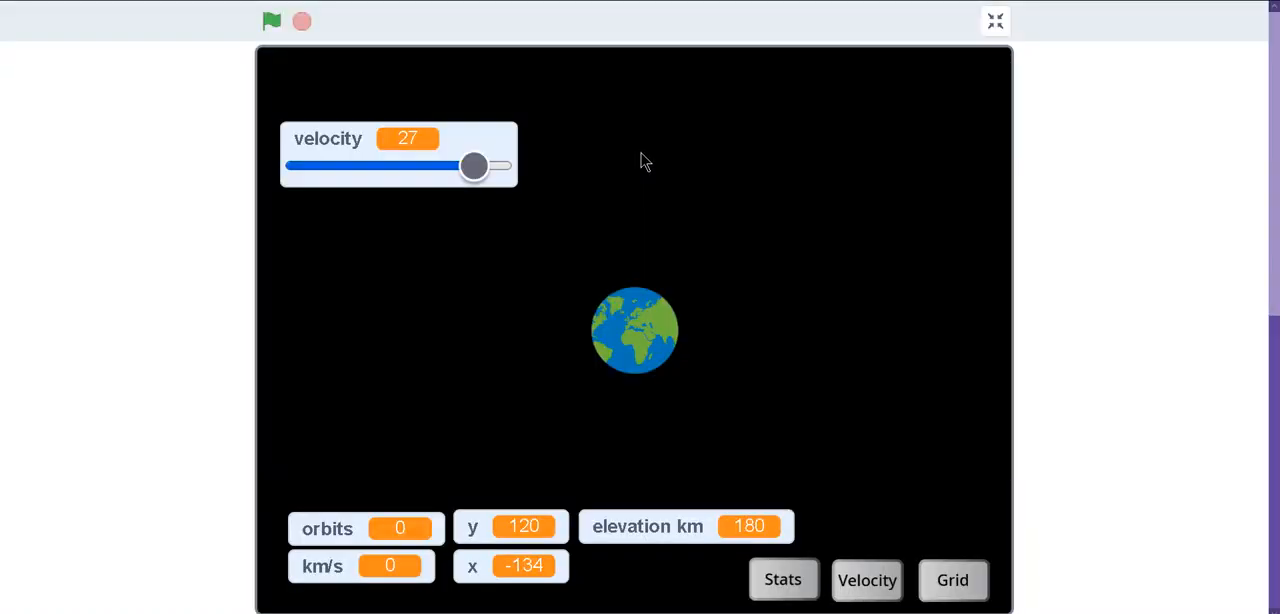
{"action": "left_click", "coordinate": [272, 20]}
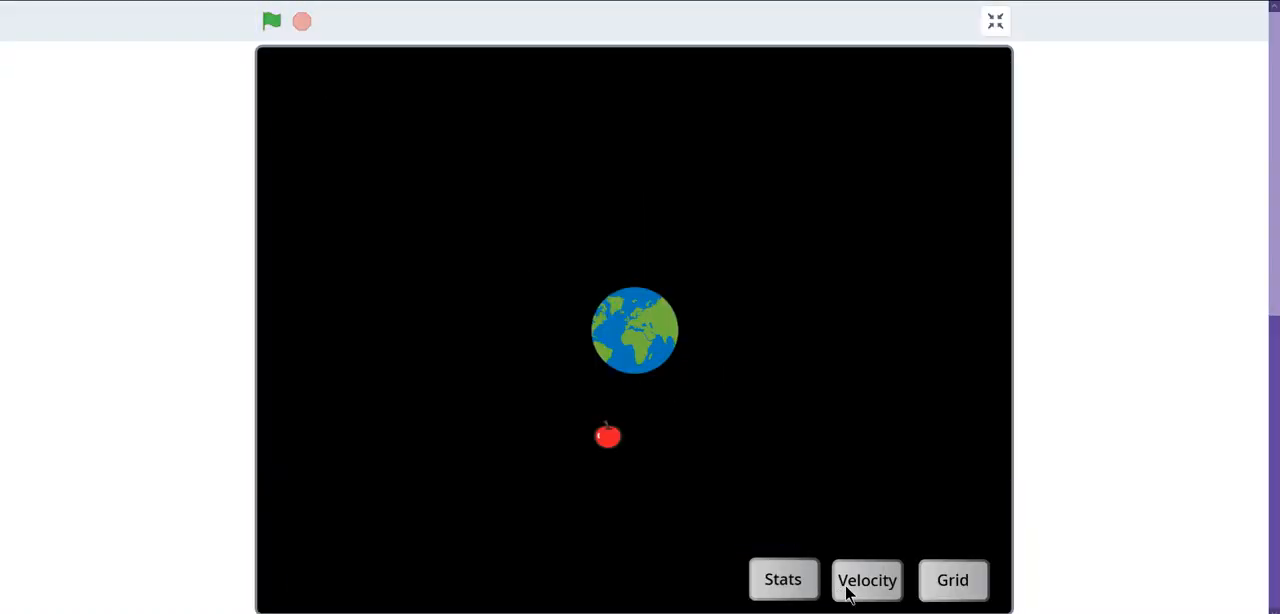
{"action": "left_click", "coordinate": [866, 580]}
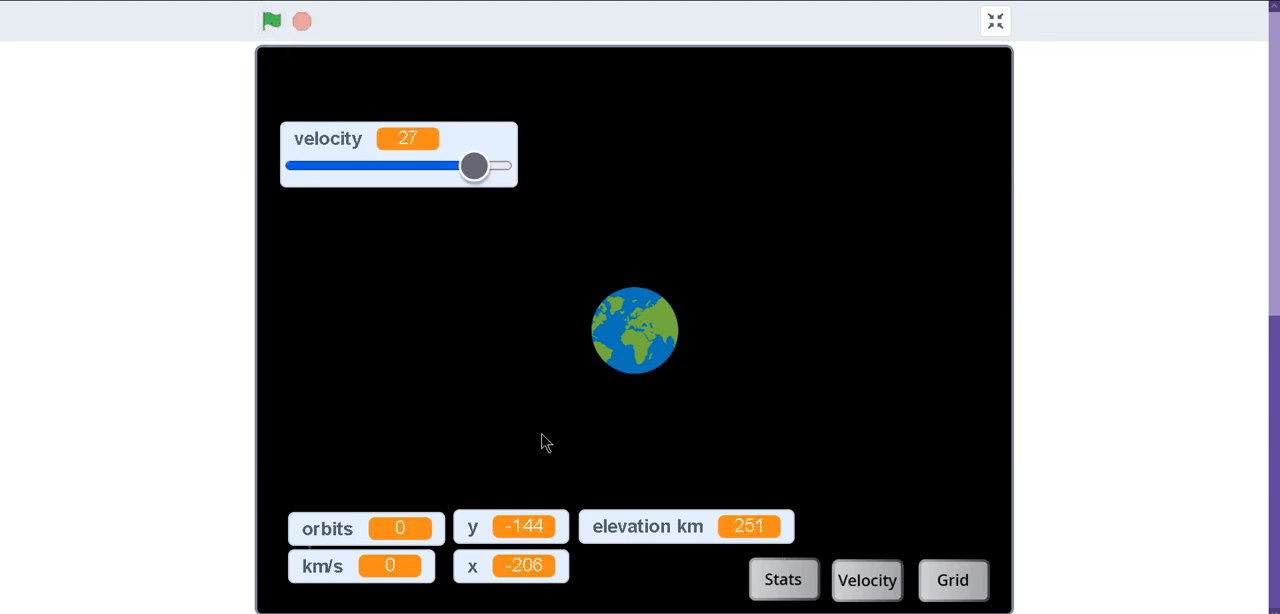
{"action": "left_click", "coordinate": [866, 580]}
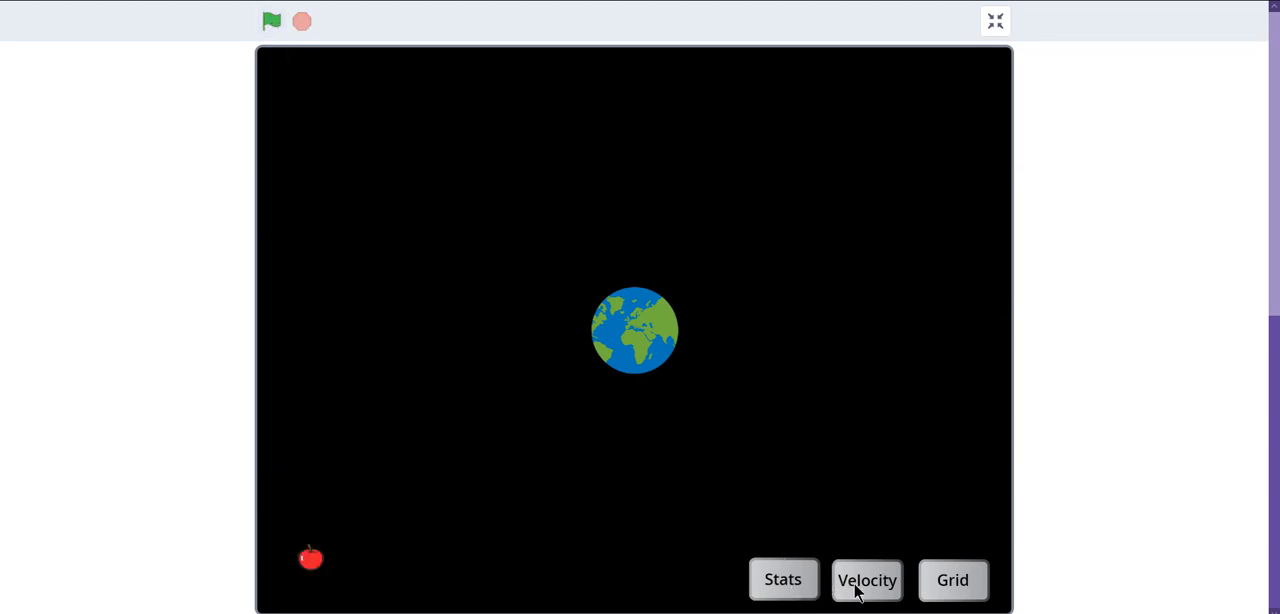
{"action": "left_click", "coordinate": [866, 580]}
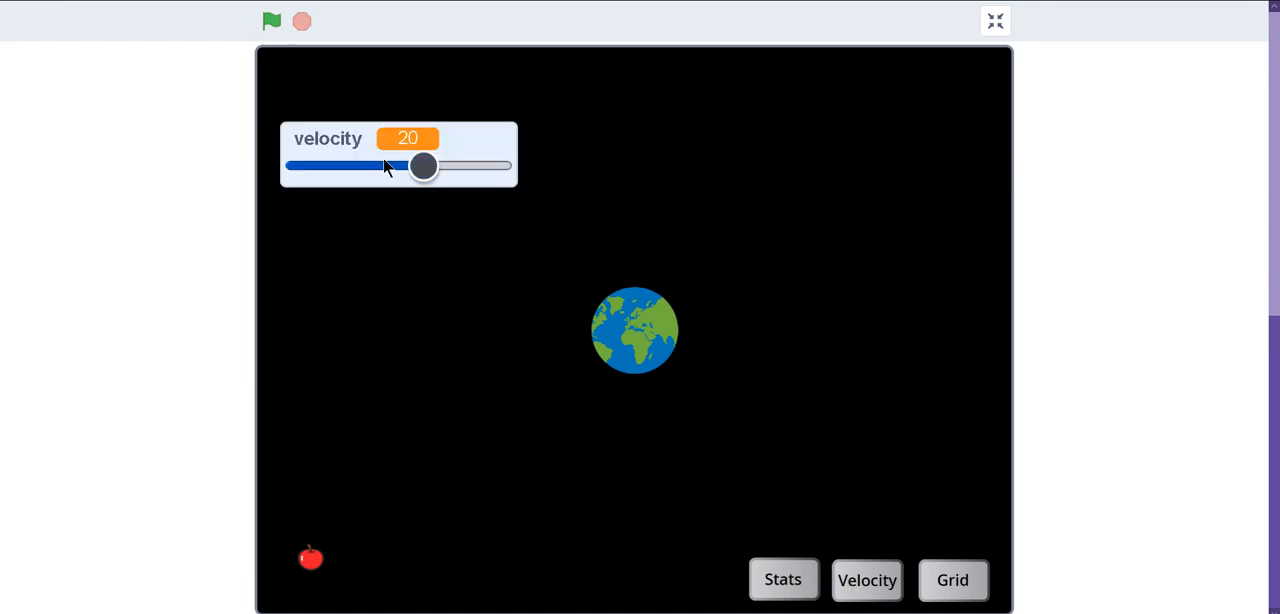
- Lower launch velocity to 8, hide the slider and toggle the flight stats readouts
{"action": "left_click_drag", "start_coordinate": [424, 166], "coordinate": [336, 168]}
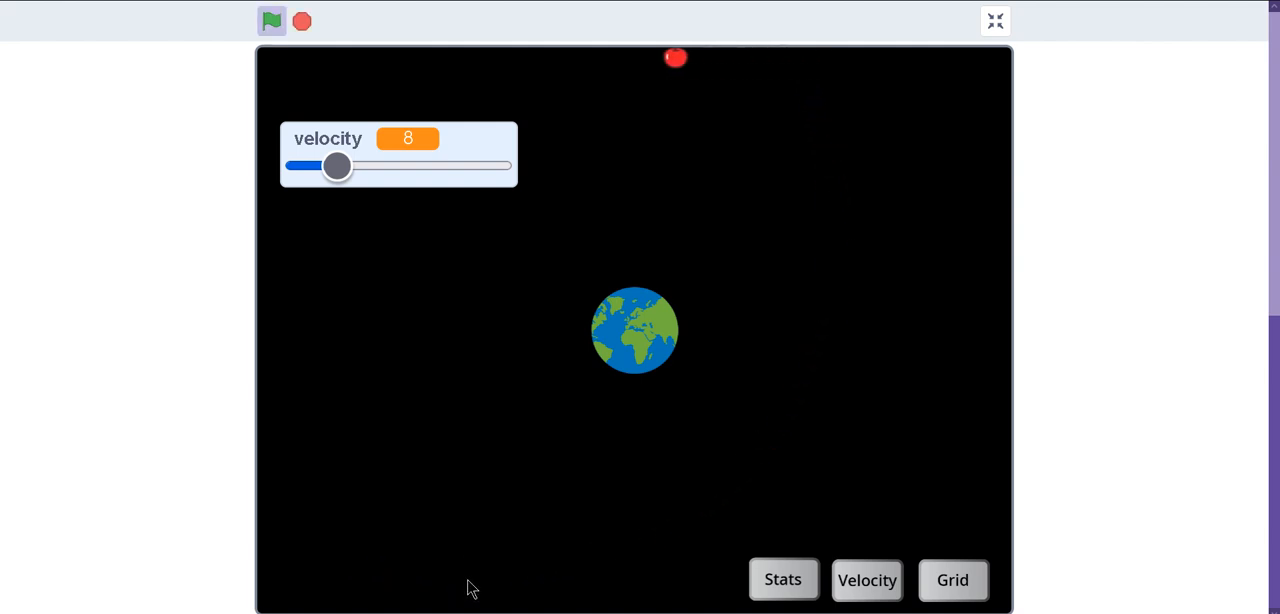
{"action": "left_click", "coordinate": [784, 580]}
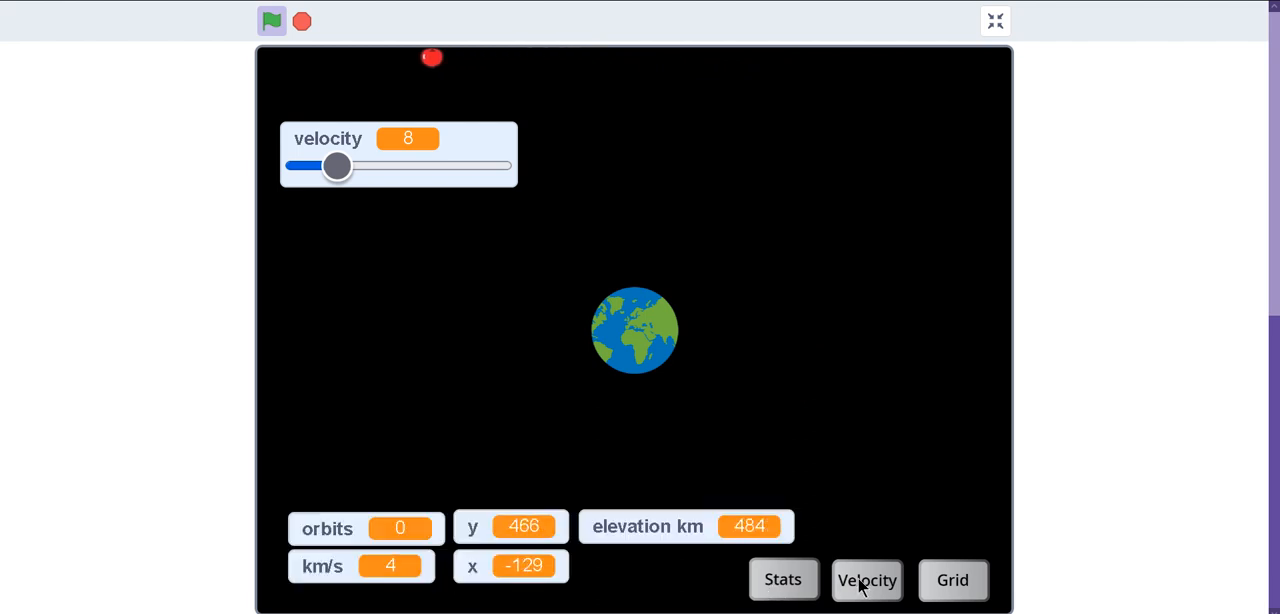
{"action": "left_click", "coordinate": [866, 580]}
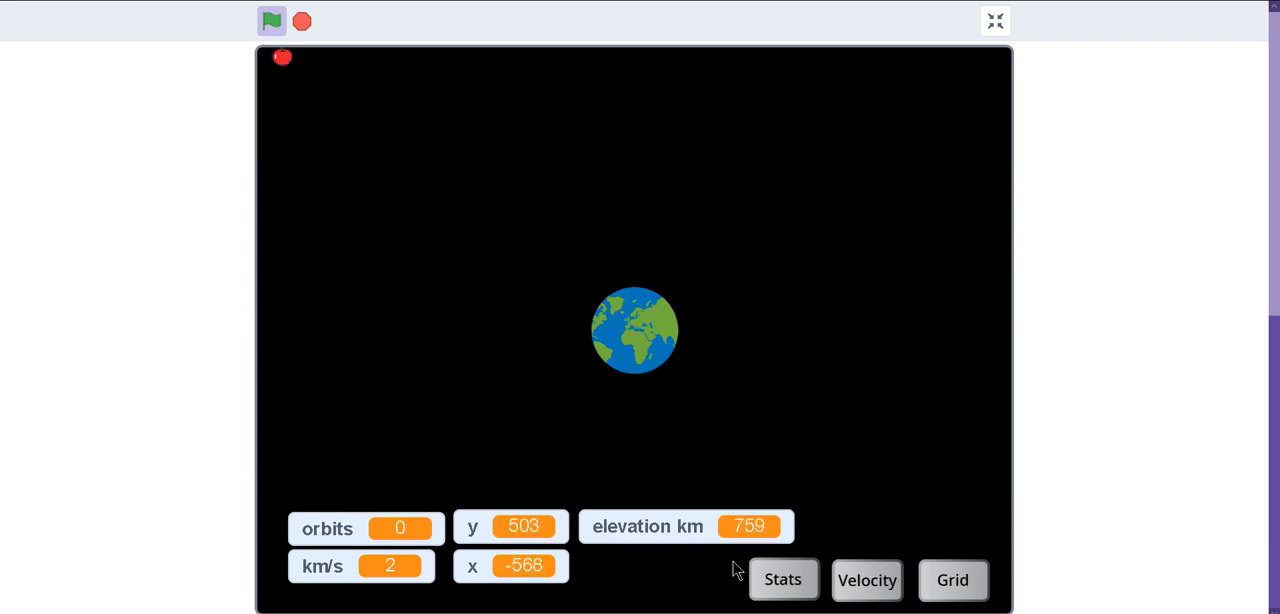
{"action": "mouse_move", "coordinate": [184, 8]}
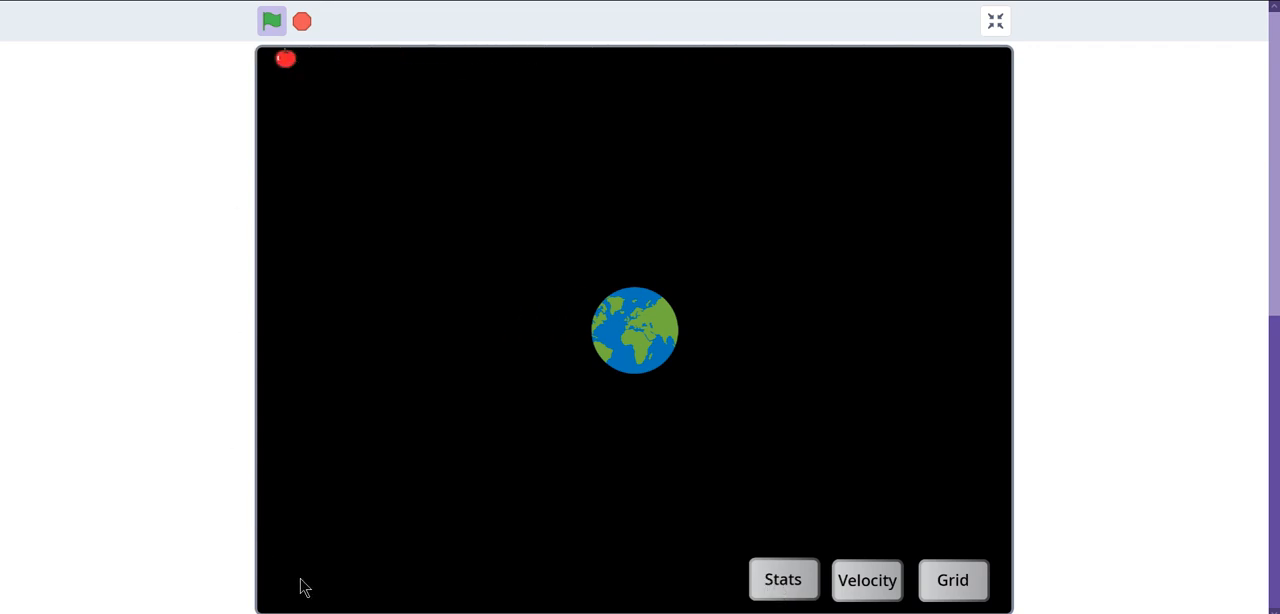
{"action": "mouse_move", "coordinate": [1016, 532]}
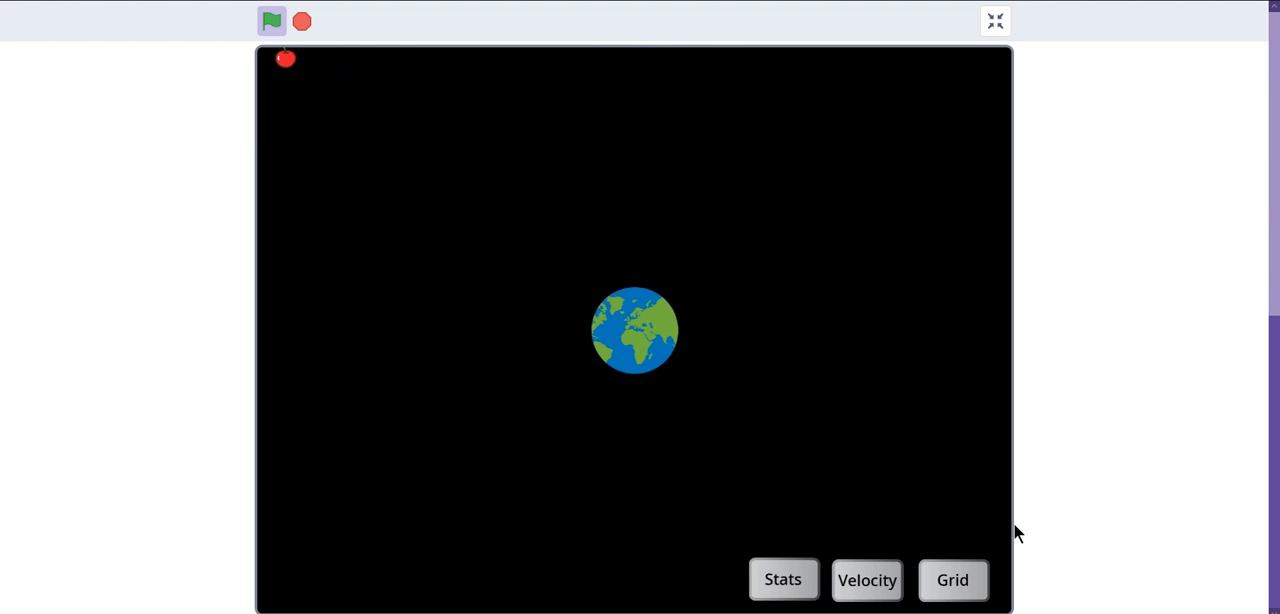
{"action": "mouse_move", "coordinate": [260, 60]}
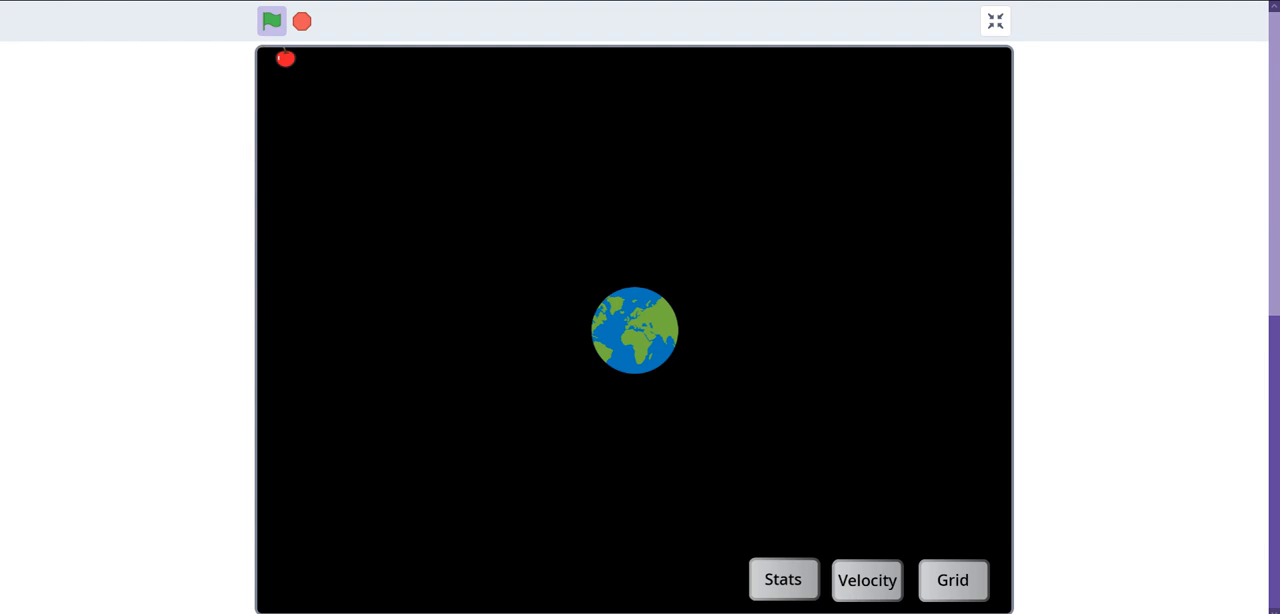
{"action": "mouse_move", "coordinate": [300, 72]}
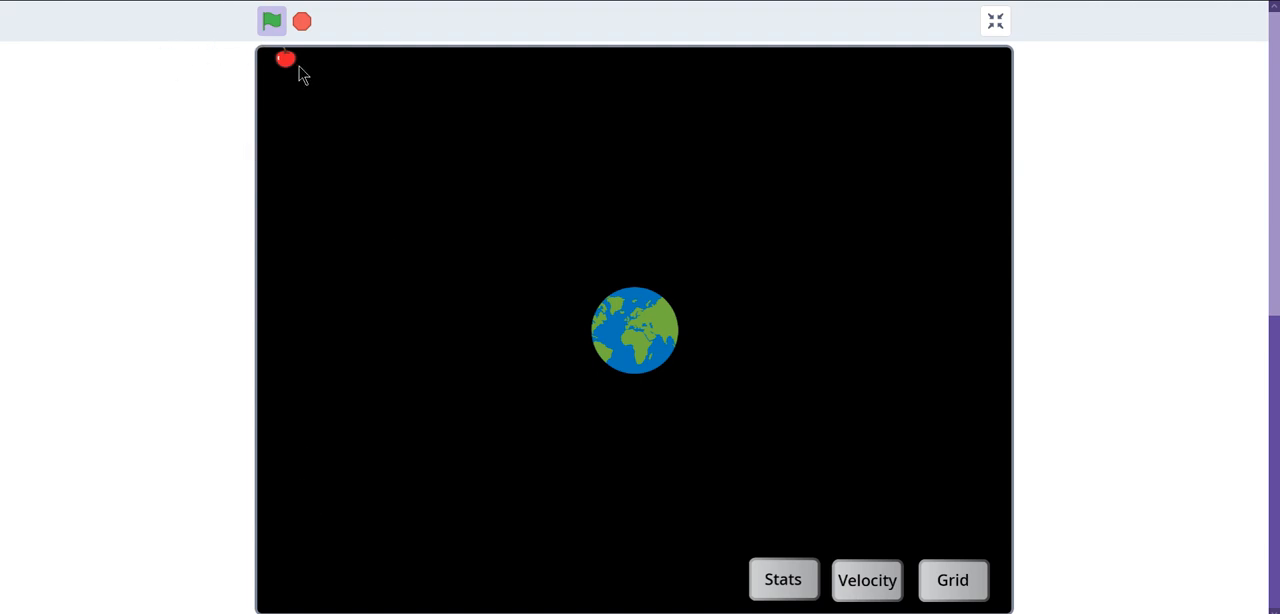
{"action": "mouse_move", "coordinate": [636, 344]}
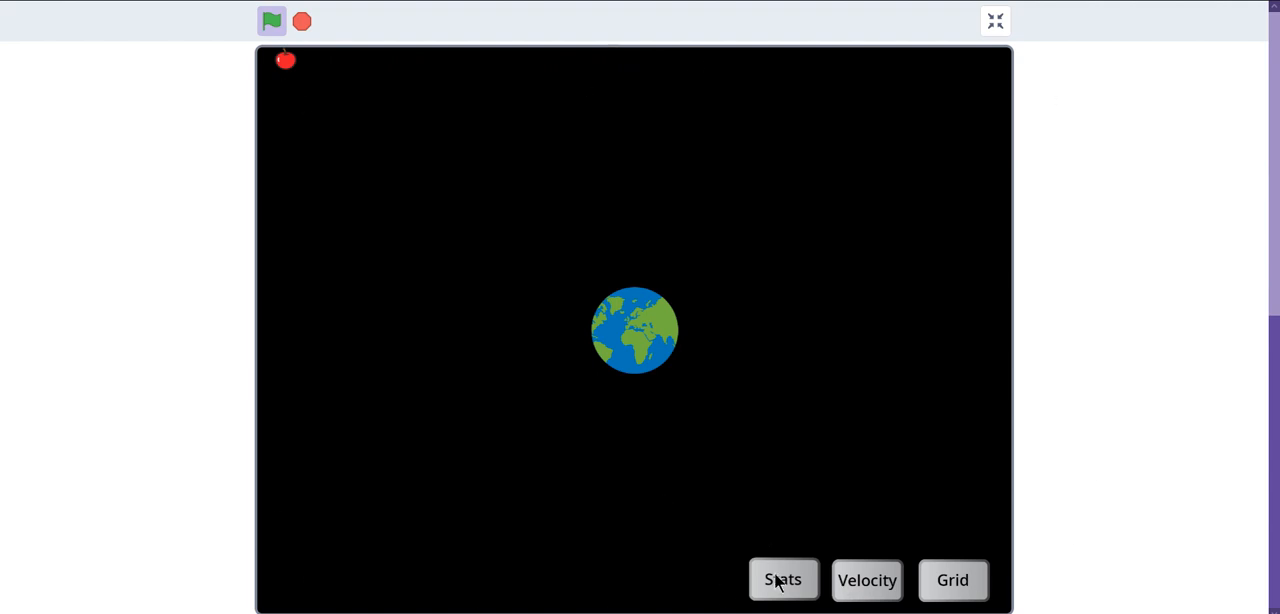
{"action": "left_click", "coordinate": [784, 580]}
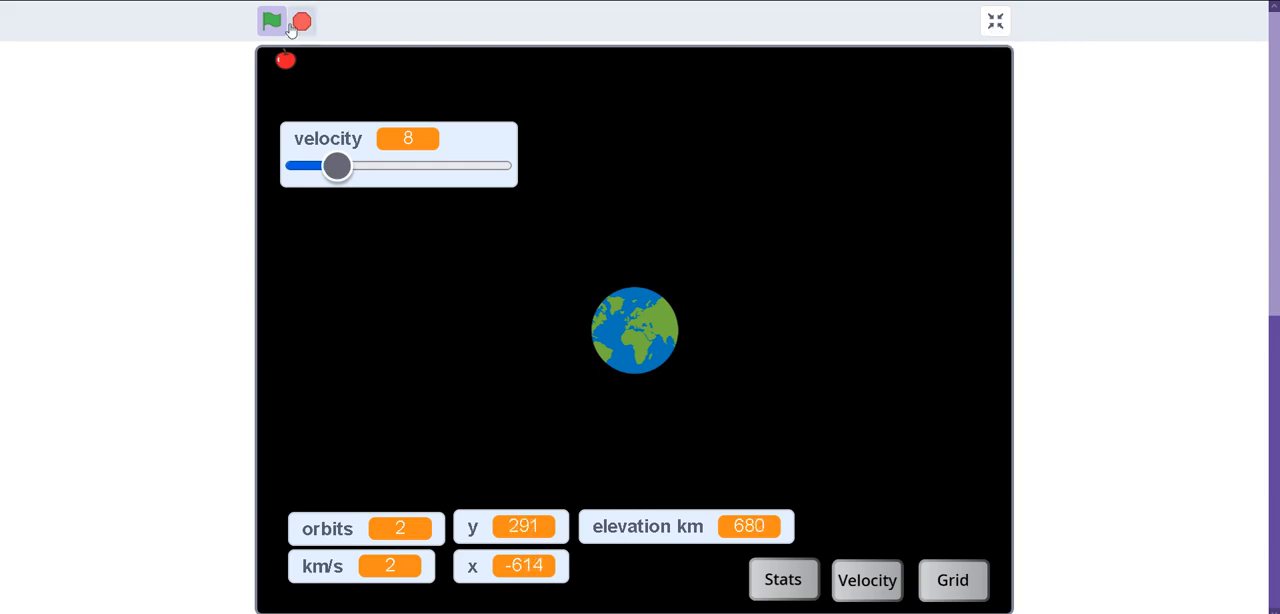
- Exit full screen and reopen the Newton's Apple project page from My Stuff
{"action": "left_click", "coordinate": [994, 20]}
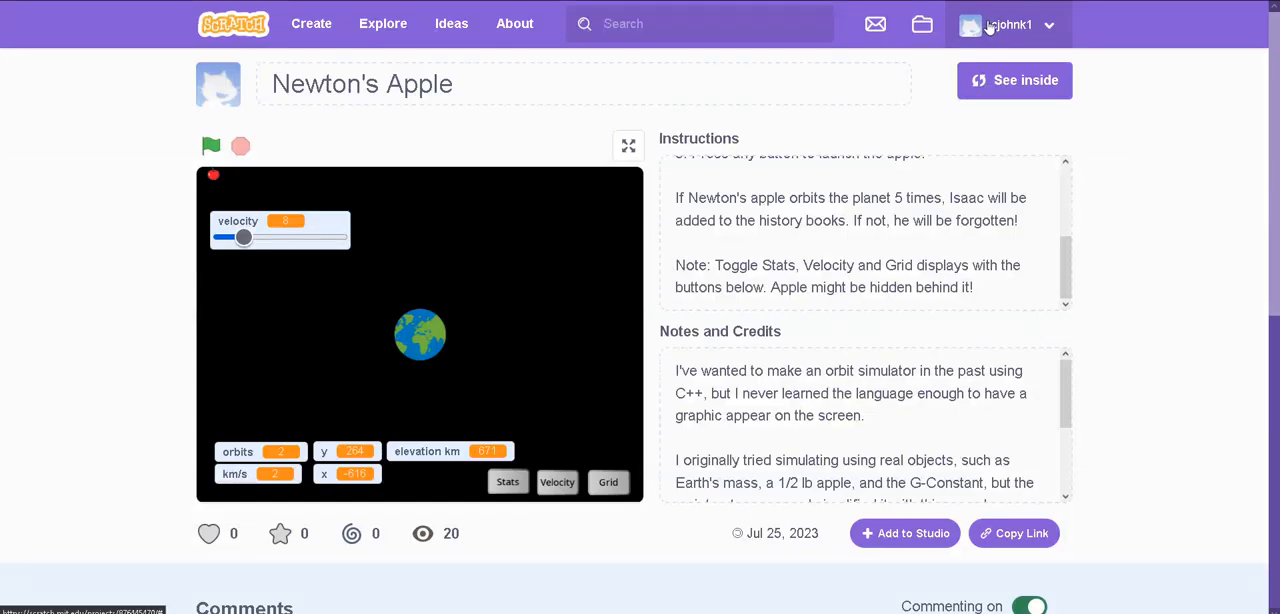
{"action": "mouse_move", "coordinate": [604, 310]}
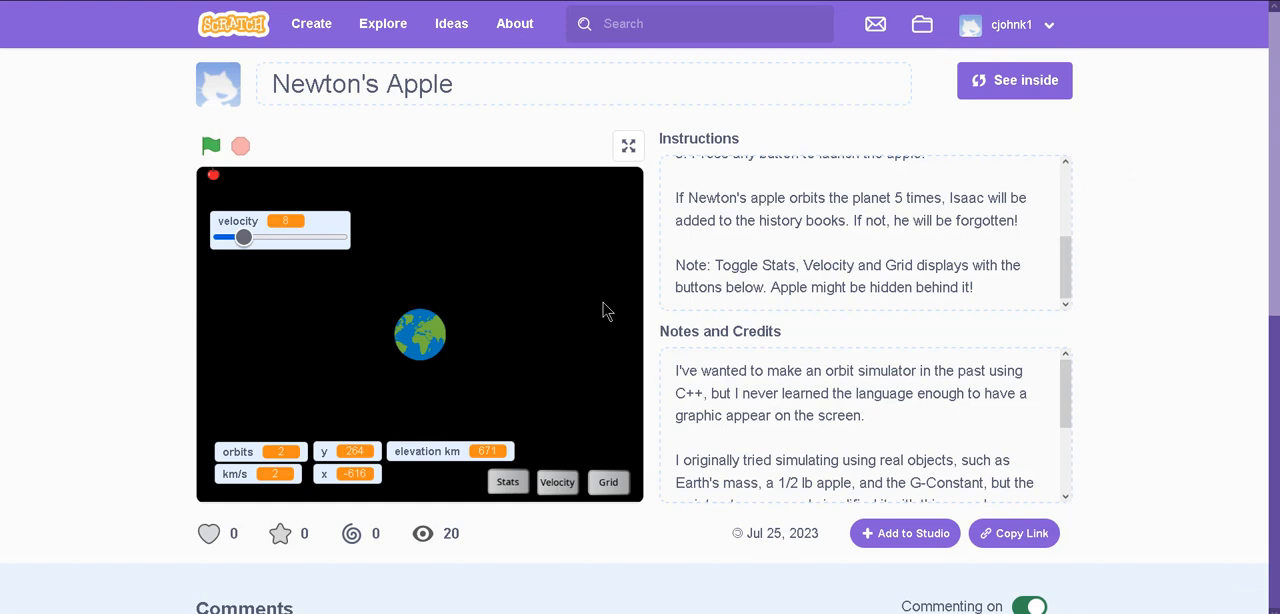
{"action": "mouse_move", "coordinate": [600, 322]}
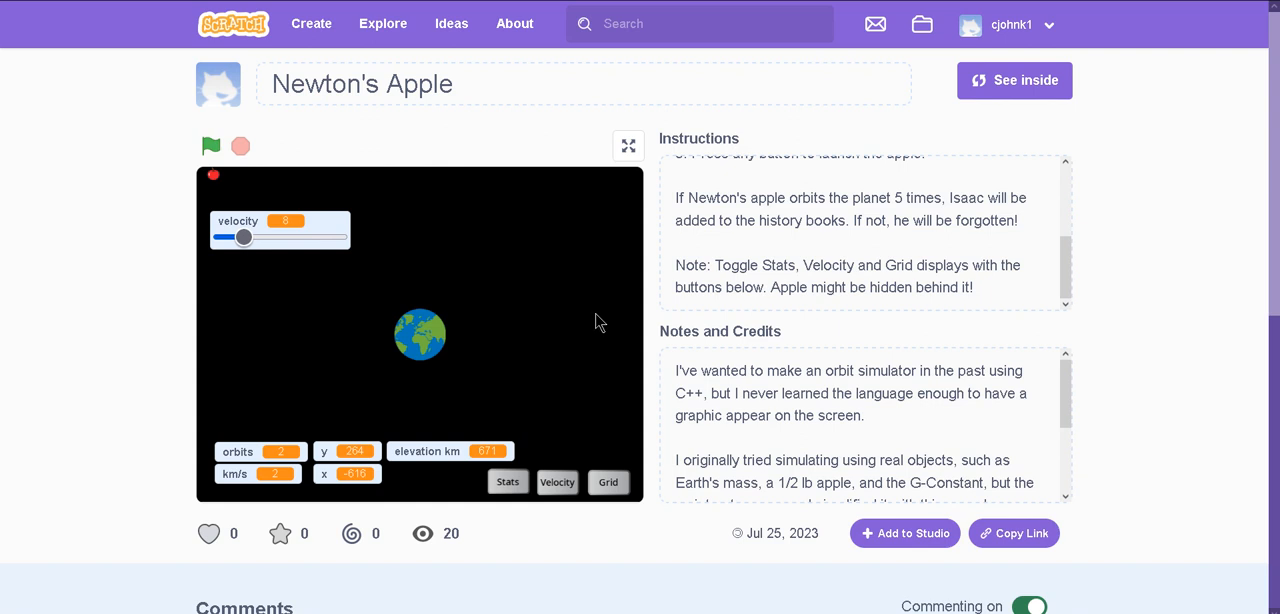
{"action": "mouse_move", "coordinate": [588, 308]}
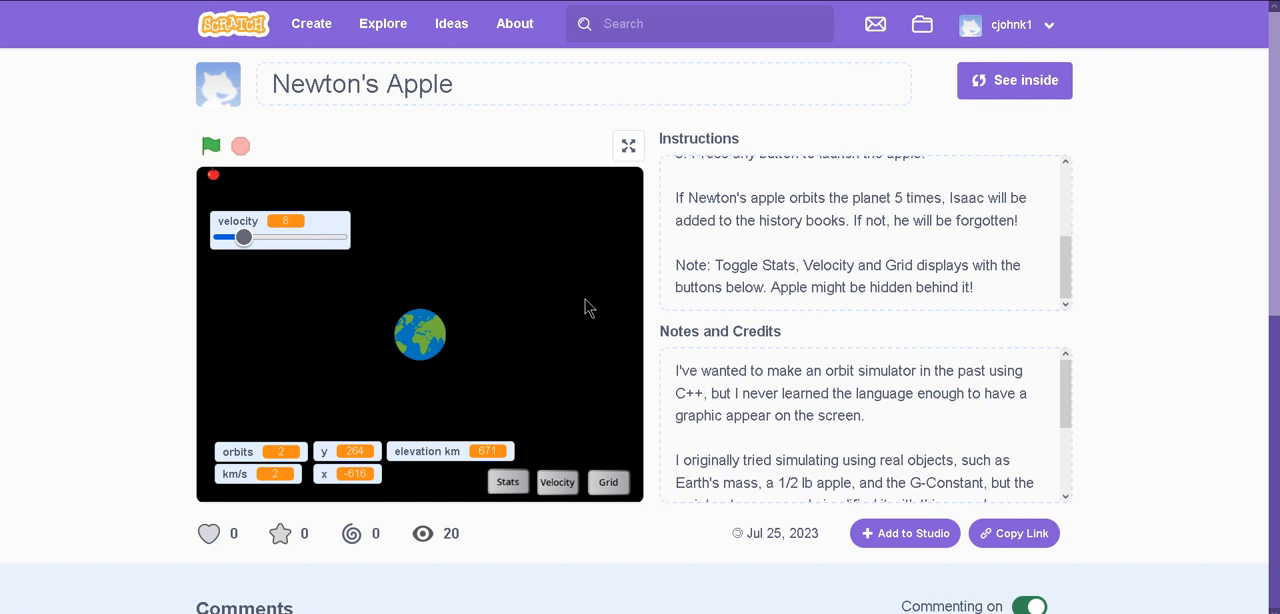
{"action": "mouse_move", "coordinate": [356, 274]}
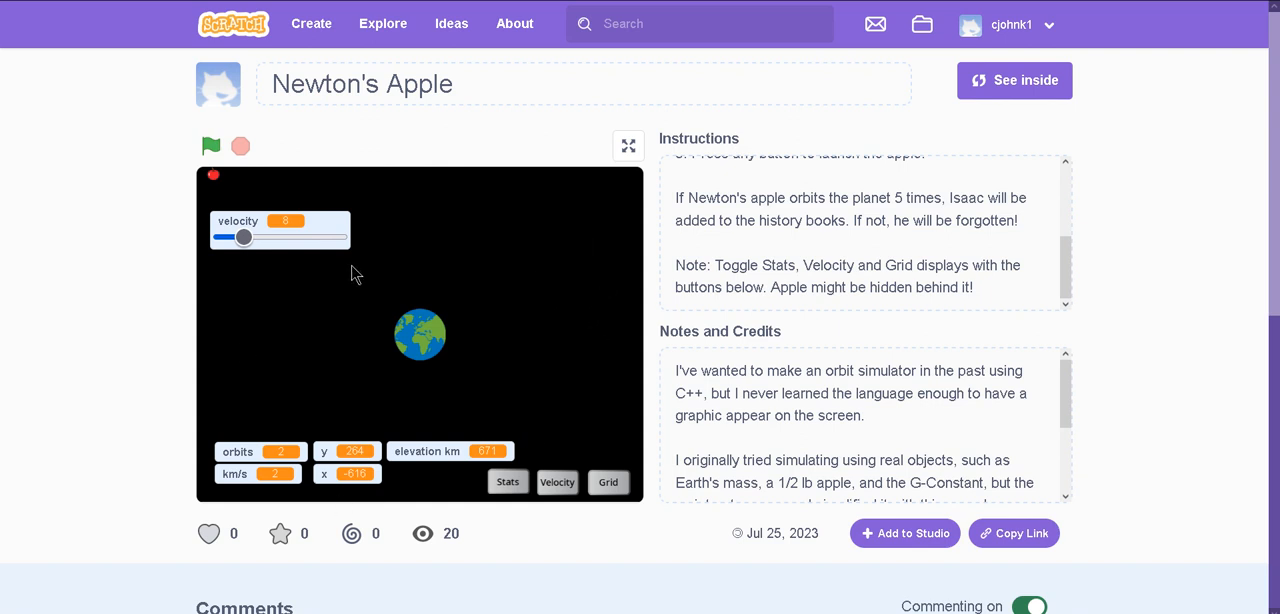
{"action": "mouse_move", "coordinate": [442, 302]}
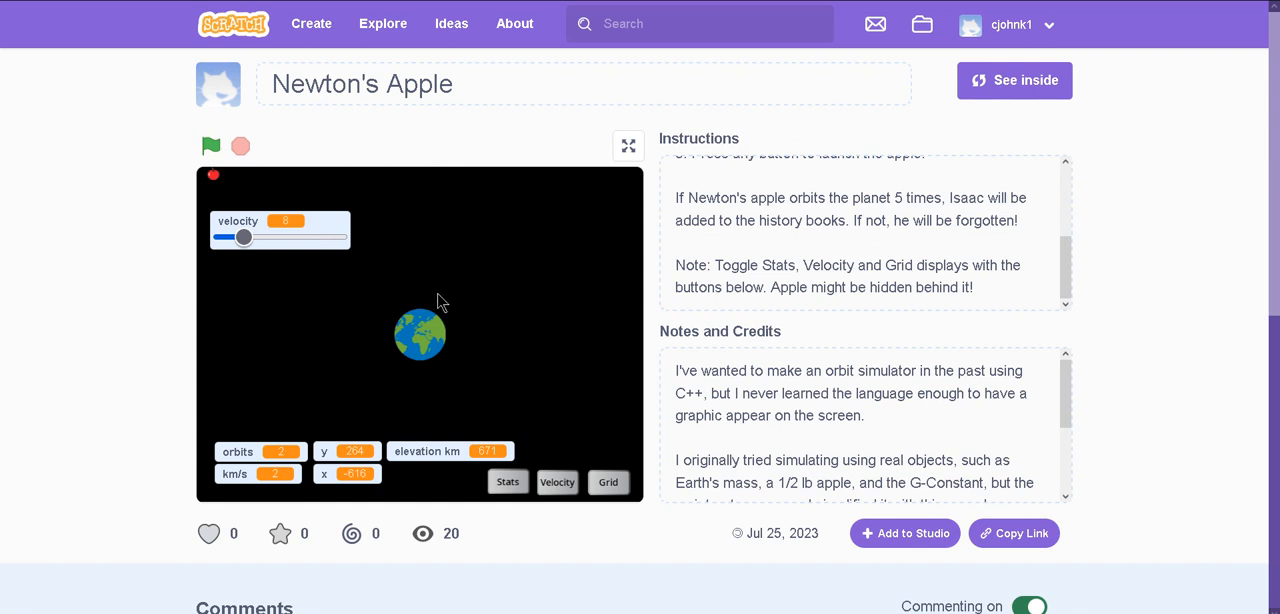
{"action": "mouse_move", "coordinate": [310, 270]}
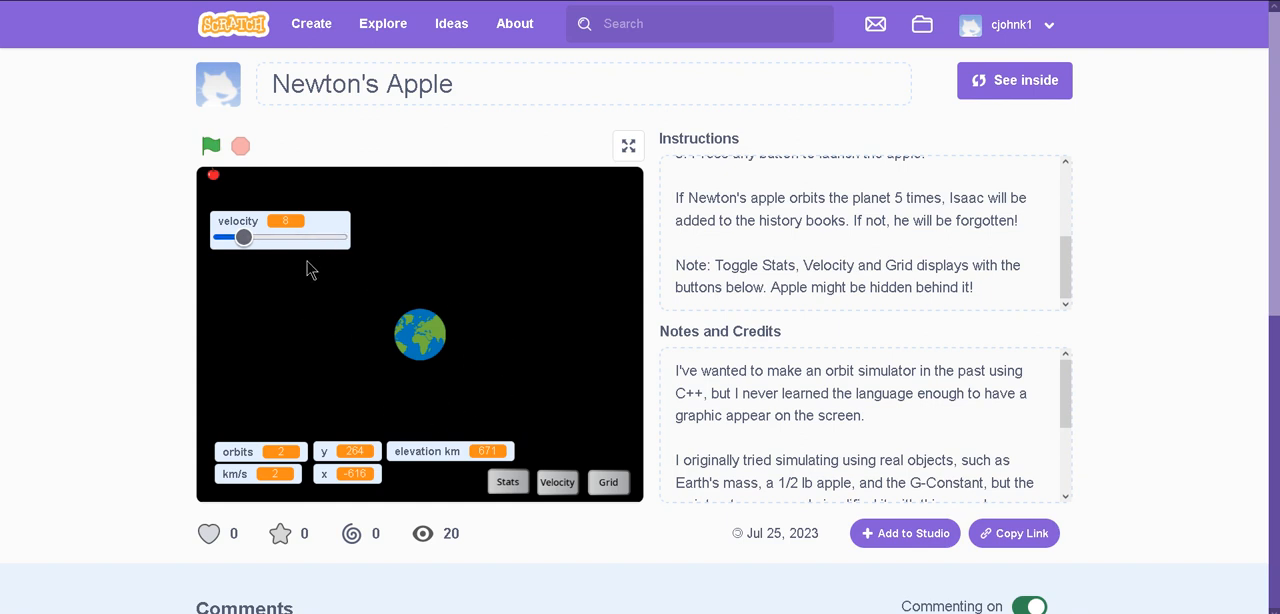
{"action": "mouse_move", "coordinate": [584, 244]}
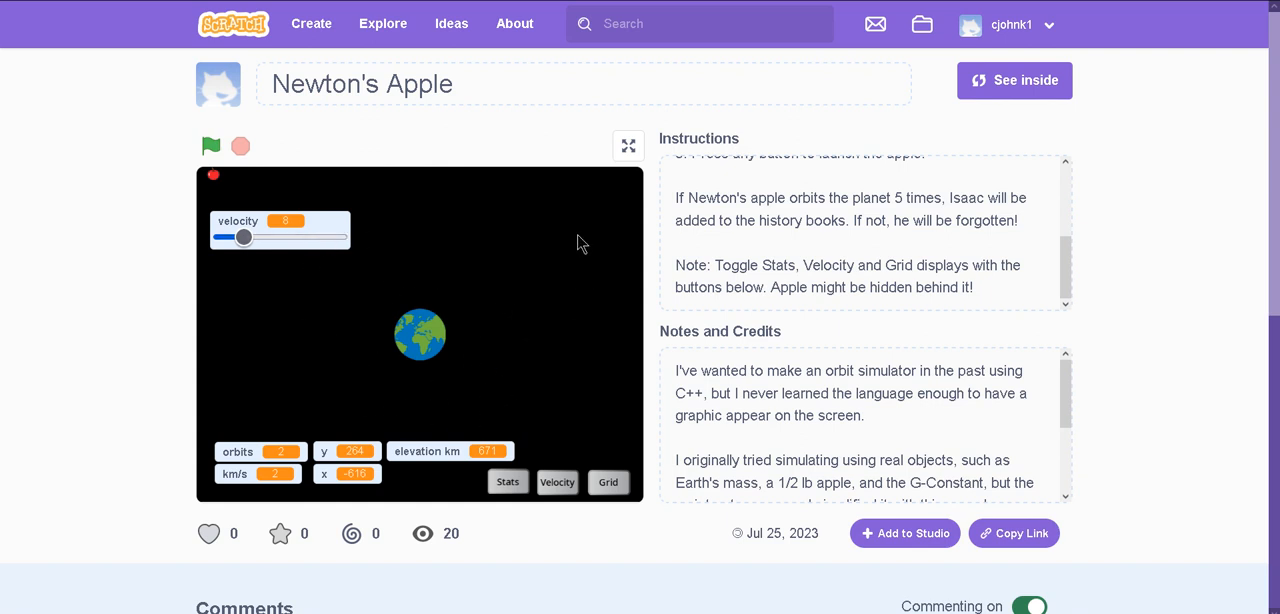
{"action": "mouse_move", "coordinate": [584, 264]}
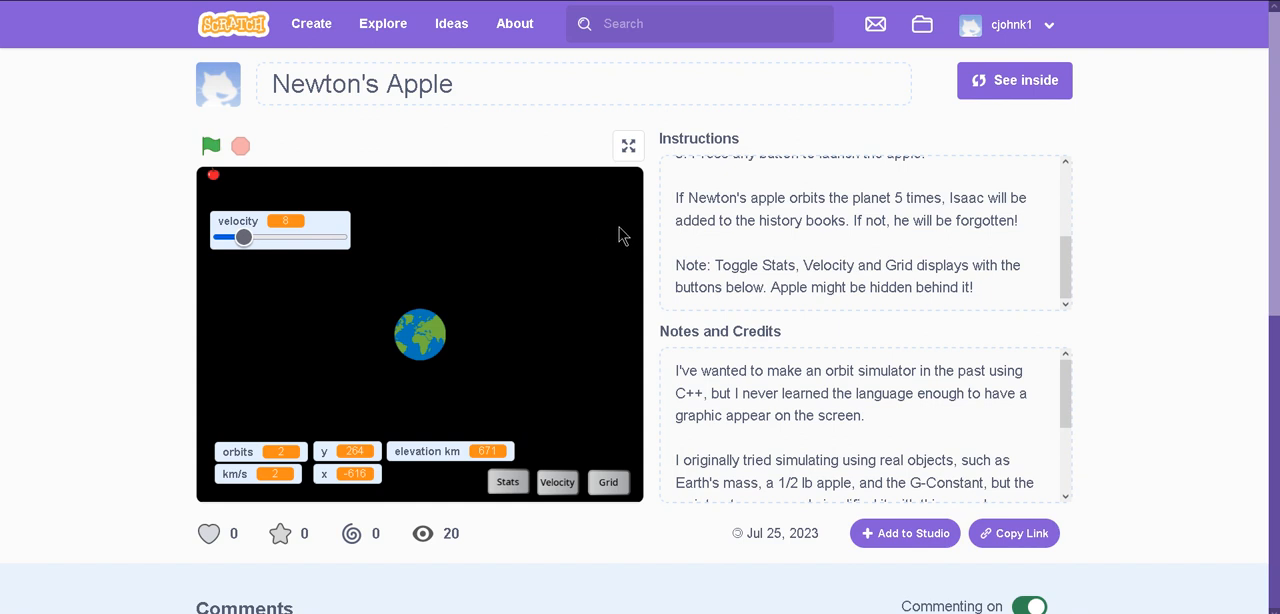
{"action": "mouse_move", "coordinate": [930, 130]}
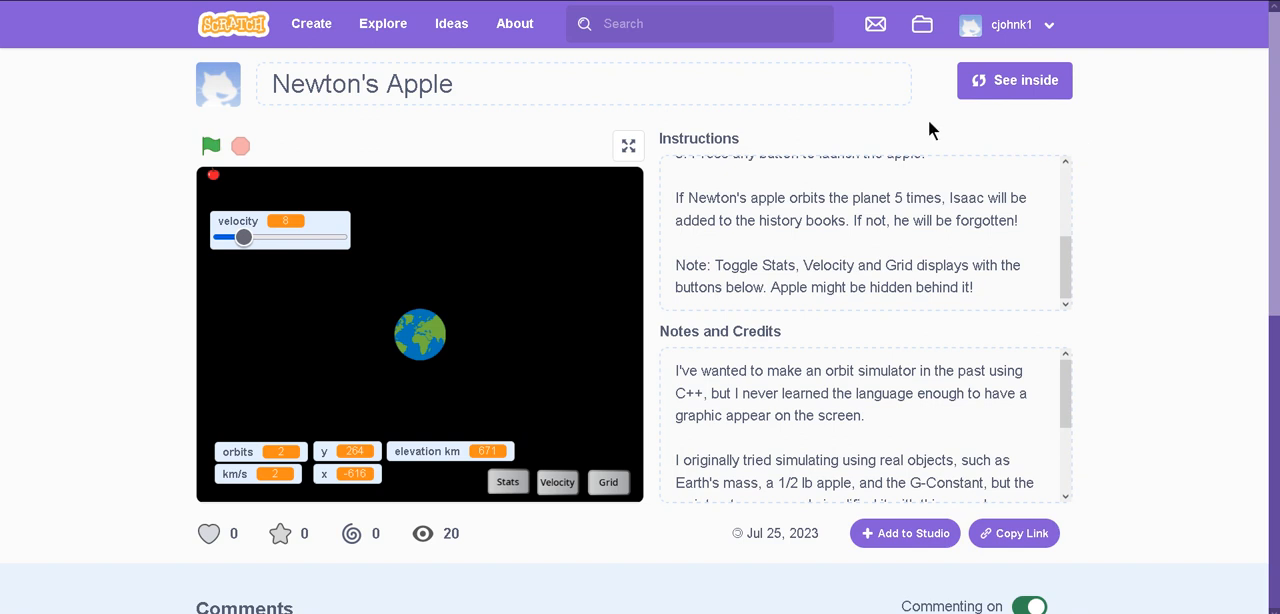
{"action": "mouse_move", "coordinate": [560, 116]}
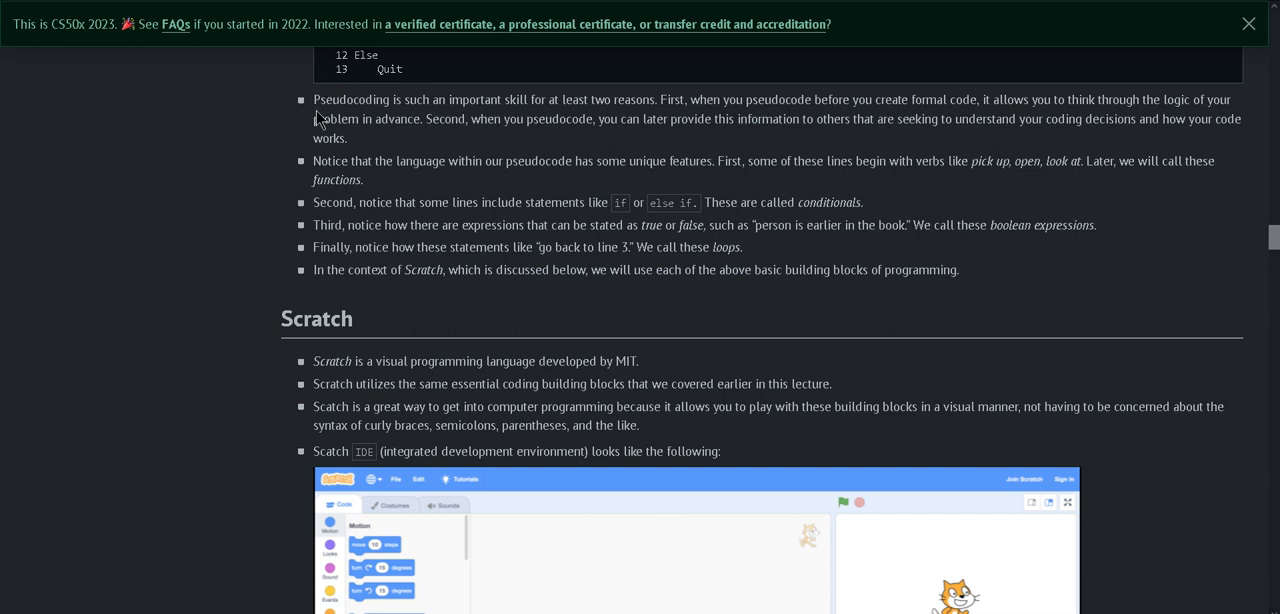
{"action": "mouse_move", "coordinate": [362, 156]}
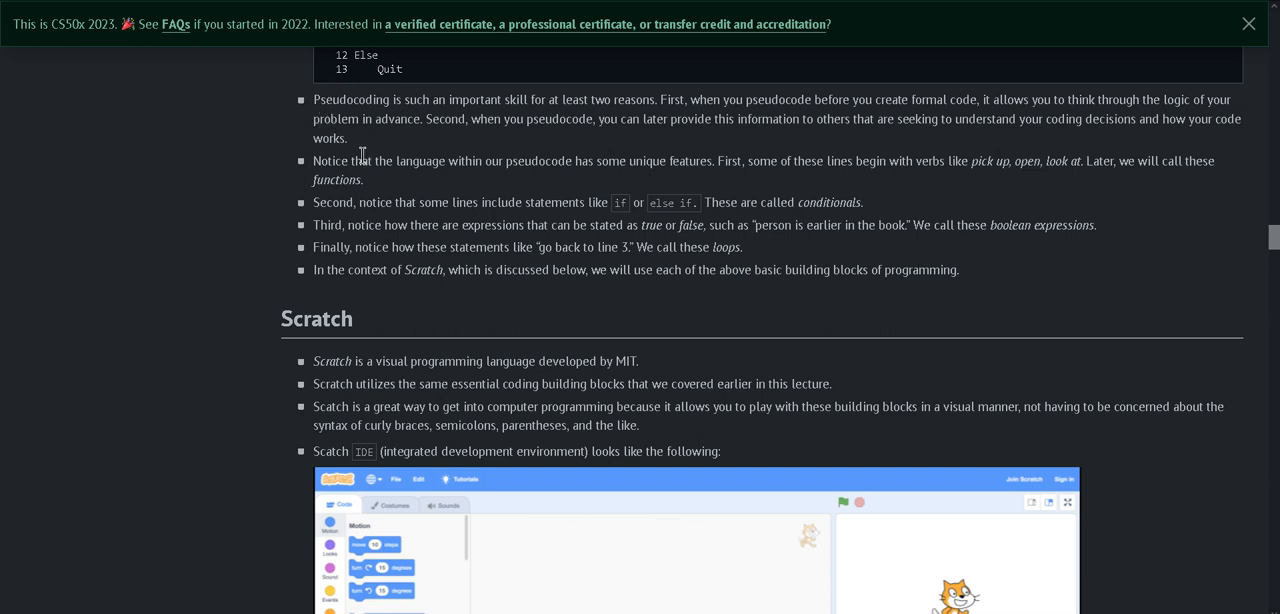
{"action": "mouse_move", "coordinate": [362, 156]}
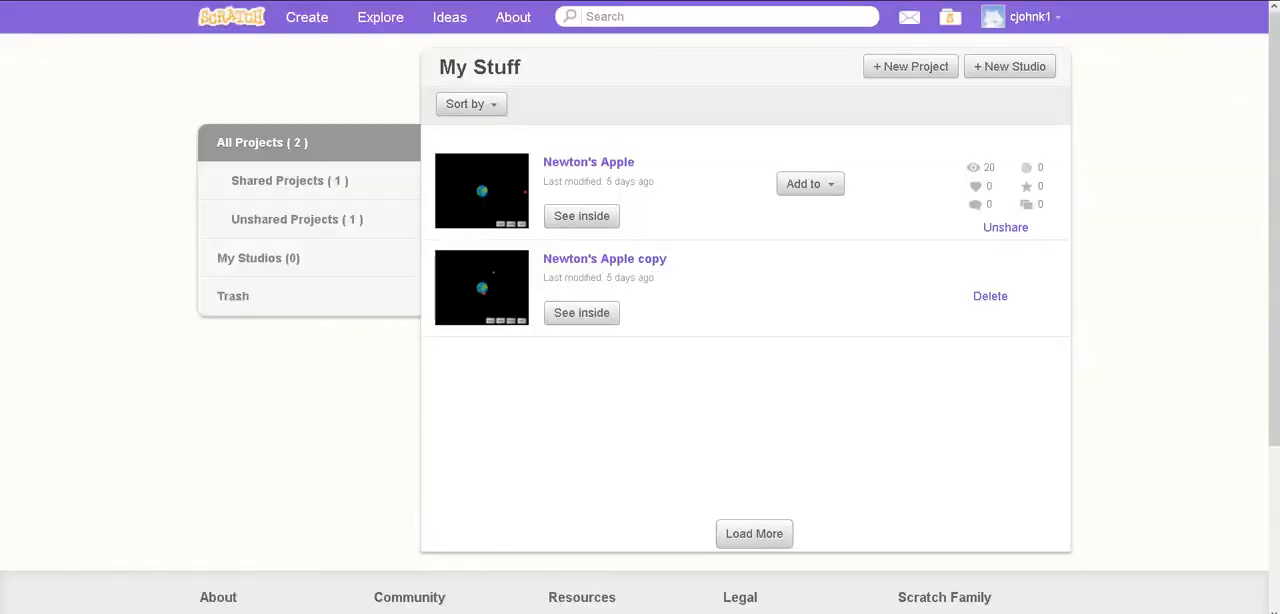
{"action": "mouse_move", "coordinate": [408, 176]}
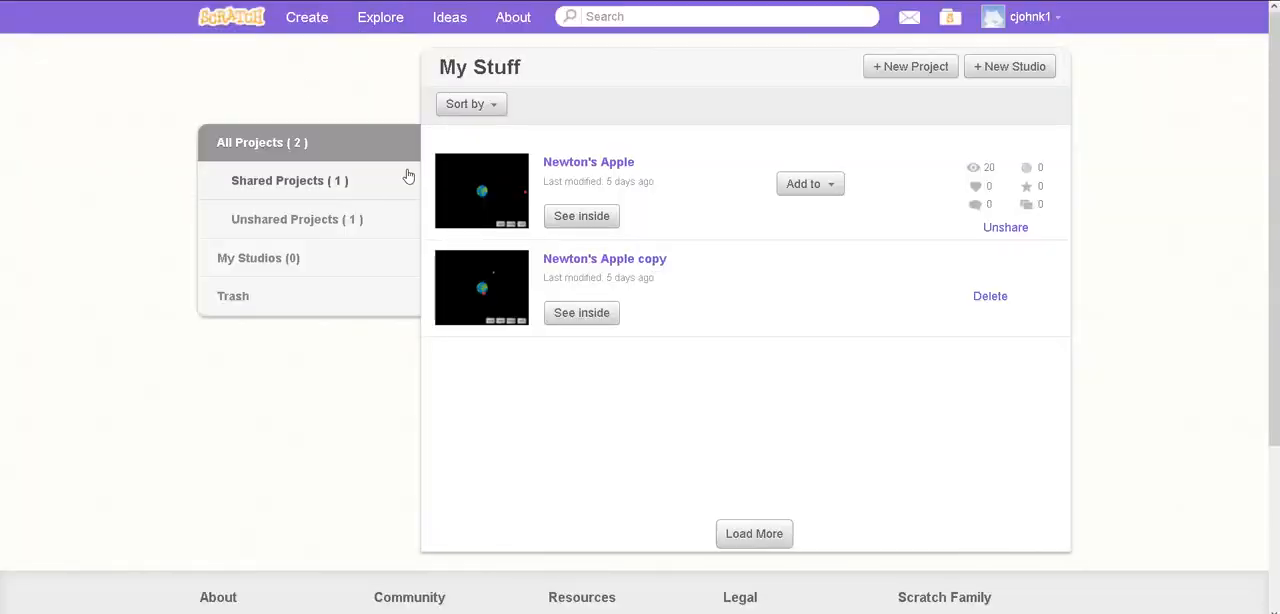
{"action": "left_click", "coordinate": [588, 160]}
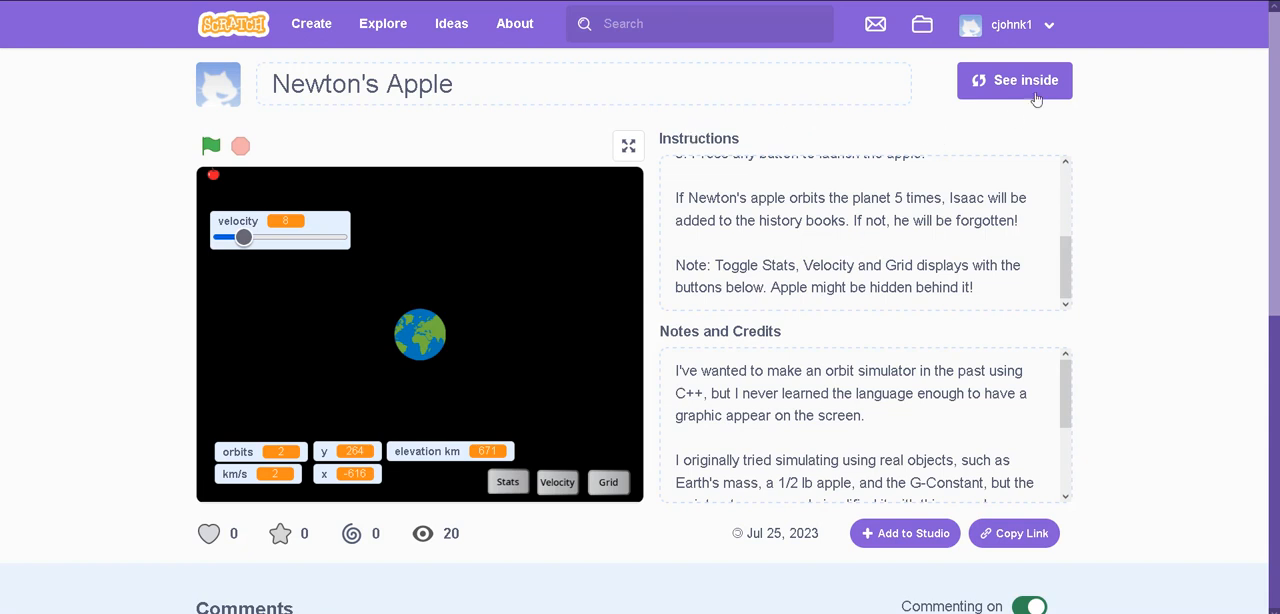
- See inside the project, toggle the grid overlay, and select the Grid sprite's scripts
{"action": "left_click", "coordinate": [1014, 80]}
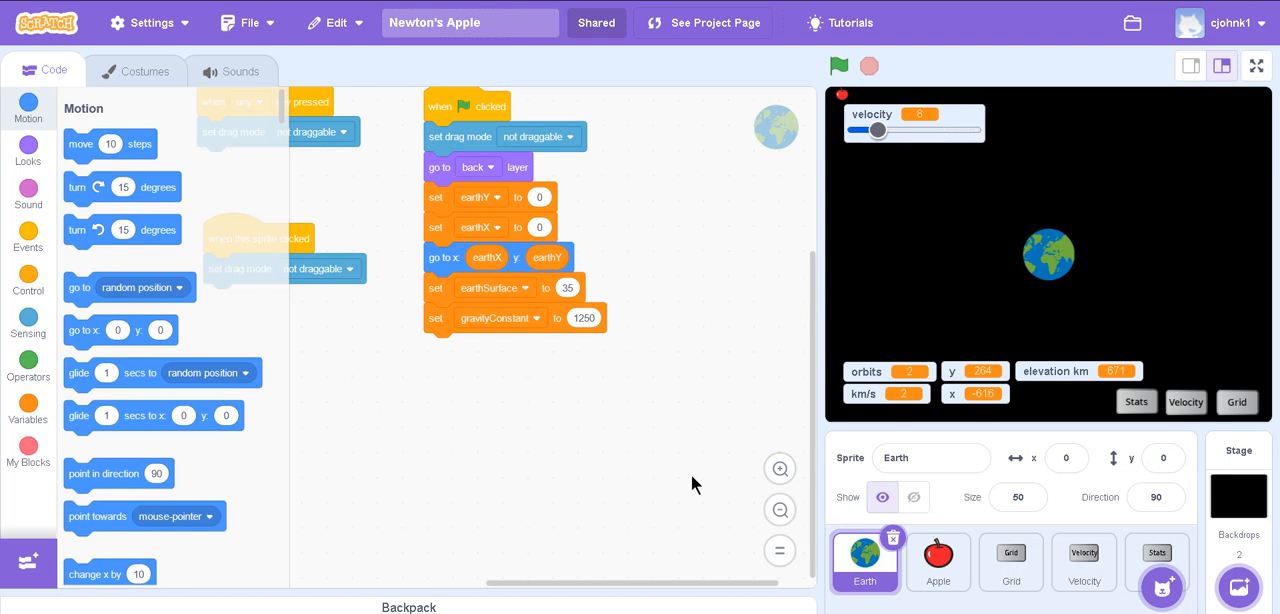
{"action": "mouse_move", "coordinate": [672, 530]}
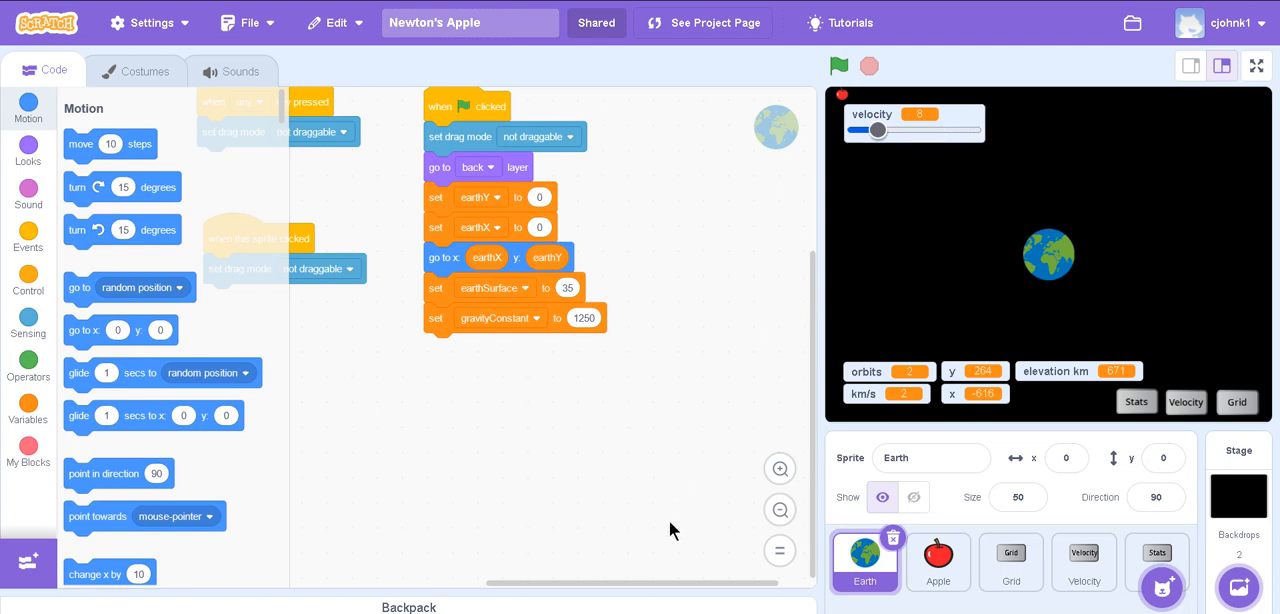
{"action": "left_click", "coordinate": [1236, 400]}
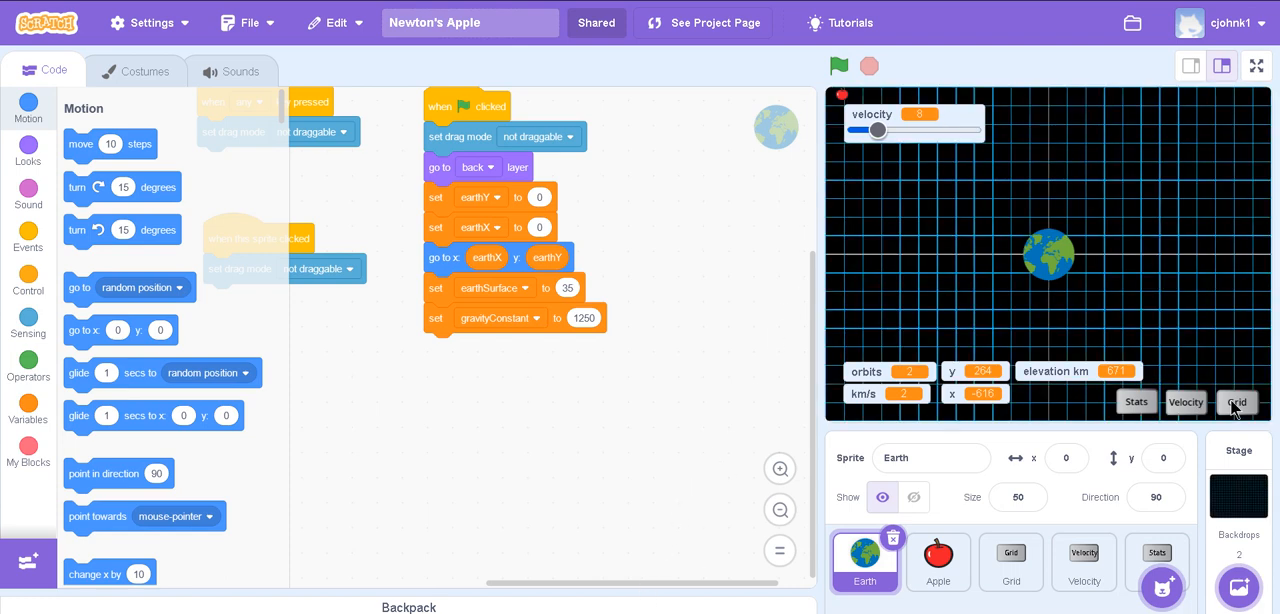
{"action": "left_click", "coordinate": [1010, 562]}
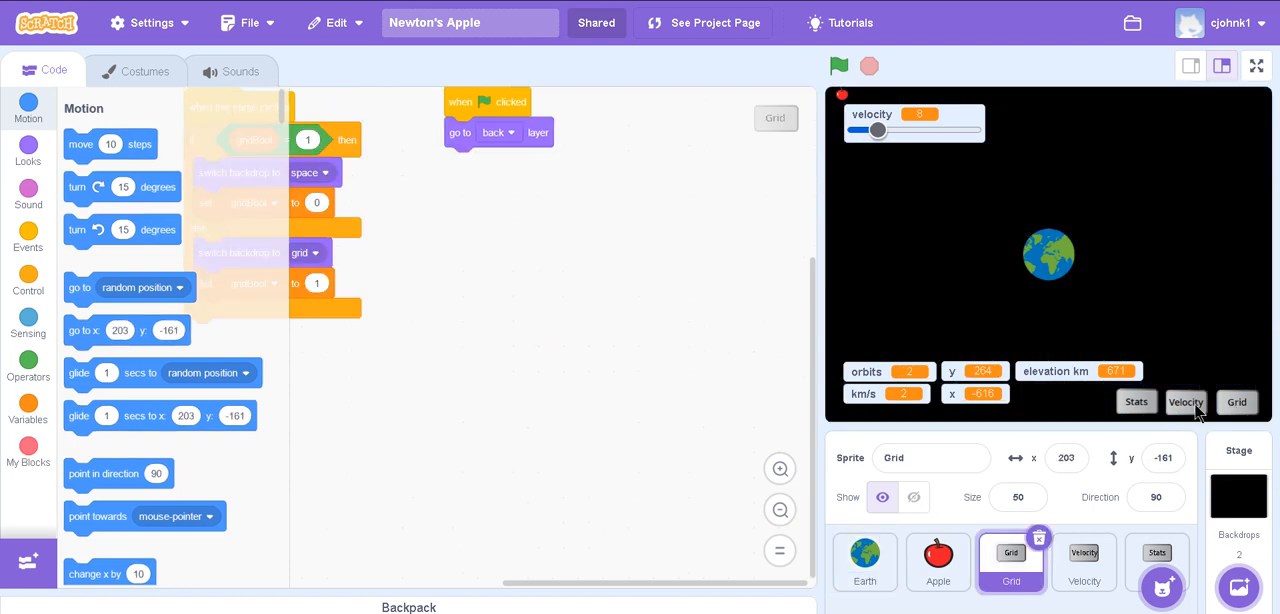
{"action": "mouse_move", "coordinate": [624, 572]}
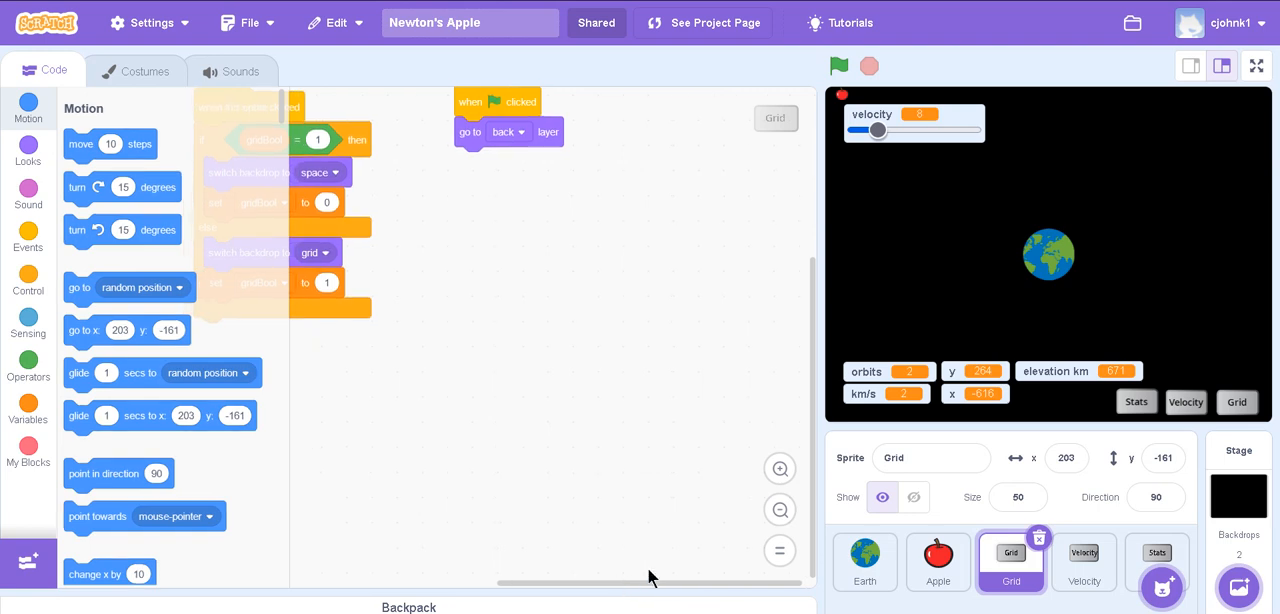
- Select the Apple sprite, browse the sprite library and back out without adding one
{"action": "left_click", "coordinate": [936, 560]}
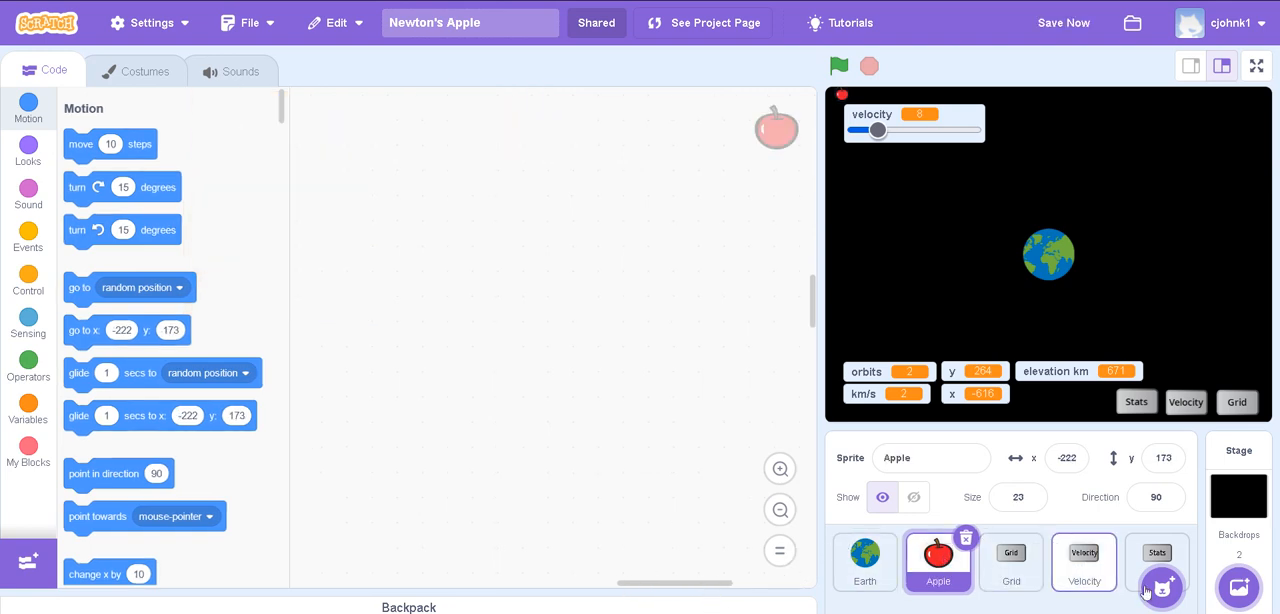
{"action": "left_click", "coordinate": [1160, 588]}
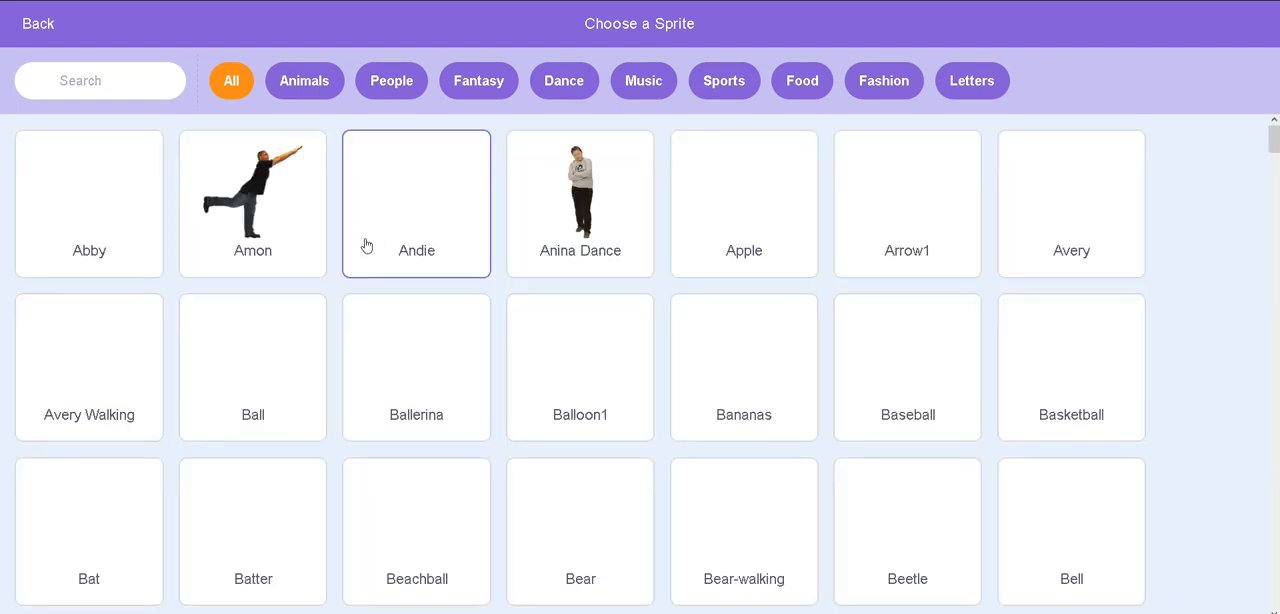
{"action": "scroll", "scroll_direction": "down", "scroll_amount": 3}
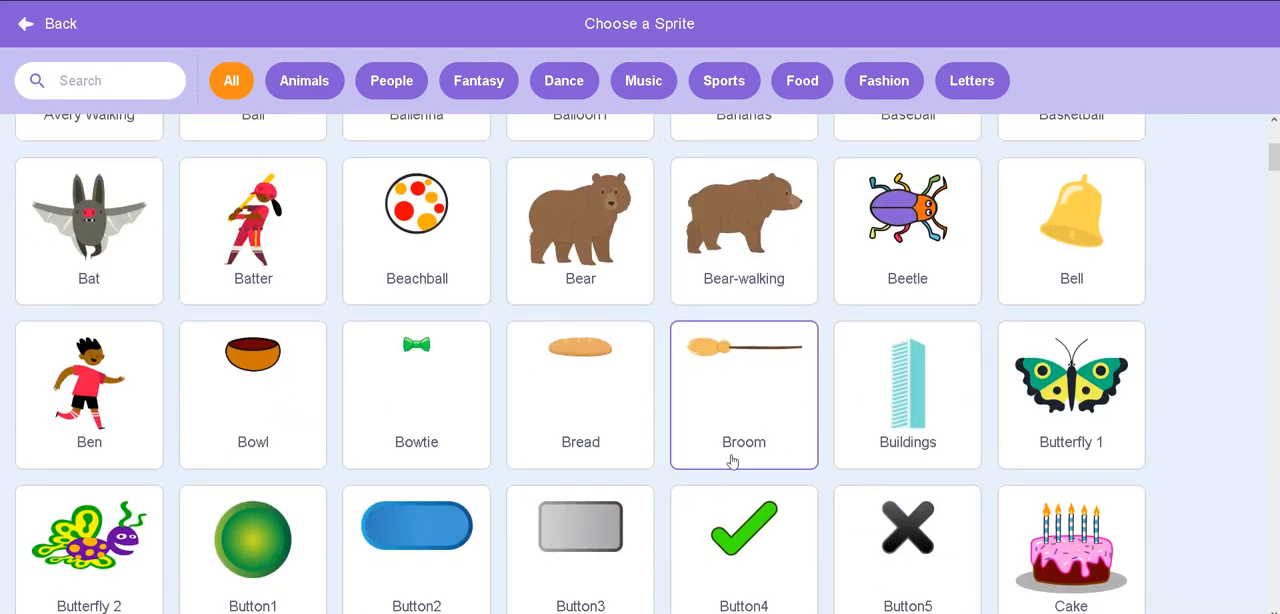
{"action": "mouse_move", "coordinate": [812, 488]}
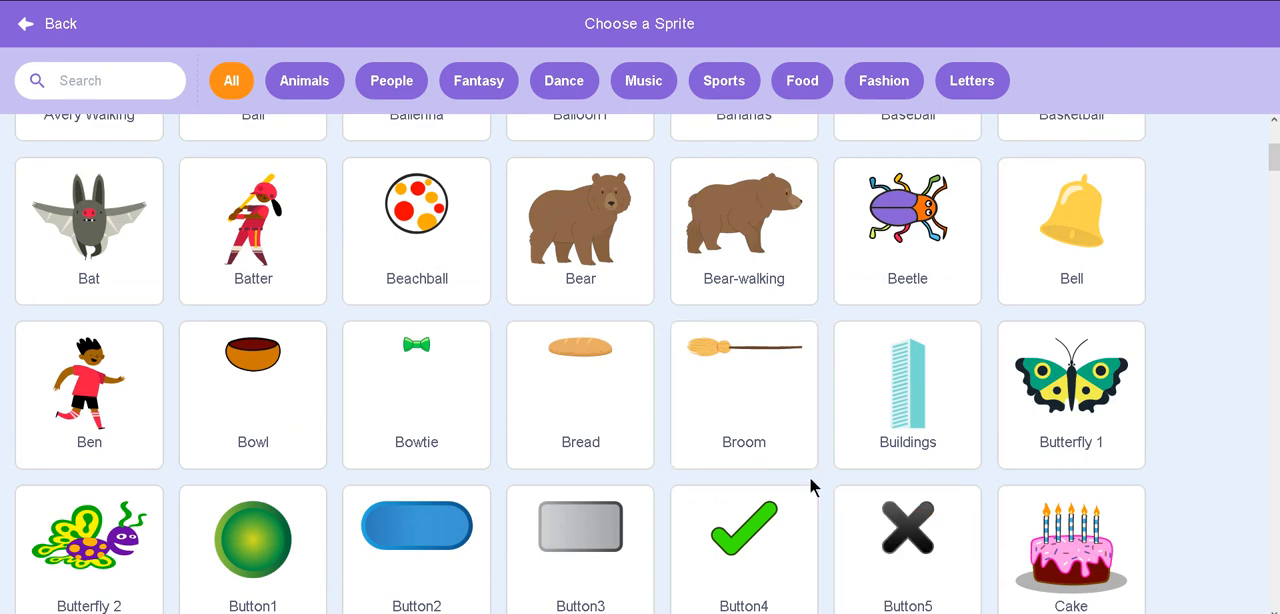
{"action": "scroll", "scroll_direction": "up", "scroll_amount": 3}
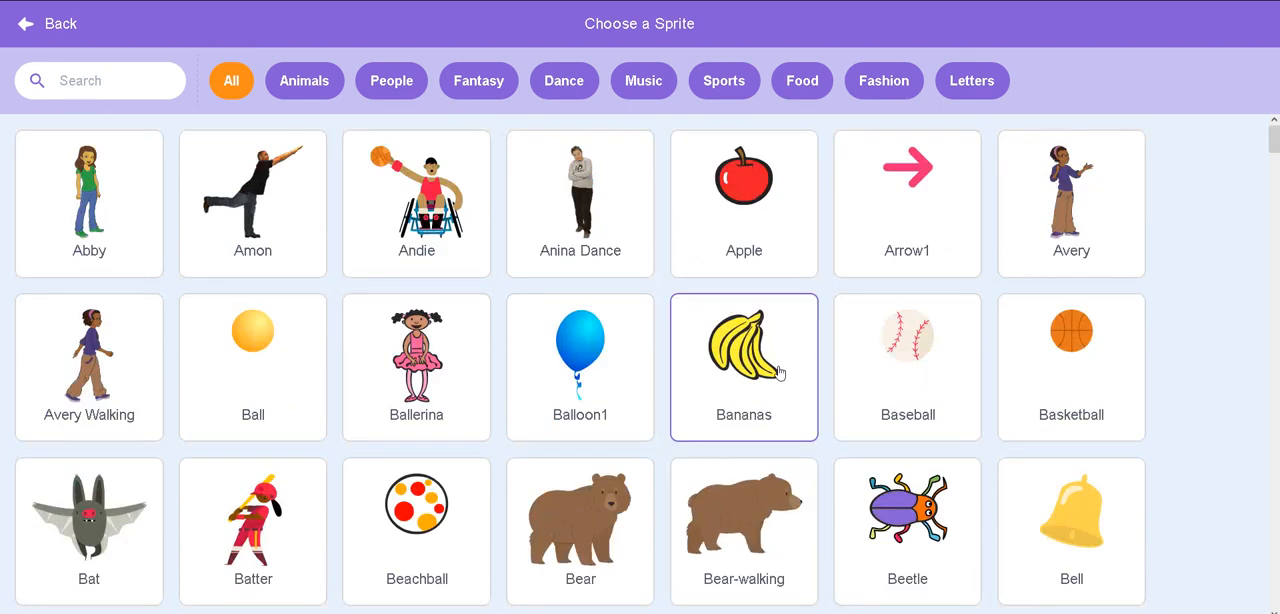
{"action": "scroll", "scroll_direction": "down", "scroll_amount": 3}
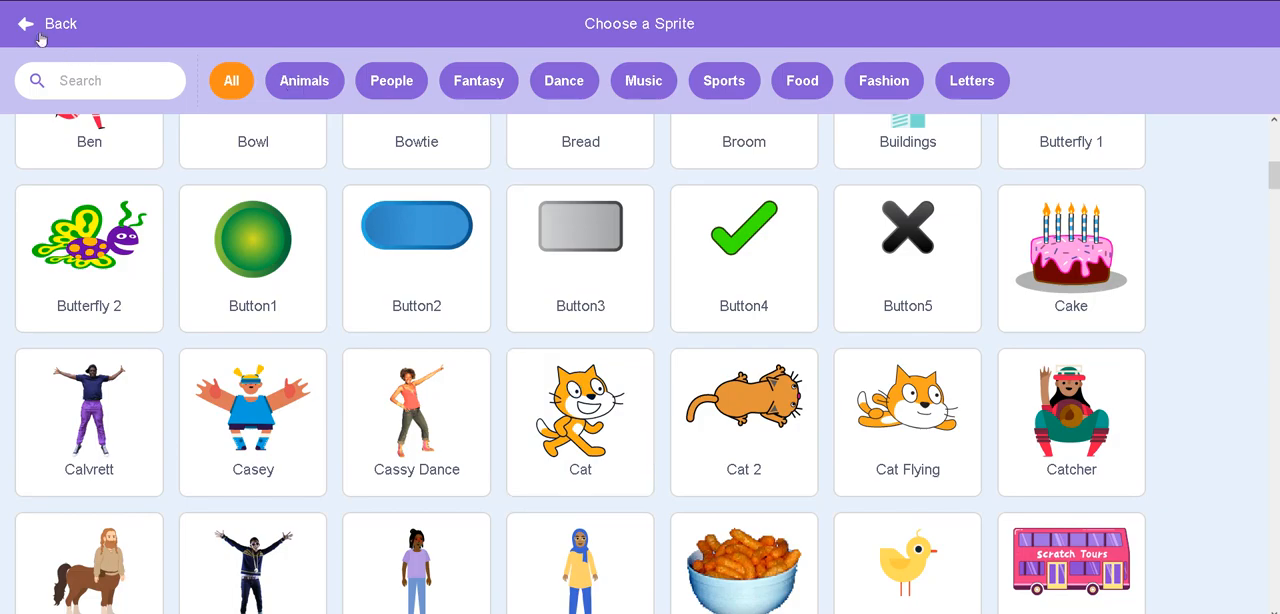
{"action": "left_click", "coordinate": [44, 24]}
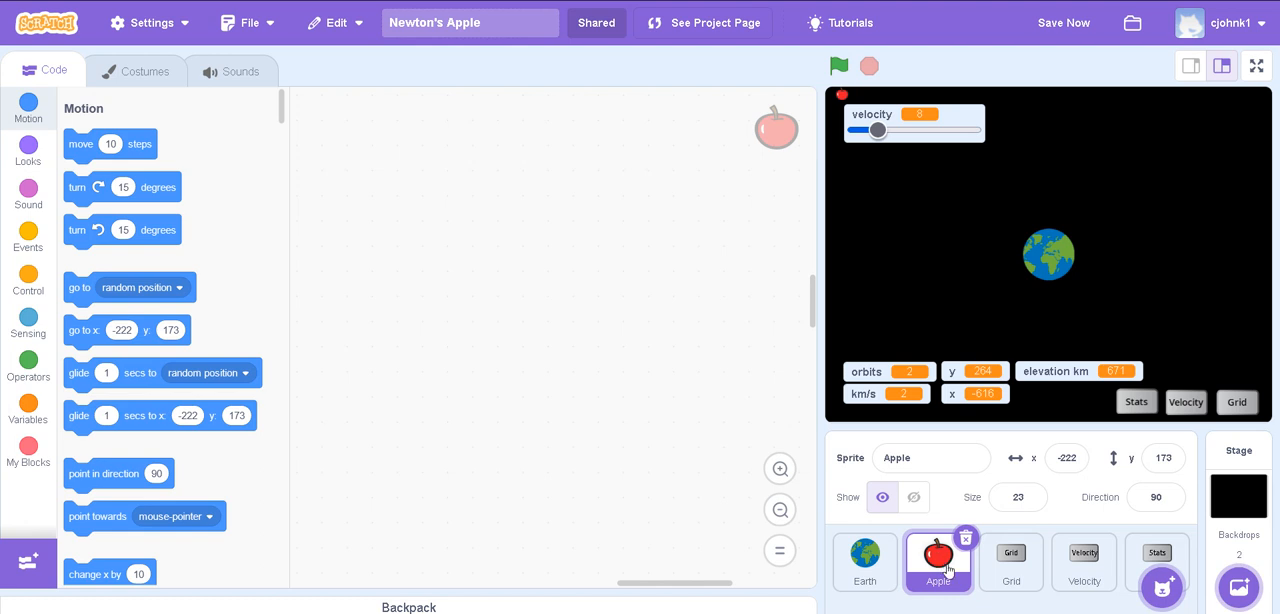
{"action": "mouse_move", "coordinate": [708, 592]}
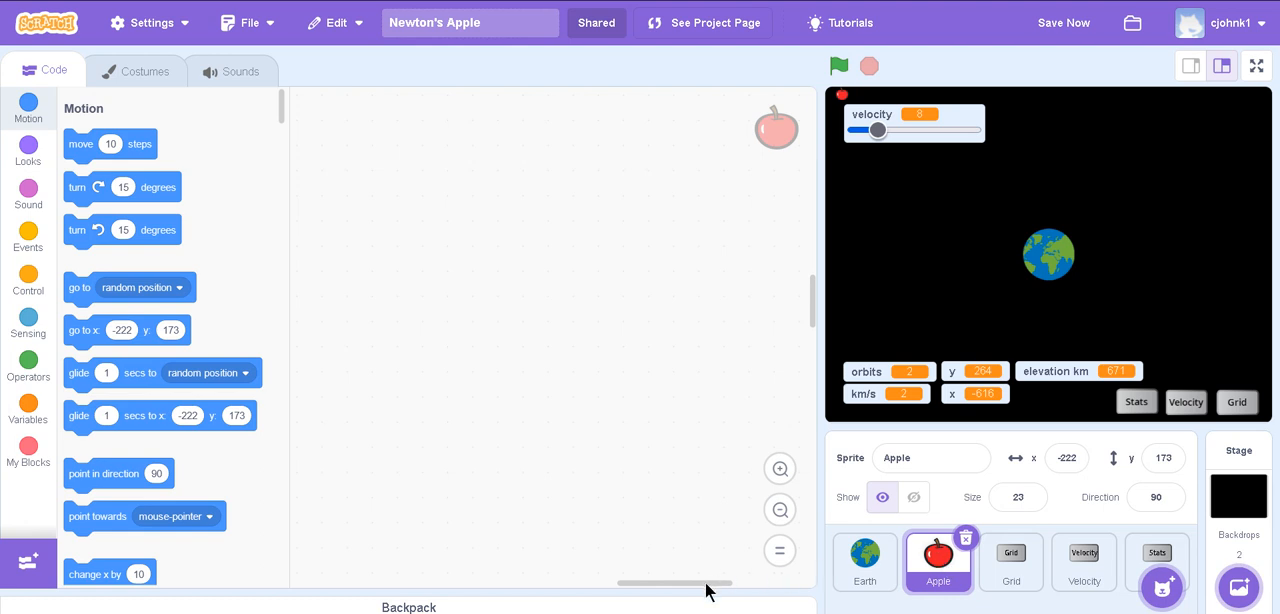
{"action": "mouse_move", "coordinate": [716, 592]}
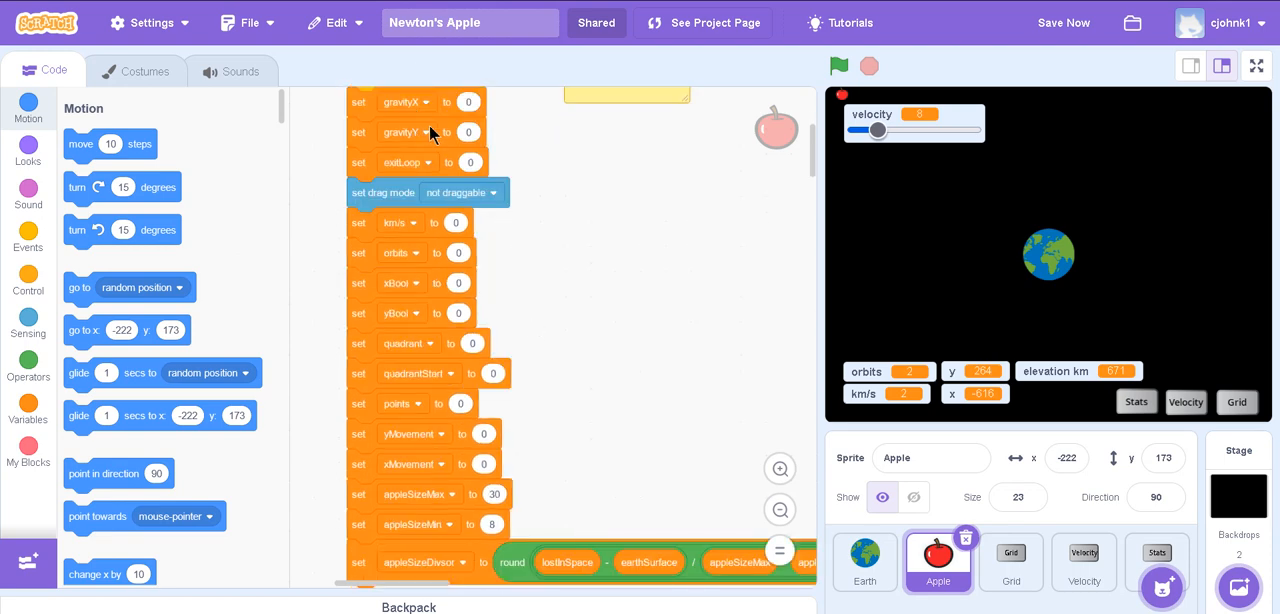
{"action": "scroll", "scroll_direction": "down", "scroll_amount": 3}
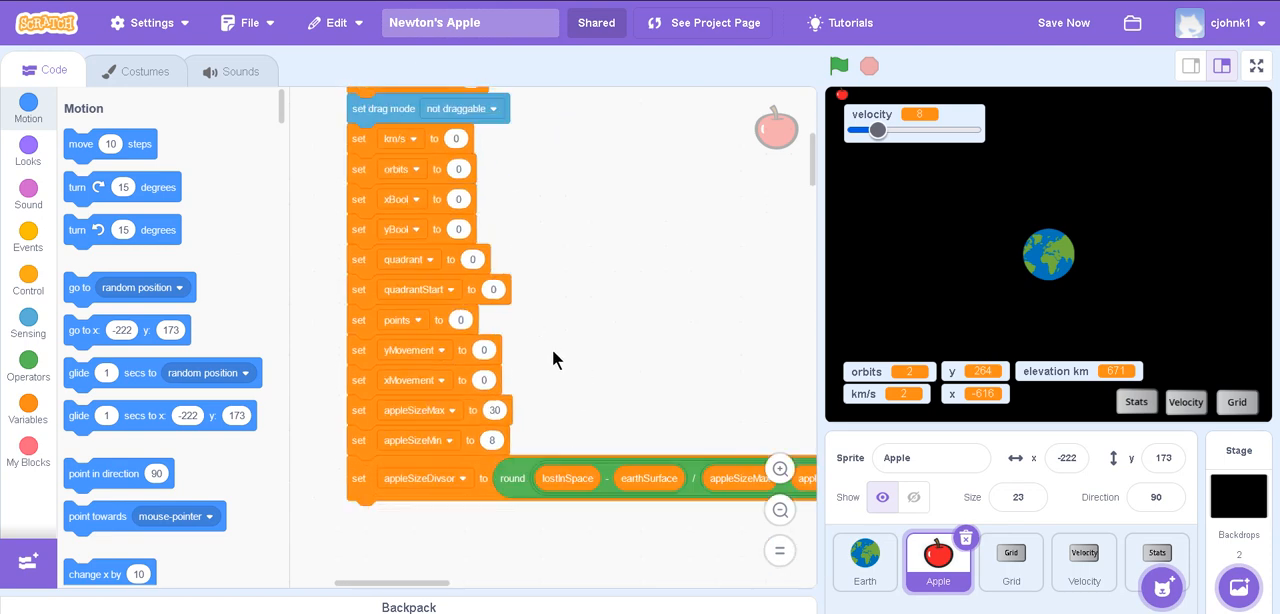
{"action": "mouse_move", "coordinate": [404, 430]}
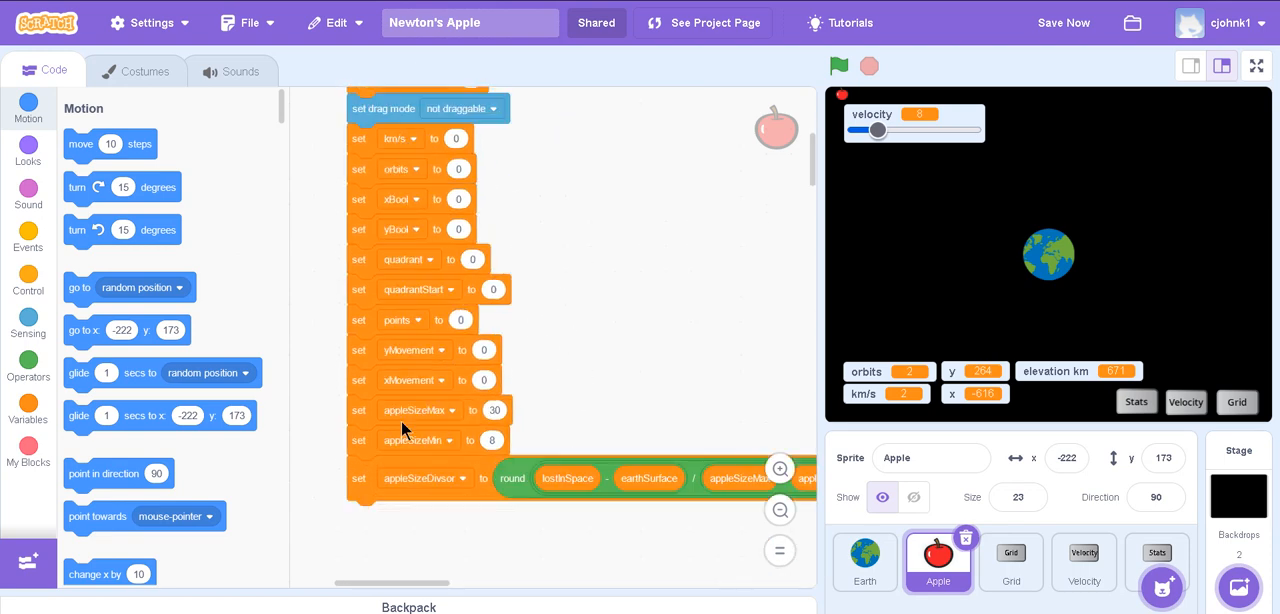
{"action": "mouse_move", "coordinate": [448, 230]}
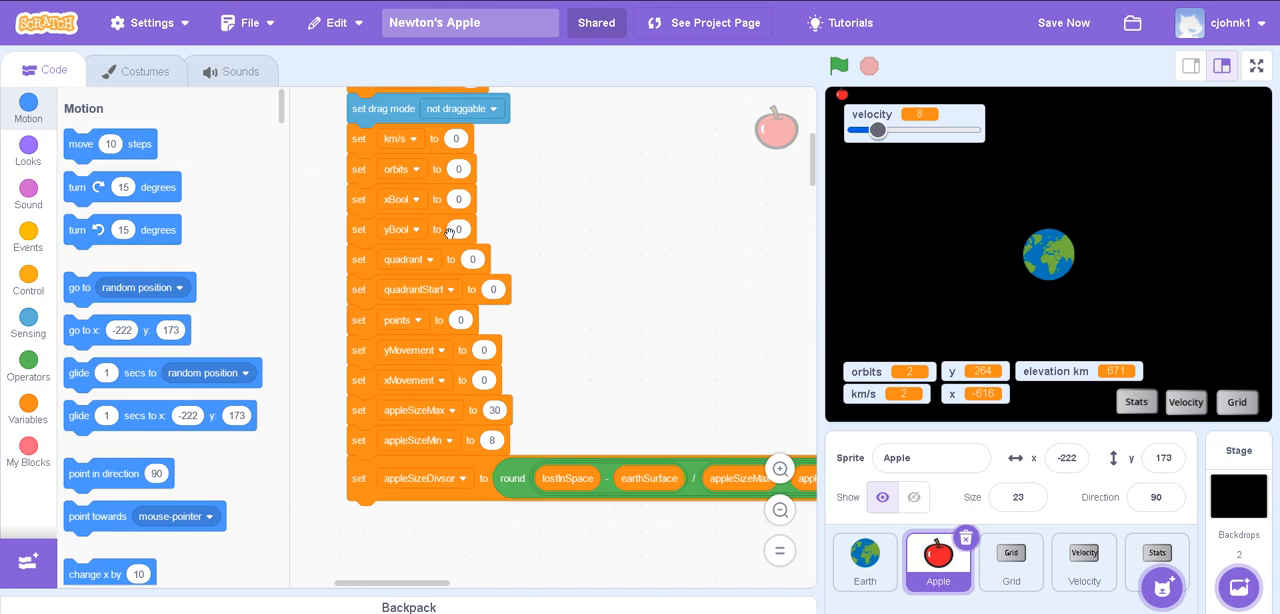
{"action": "mouse_move", "coordinate": [528, 312]}
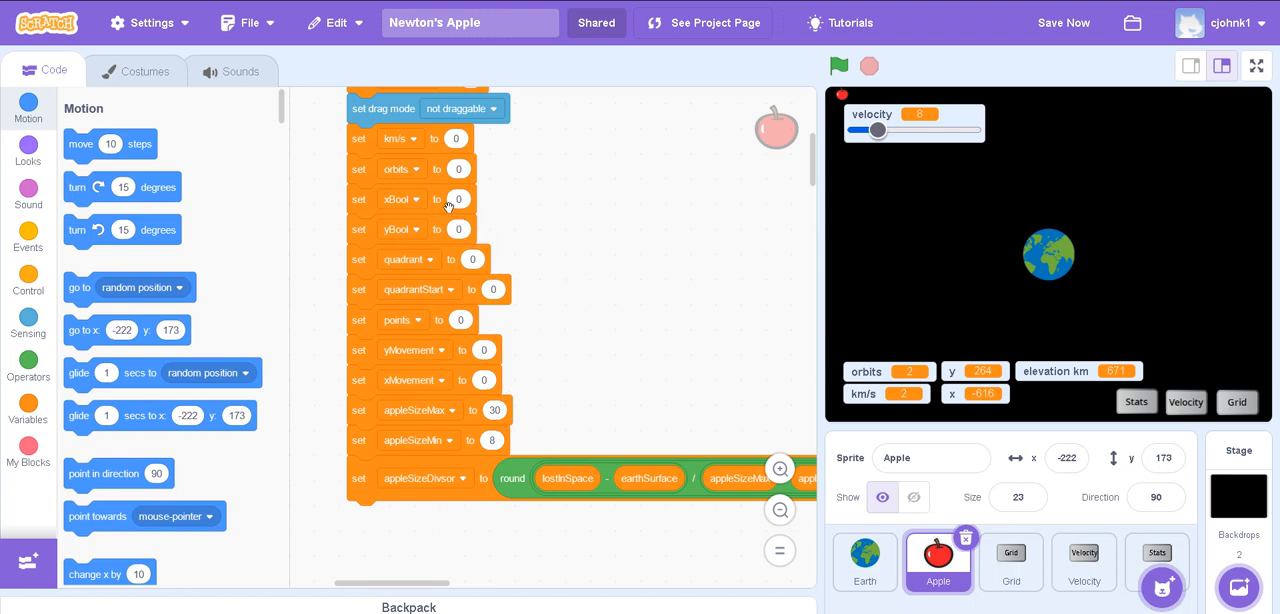
{"action": "mouse_move", "coordinate": [620, 408]}
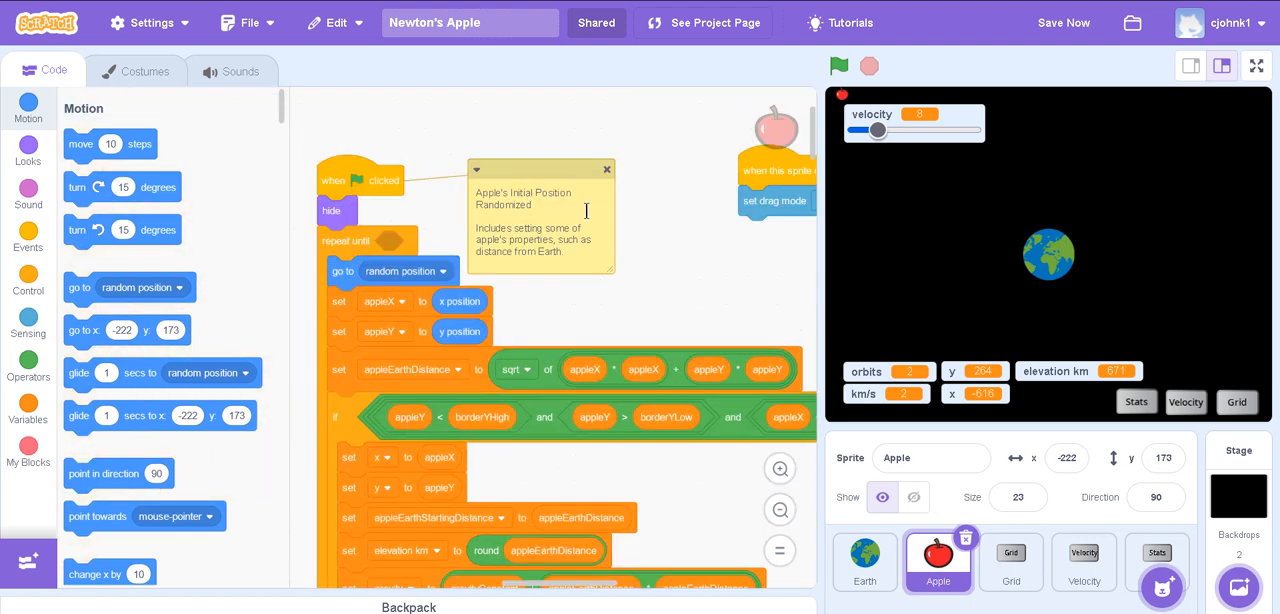
- Run the green flag three times to see the apple's randomized start position near Earth
{"action": "left_click", "coordinate": [838, 66]}
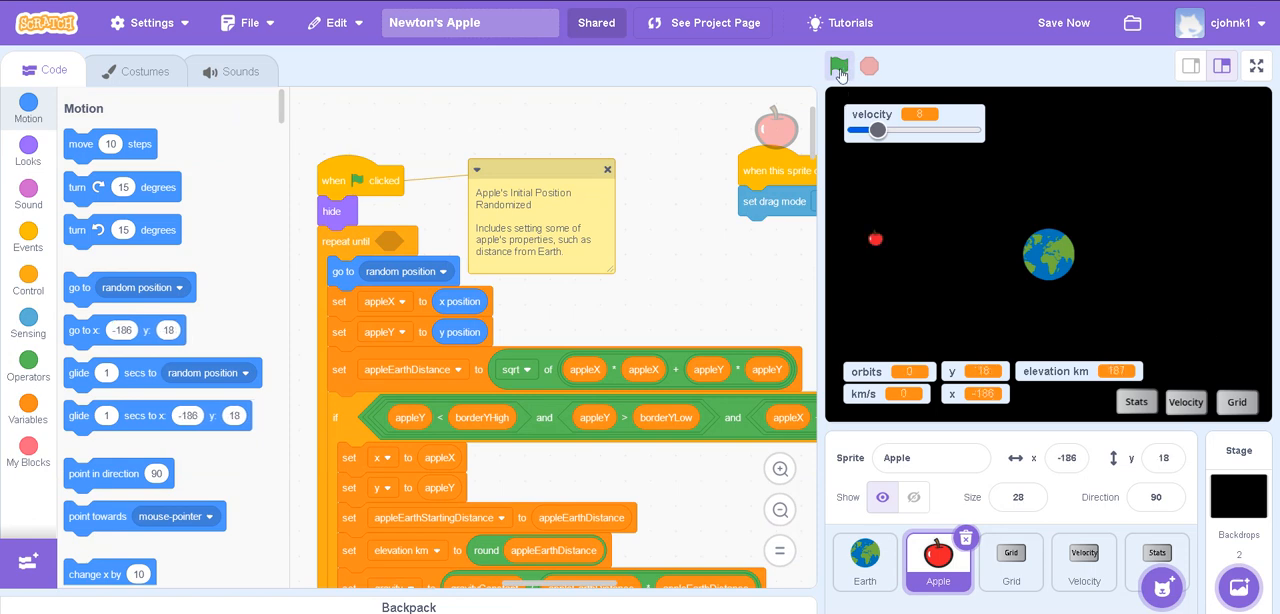
{"action": "left_click", "coordinate": [838, 66]}
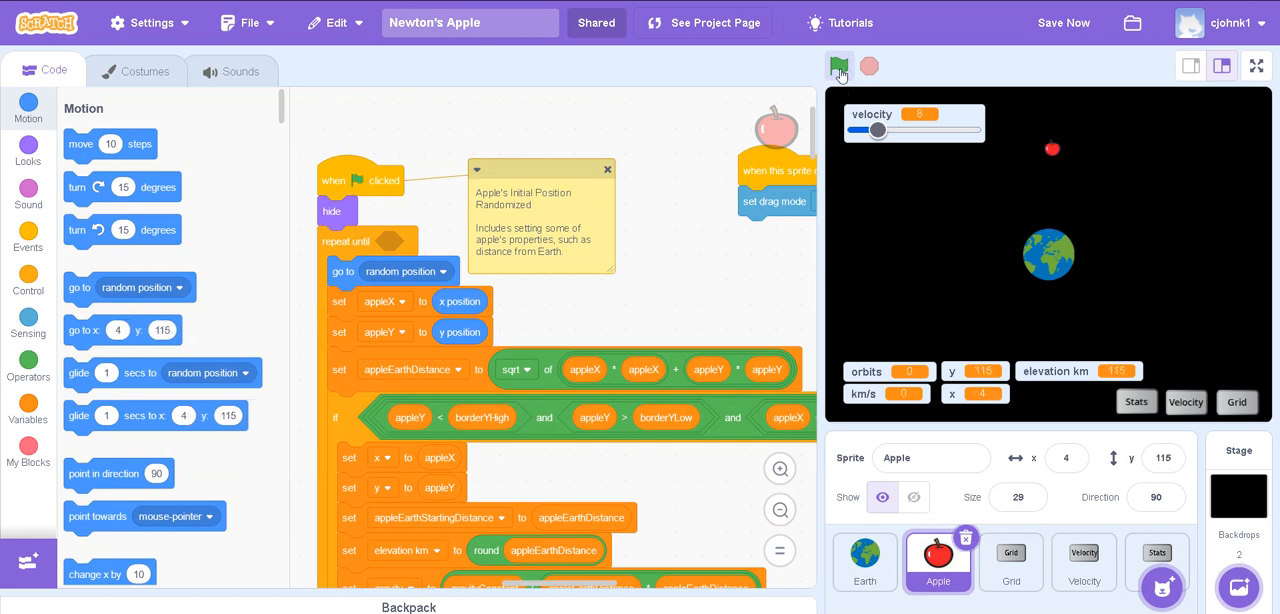
{"action": "left_click", "coordinate": [838, 66]}
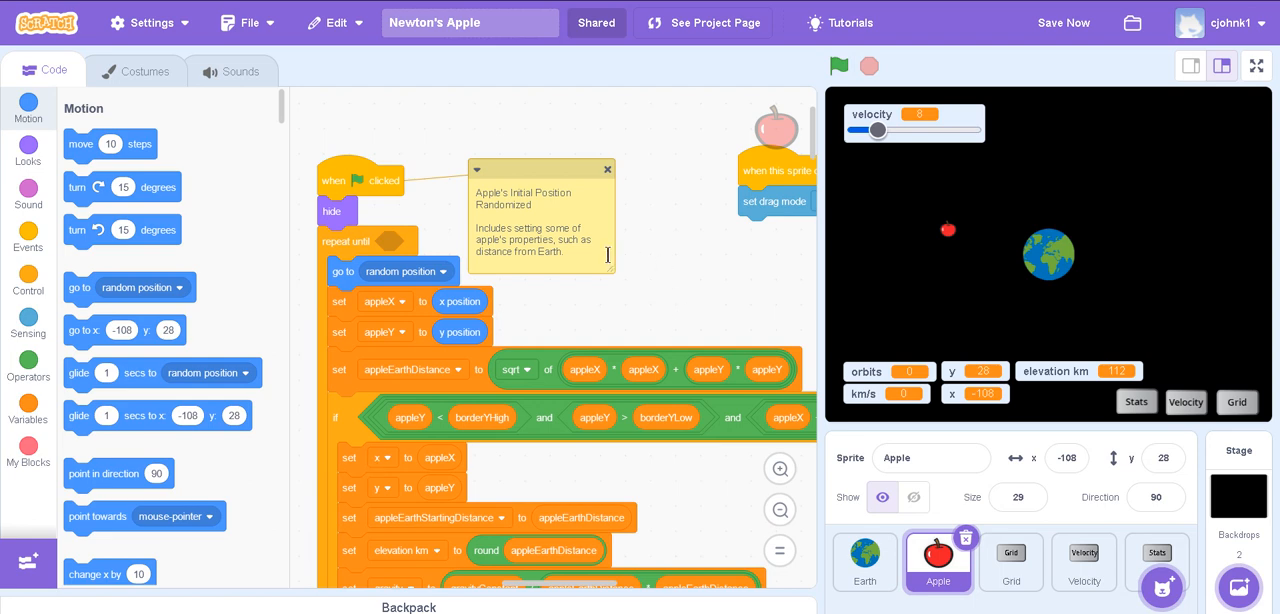
{"action": "scroll", "scroll_direction": "down", "scroll_amount": 3}
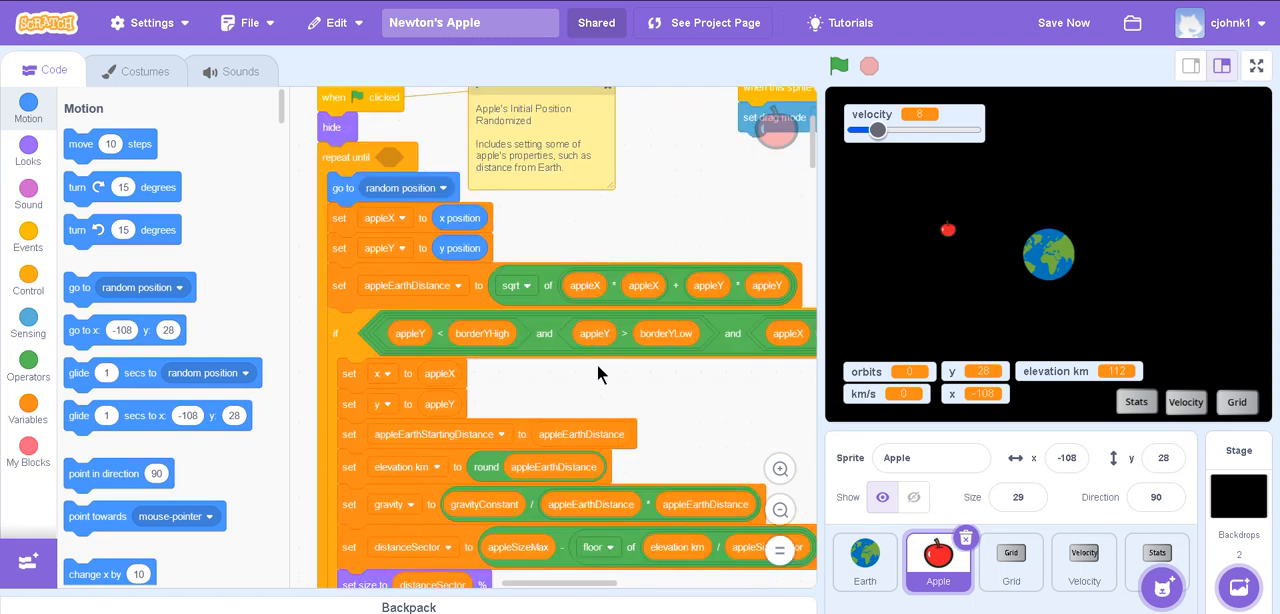
{"action": "scroll", "scroll_direction": "down", "scroll_amount": 3}
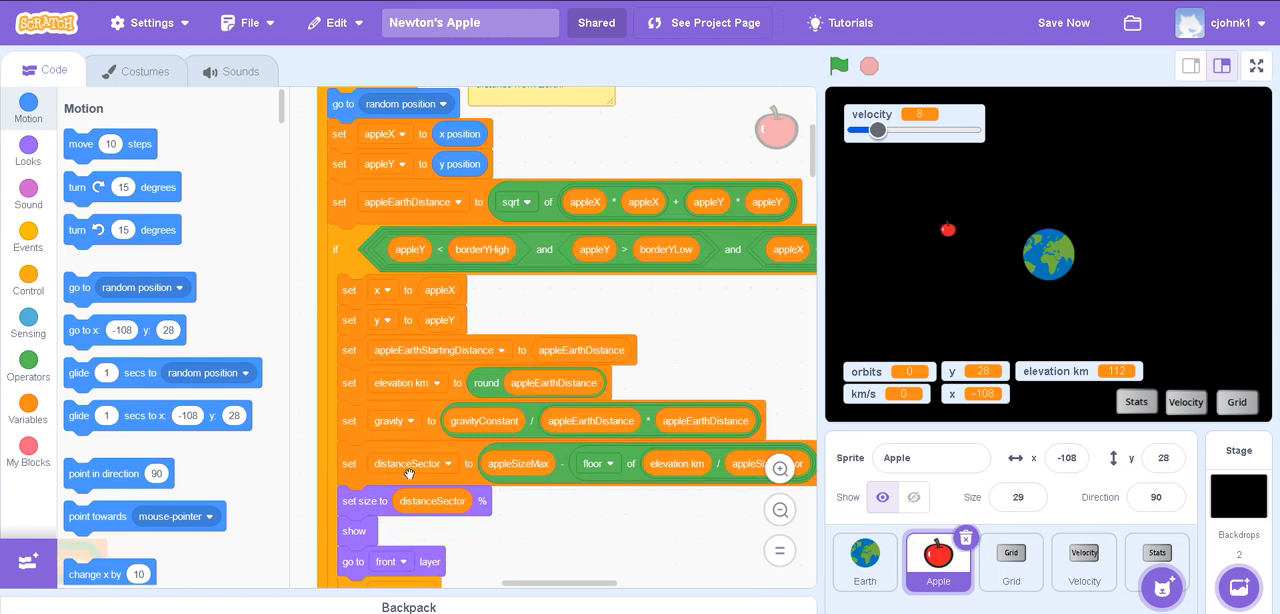
{"action": "mouse_move", "coordinate": [392, 324]}
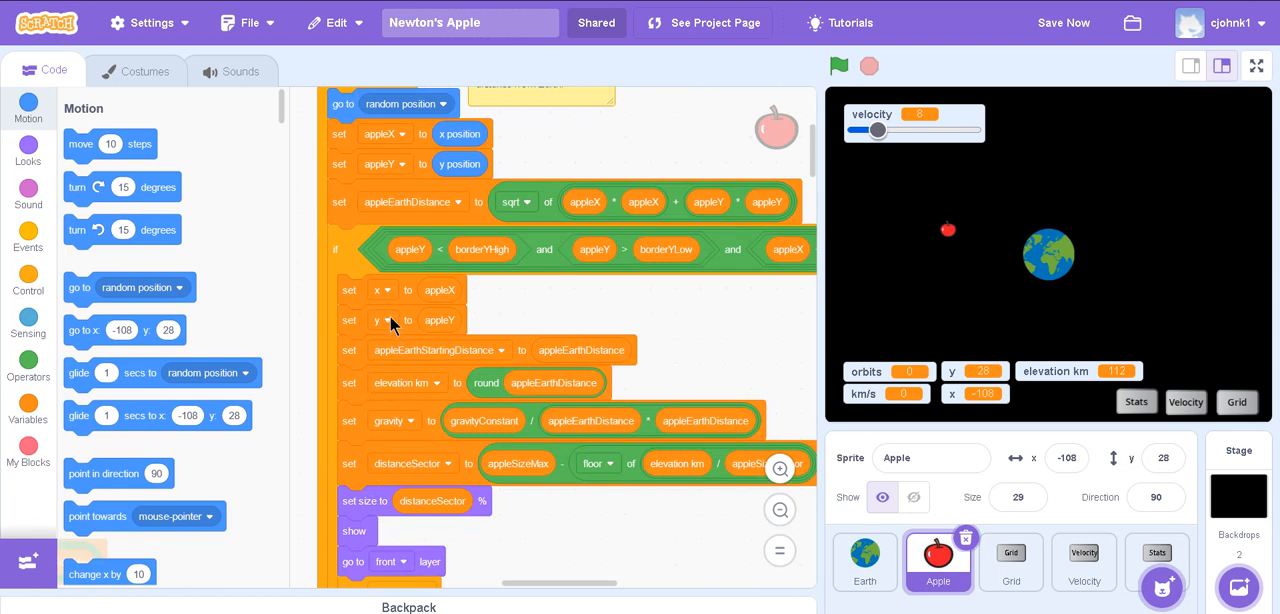
{"action": "mouse_move", "coordinate": [578, 442]}
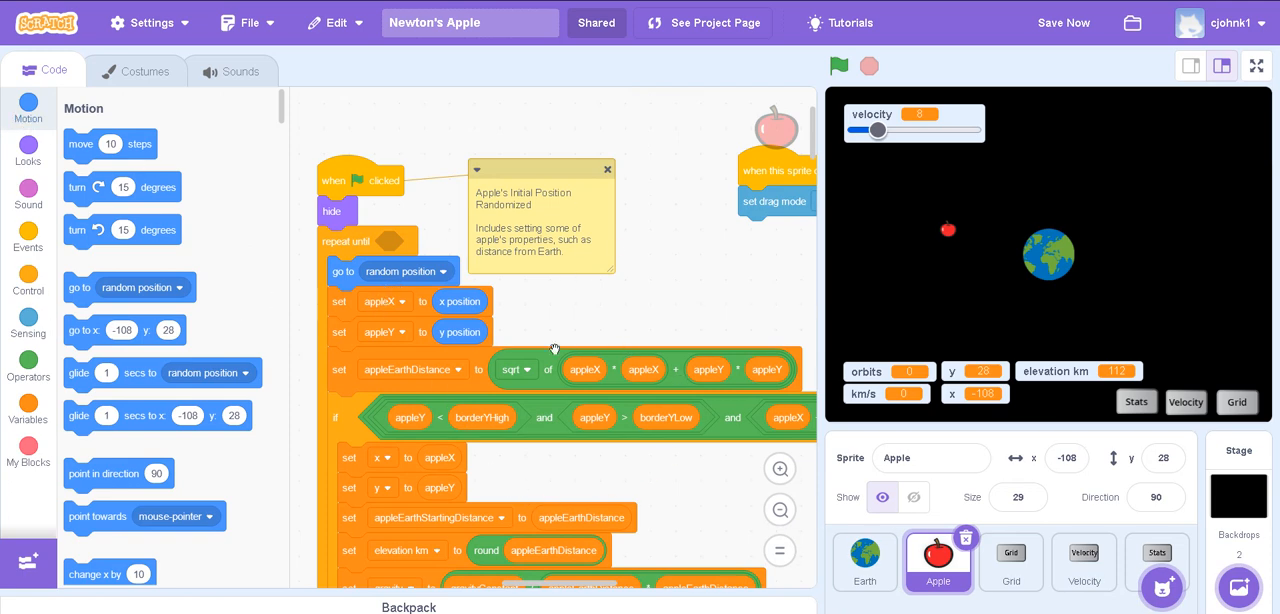
{"action": "mouse_move", "coordinate": [352, 302]}
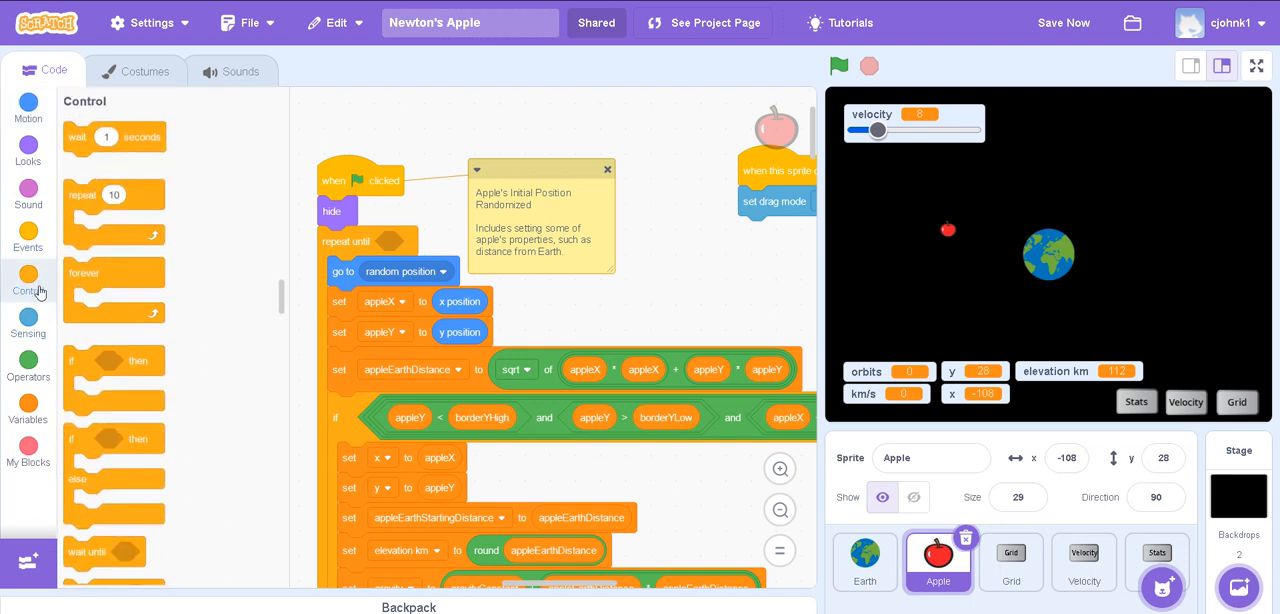
{"action": "mouse_move", "coordinate": [28, 324]}
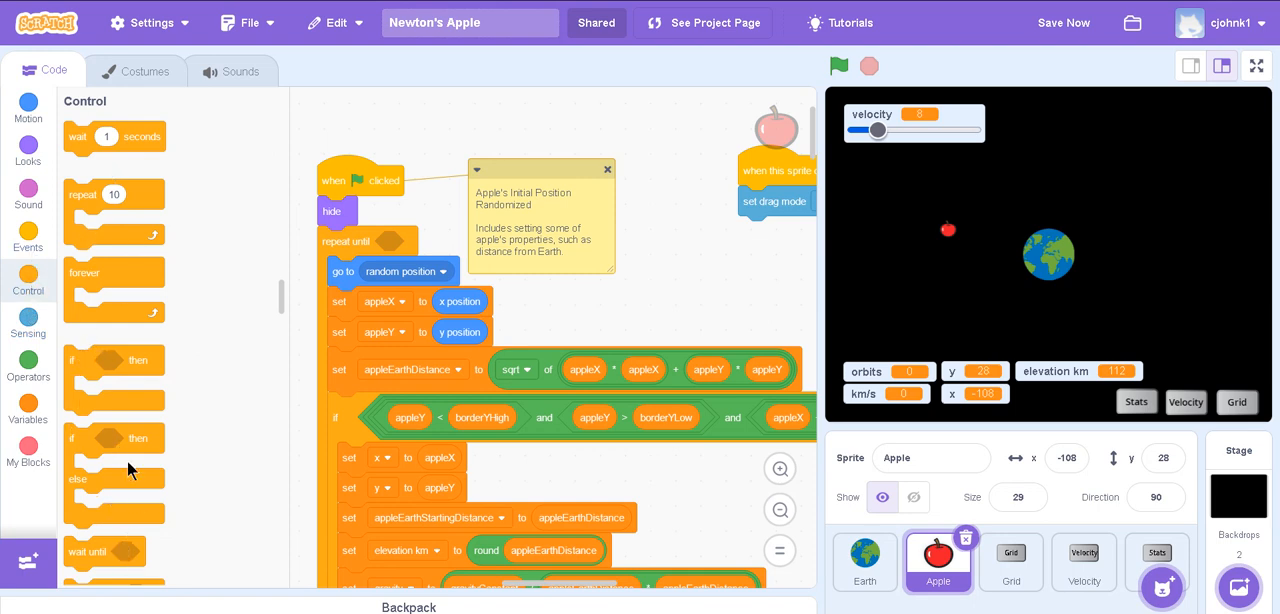
{"action": "scroll", "scroll_direction": "down", "scroll_amount": 3}
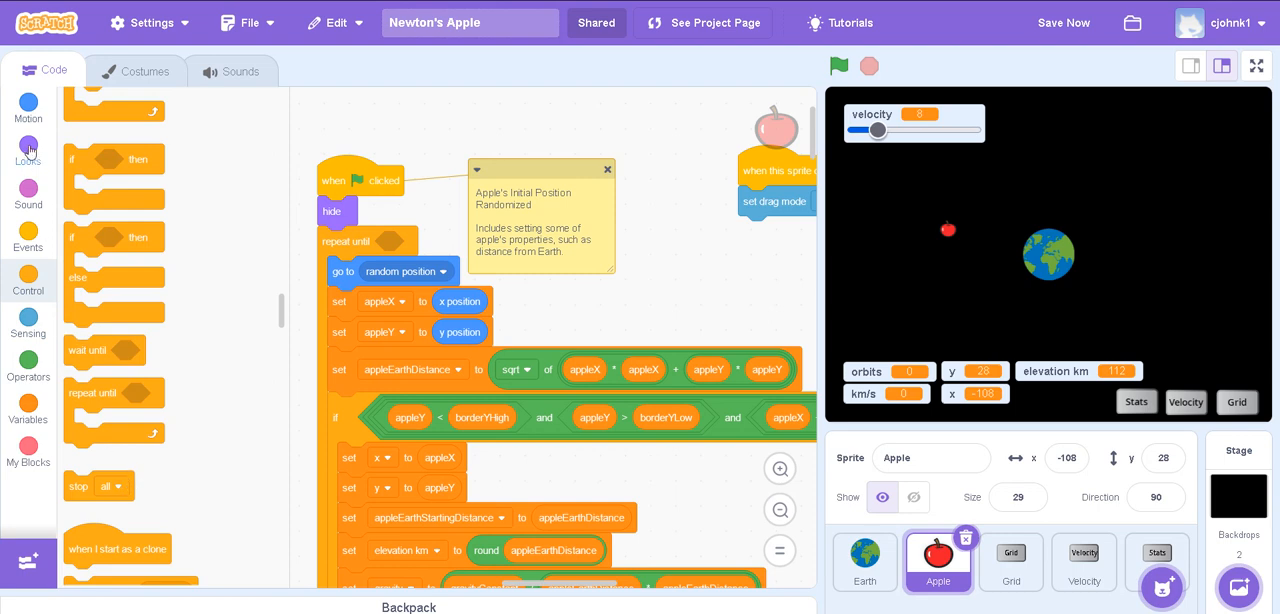
{"action": "left_click", "coordinate": [28, 108]}
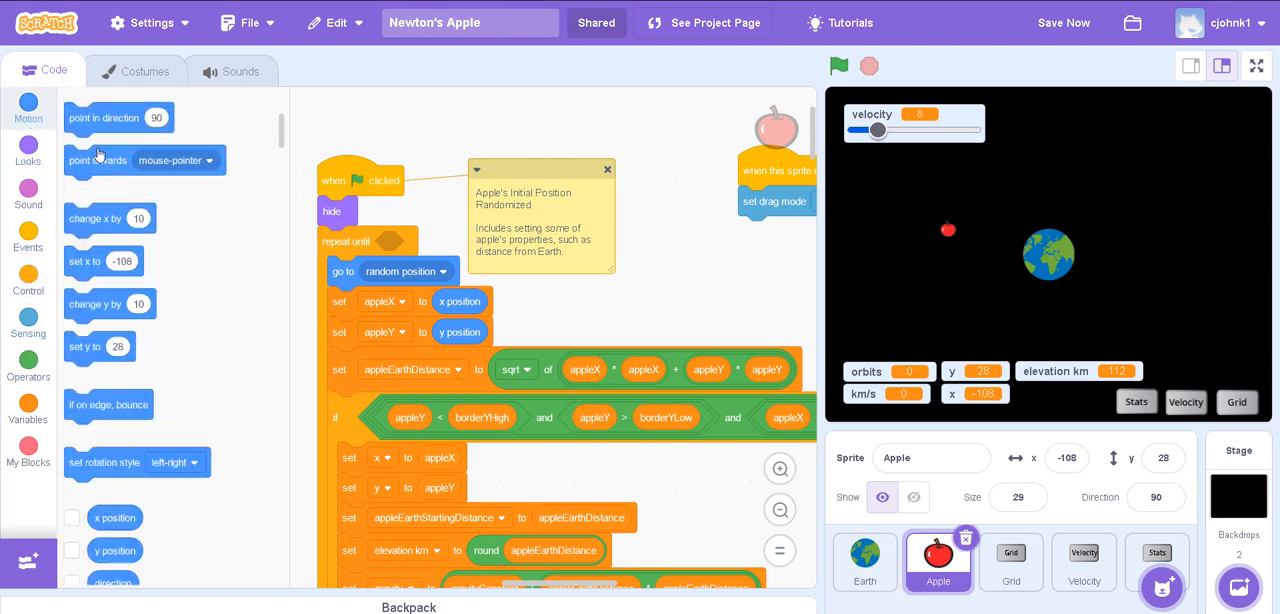
{"action": "scroll", "scroll_direction": "down", "scroll_amount": 3}
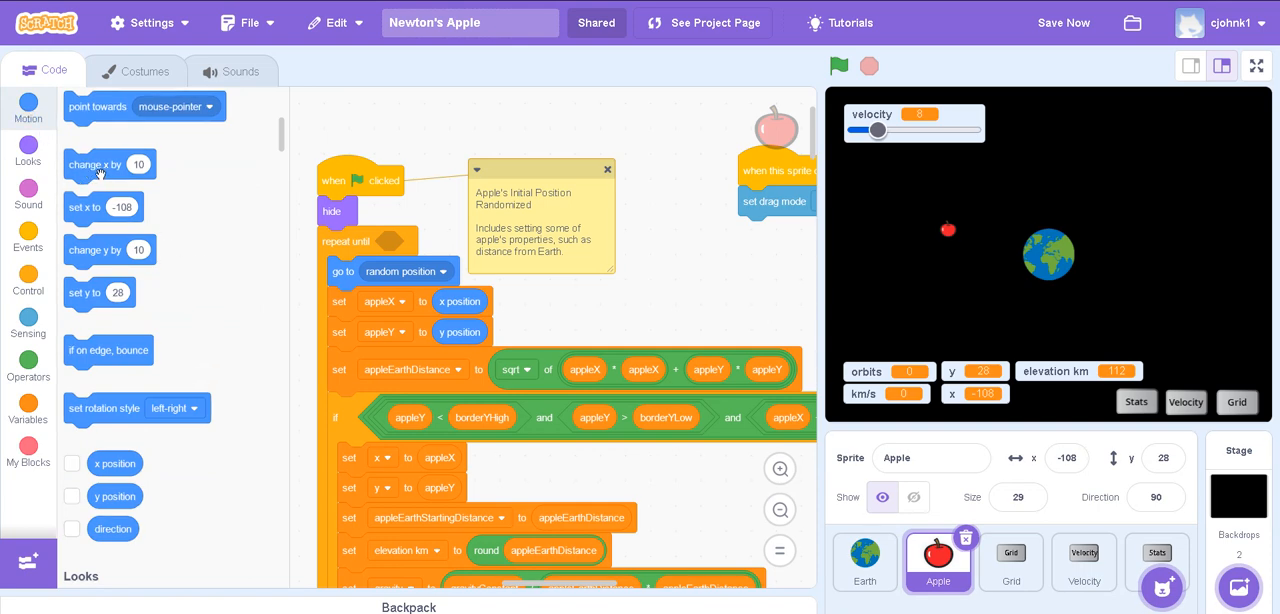
{"action": "left_click", "coordinate": [1064, 22]}
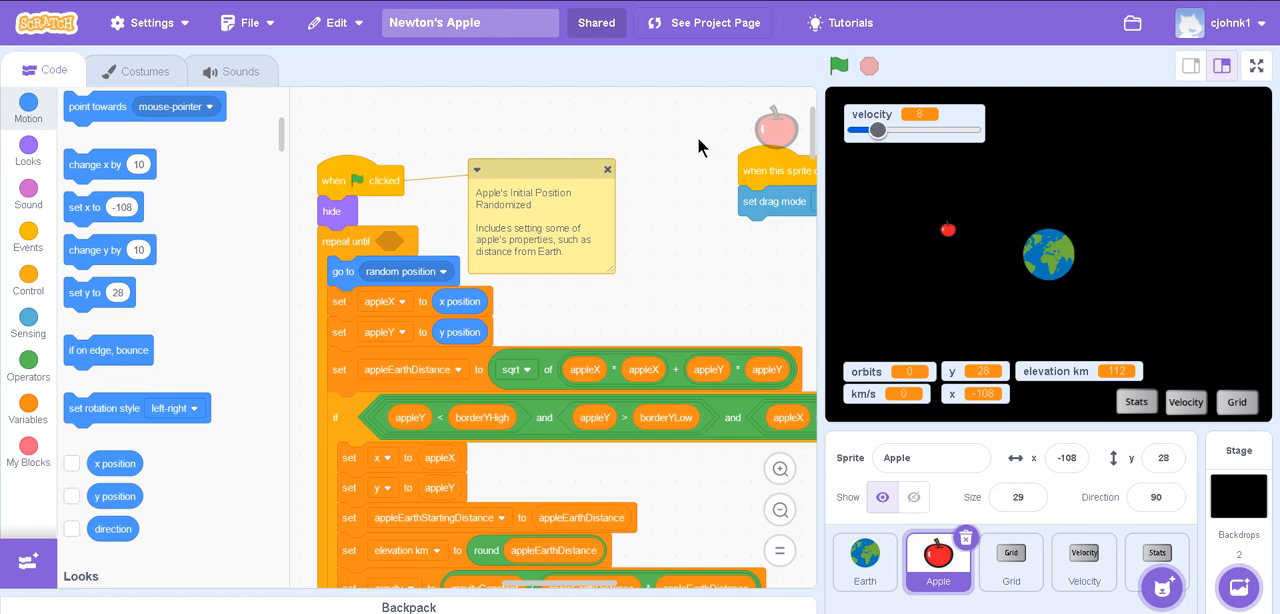
{"action": "mouse_move", "coordinate": [510, 316]}
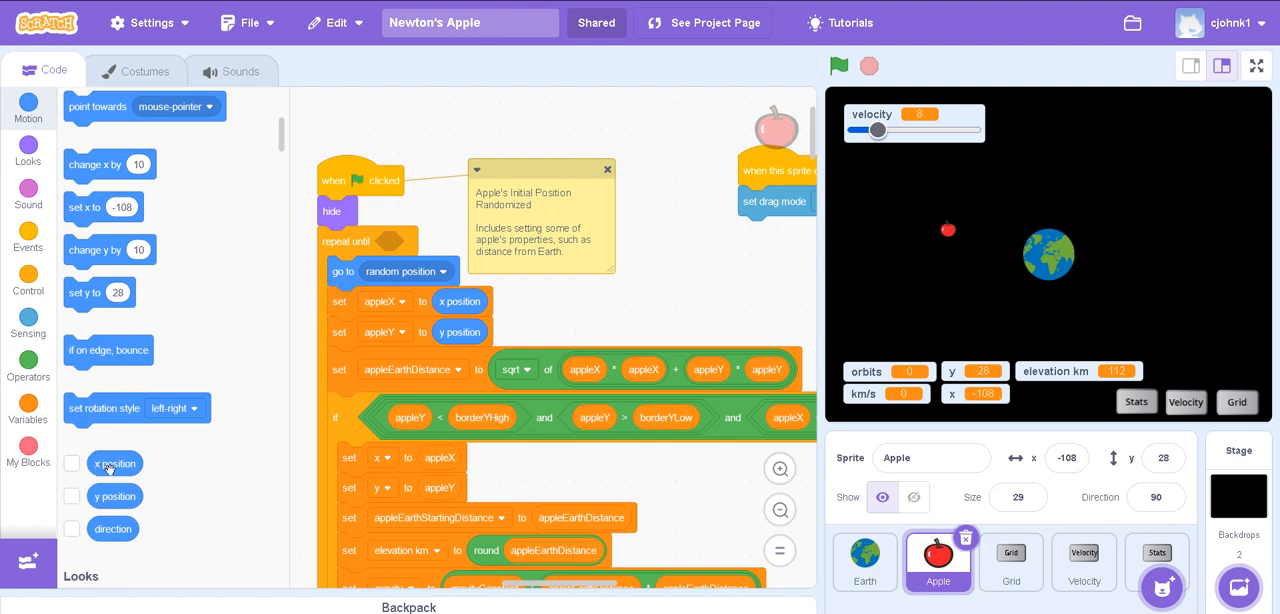
{"action": "left_click", "coordinate": [72, 462]}
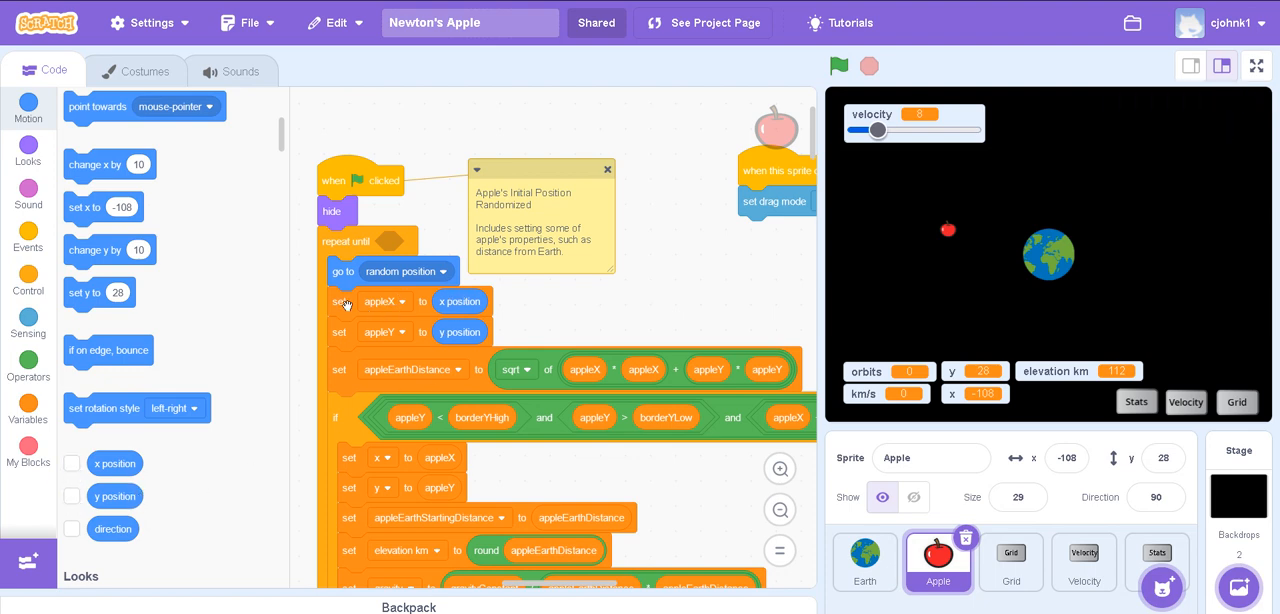
{"action": "mouse_move", "coordinate": [388, 316]}
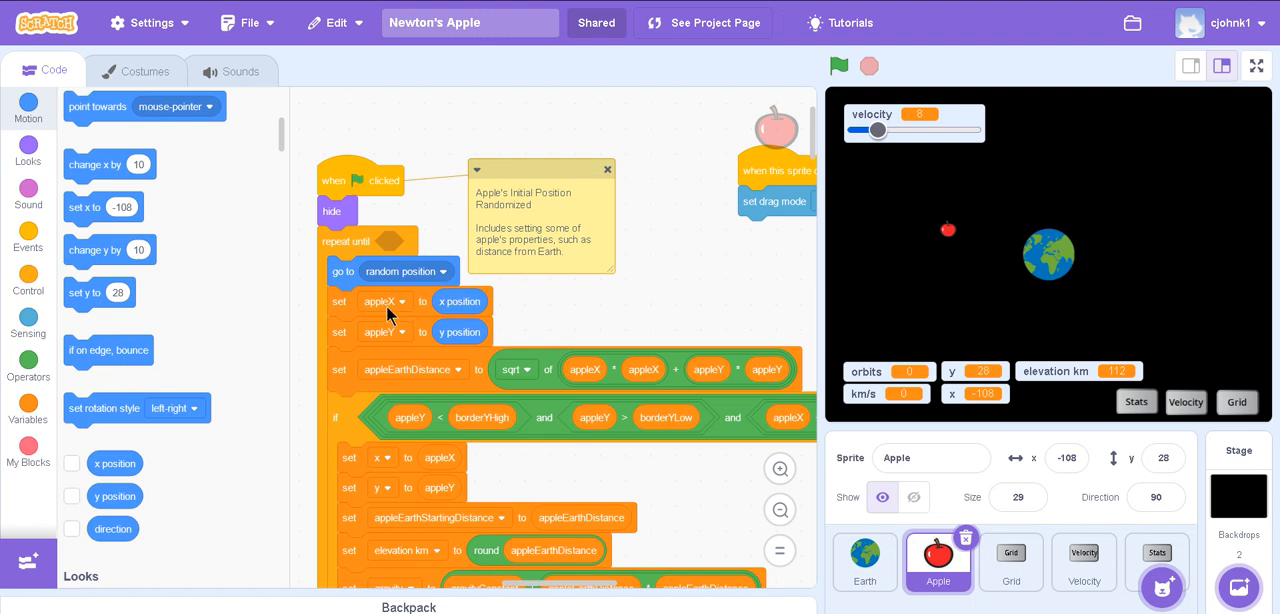
{"action": "mouse_move", "coordinate": [388, 350]}
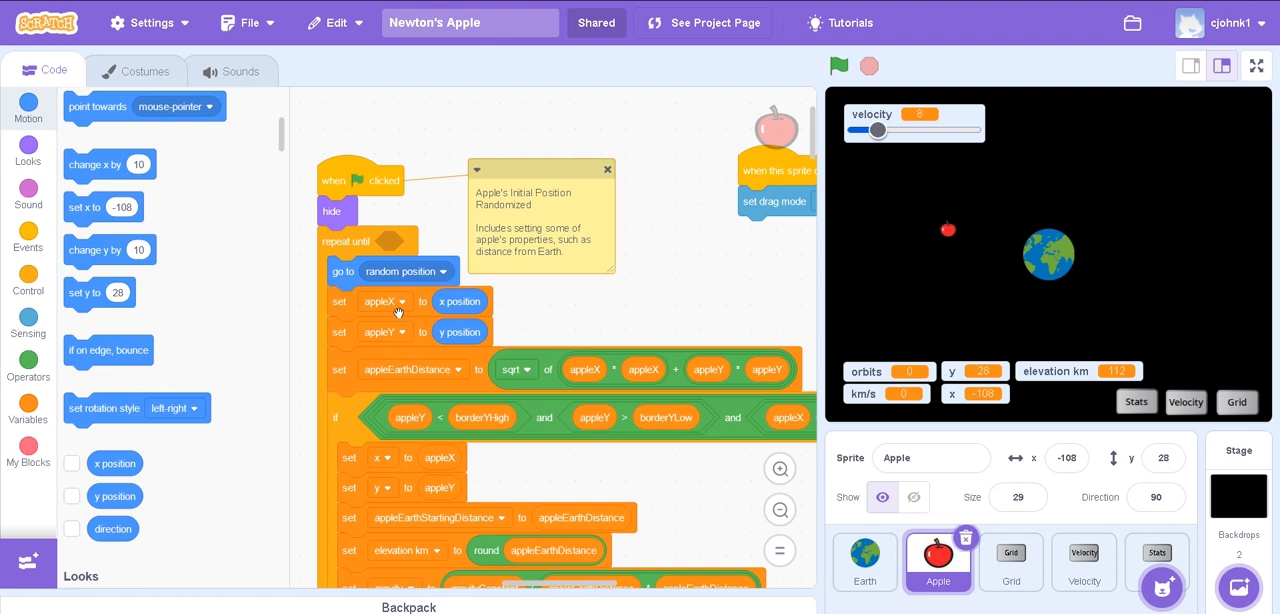
{"action": "mouse_move", "coordinate": [400, 320]}
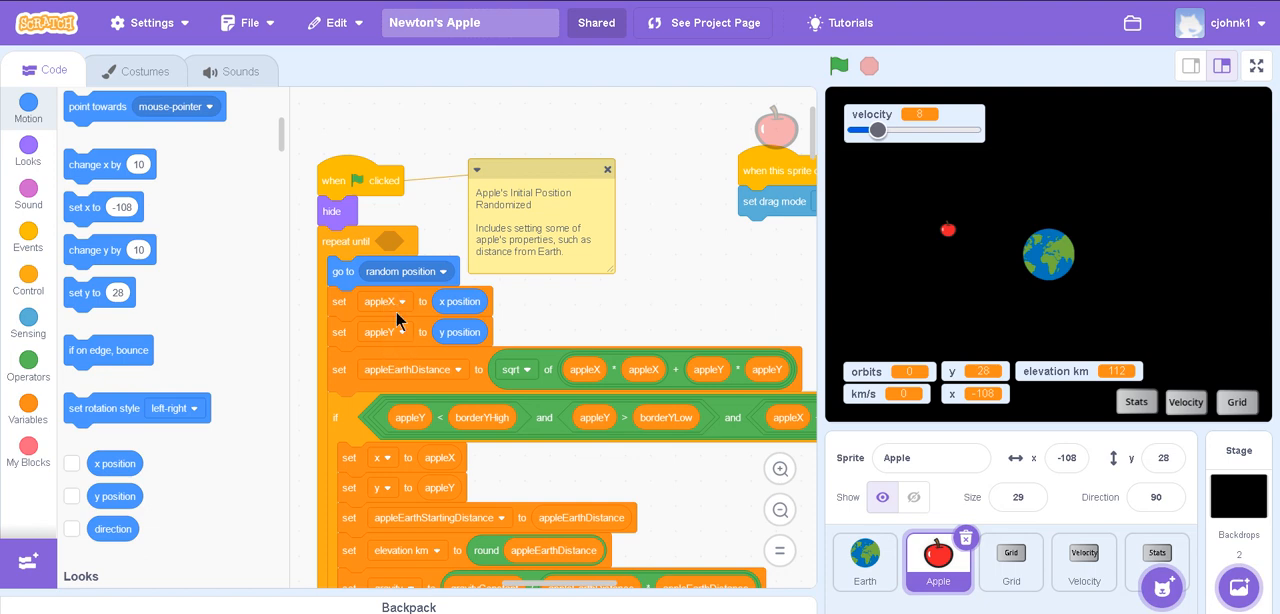
{"action": "mouse_move", "coordinate": [956, 238]}
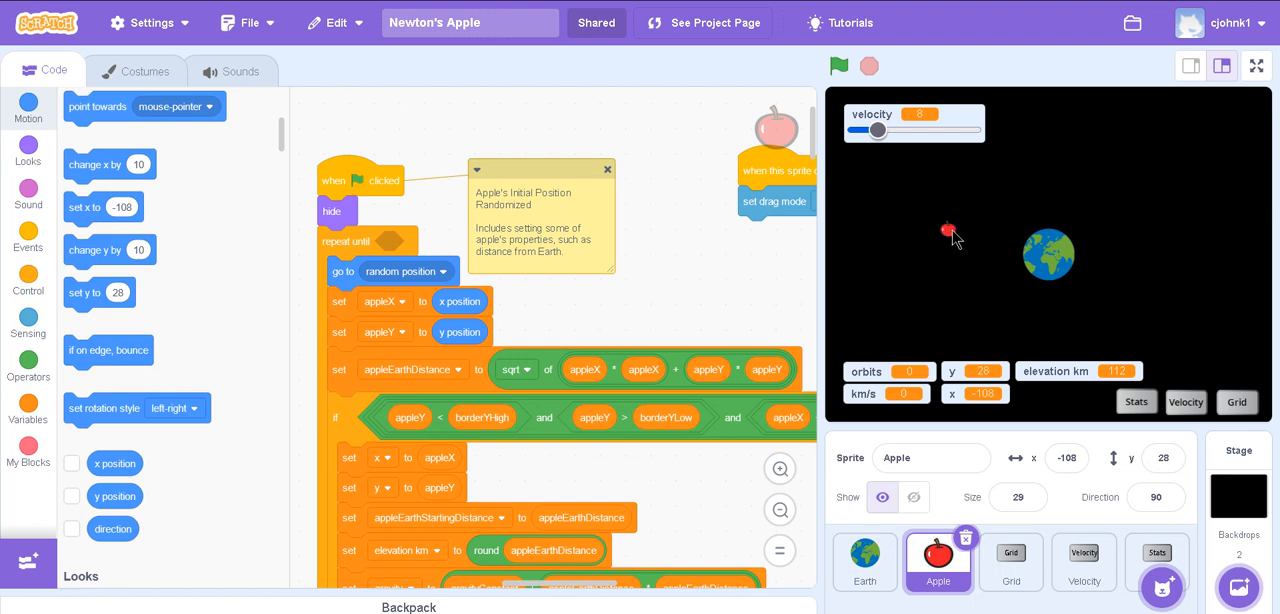
{"action": "mouse_move", "coordinate": [824, 392]}
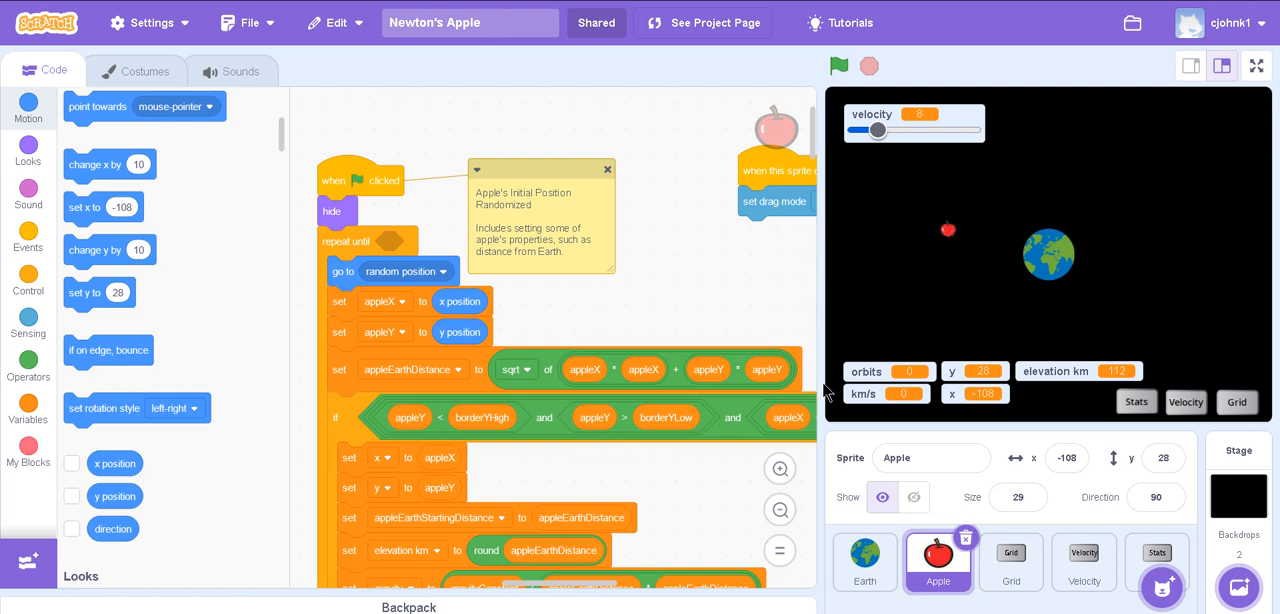
{"action": "mouse_move", "coordinate": [936, 252]}
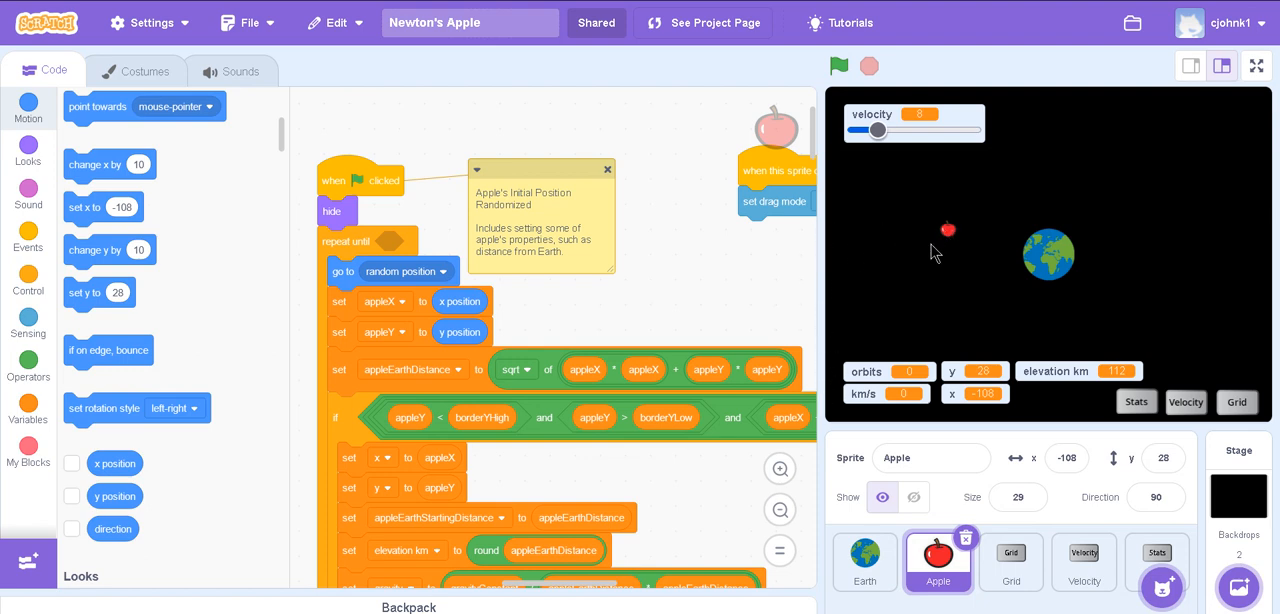
{"action": "mouse_move", "coordinate": [836, 232]}
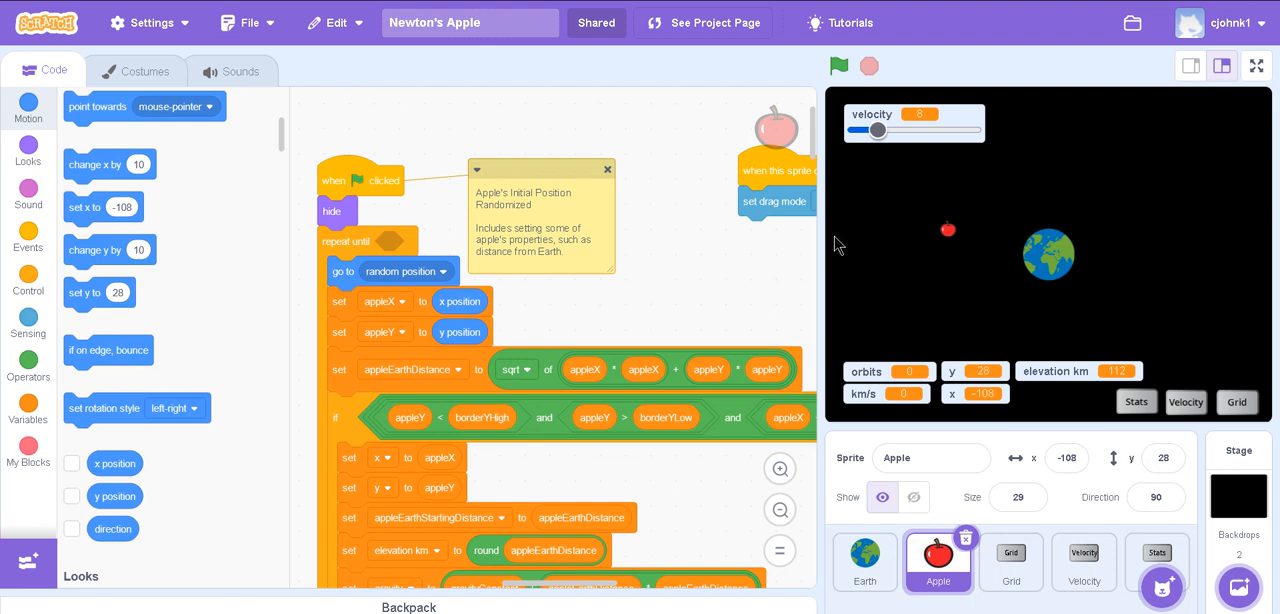
{"action": "mouse_move", "coordinate": [900, 276]}
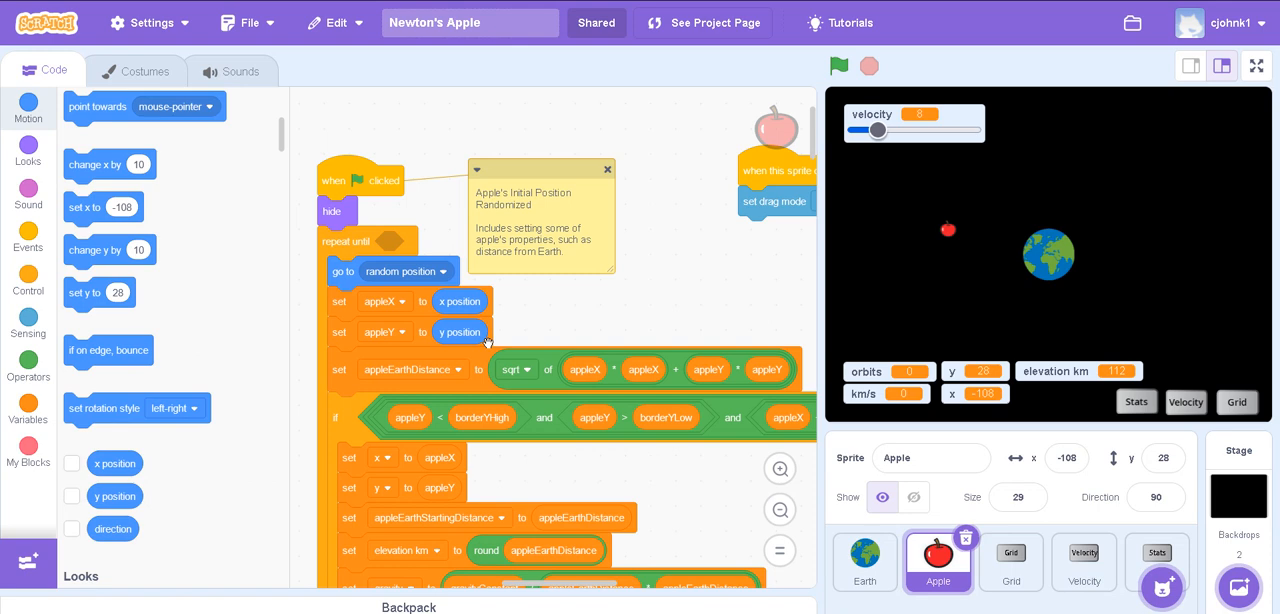
{"action": "scroll", "scroll_direction": "down", "scroll_amount": 3}
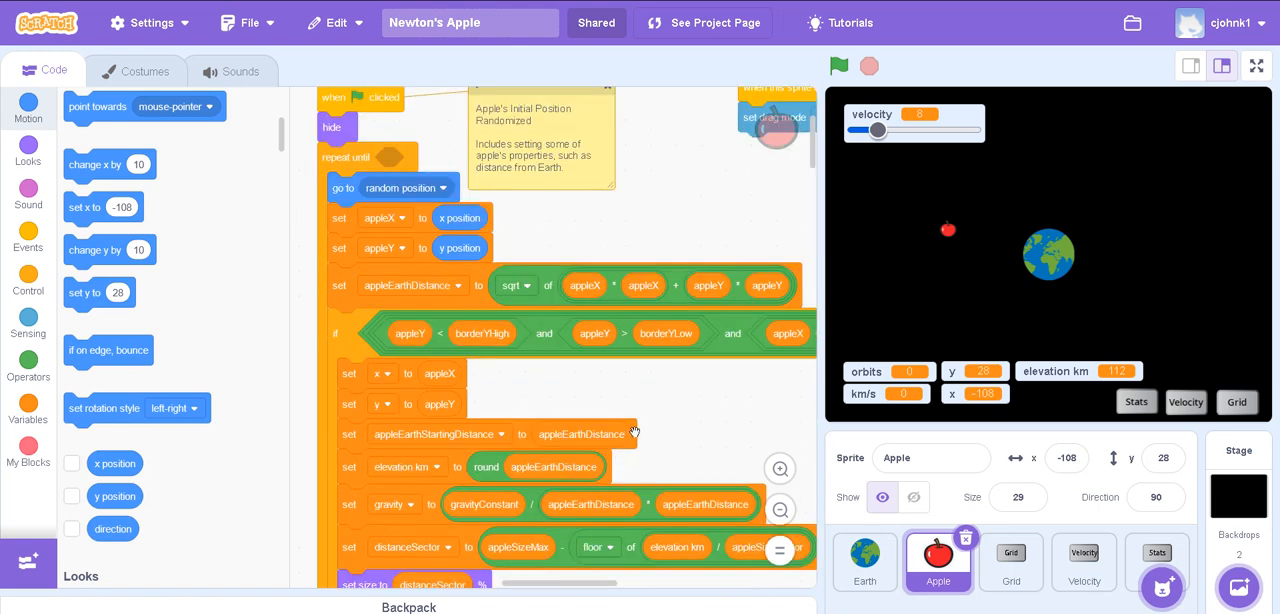
{"action": "mouse_move", "coordinate": [378, 296]}
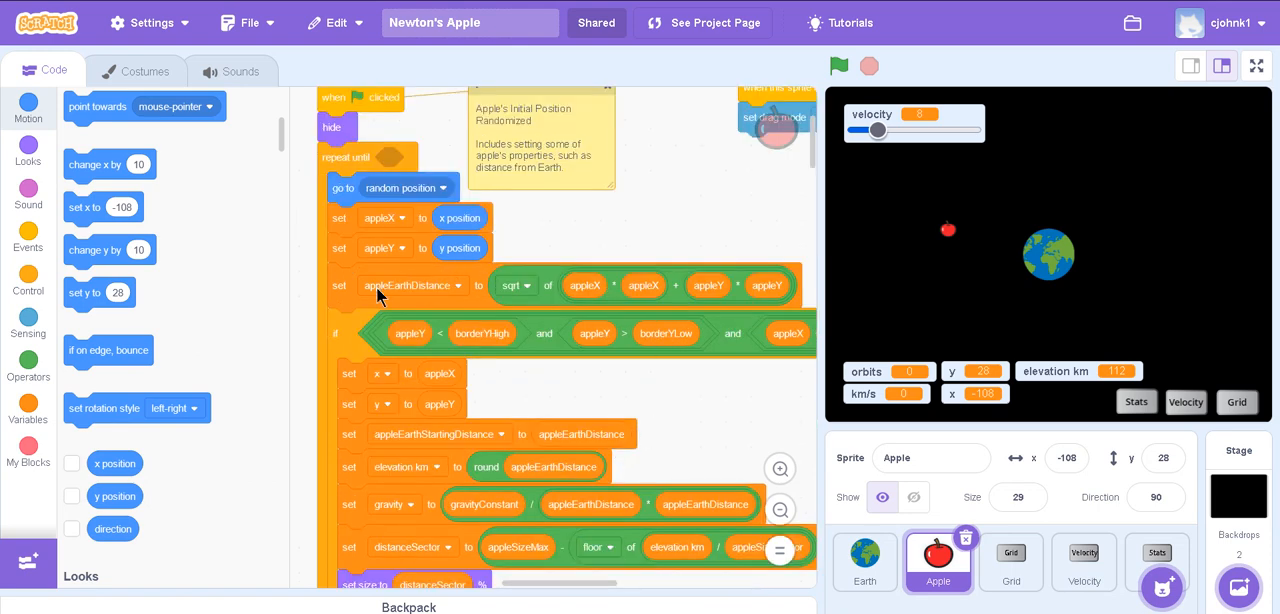
{"action": "mouse_move", "coordinate": [402, 300]}
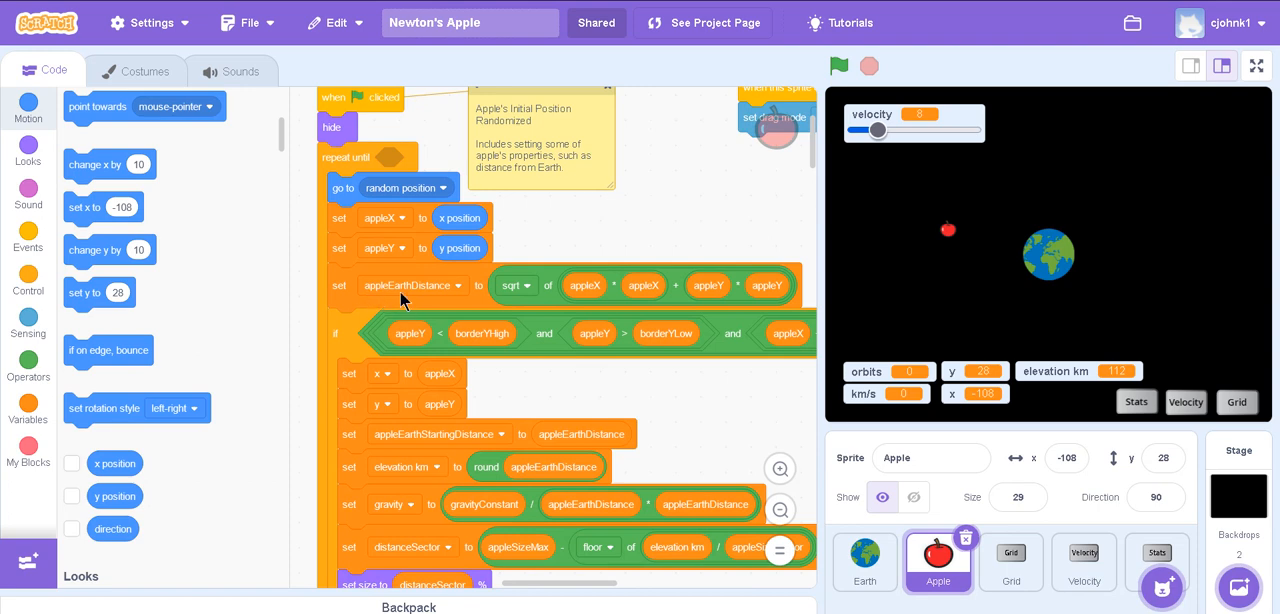
{"action": "mouse_move", "coordinate": [516, 284]}
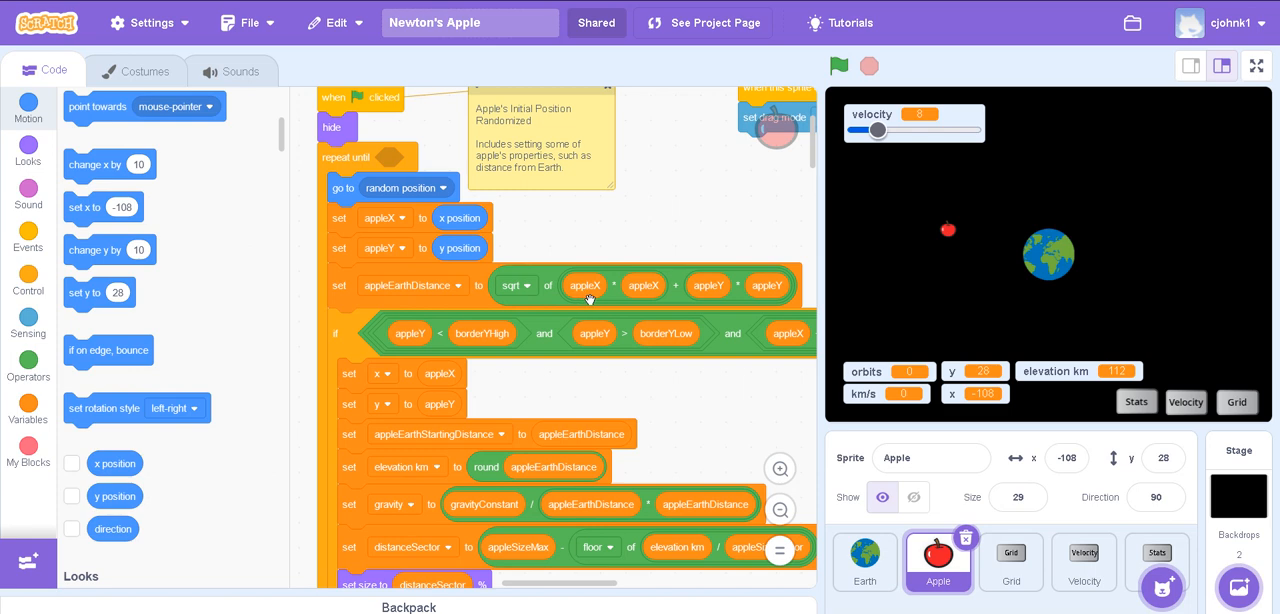
{"action": "mouse_move", "coordinate": [644, 288]}
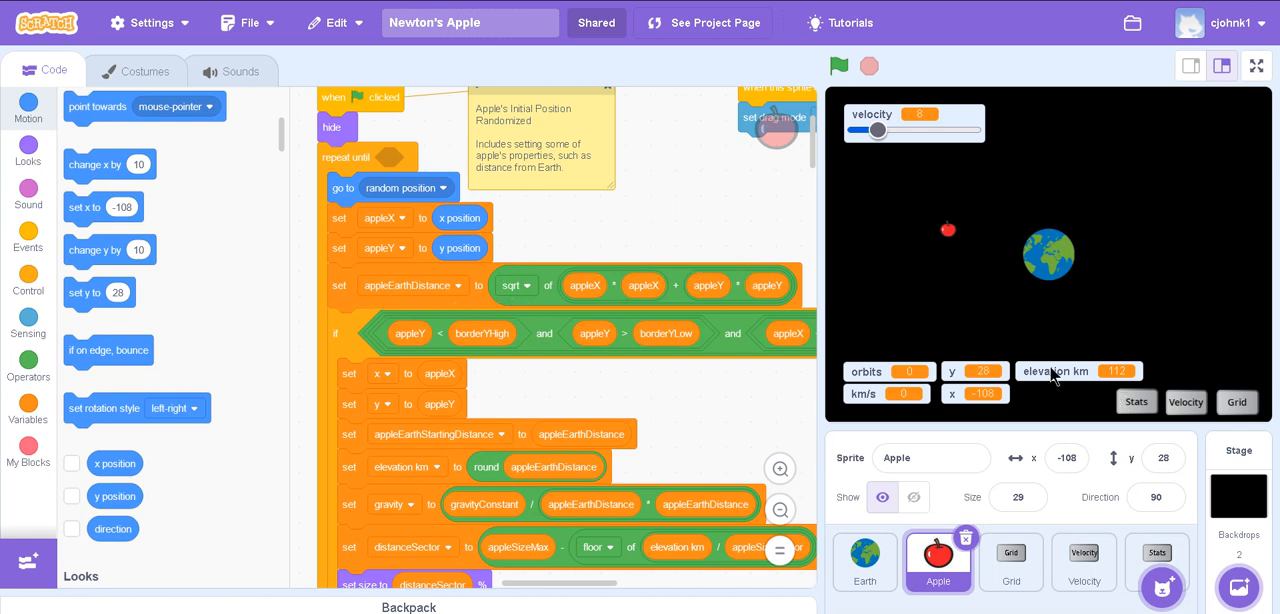
{"action": "mouse_move", "coordinate": [1080, 390]}
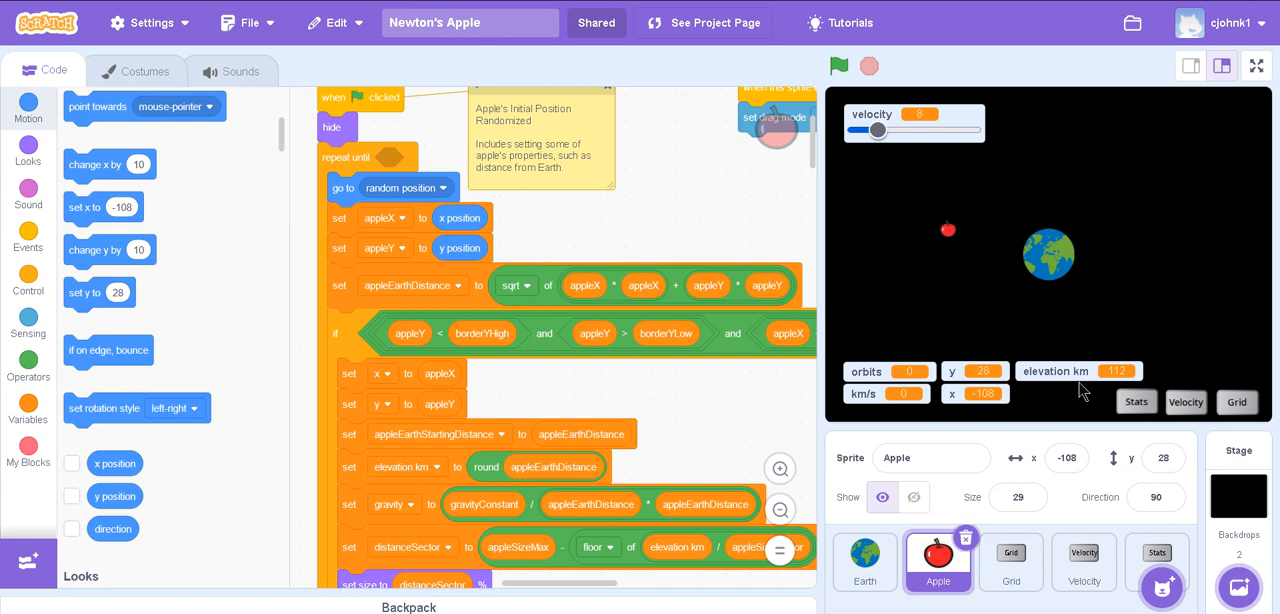
{"action": "scroll", "scroll_direction": "down", "scroll_amount": 3}
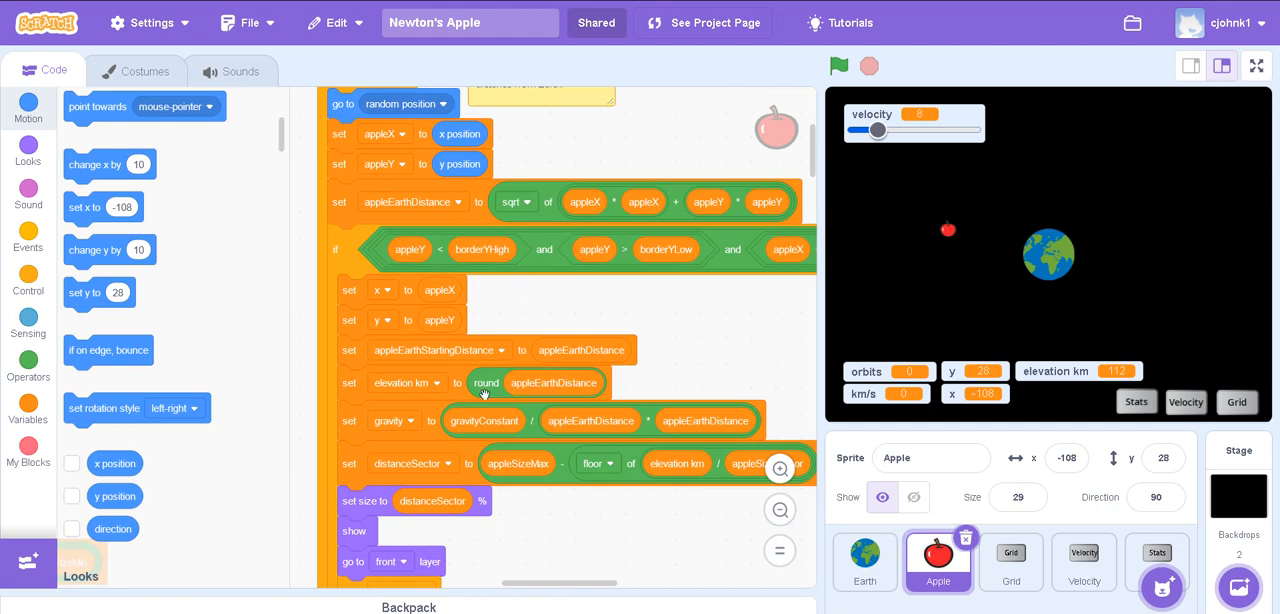
{"action": "mouse_move", "coordinate": [410, 436]}
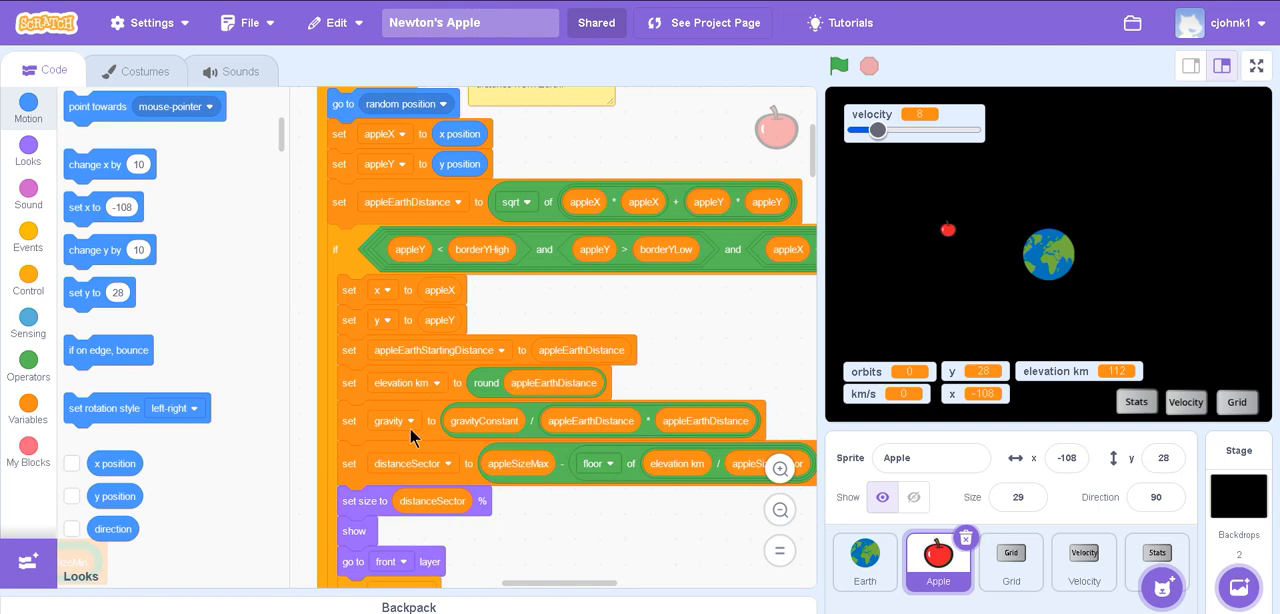
{"action": "scroll", "scroll_direction": "down", "scroll_amount": 3}
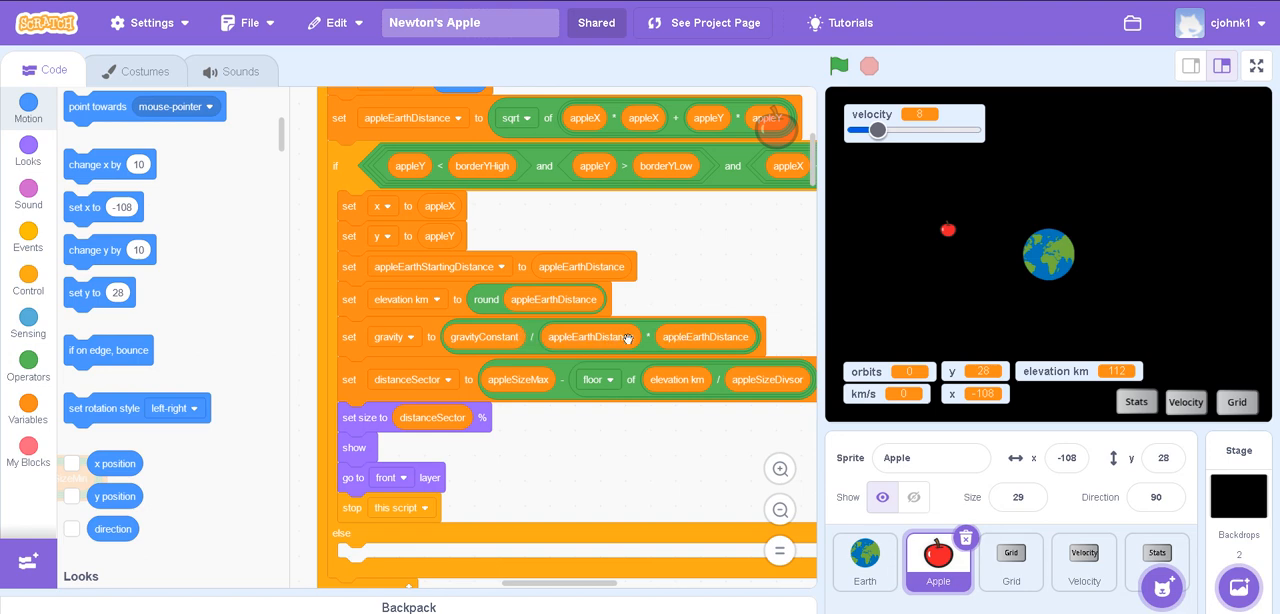
{"action": "mouse_move", "coordinate": [638, 348]}
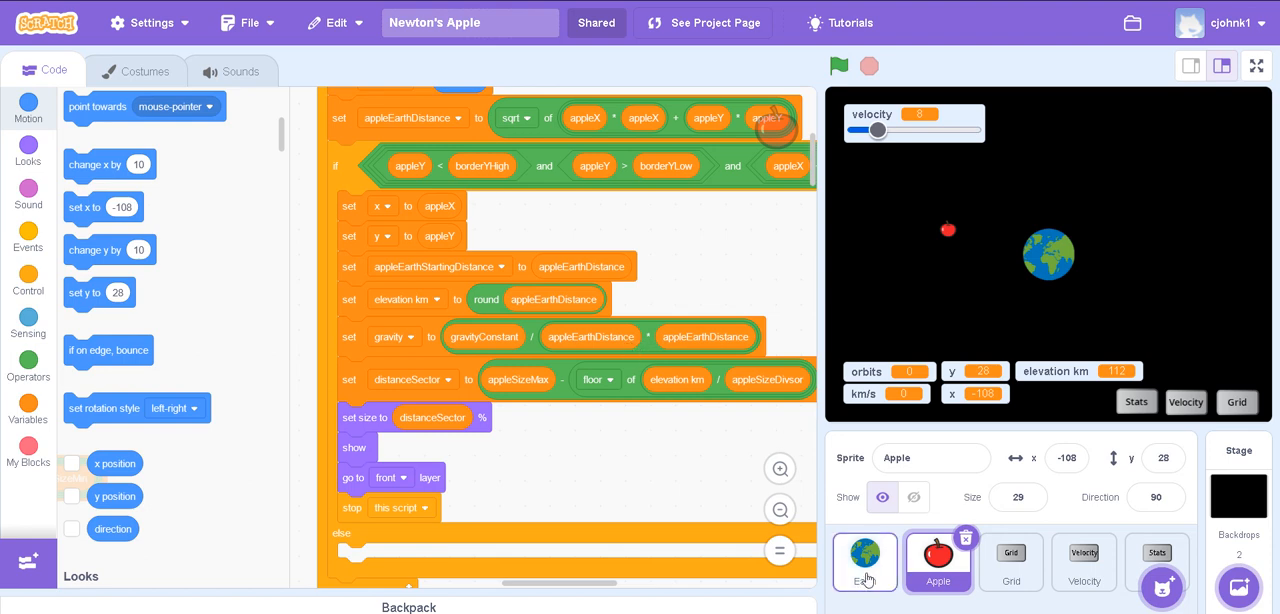
{"action": "mouse_move", "coordinate": [480, 344]}
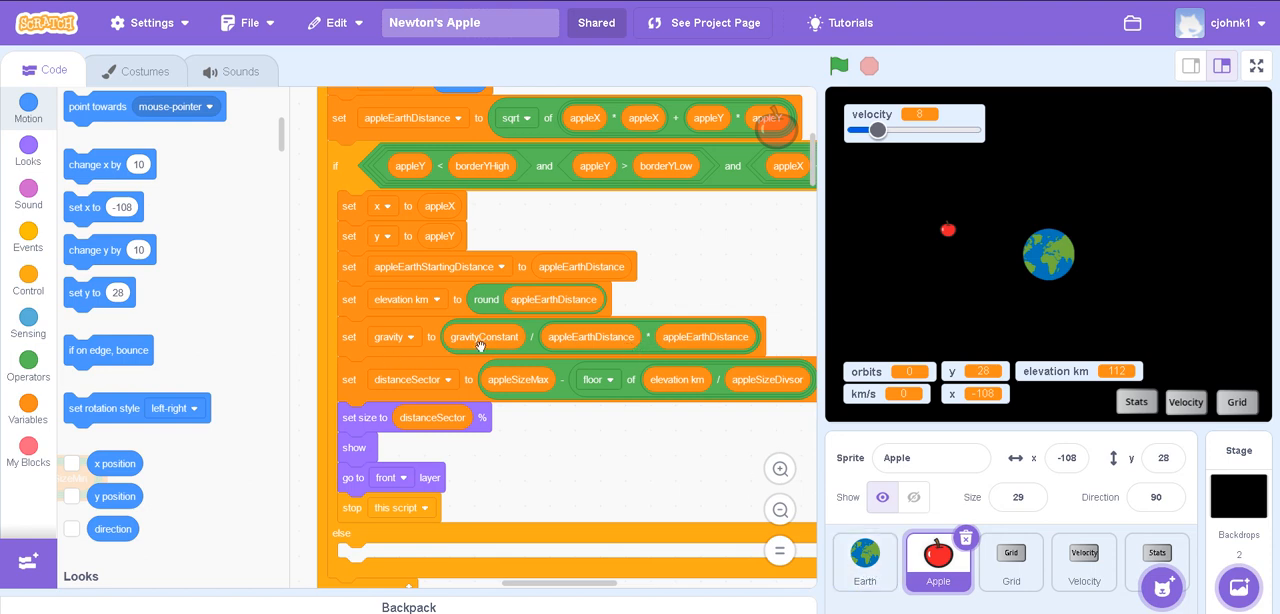
{"action": "left_click", "coordinate": [864, 562]}
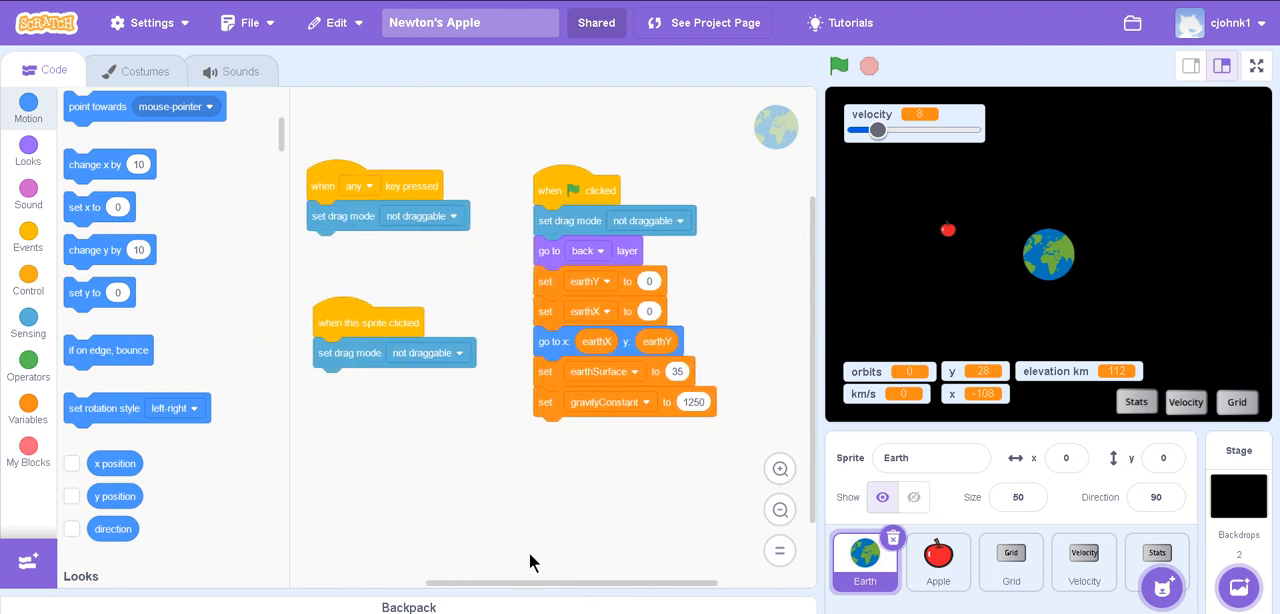
{"action": "mouse_move", "coordinate": [564, 388]}
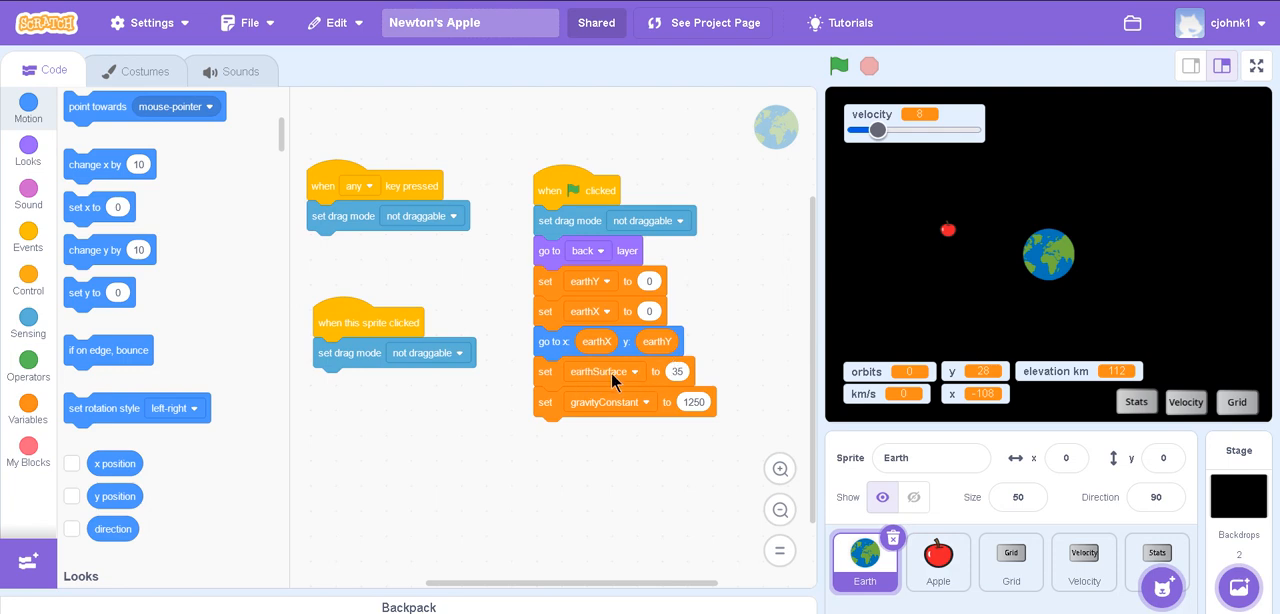
{"action": "mouse_move", "coordinate": [600, 382]}
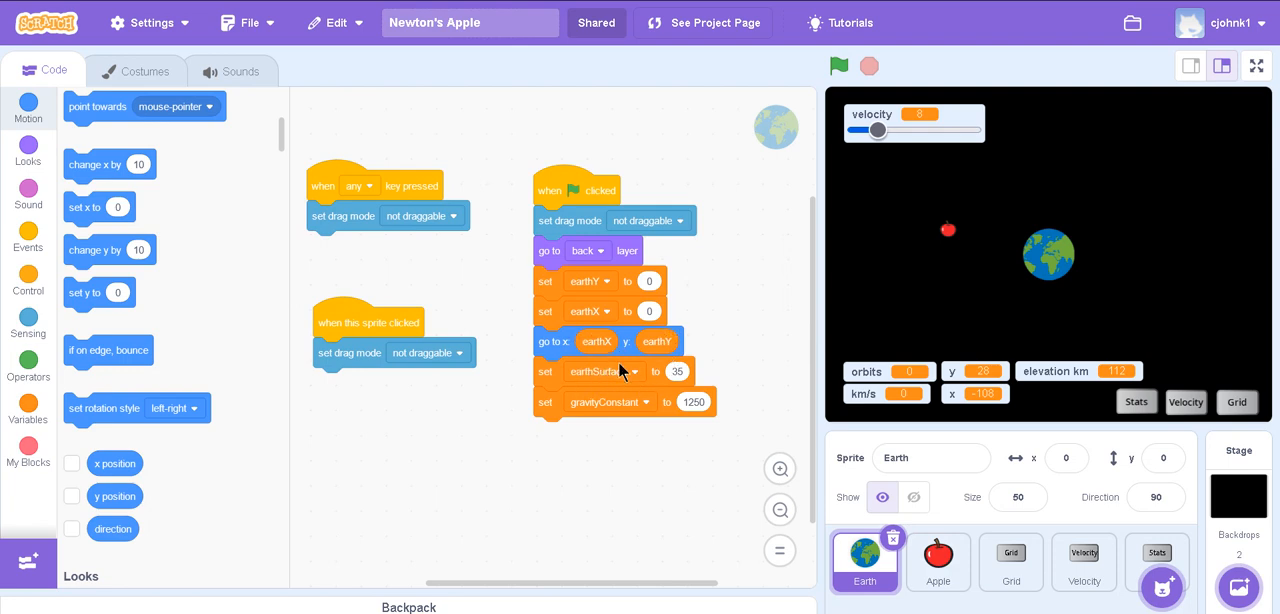
{"action": "mouse_move", "coordinate": [1050, 260]}
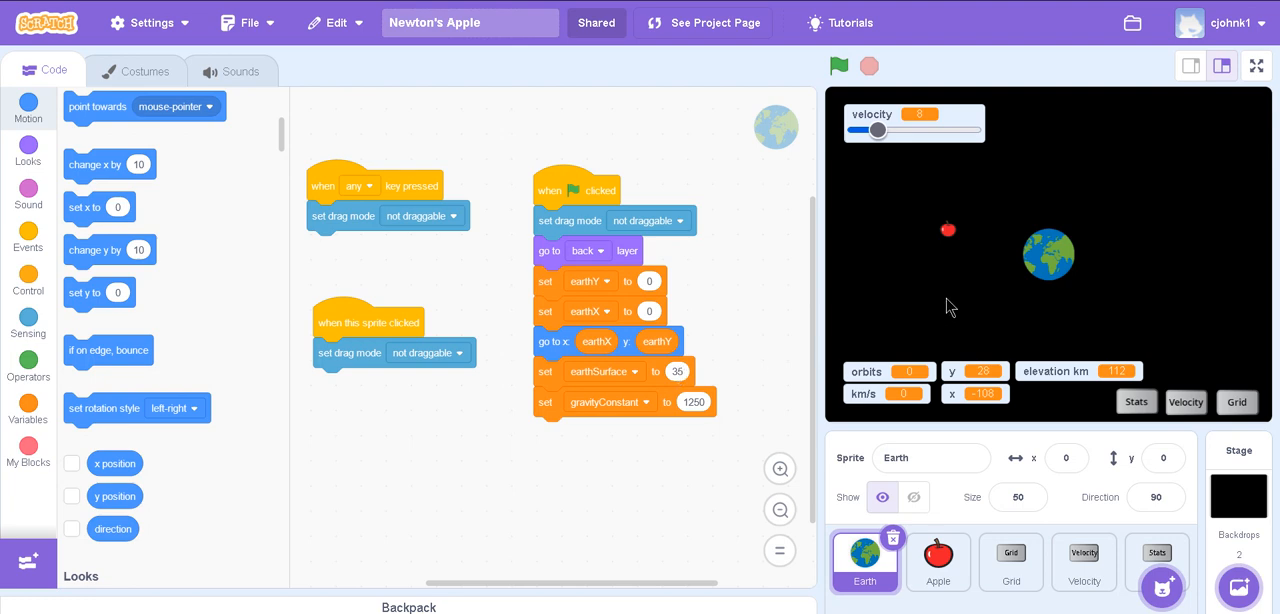
{"action": "mouse_move", "coordinate": [1050, 240]}
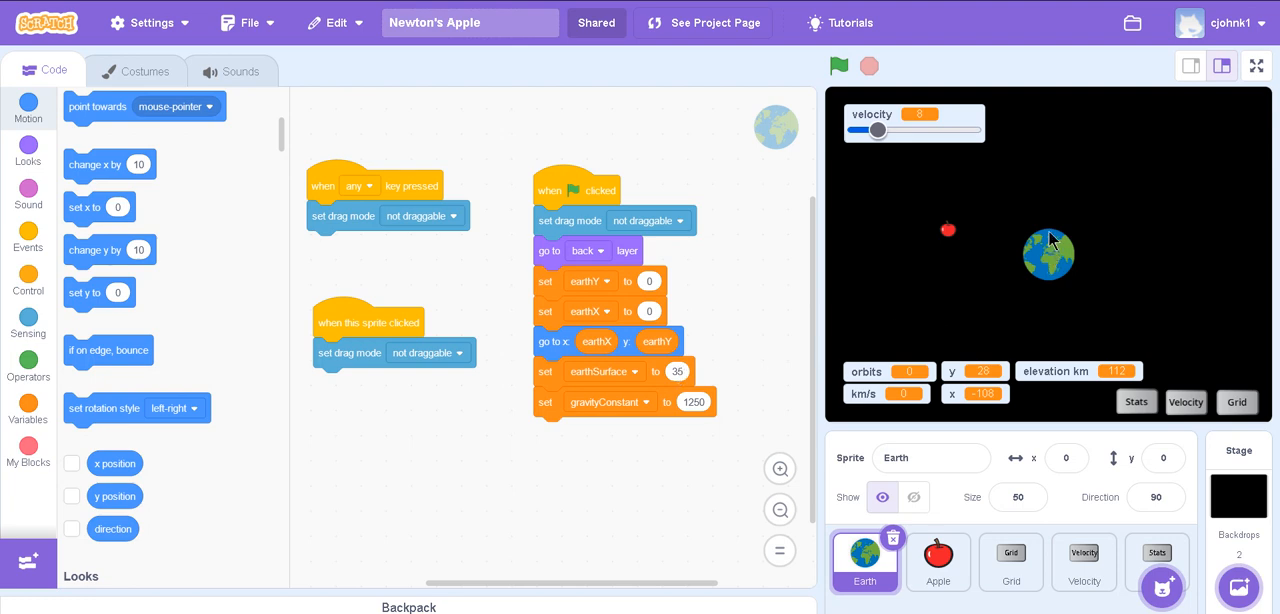
{"action": "mouse_move", "coordinate": [844, 484]}
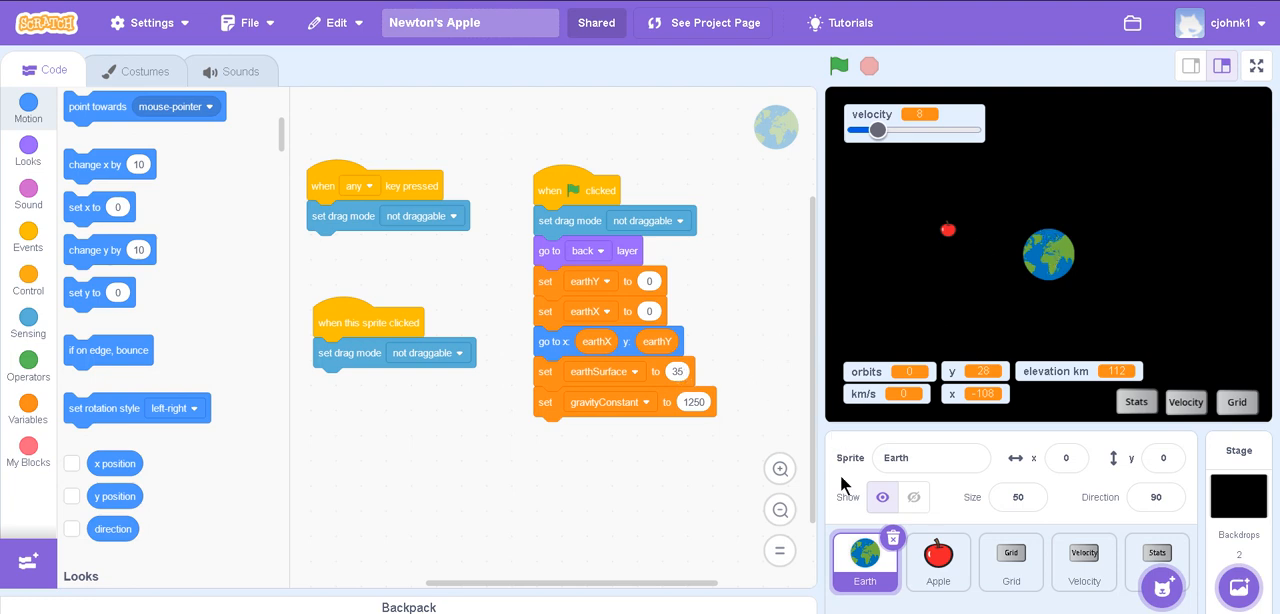
{"action": "left_click", "coordinate": [936, 560]}
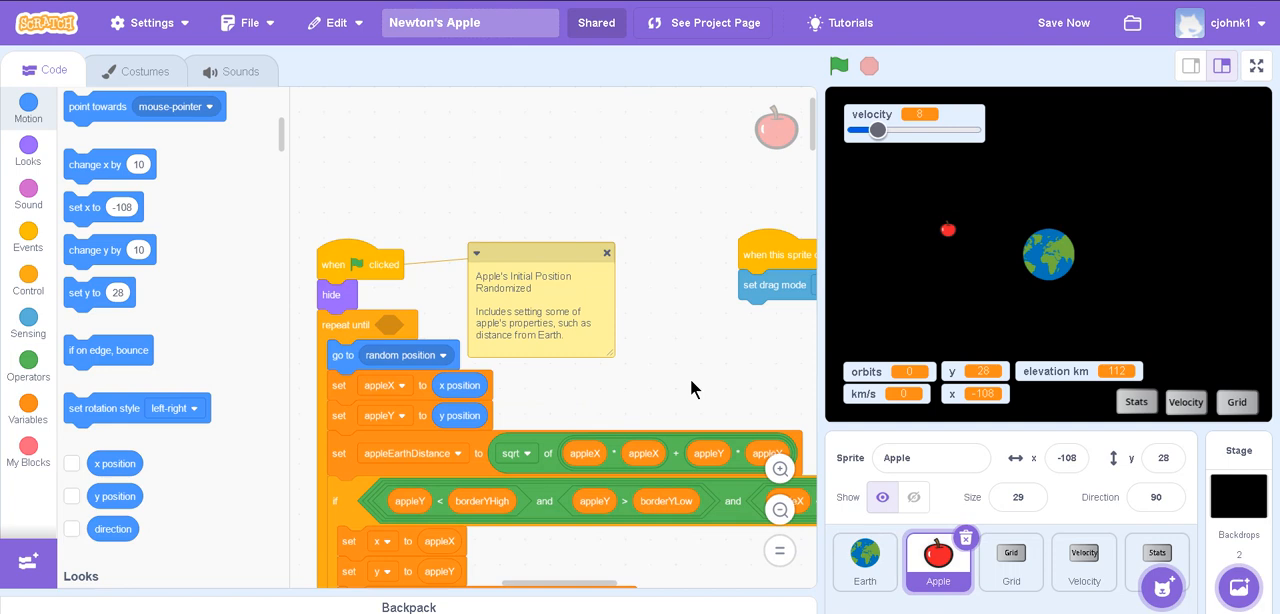
- Scroll the Apple's code down to the 'when any key pressed' launch script
{"action": "scroll", "scroll_direction": "down", "scroll_amount": 3}
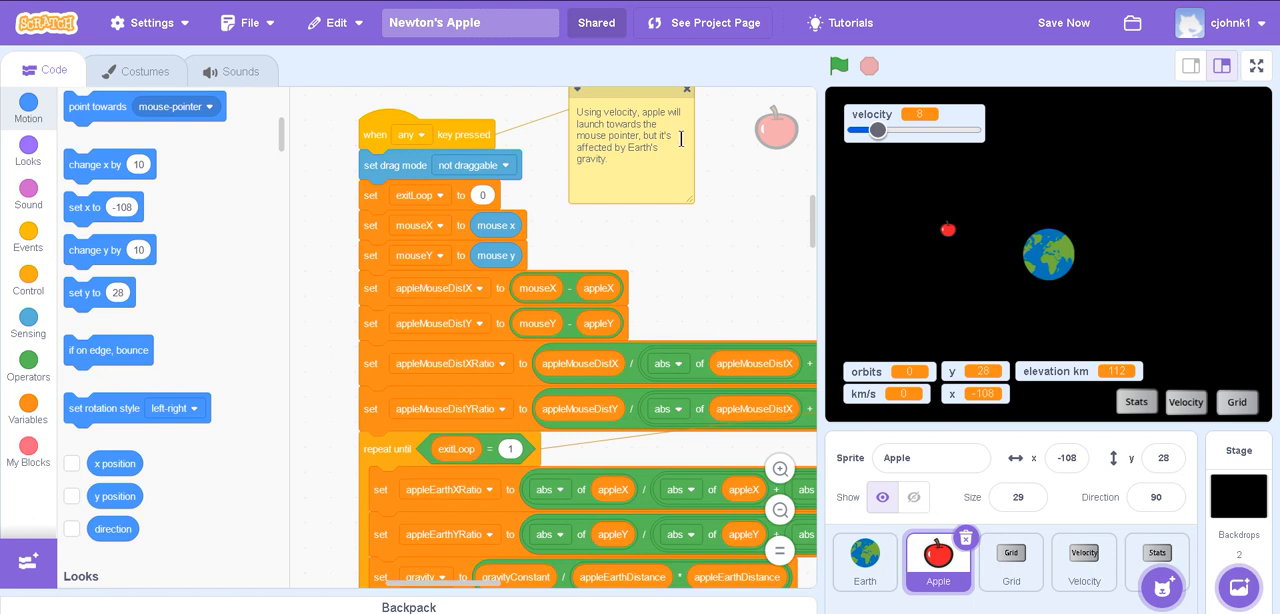
{"action": "mouse_move", "coordinate": [678, 160]}
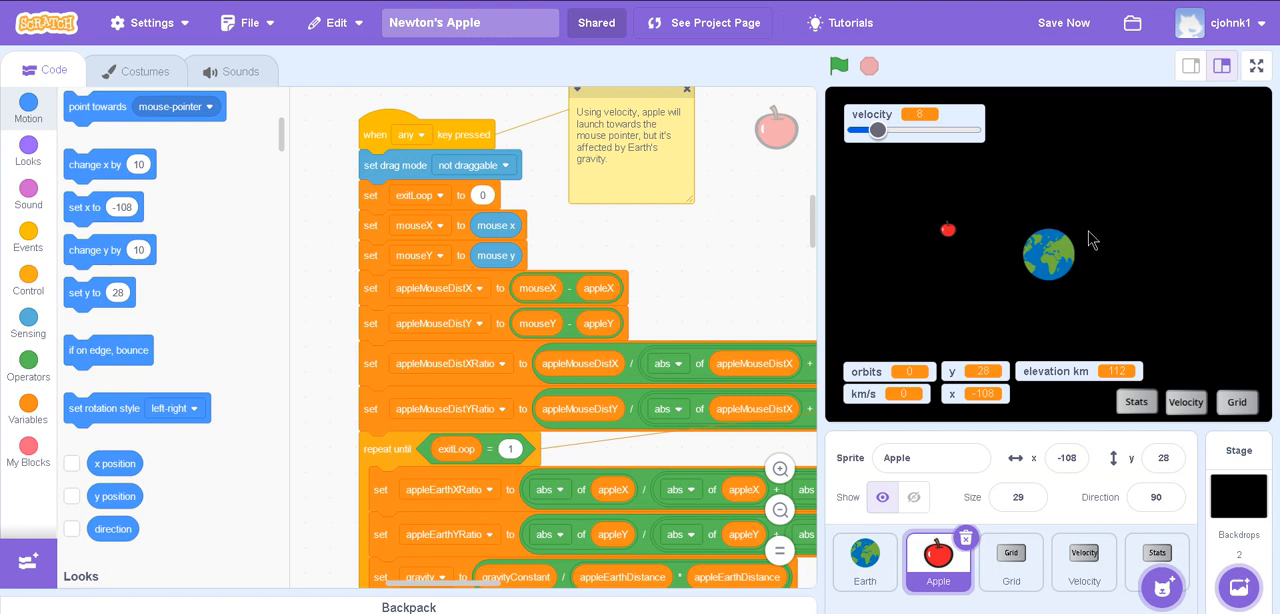
{"action": "mouse_move", "coordinate": [936, 282]}
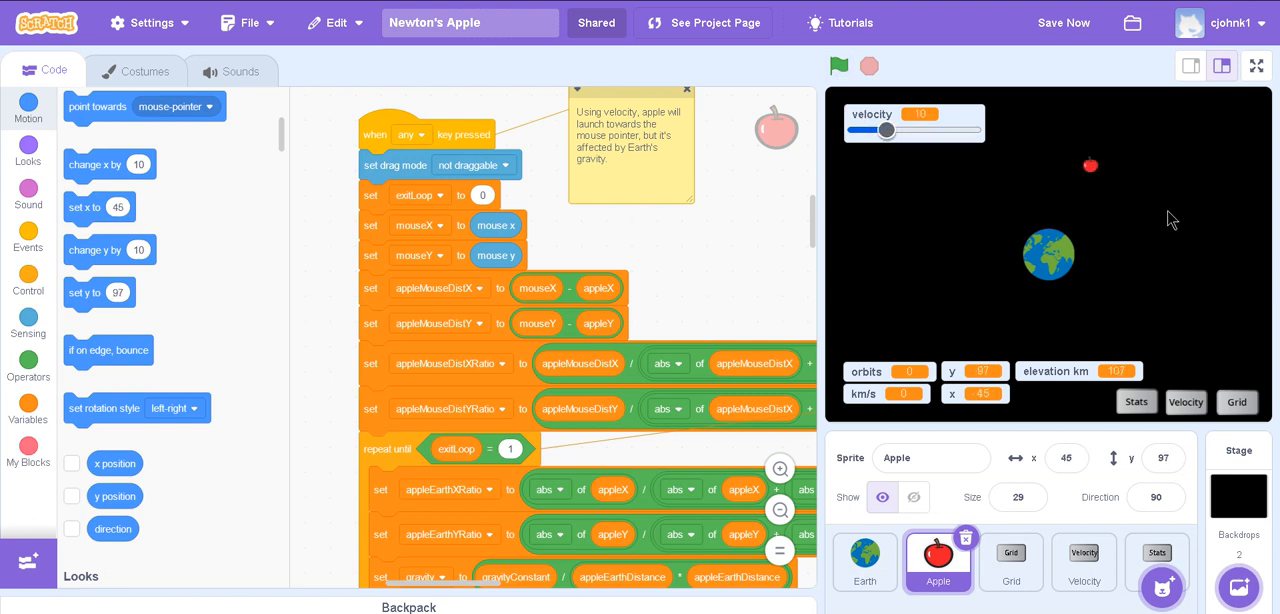
- Run several test launches of the apple, stop, and shrink the stage for more code room
{"action": "left_click", "coordinate": [840, 64]}
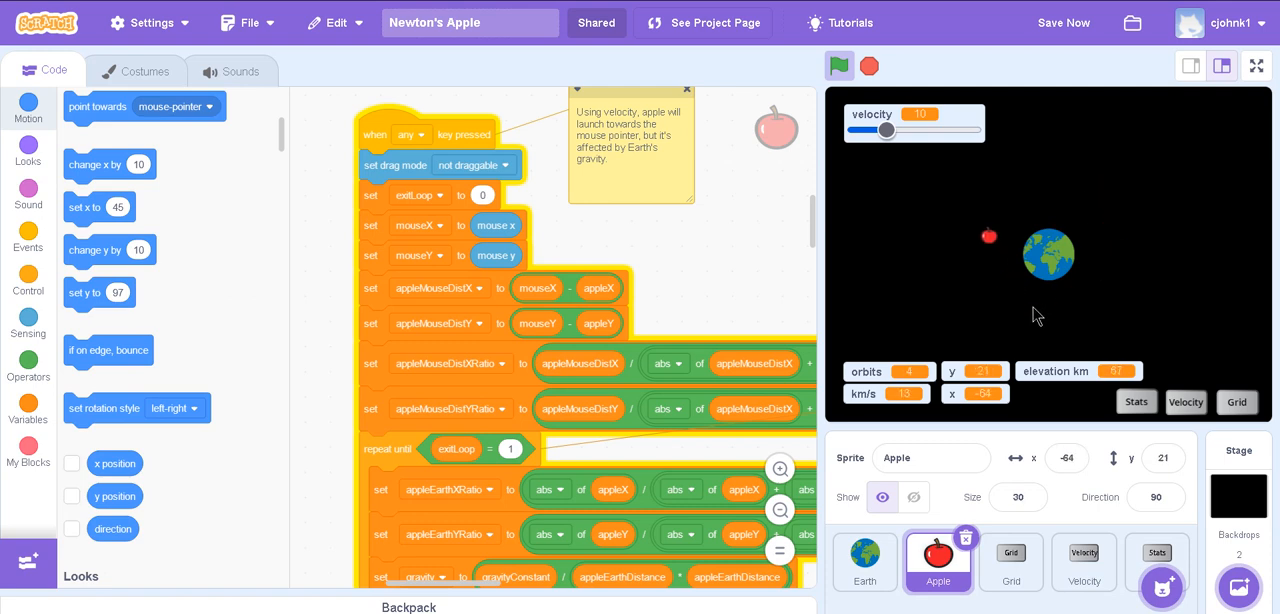
{"action": "left_click", "coordinate": [840, 64]}
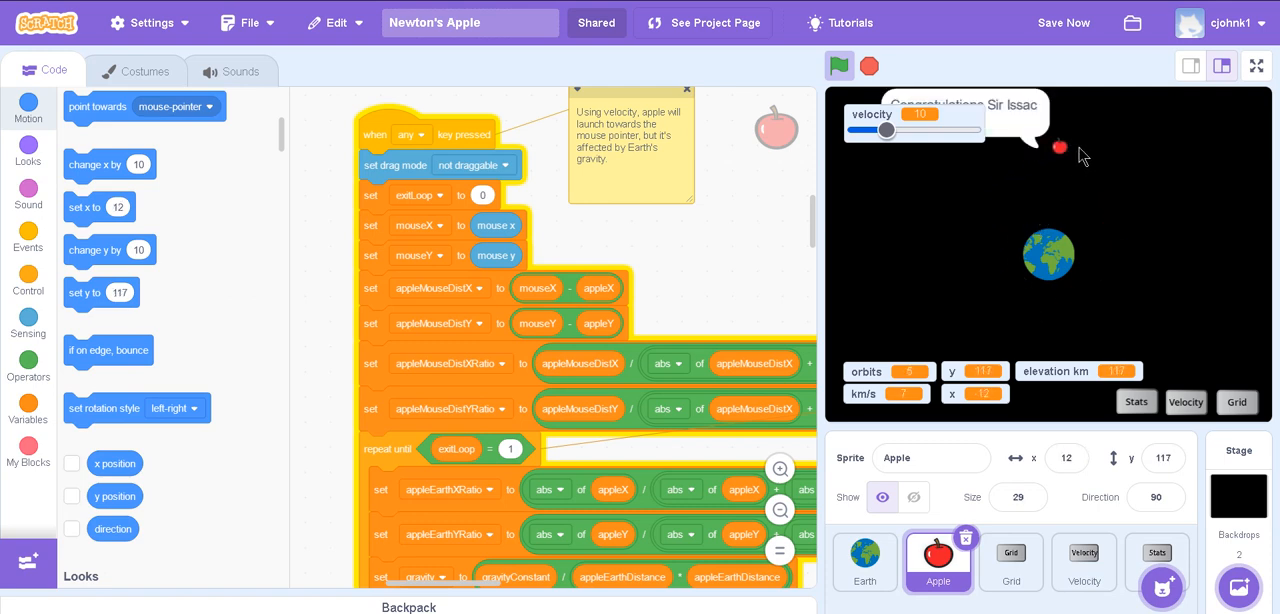
{"action": "left_click", "coordinate": [868, 64]}
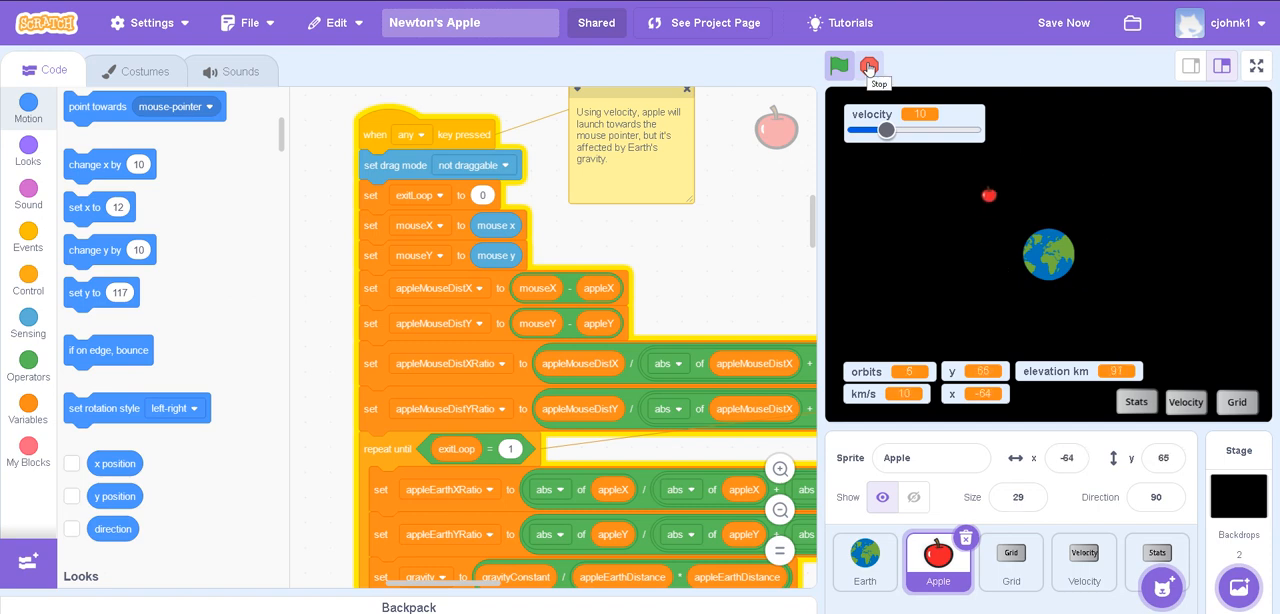
{"action": "left_click", "coordinate": [840, 66]}
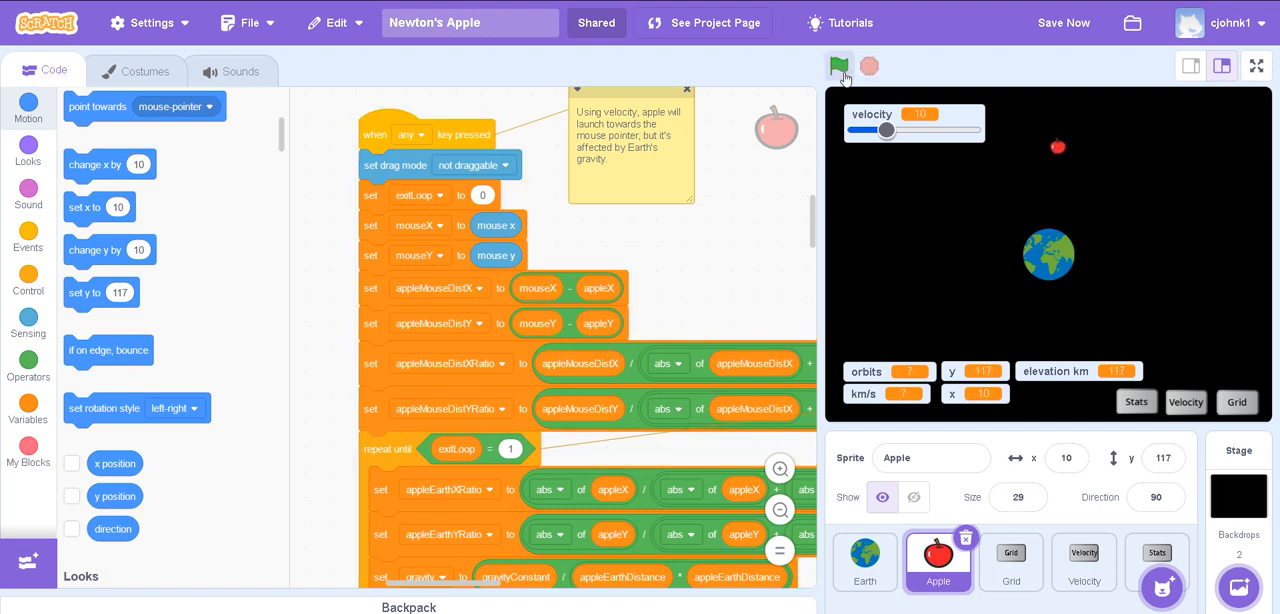
{"action": "left_click", "coordinate": [838, 66]}
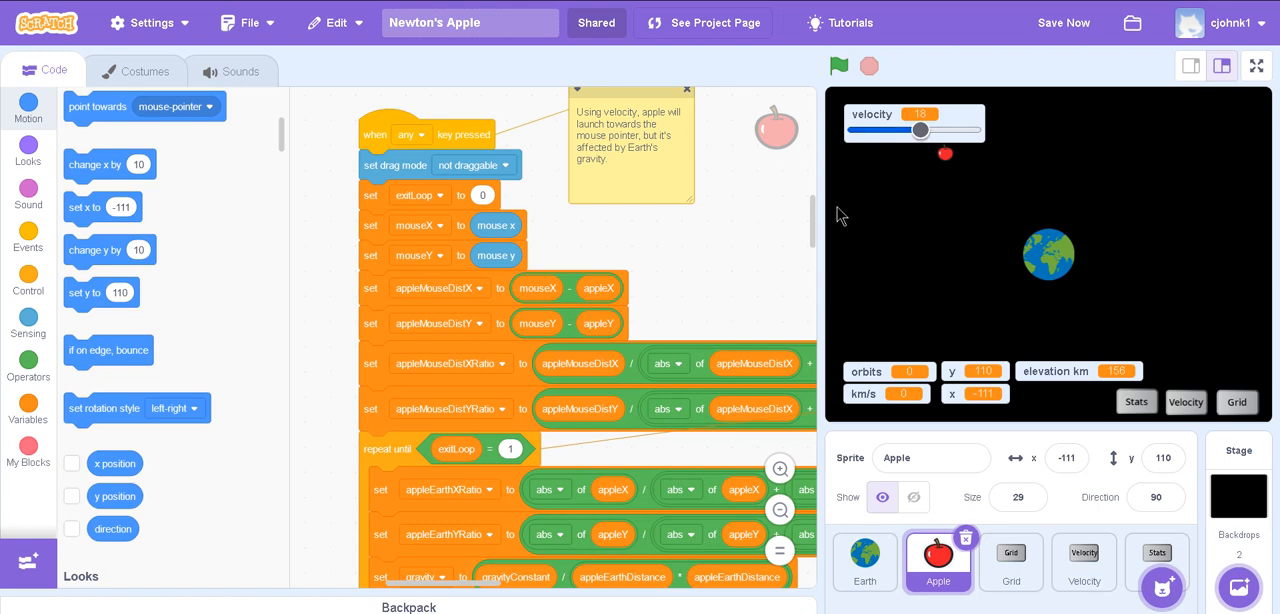
{"action": "left_click", "coordinate": [838, 64]}
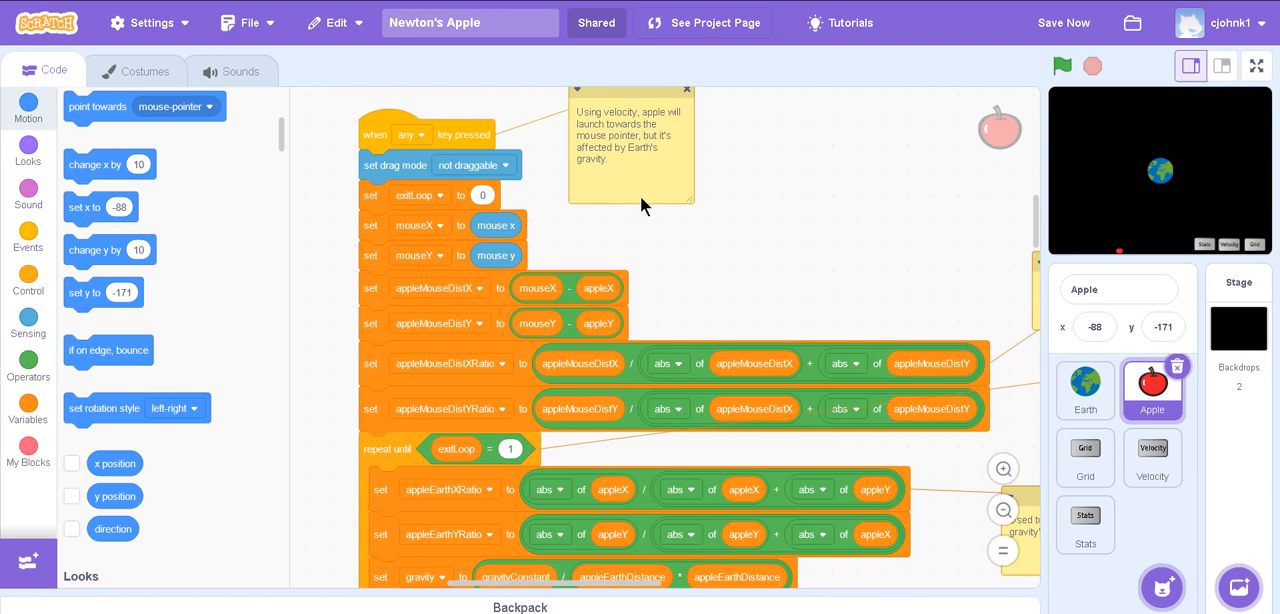
{"action": "scroll", "scroll_direction": "down", "scroll_amount": 3}
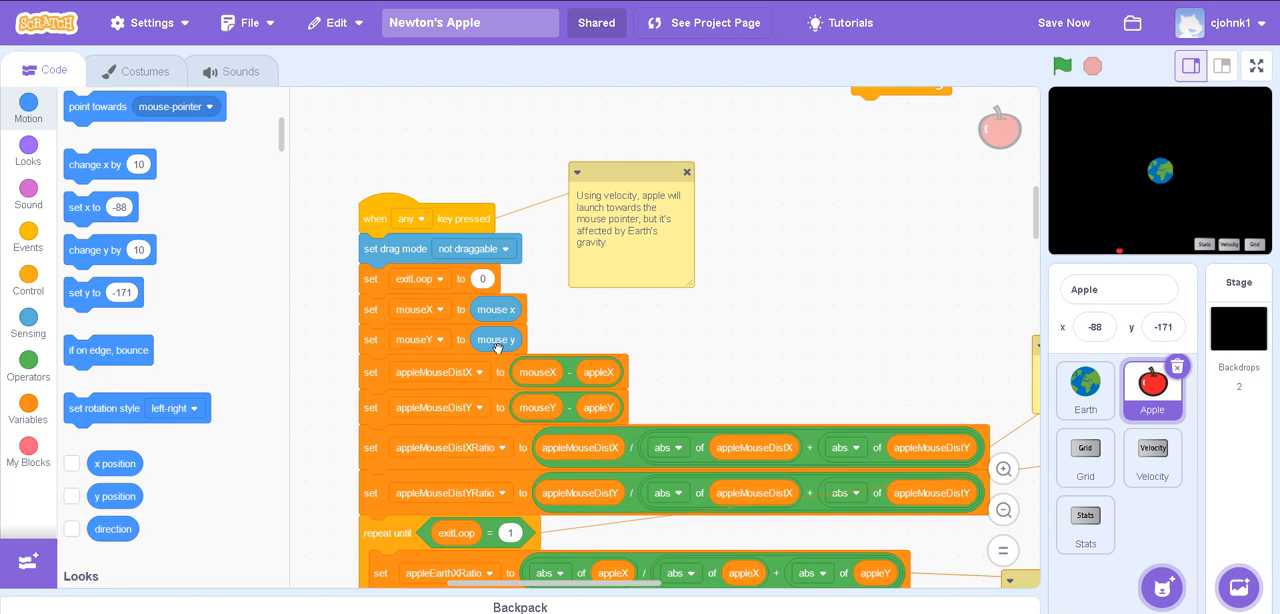
{"action": "mouse_move", "coordinate": [500, 338]}
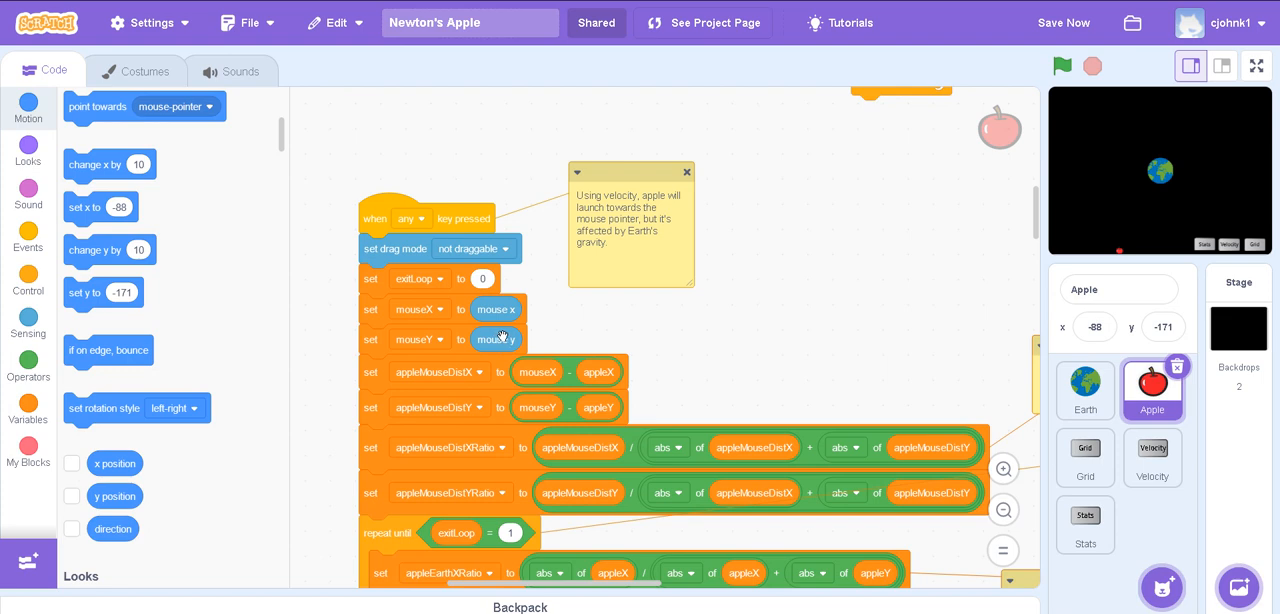
{"action": "scroll", "scroll_direction": "down", "scroll_amount": 3}
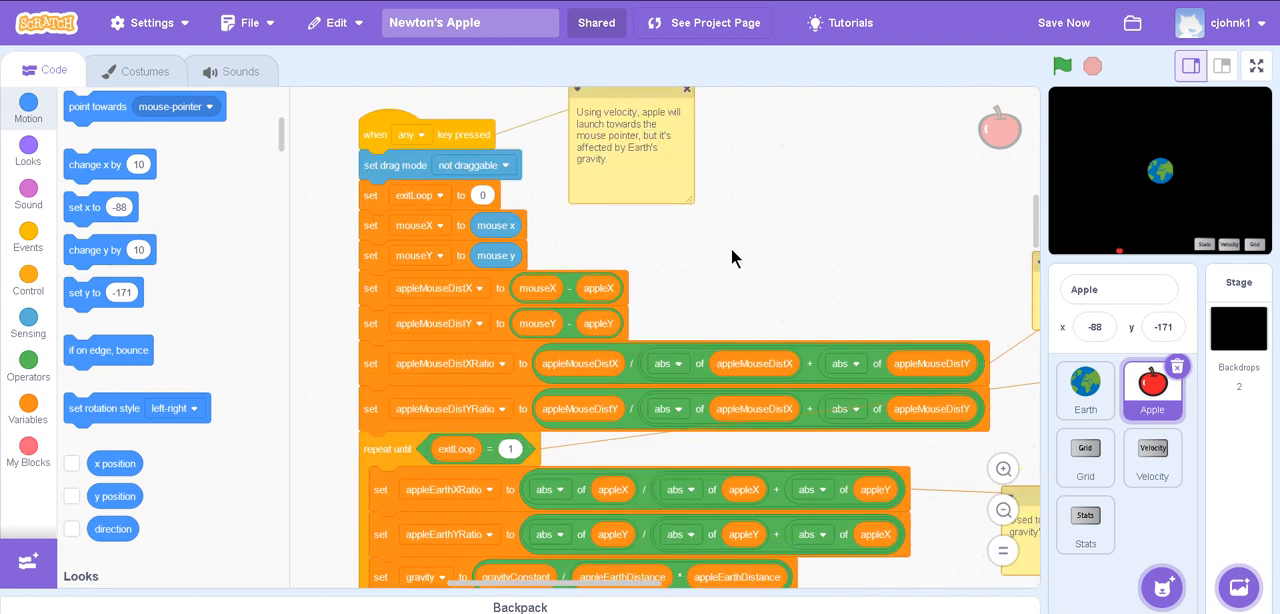
{"action": "mouse_move", "coordinate": [744, 264]}
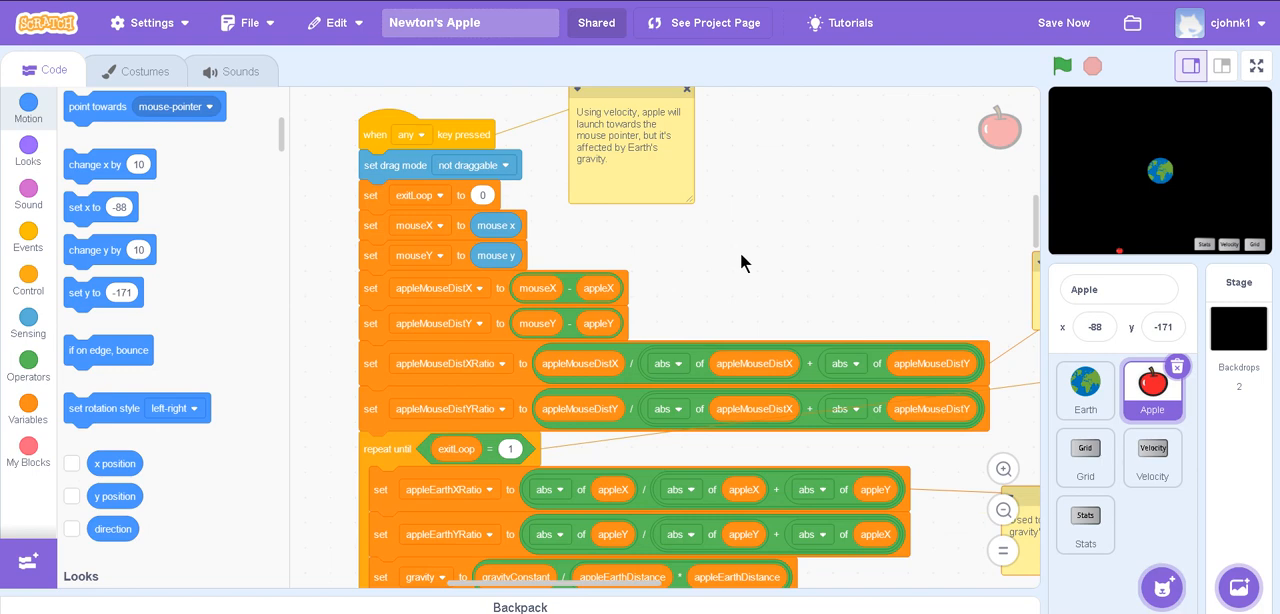
{"action": "scroll", "scroll_direction": "down", "scroll_amount": 3}
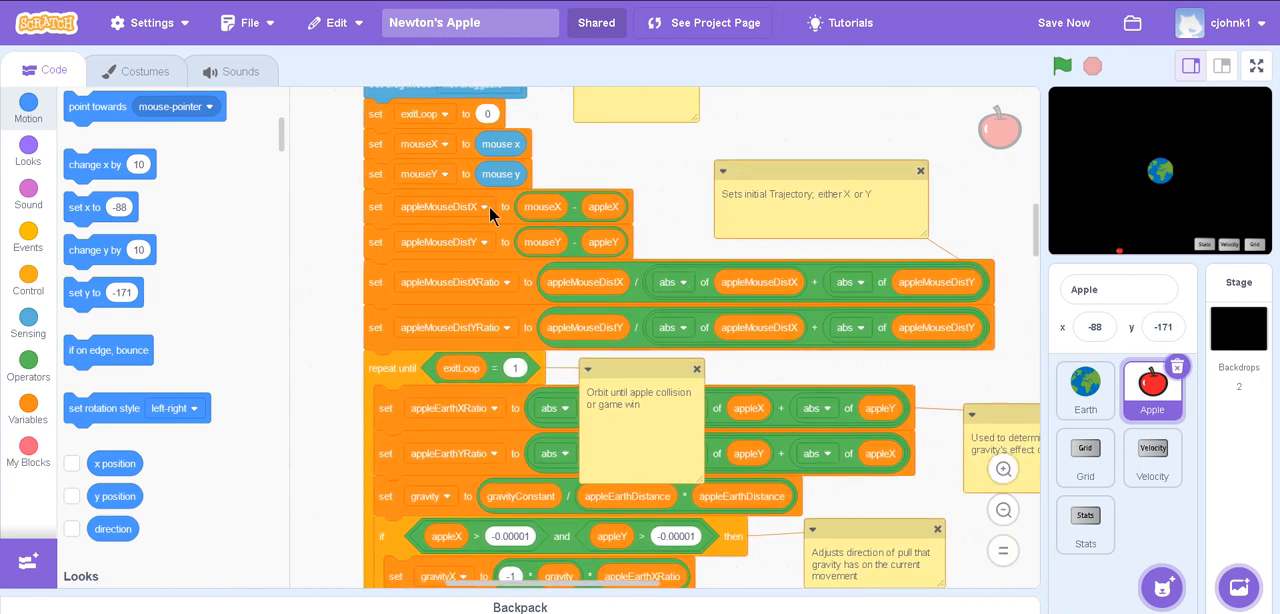
{"action": "mouse_move", "coordinate": [464, 288]}
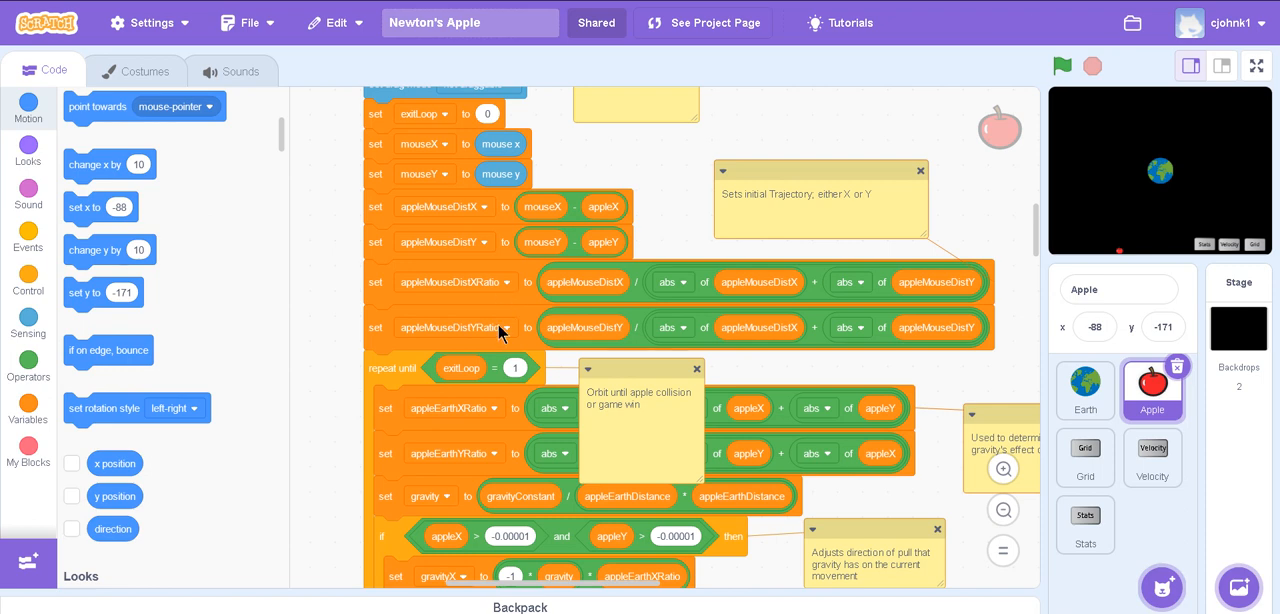
{"action": "scroll", "scroll_direction": "down", "scroll_amount": 3}
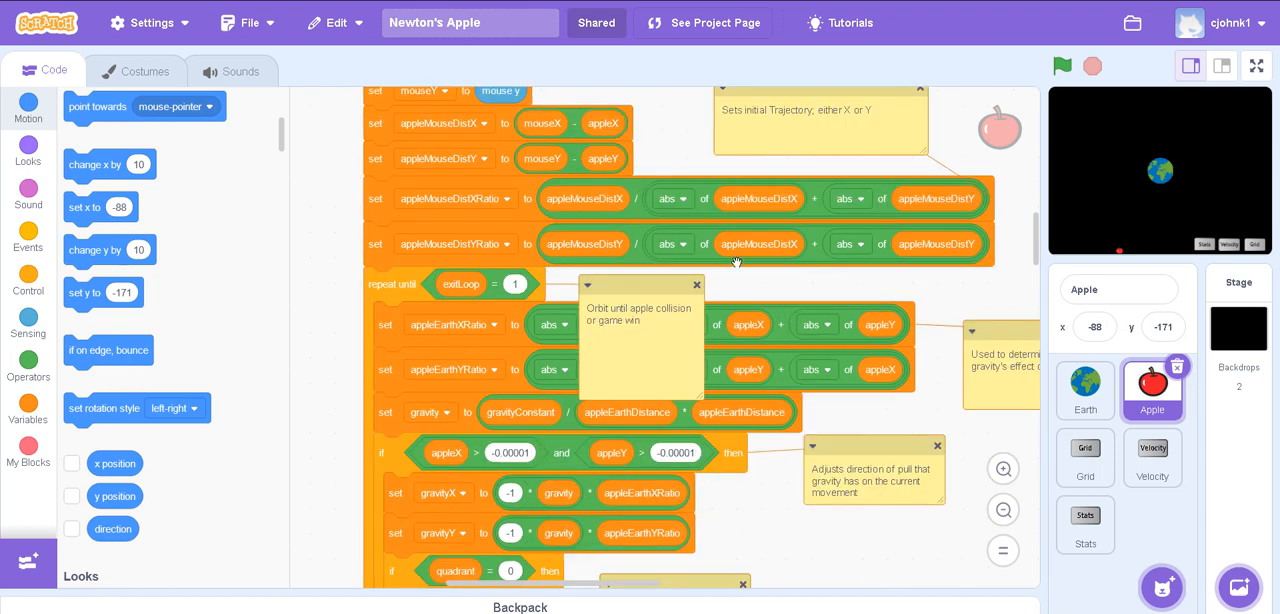
{"action": "mouse_move", "coordinate": [472, 230]}
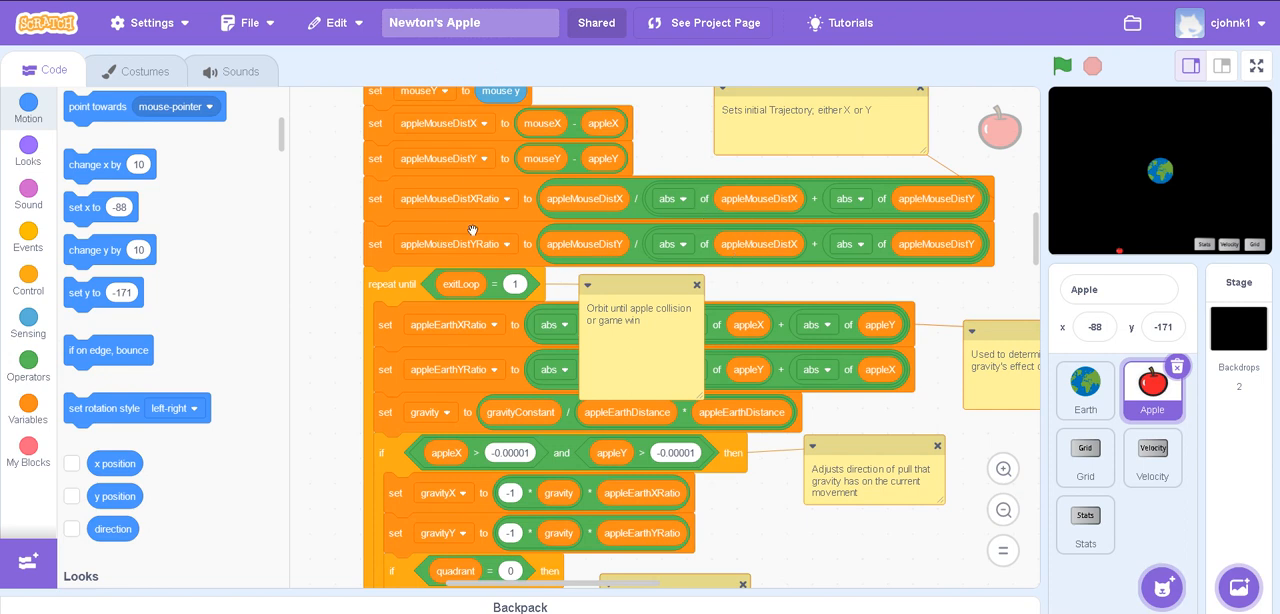
{"action": "mouse_move", "coordinate": [372, 298]}
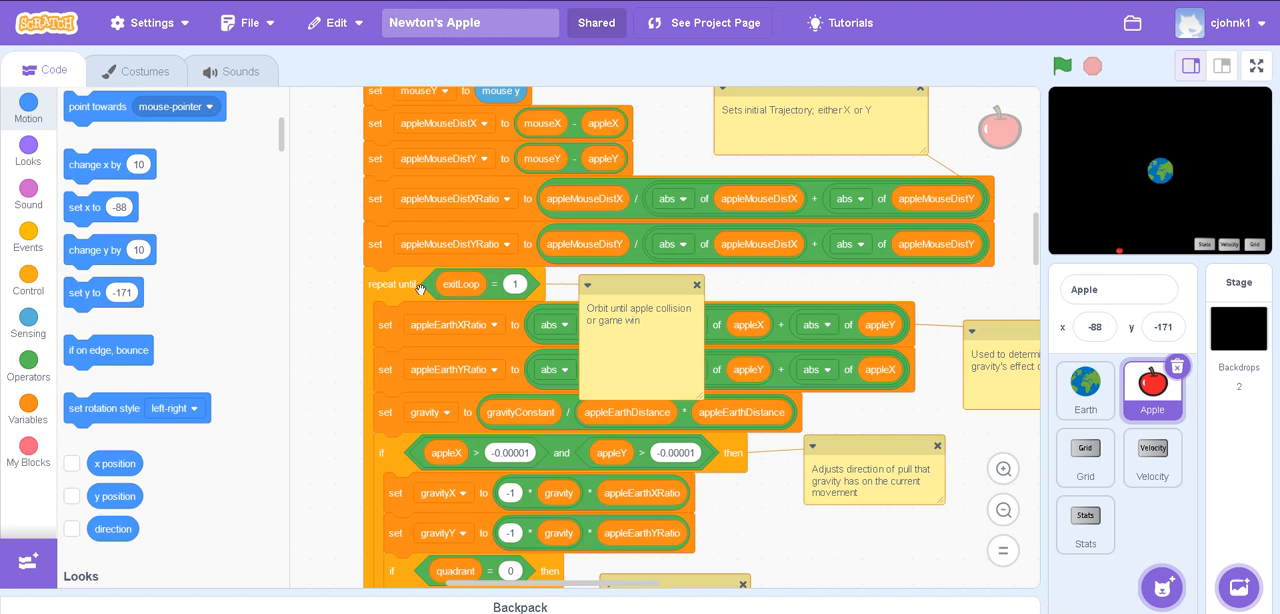
{"action": "scroll", "scroll_direction": "down", "scroll_amount": 3}
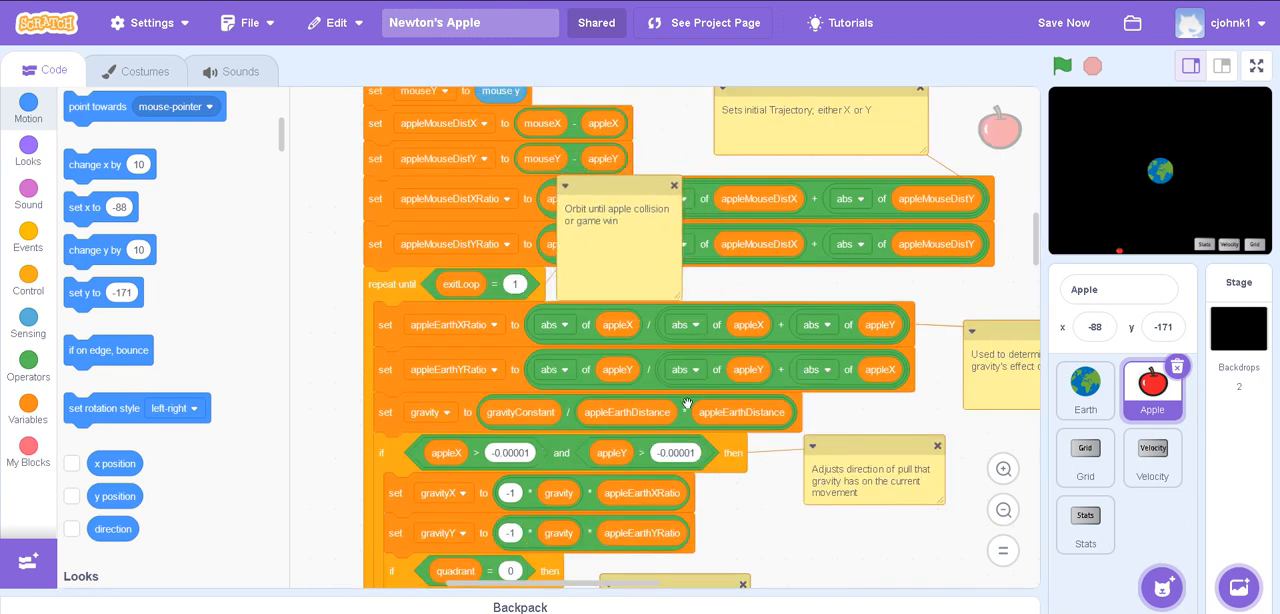
- Scroll down the Apple's orbit loop to the quadrant blocks and orbit-counting comment
{"action": "scroll", "scroll_direction": "down", "scroll_amount": 3}
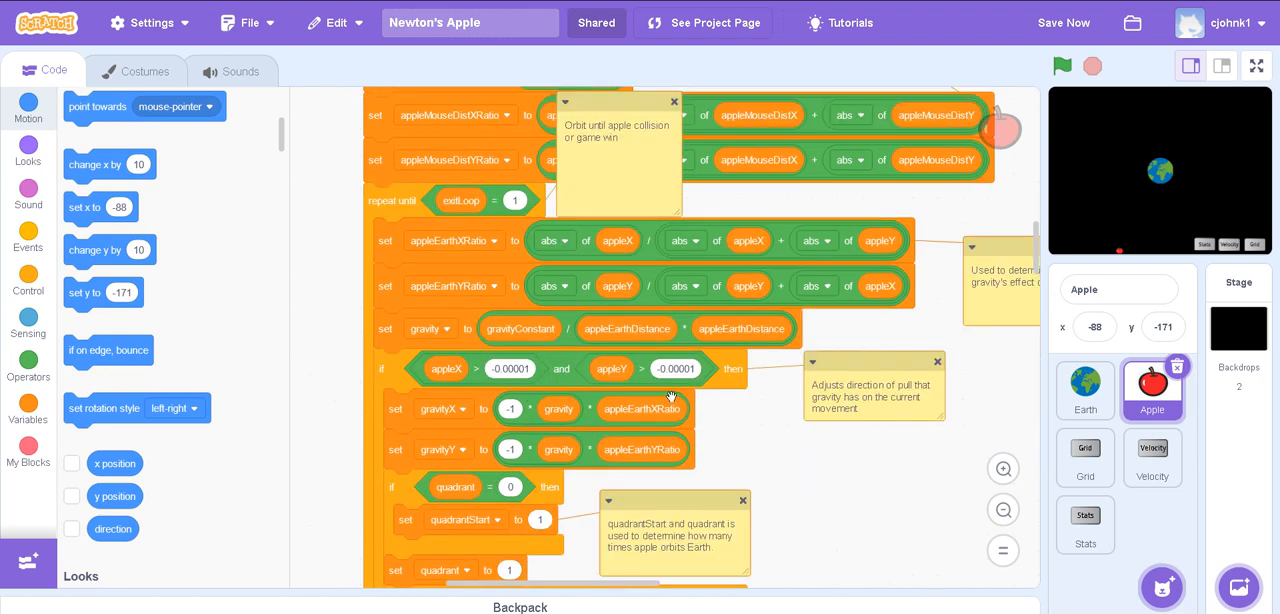
{"action": "mouse_move", "coordinate": [488, 508]}
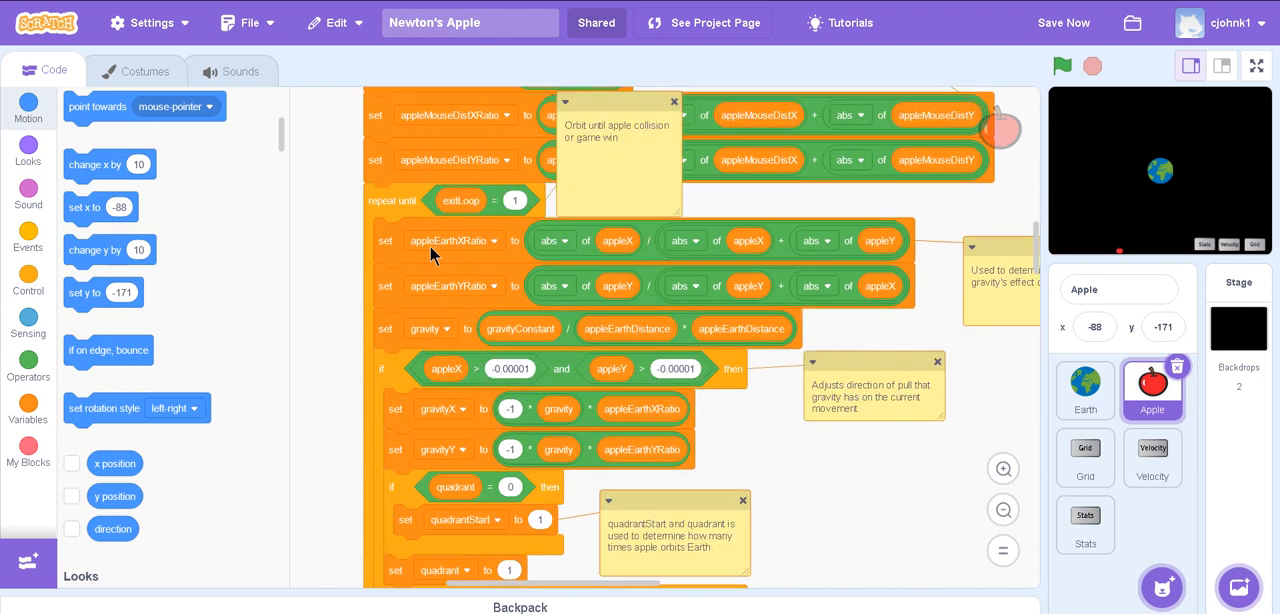
{"action": "mouse_move", "coordinate": [484, 256]}
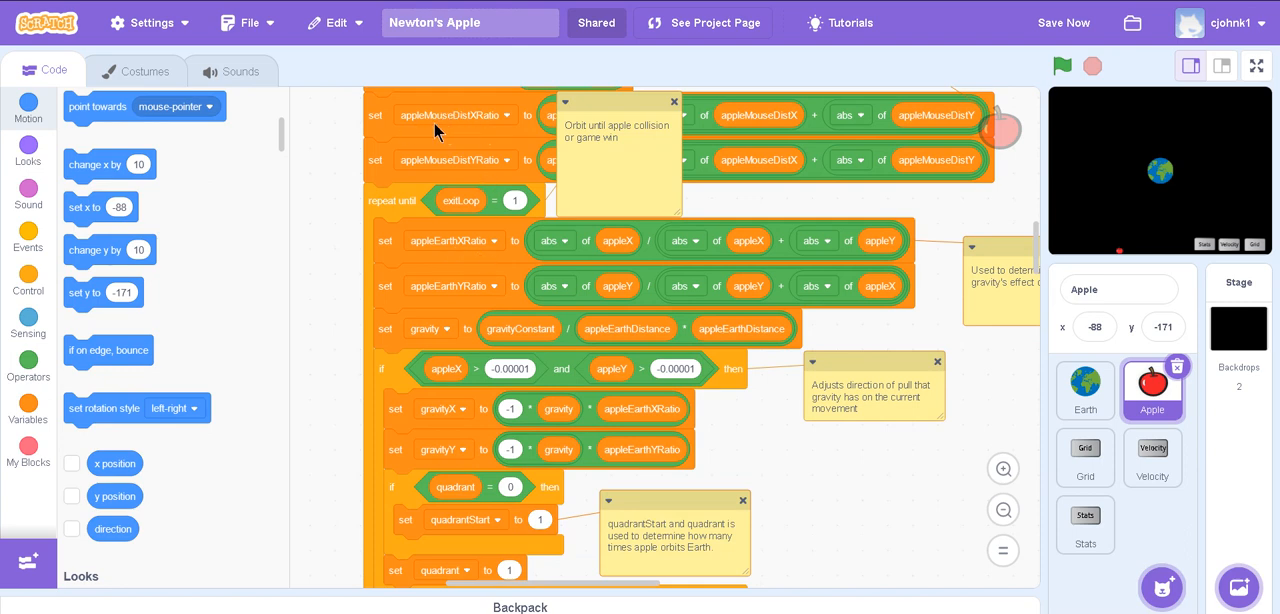
{"action": "mouse_move", "coordinate": [576, 510]}
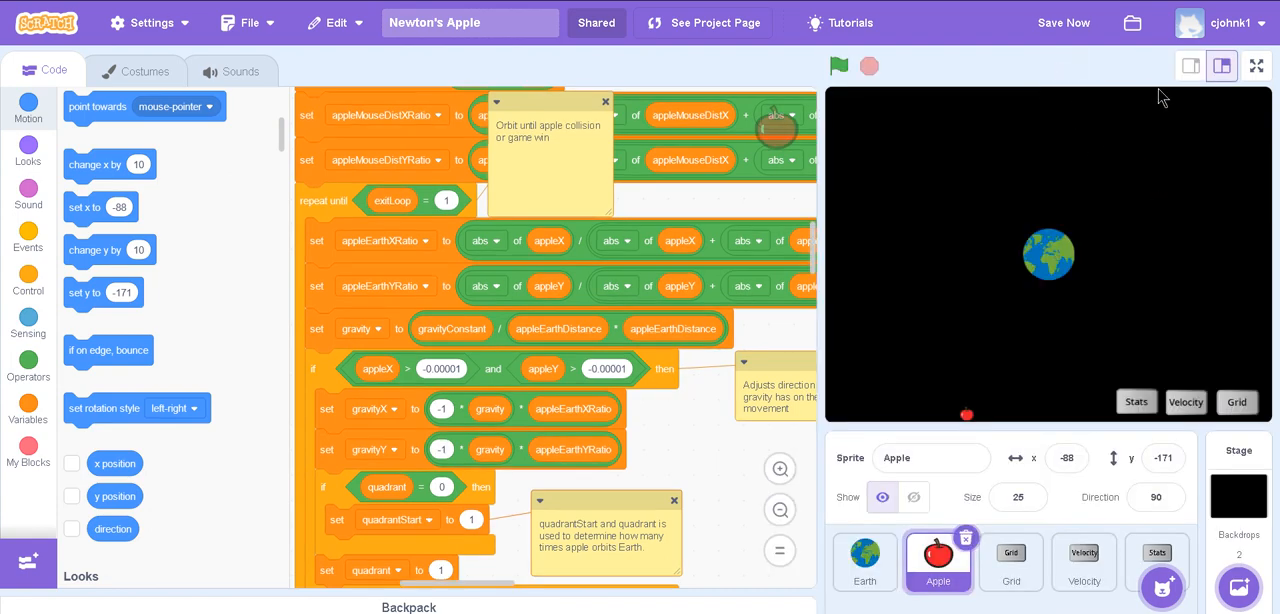
- Run the apple orbit full screen, then return to the editor with the small stage
{"action": "left_click", "coordinate": [1256, 66]}
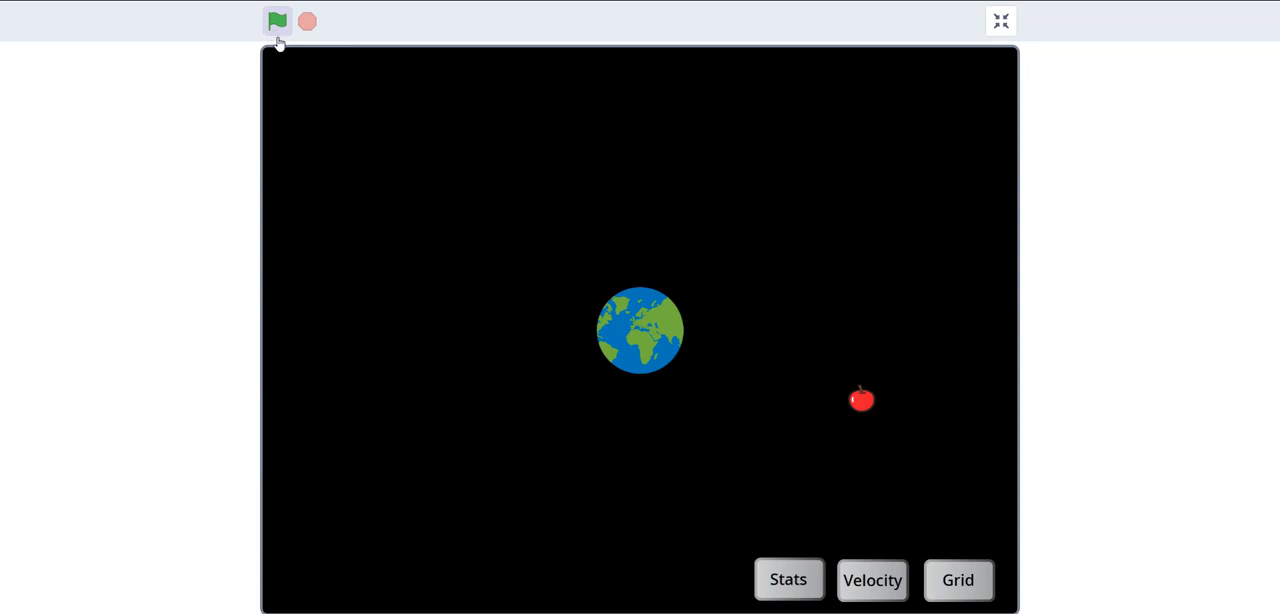
{"action": "mouse_move", "coordinate": [856, 404]}
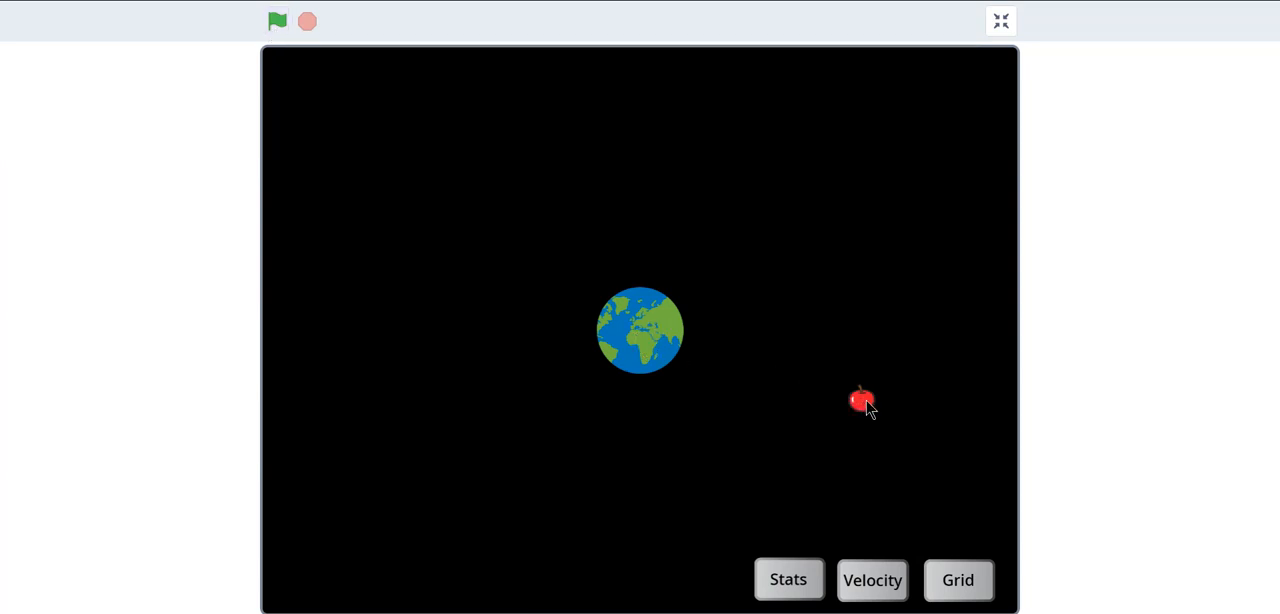
{"action": "mouse_move", "coordinate": [822, 394]}
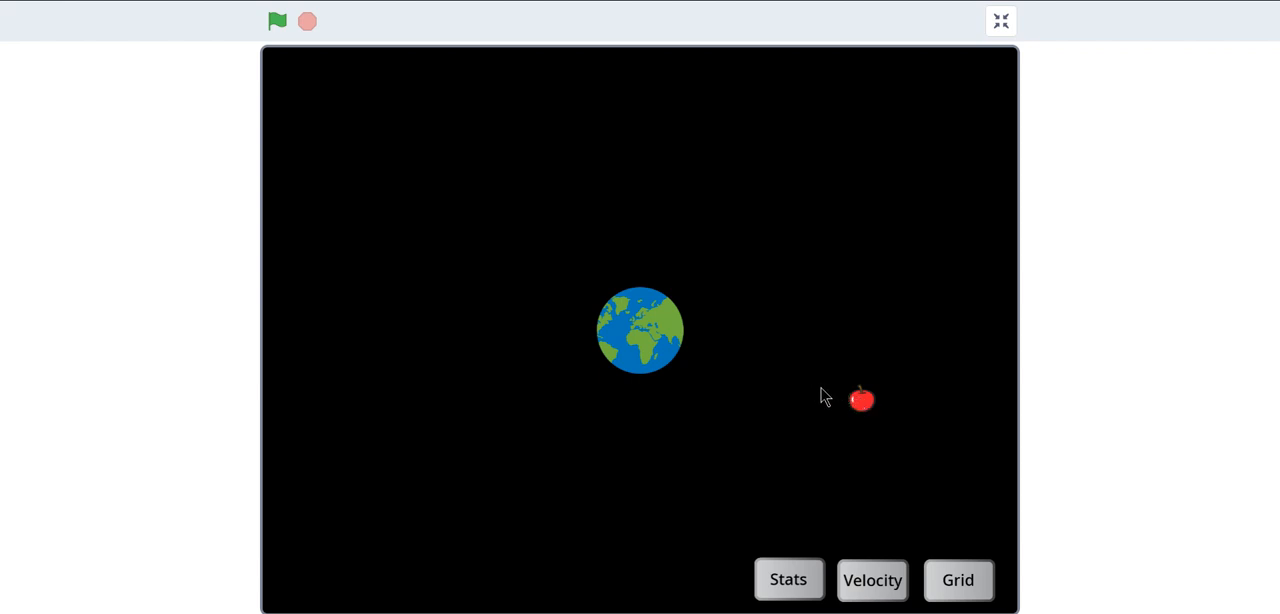
{"action": "mouse_move", "coordinate": [768, 378]}
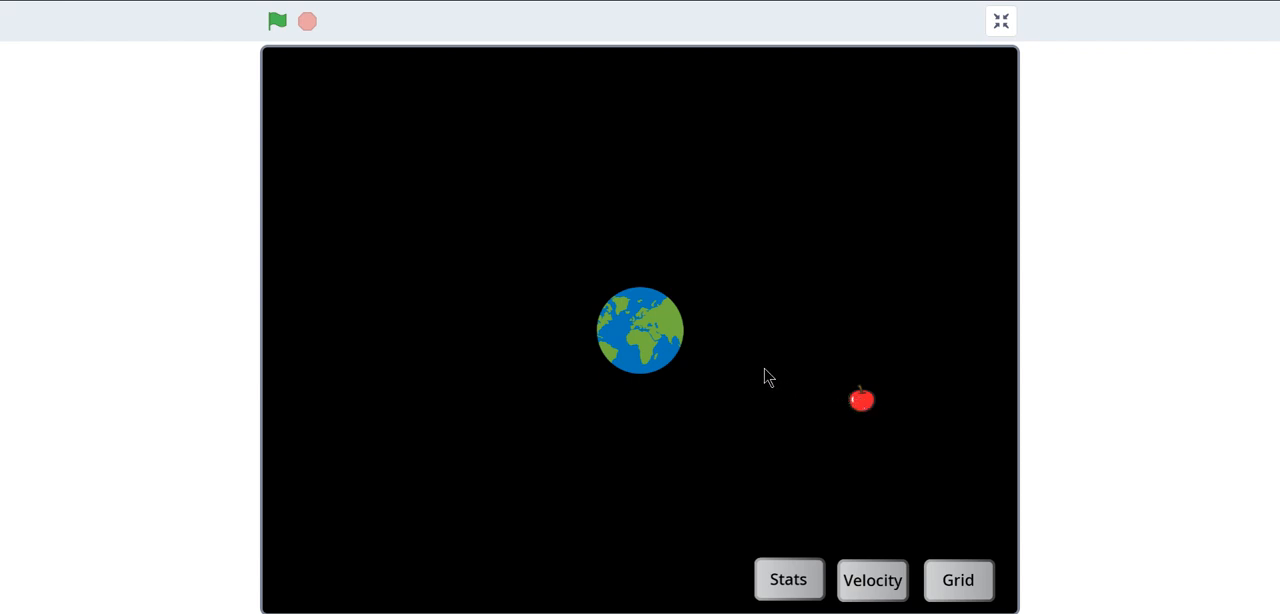
{"action": "mouse_move", "coordinate": [716, 364]}
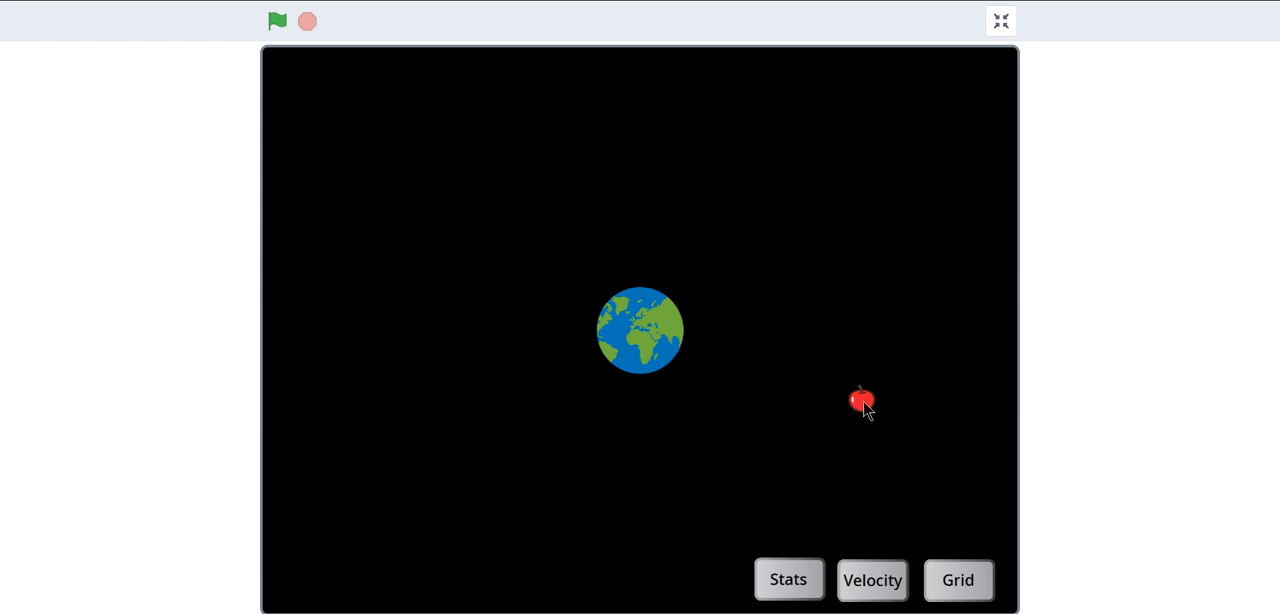
{"action": "mouse_move", "coordinate": [856, 404]}
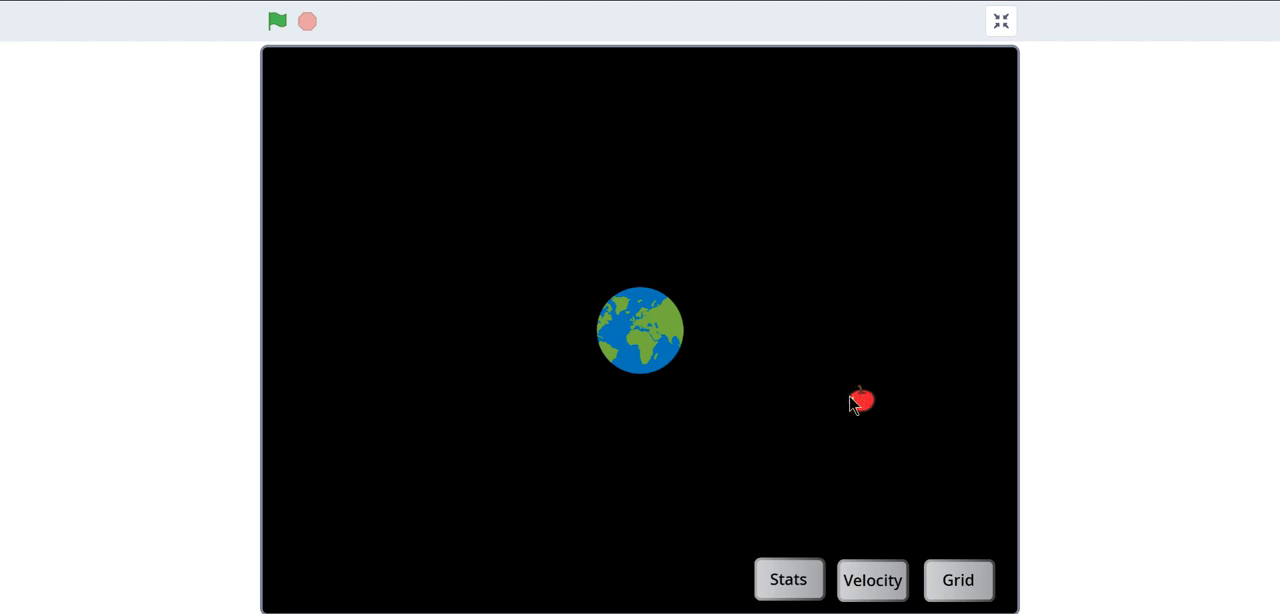
{"action": "mouse_move", "coordinate": [820, 394]}
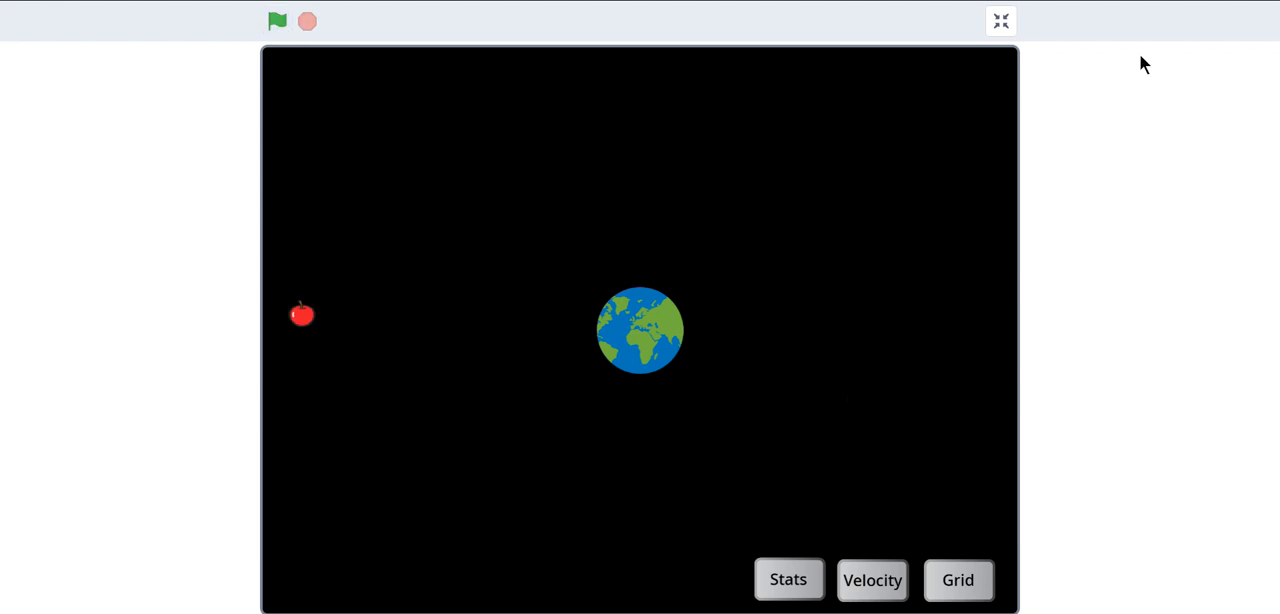
{"action": "left_click", "coordinate": [1000, 20]}
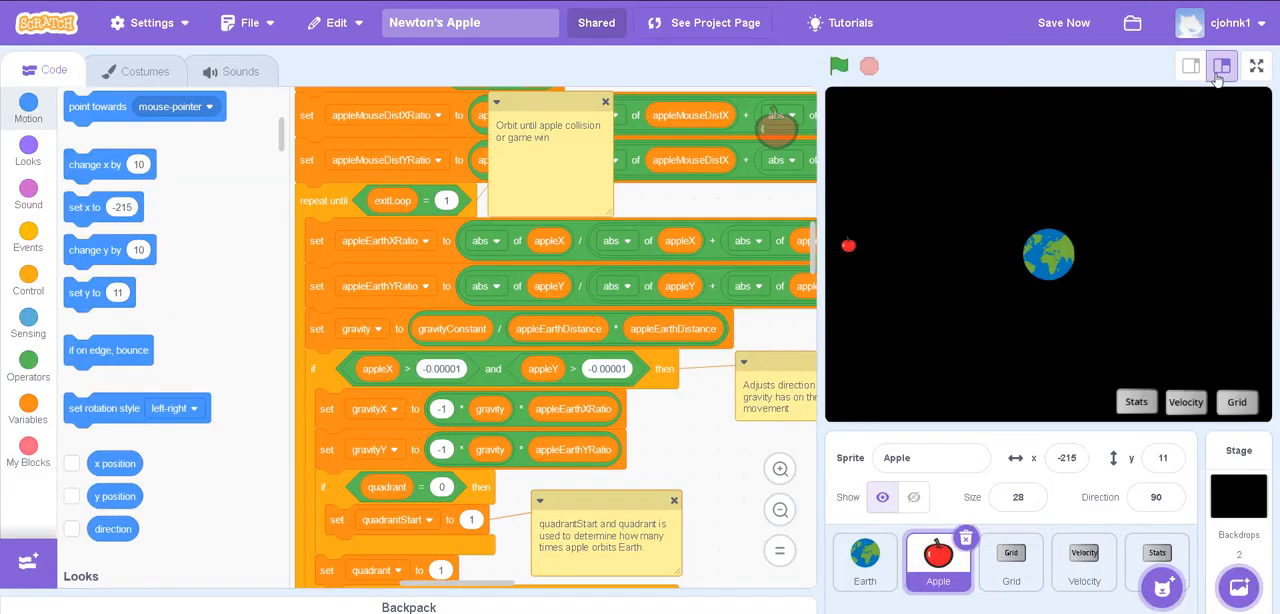
{"action": "left_click", "coordinate": [1190, 66]}
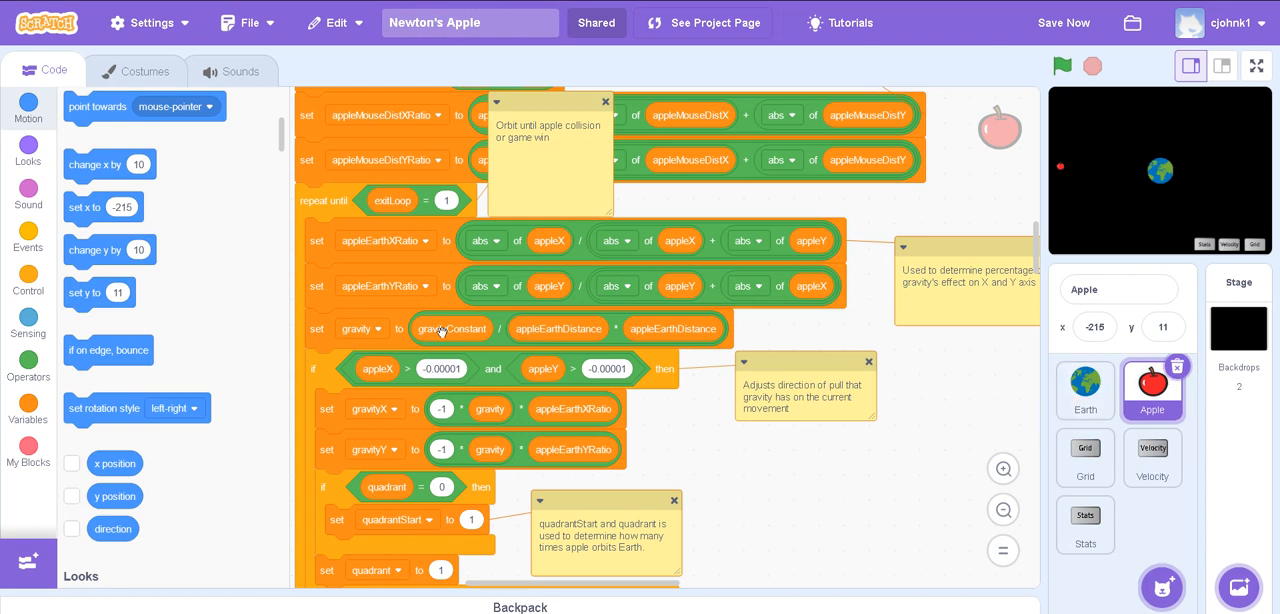
{"action": "mouse_move", "coordinate": [550, 338]}
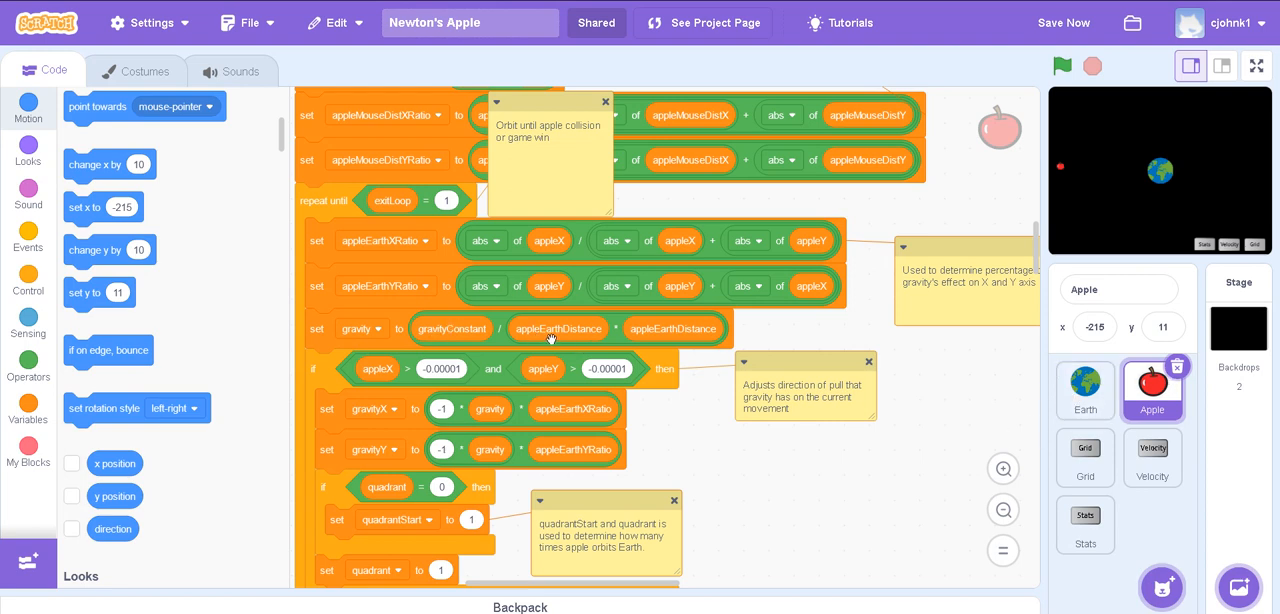
{"action": "mouse_move", "coordinate": [632, 328]}
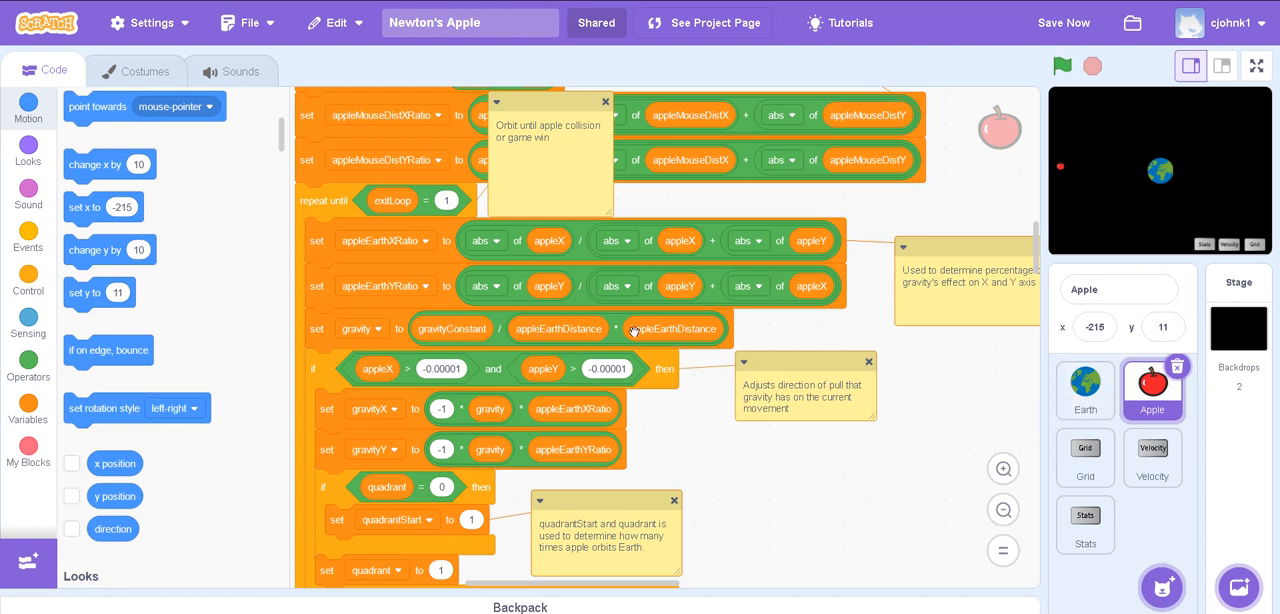
{"action": "scroll", "scroll_direction": "down", "scroll_amount": 3}
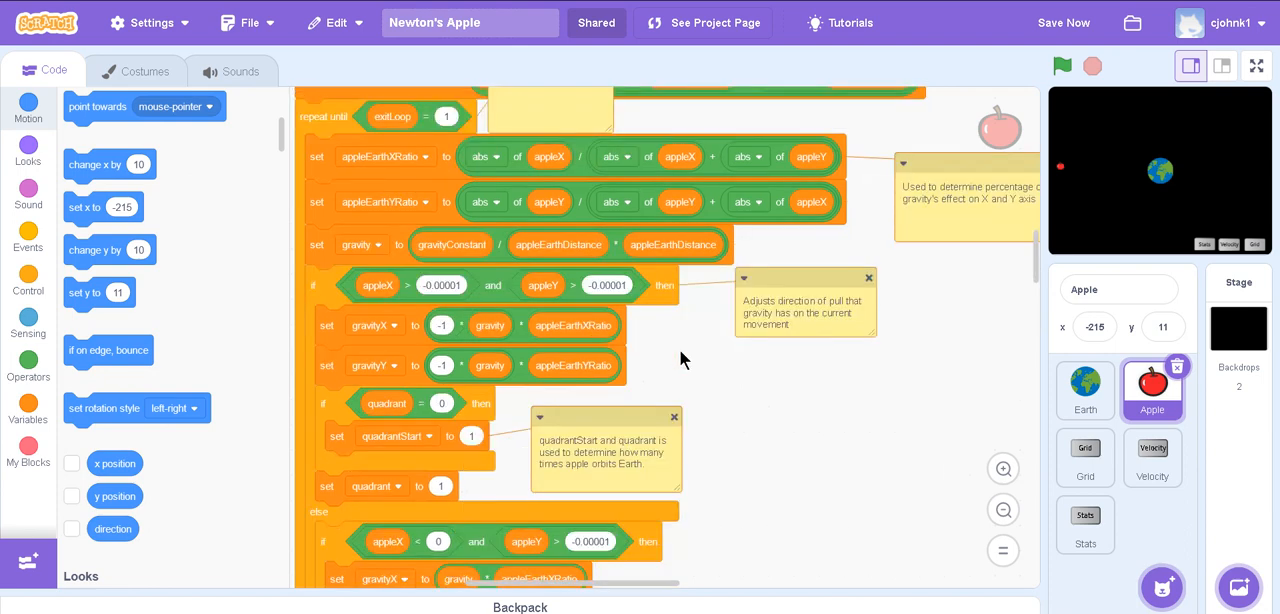
{"action": "mouse_move", "coordinate": [708, 332]}
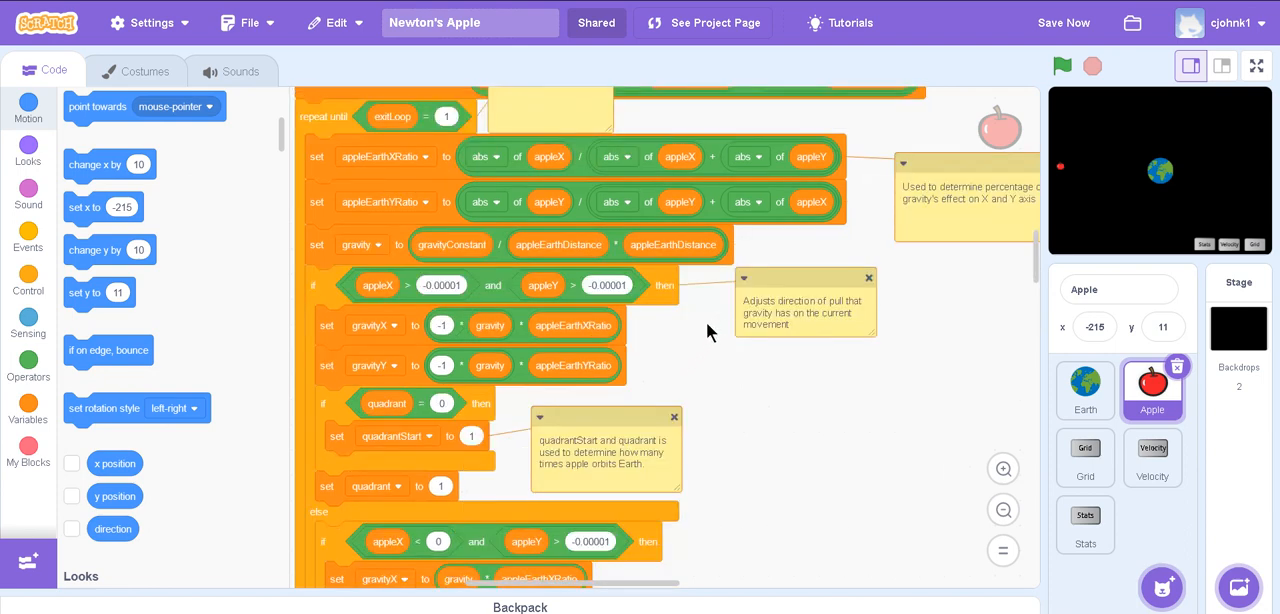
{"action": "scroll", "scroll_direction": "down", "scroll_amount": 3}
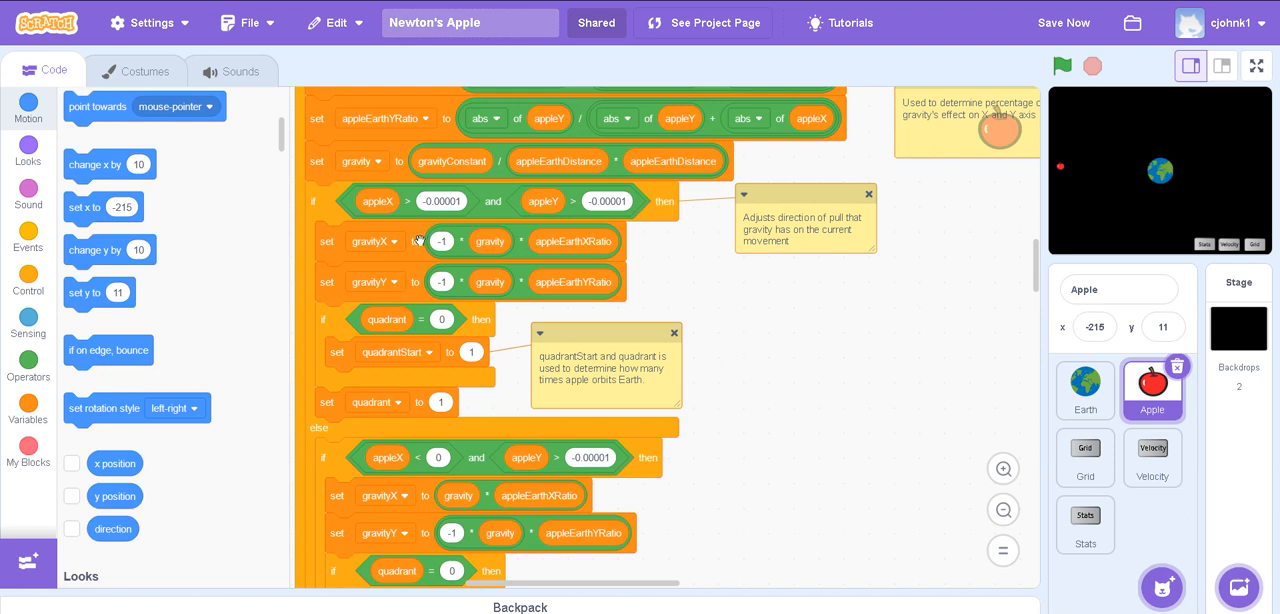
{"action": "mouse_move", "coordinate": [404, 258]}
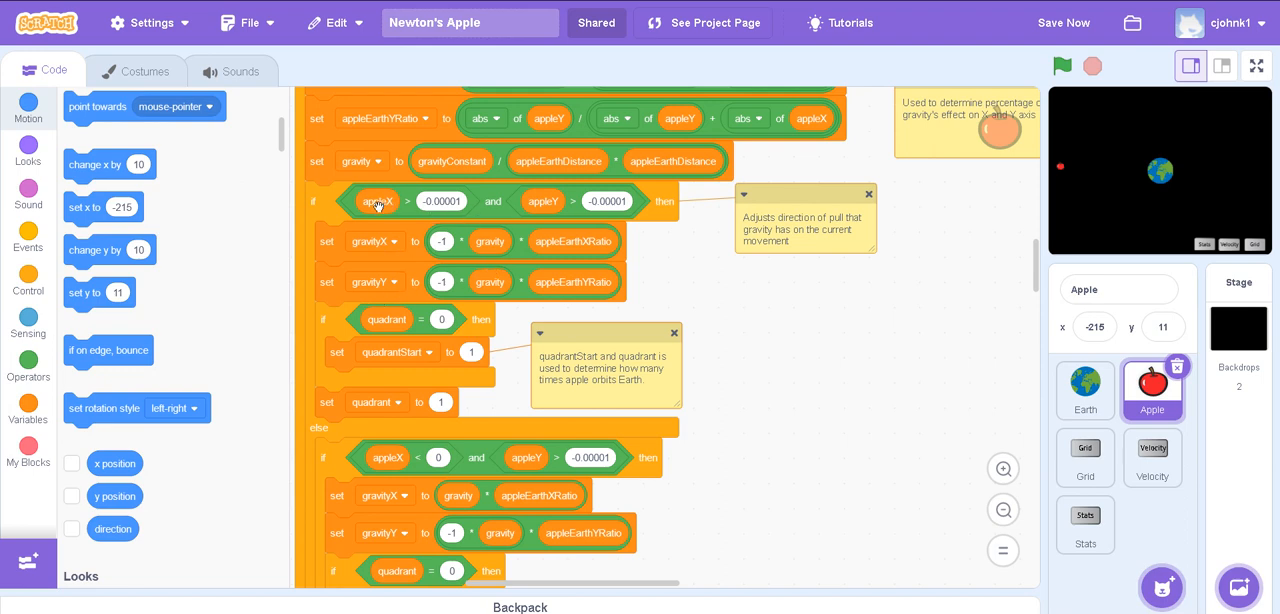
{"action": "mouse_move", "coordinate": [400, 204]}
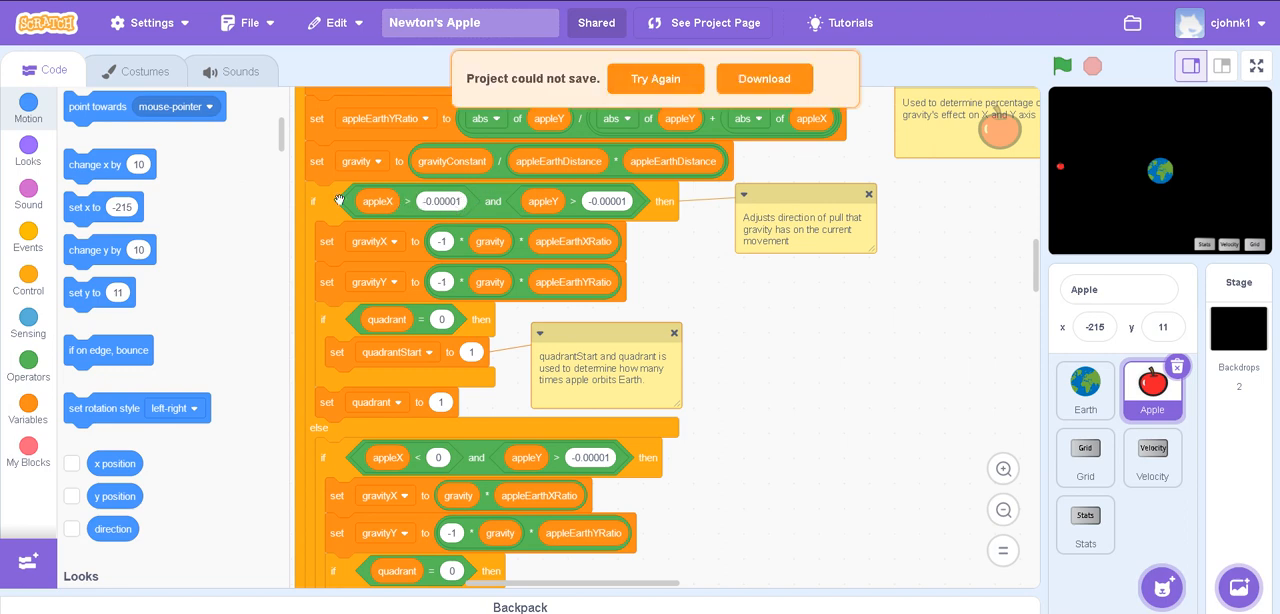
{"action": "mouse_move", "coordinate": [620, 216]}
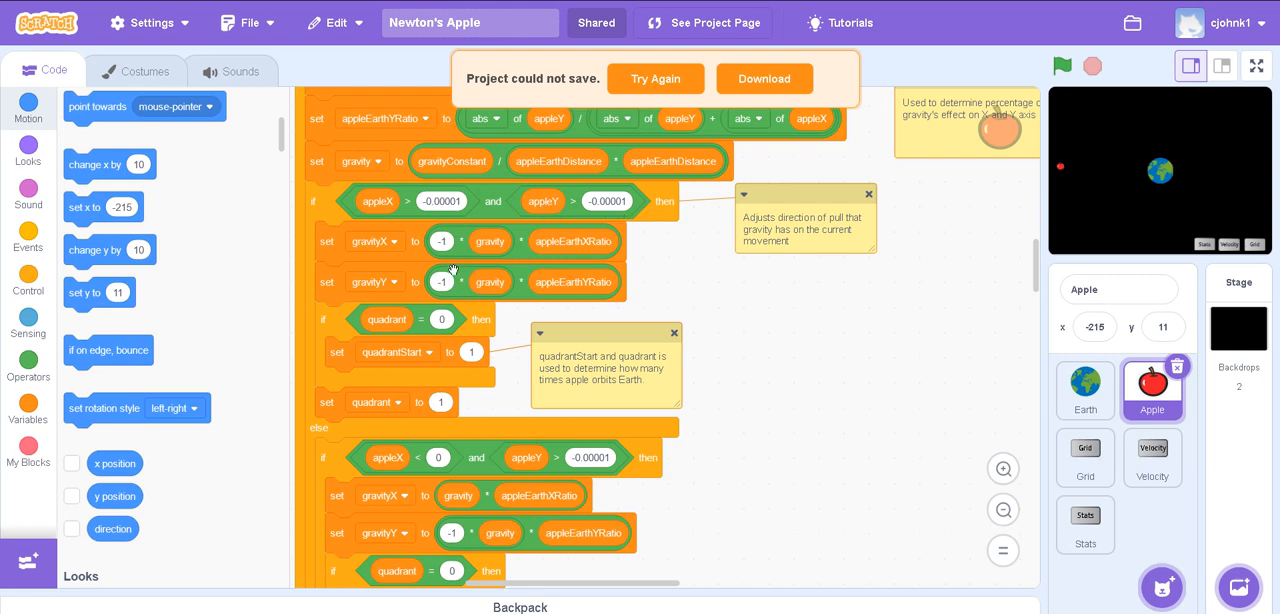
{"action": "mouse_move", "coordinate": [1200, 144]}
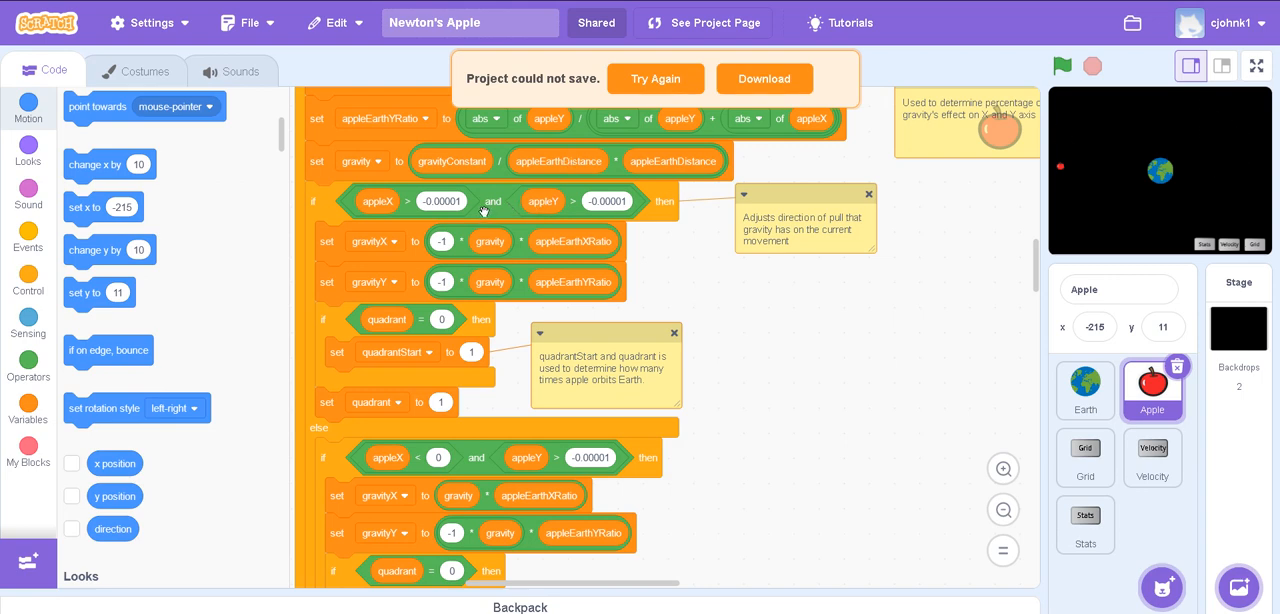
{"action": "left_click", "coordinate": [440, 240]}
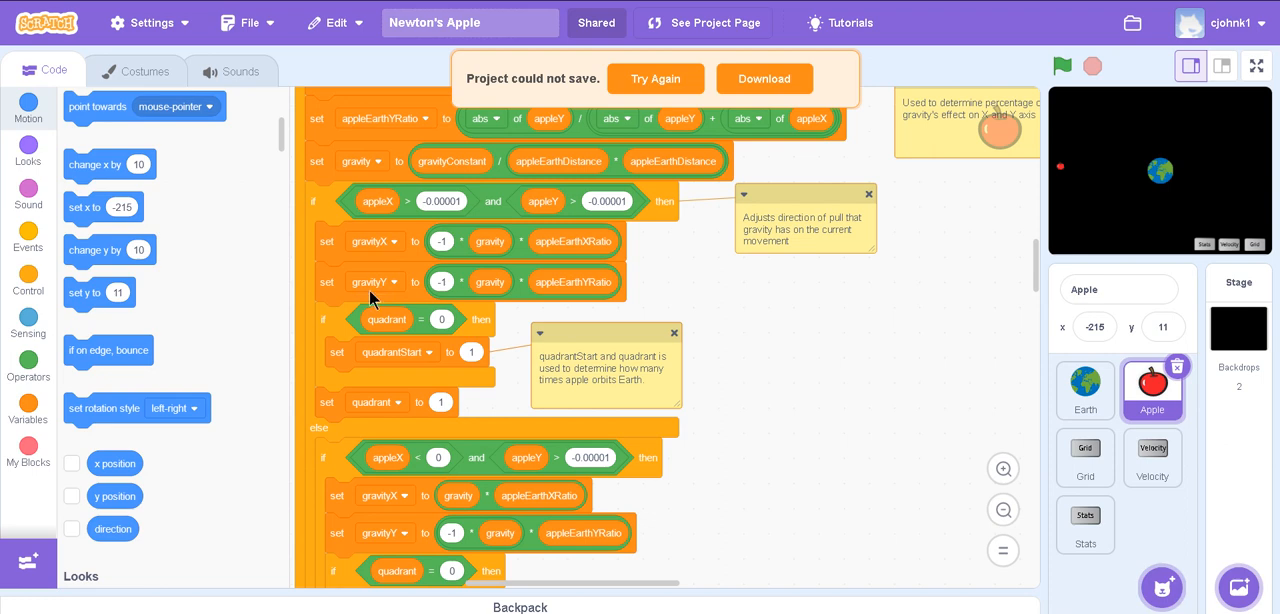
{"action": "mouse_move", "coordinate": [1176, 100]}
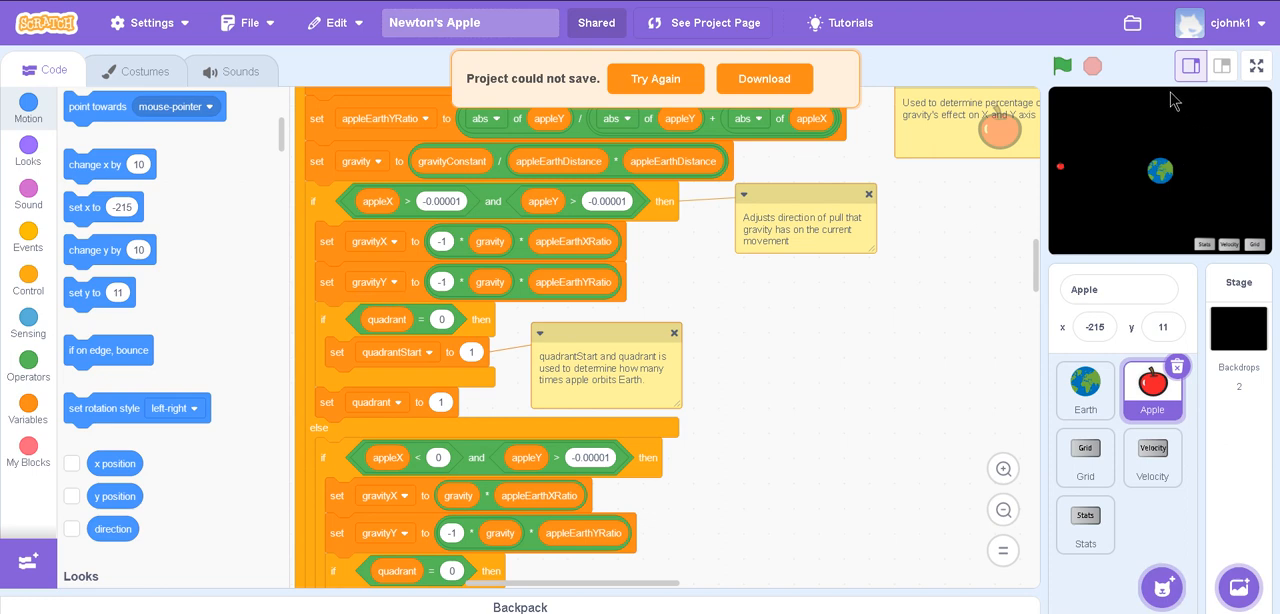
{"action": "mouse_move", "coordinate": [1232, 102]}
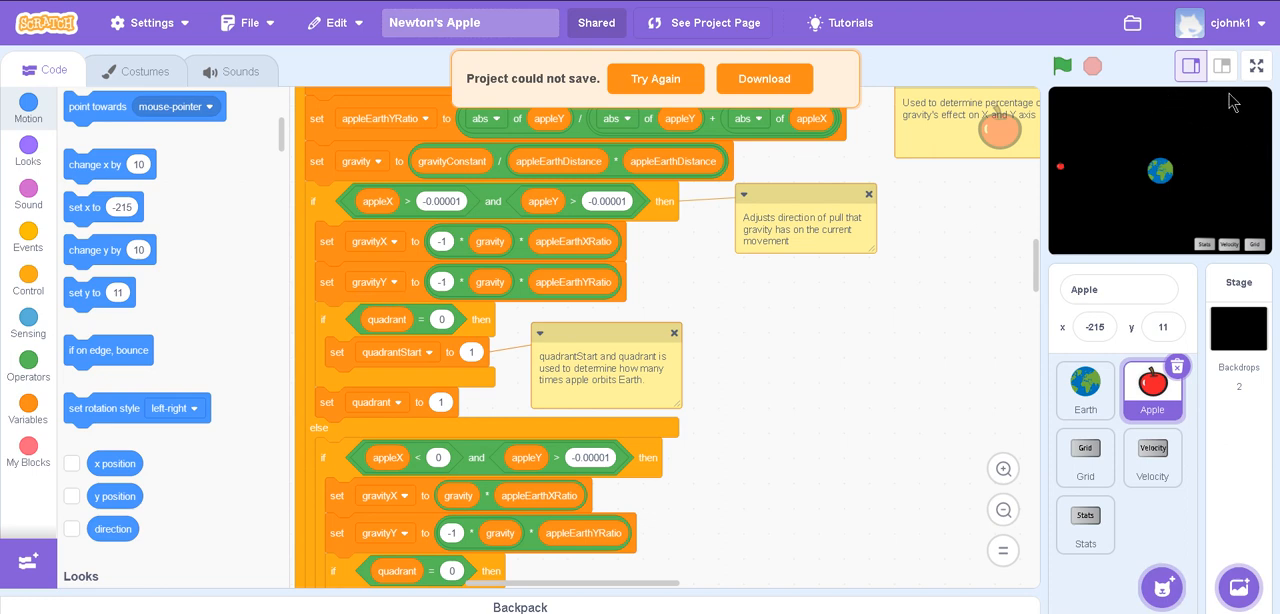
{"action": "mouse_move", "coordinate": [1244, 104]}
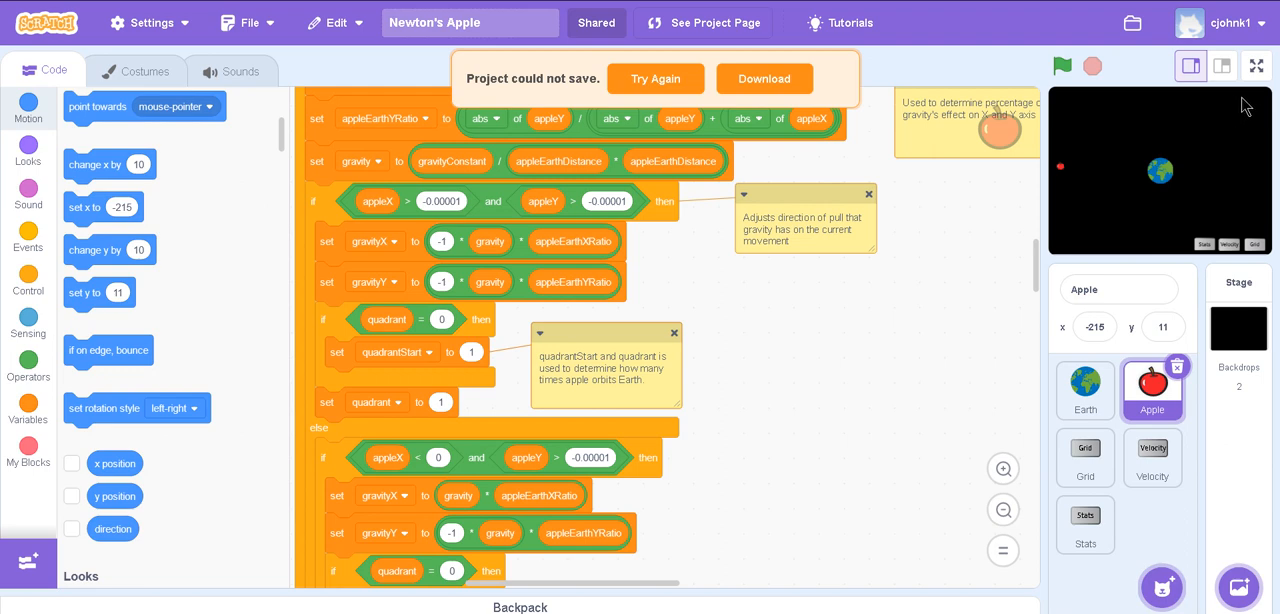
{"action": "mouse_move", "coordinate": [1224, 136]}
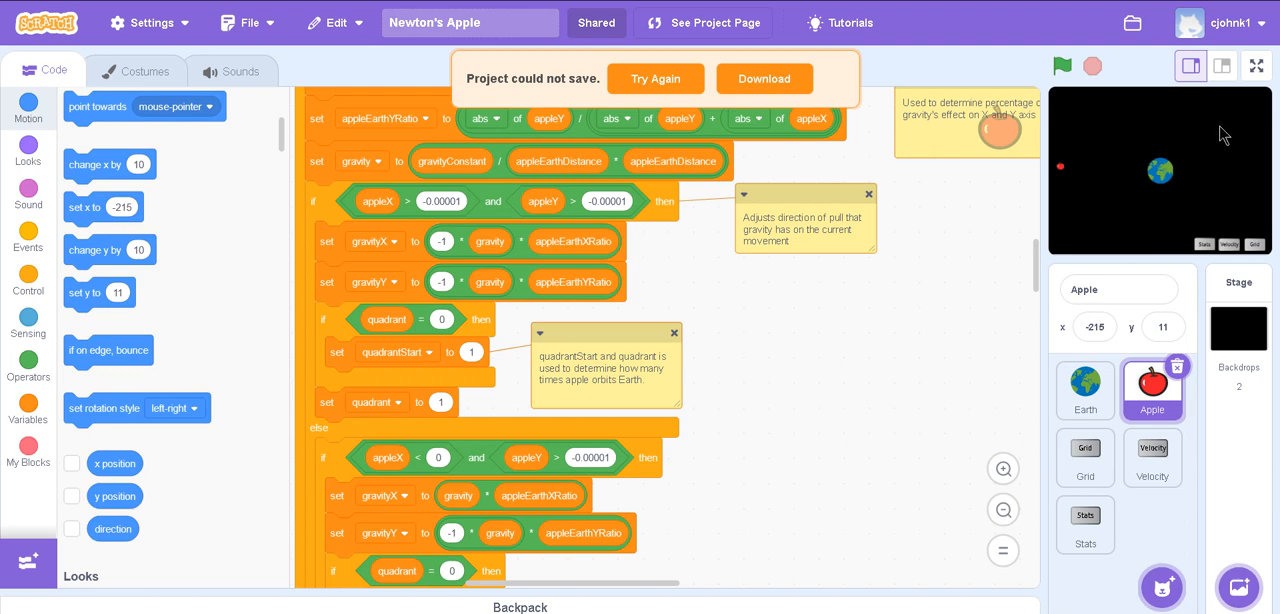
{"action": "scroll", "scroll_direction": "down", "scroll_amount": 3}
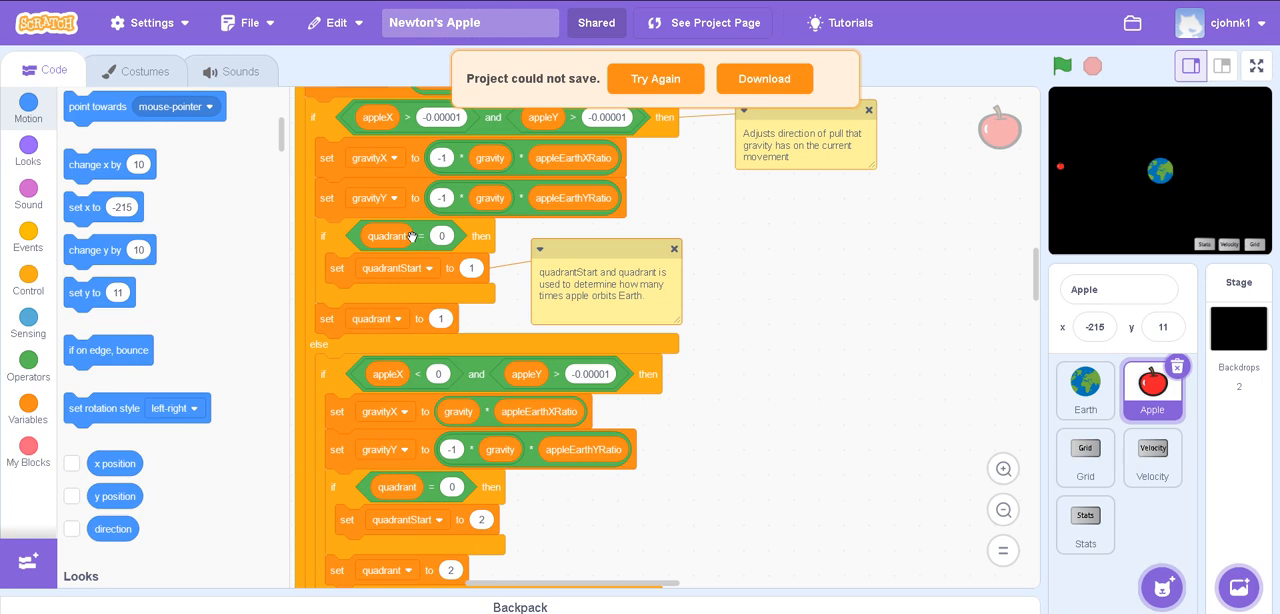
{"action": "scroll", "scroll_direction": "down", "scroll_amount": 3}
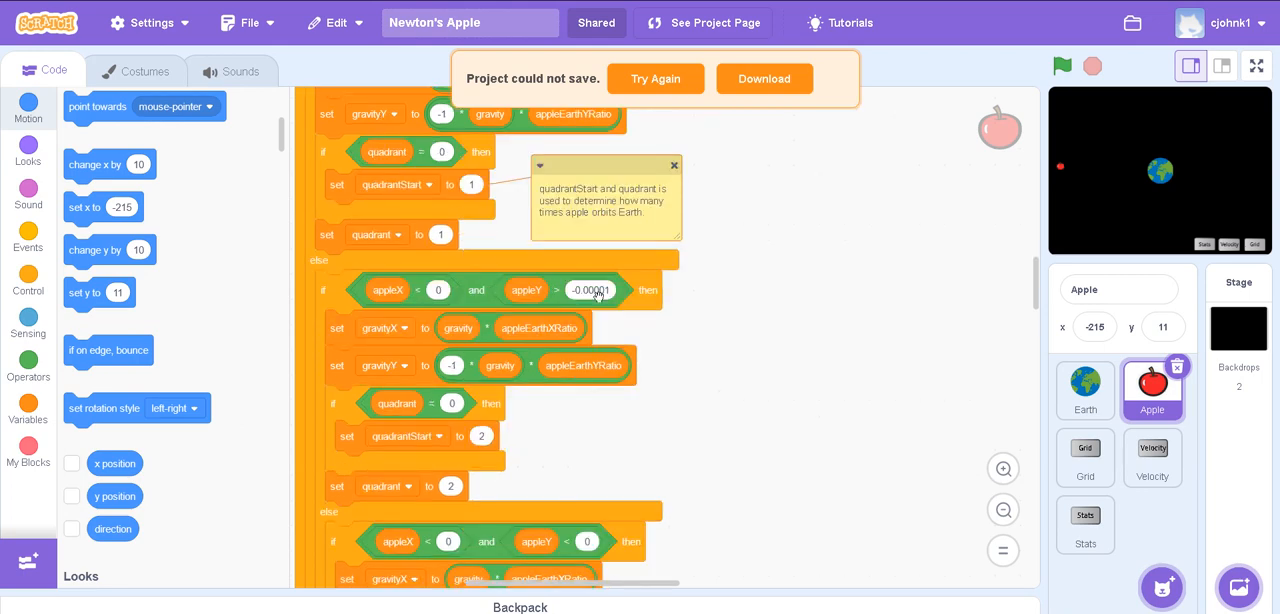
{"action": "scroll", "scroll_direction": "down", "scroll_amount": 3}
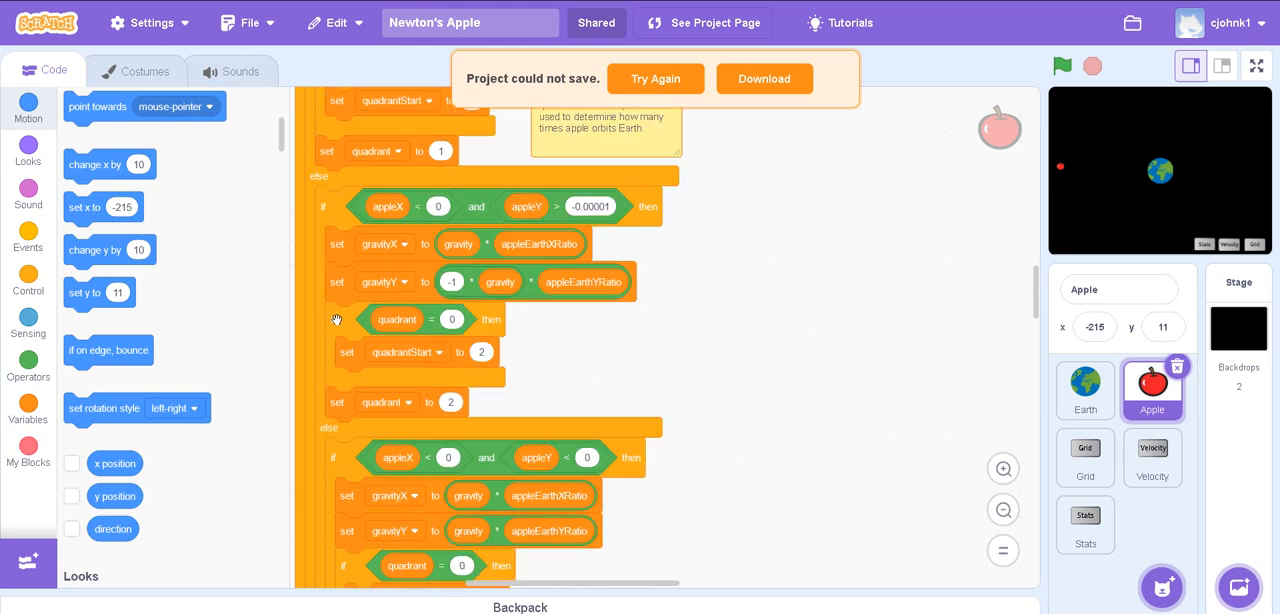
{"action": "mouse_move", "coordinate": [1228, 118]}
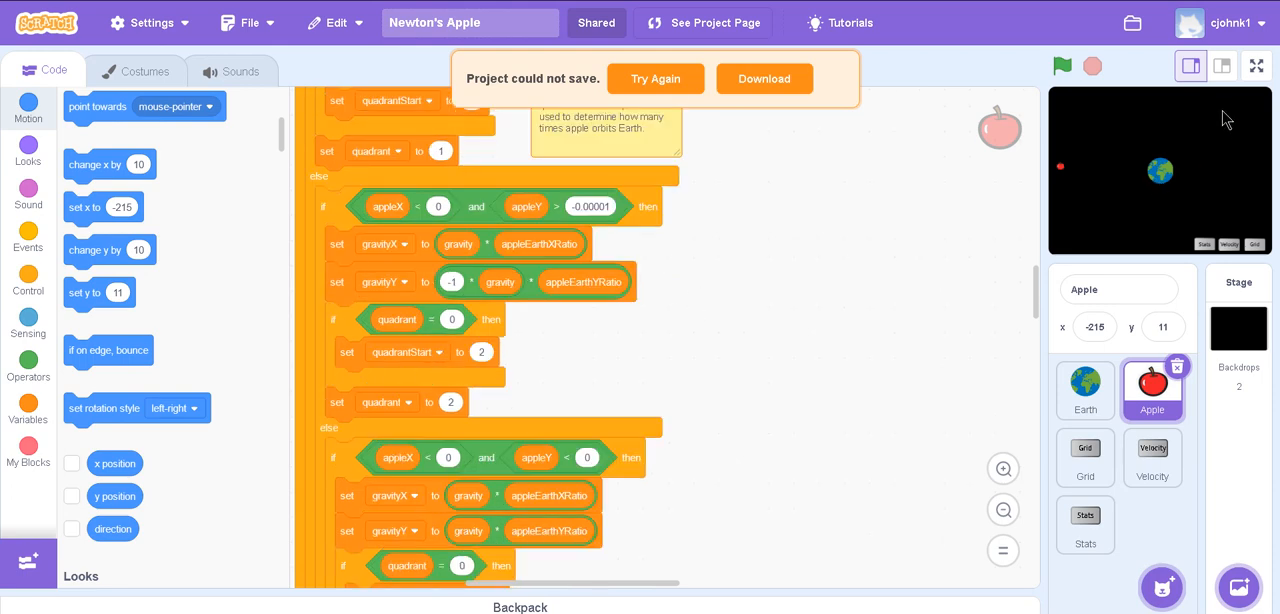
{"action": "mouse_move", "coordinate": [1104, 132]}
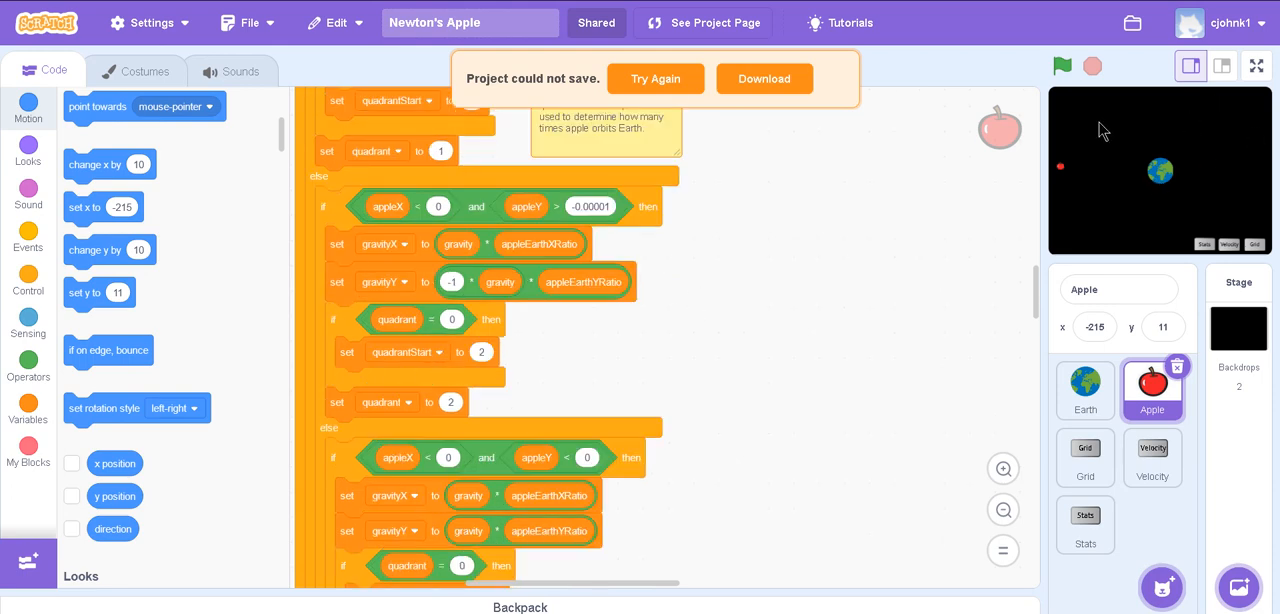
{"action": "mouse_move", "coordinate": [1248, 218]}
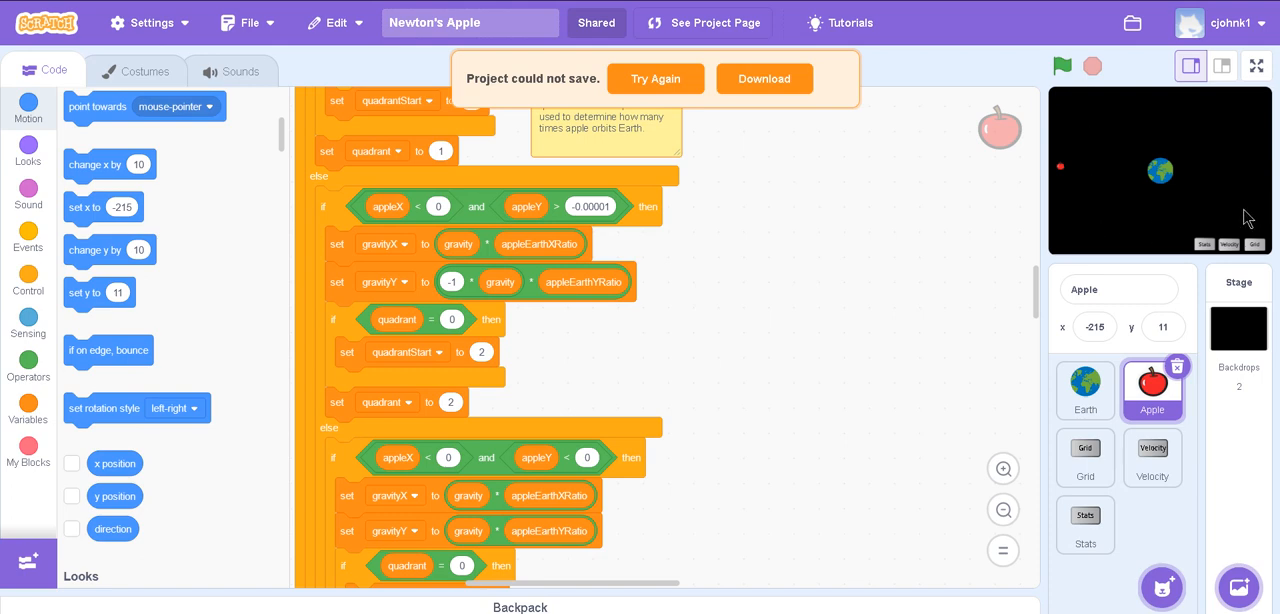
{"action": "scroll", "scroll_direction": "down", "scroll_amount": 3}
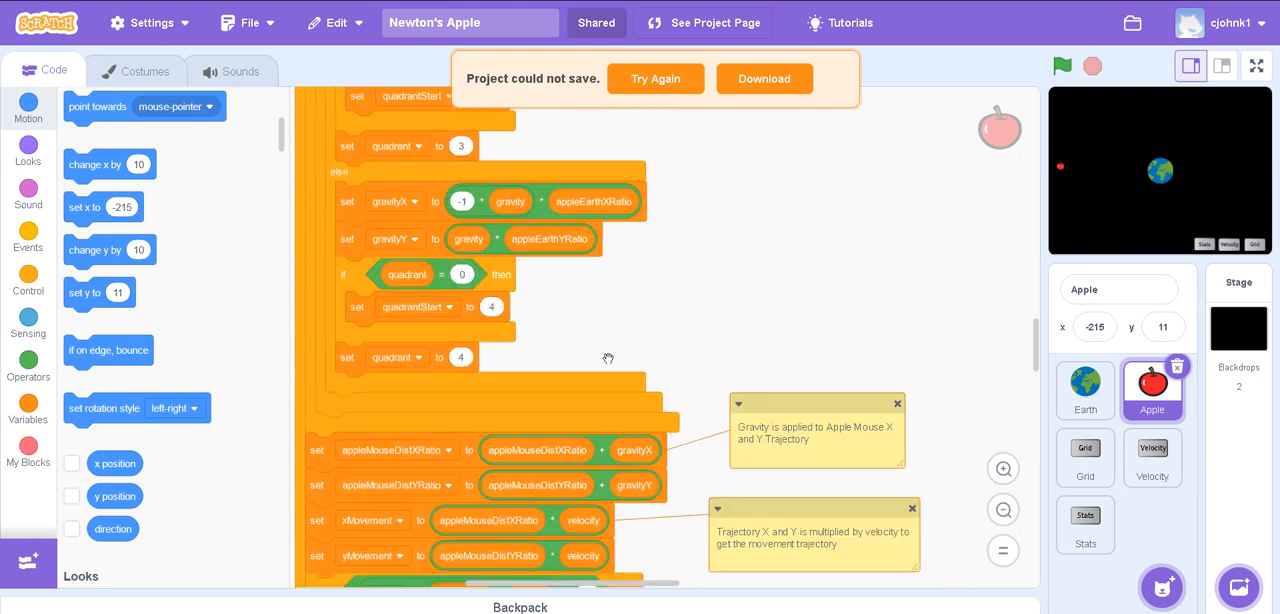
{"action": "scroll", "scroll_direction": "down", "scroll_amount": 3}
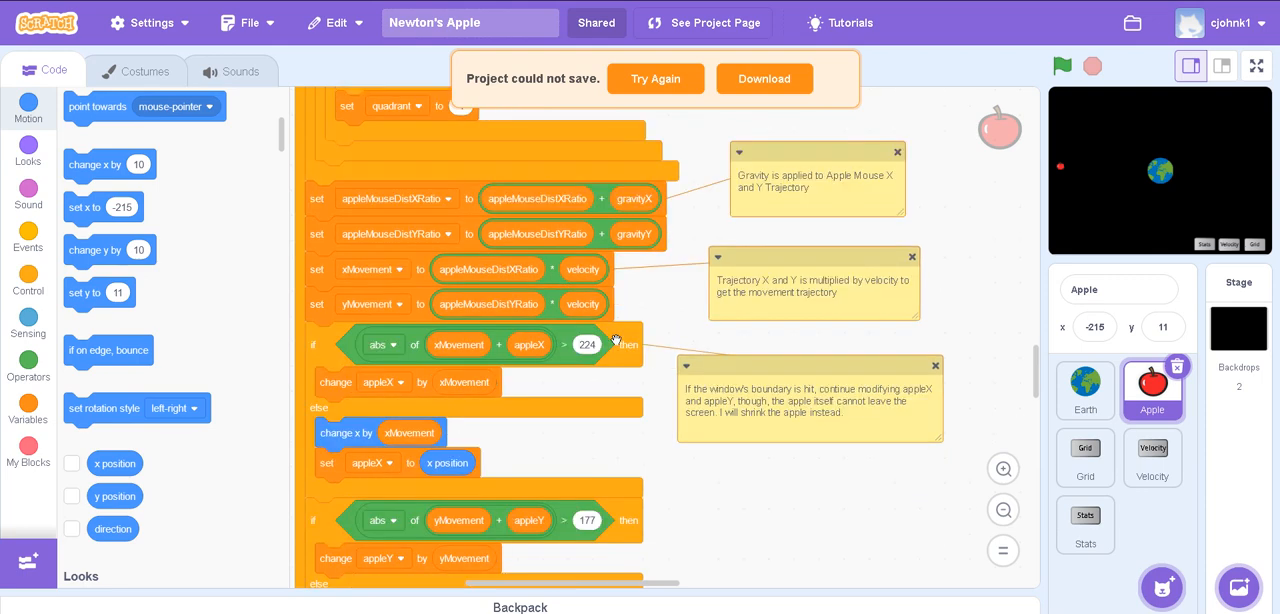
{"action": "mouse_move", "coordinate": [630, 308]}
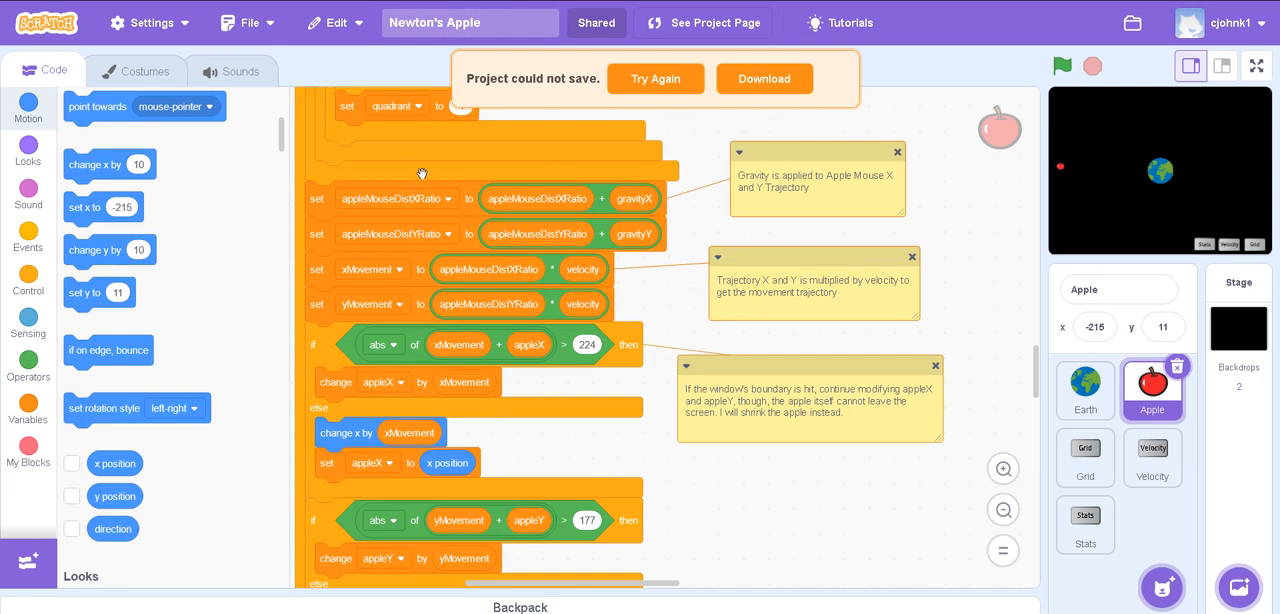
{"action": "mouse_move", "coordinate": [388, 216]}
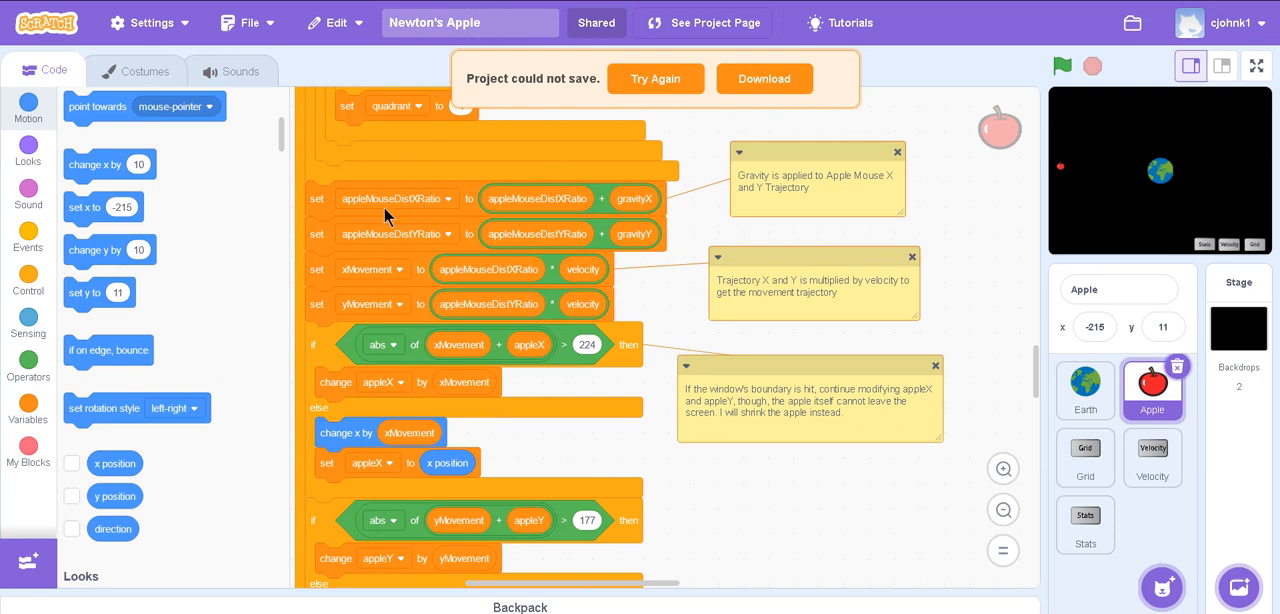
{"action": "mouse_move", "coordinate": [398, 212]}
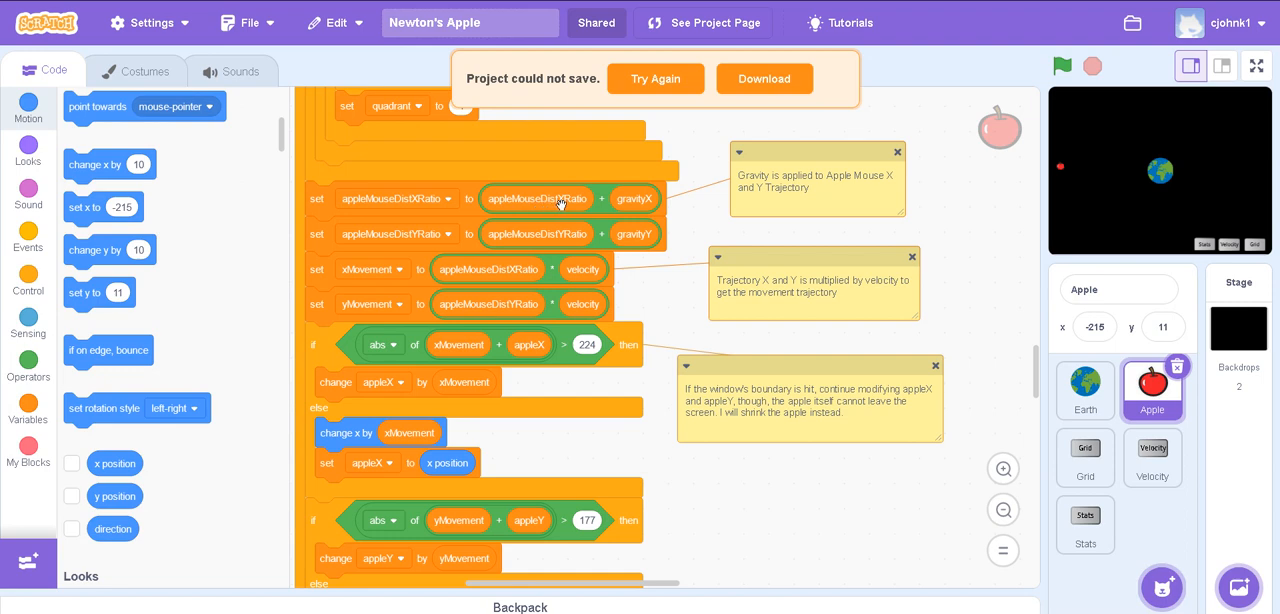
{"action": "mouse_move", "coordinate": [548, 208]}
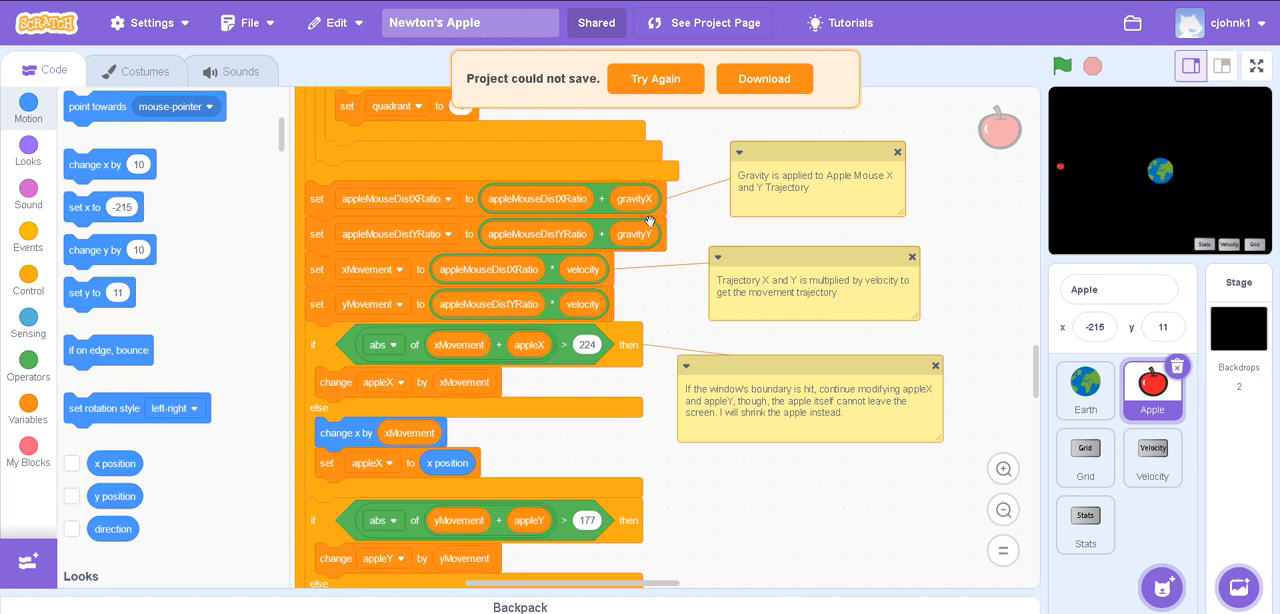
{"action": "mouse_move", "coordinate": [636, 232]}
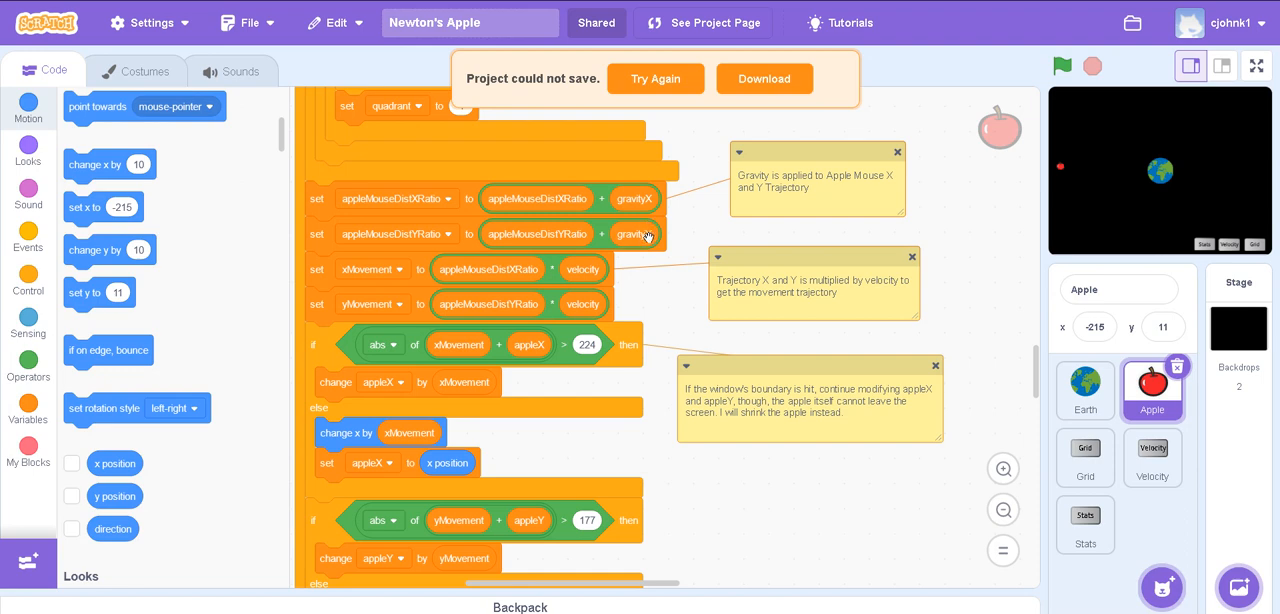
{"action": "mouse_move", "coordinate": [652, 236]}
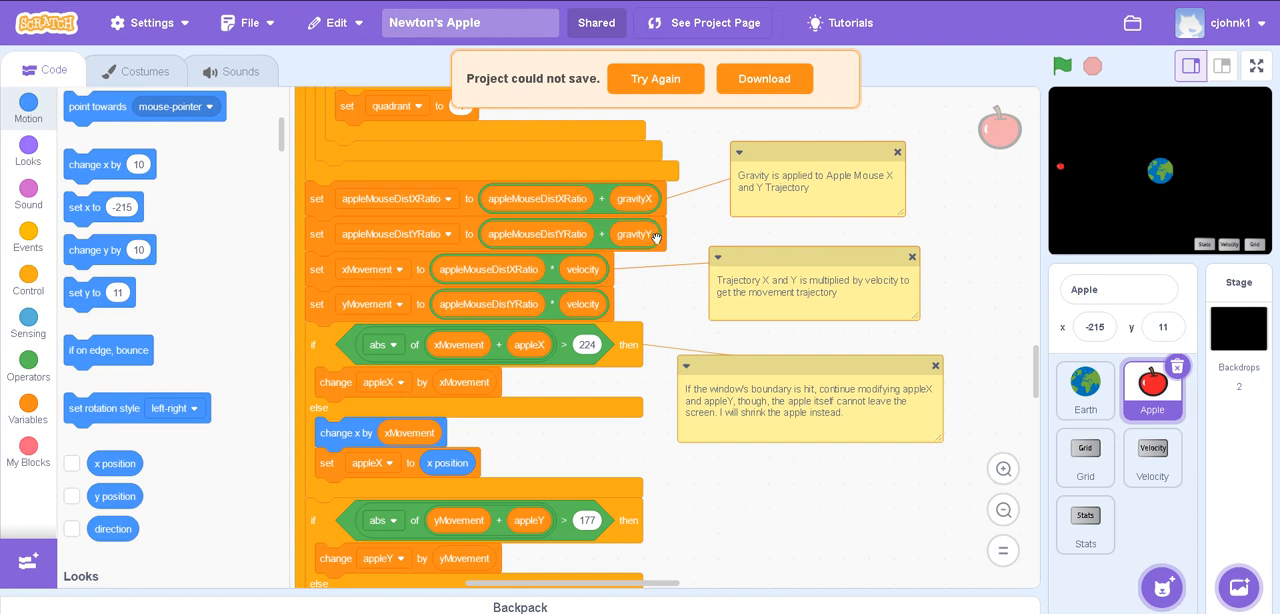
{"action": "mouse_move", "coordinate": [662, 268]}
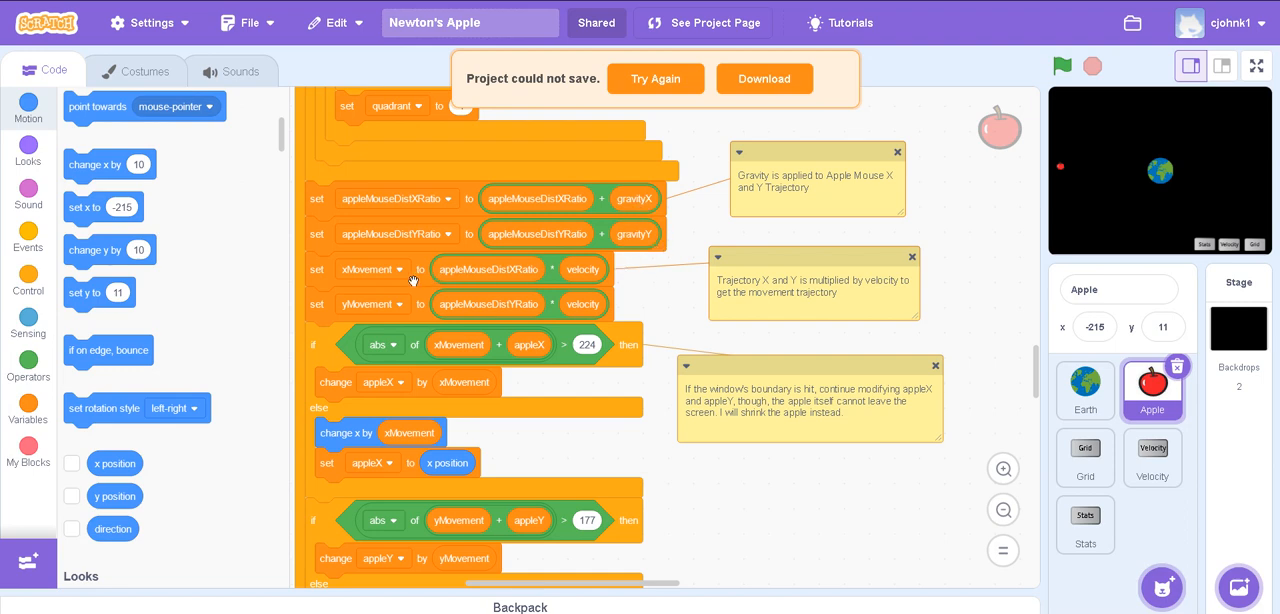
{"action": "mouse_move", "coordinate": [384, 288]}
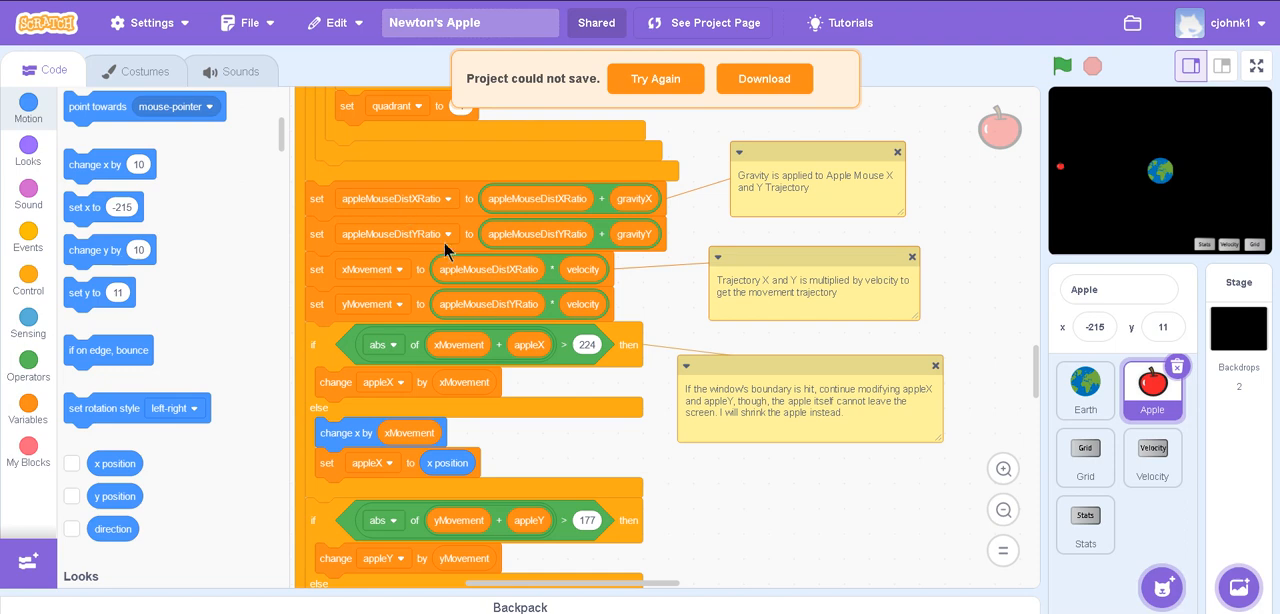
{"action": "mouse_move", "coordinate": [512, 272]}
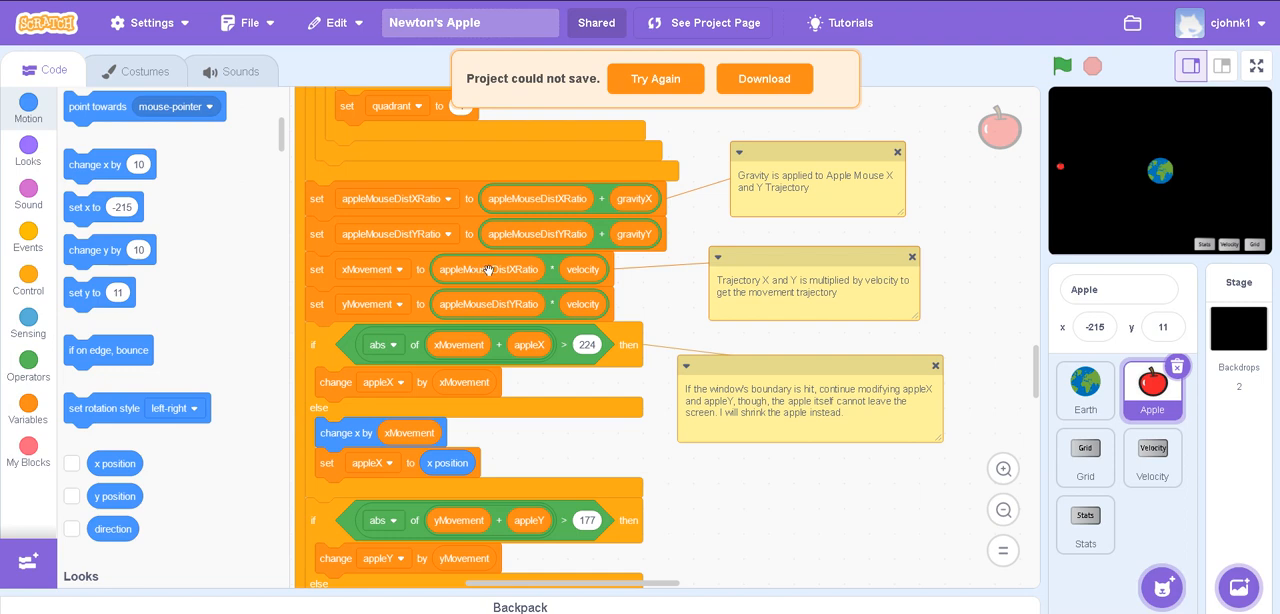
{"action": "scroll", "scroll_direction": "down", "scroll_amount": 3}
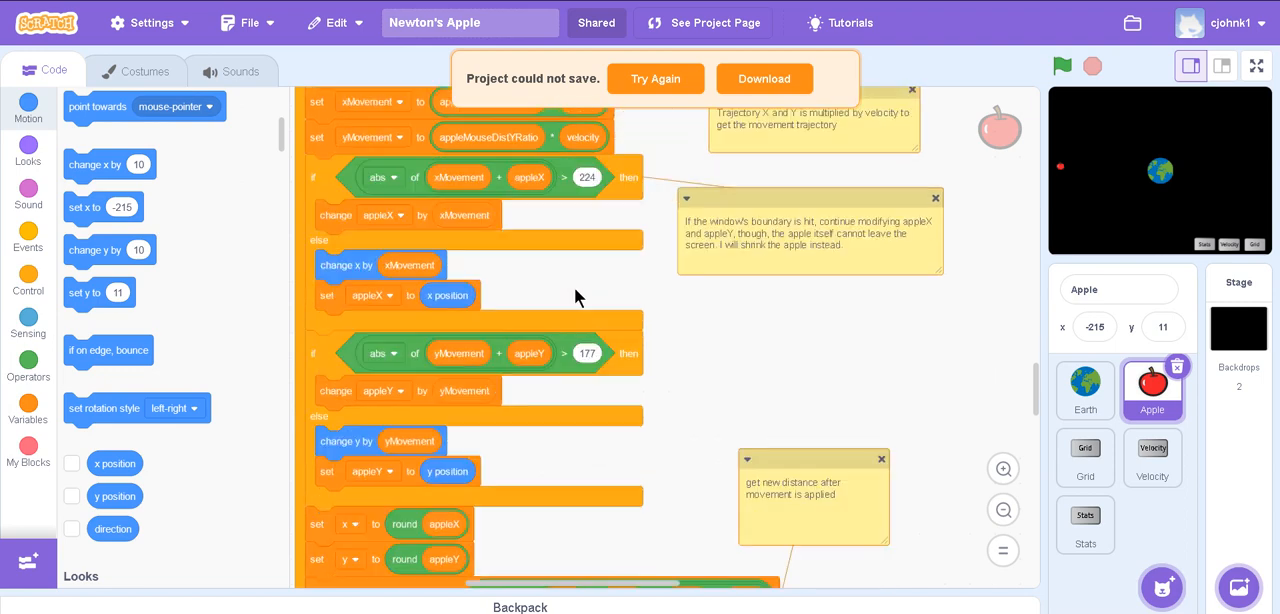
{"action": "mouse_move", "coordinate": [708, 298]}
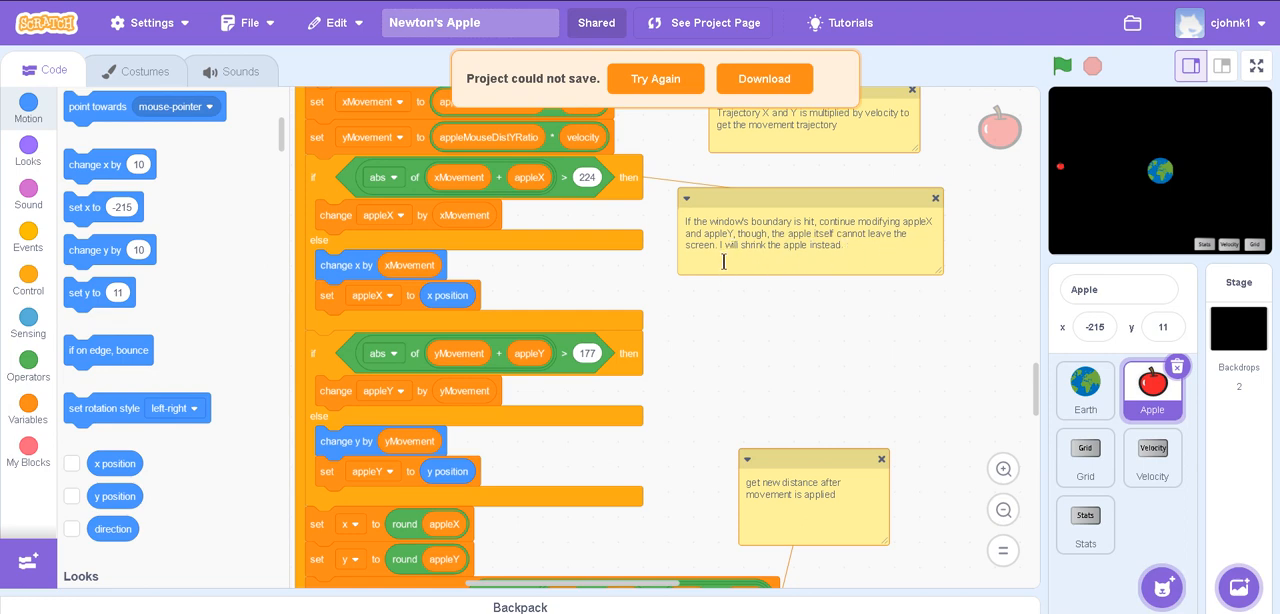
{"action": "mouse_move", "coordinate": [818, 256]}
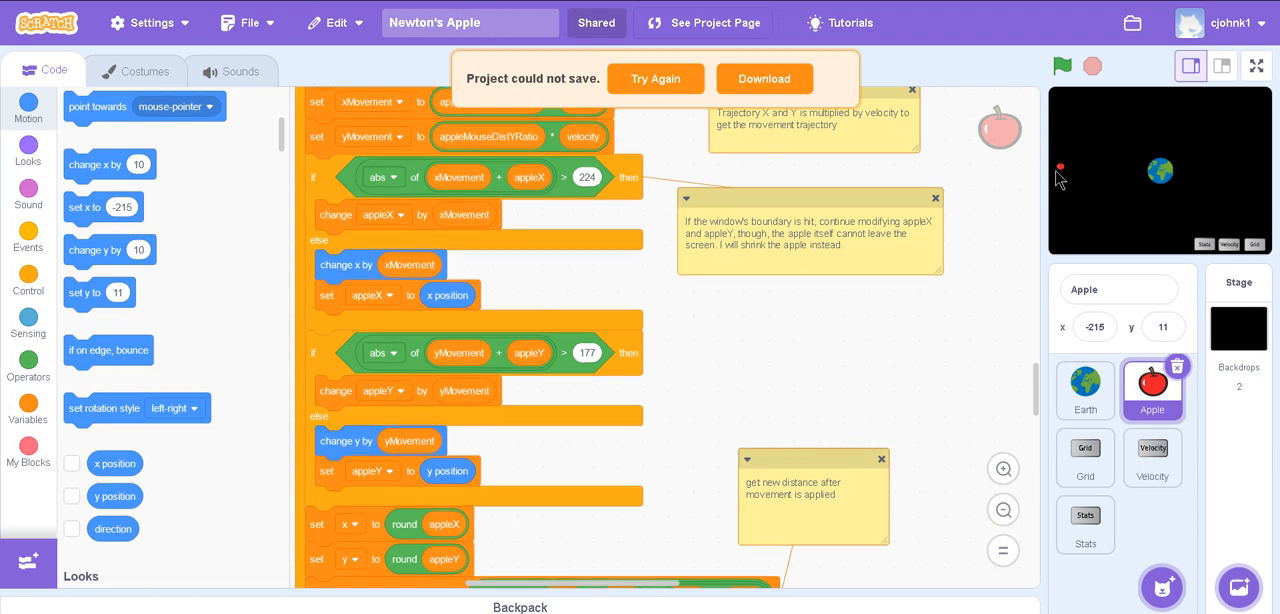
{"action": "mouse_move", "coordinate": [1058, 170]}
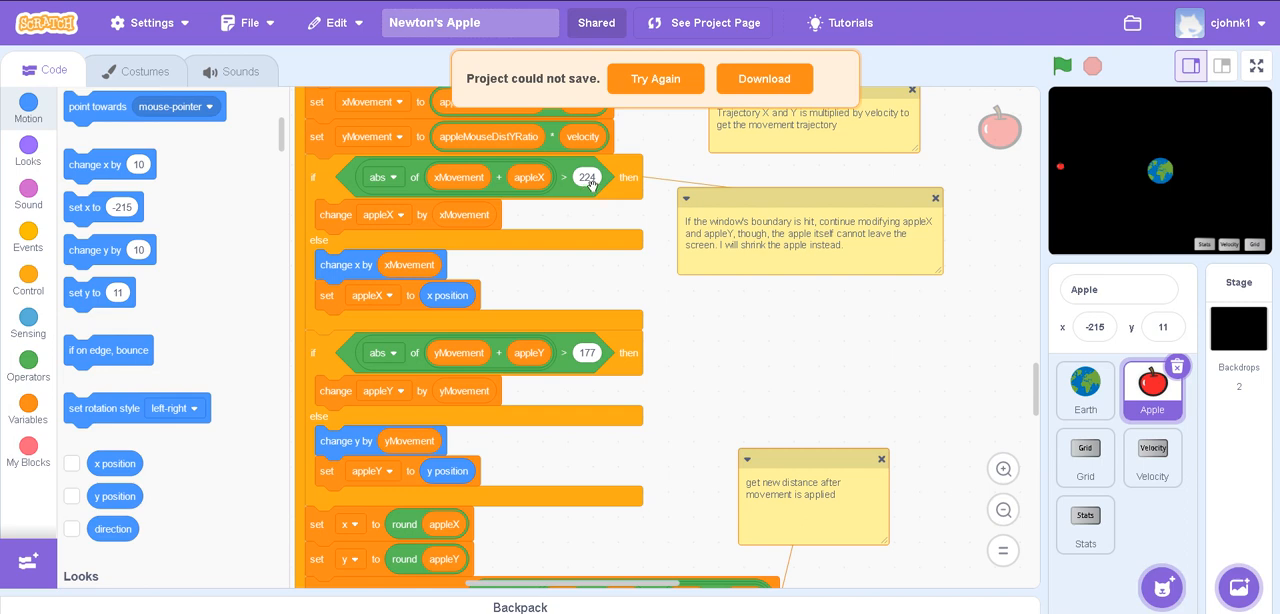
{"action": "mouse_move", "coordinate": [384, 228]}
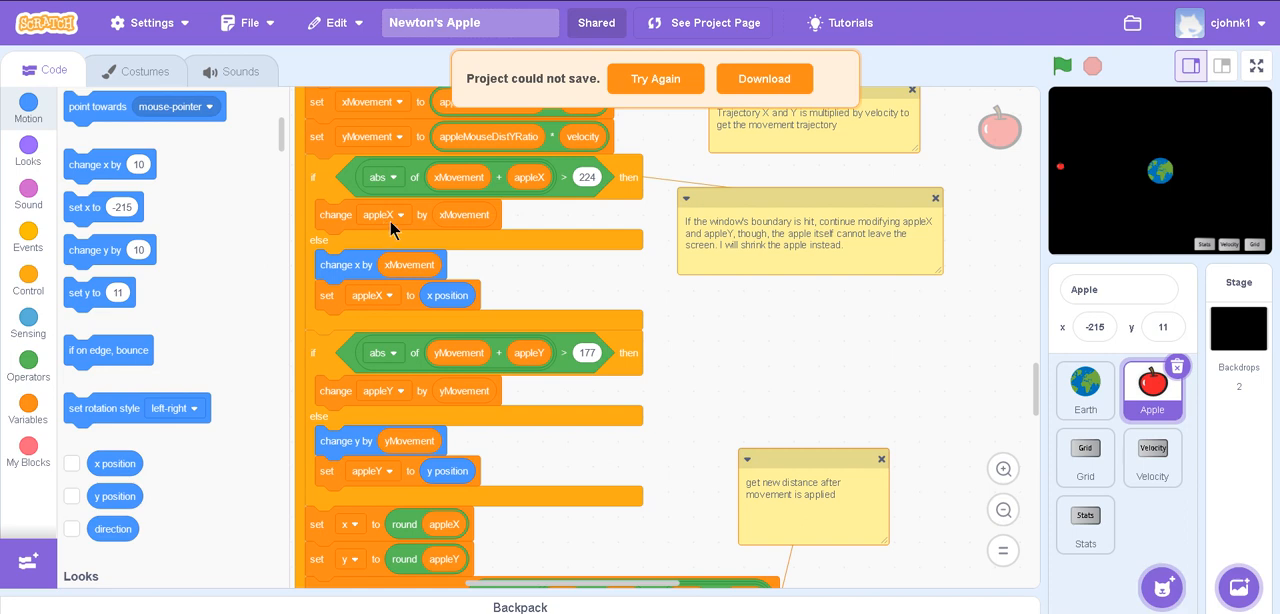
{"action": "mouse_move", "coordinate": [476, 218]}
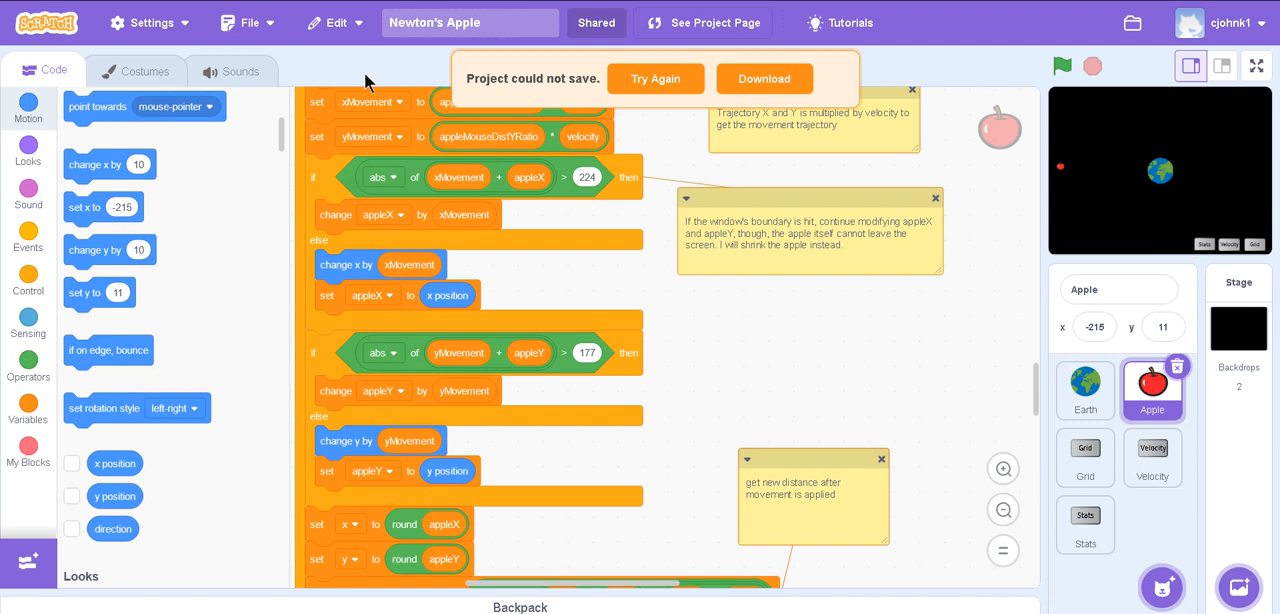
{"action": "mouse_move", "coordinate": [350, 310]}
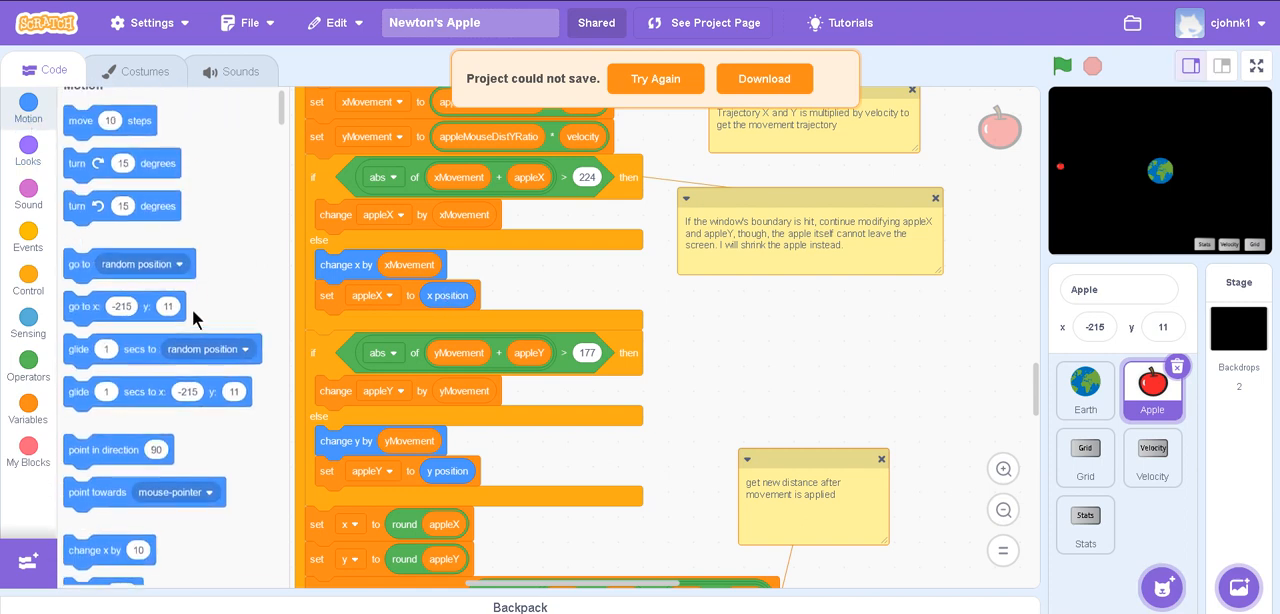
{"action": "scroll", "scroll_direction": "down", "scroll_amount": 3}
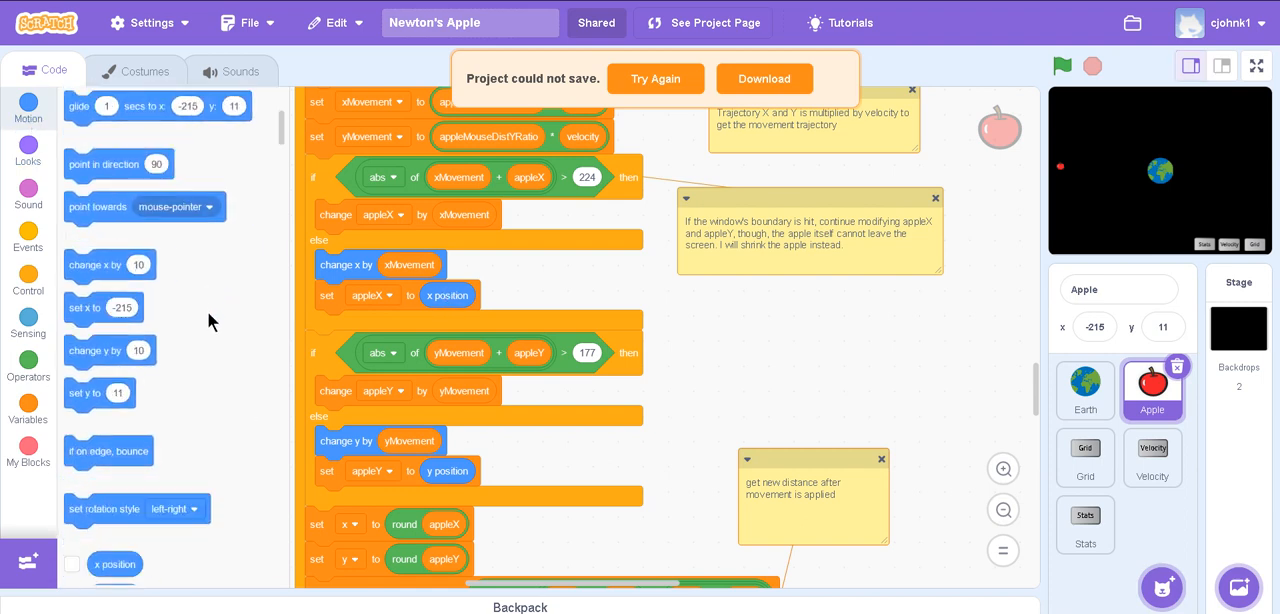
{"action": "scroll", "scroll_direction": "down", "scroll_amount": 3}
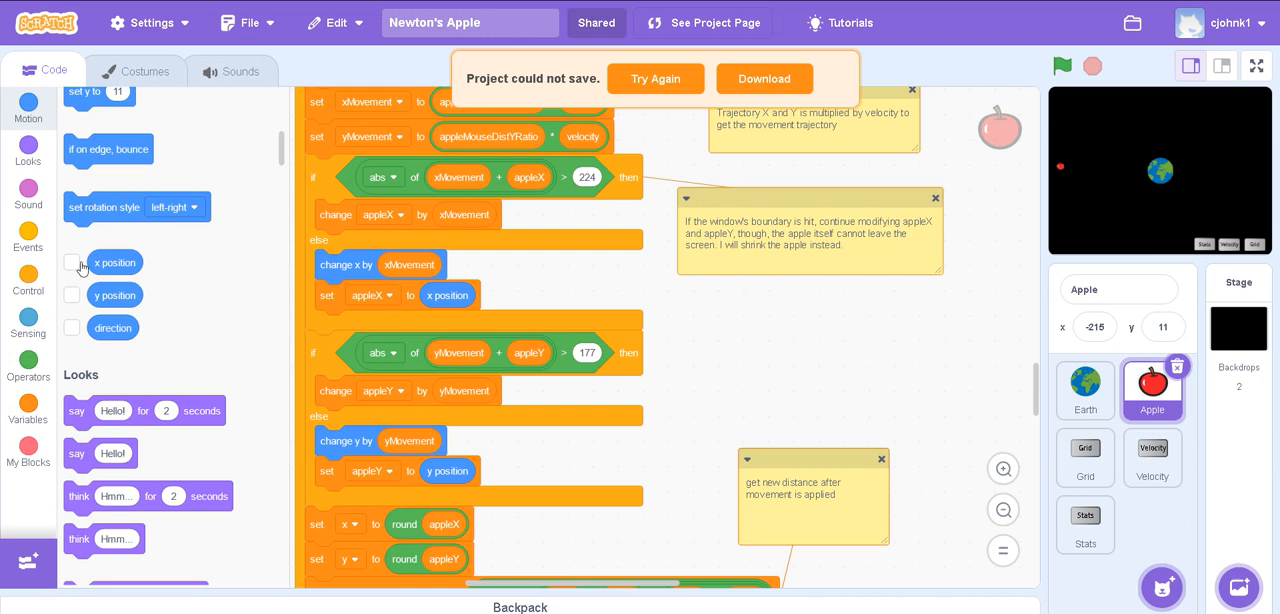
{"action": "left_click", "coordinate": [72, 296]}
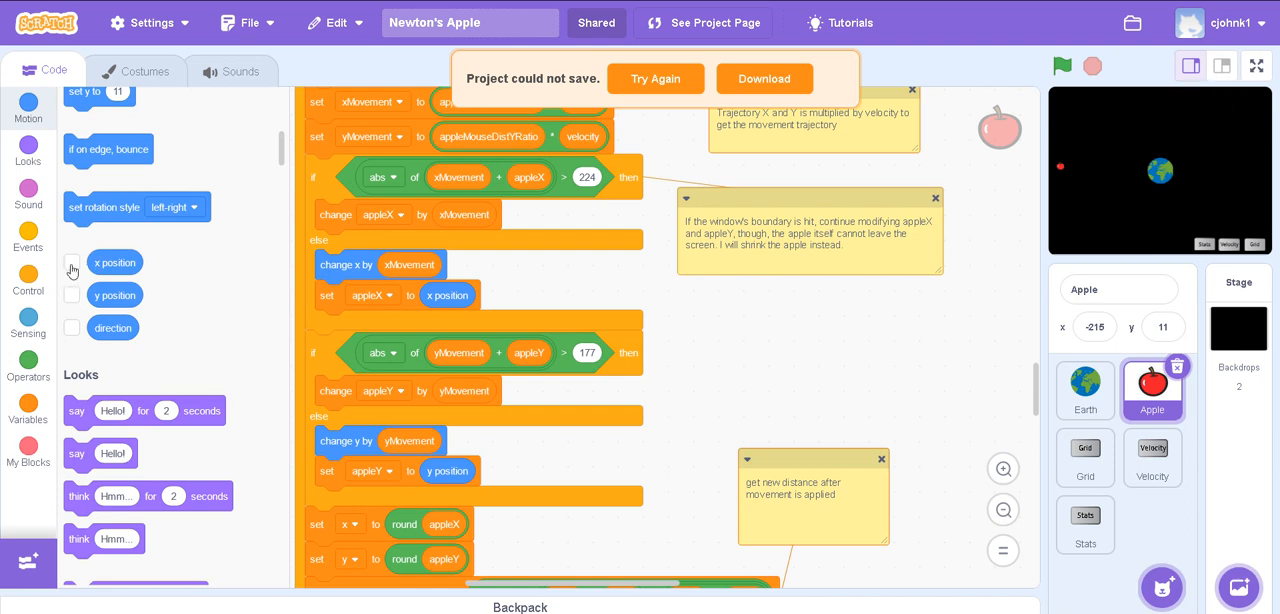
{"action": "mouse_move", "coordinate": [76, 306]}
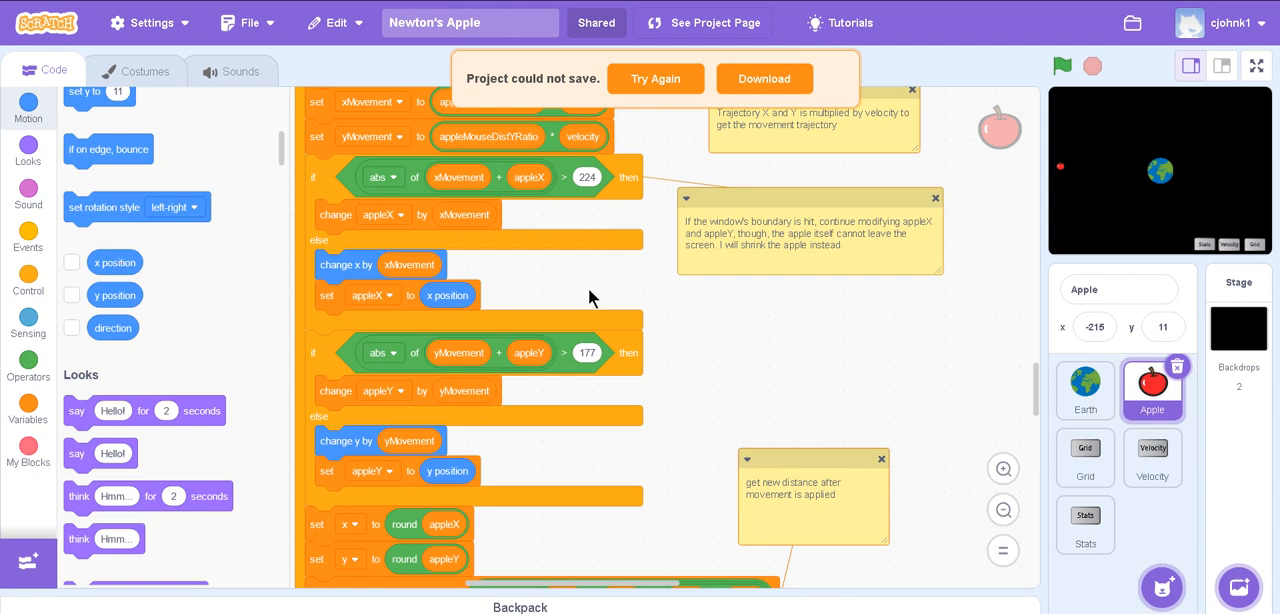
{"action": "mouse_move", "coordinate": [584, 296]}
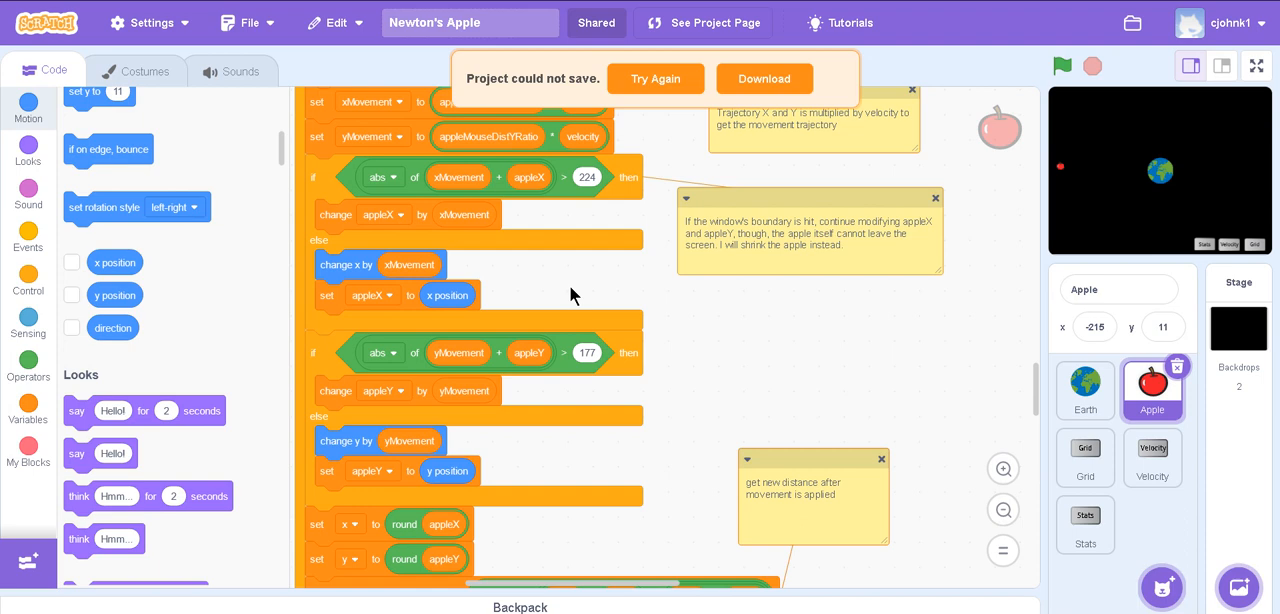
{"action": "mouse_move", "coordinate": [378, 228]}
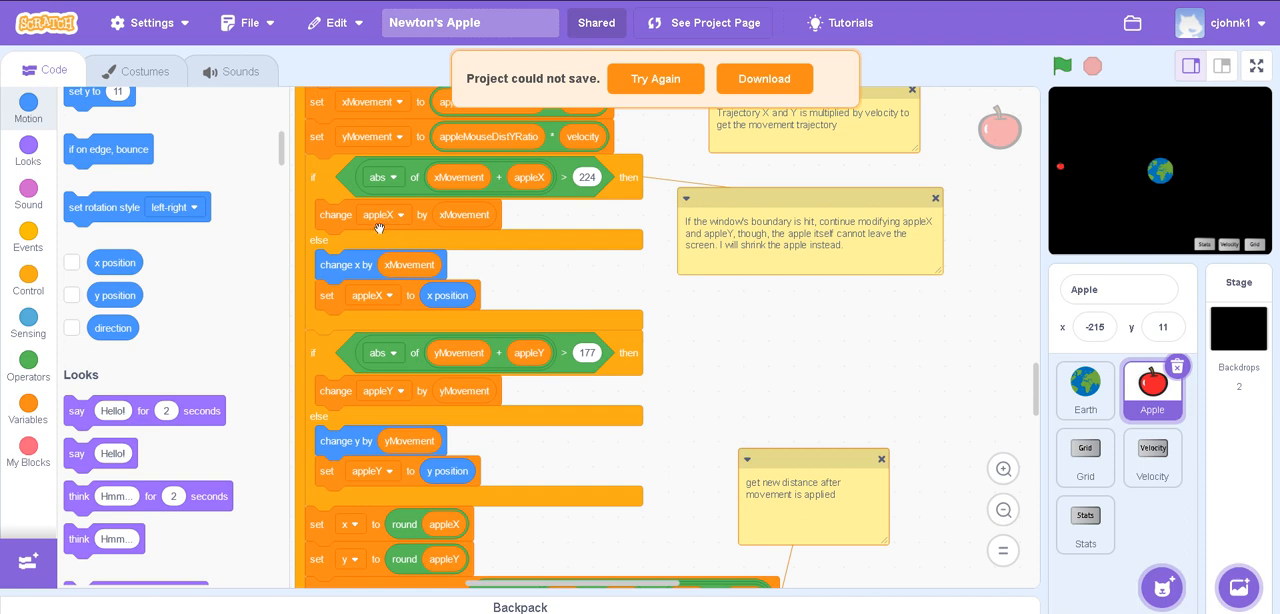
{"action": "mouse_move", "coordinate": [444, 306]}
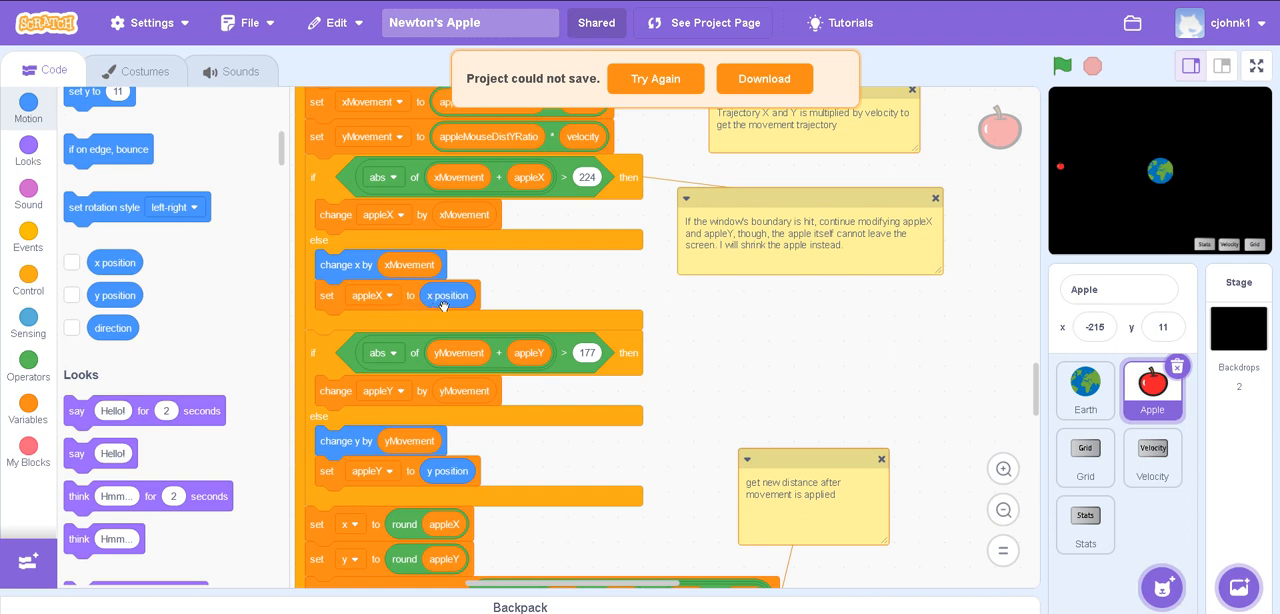
{"action": "mouse_move", "coordinate": [464, 296]}
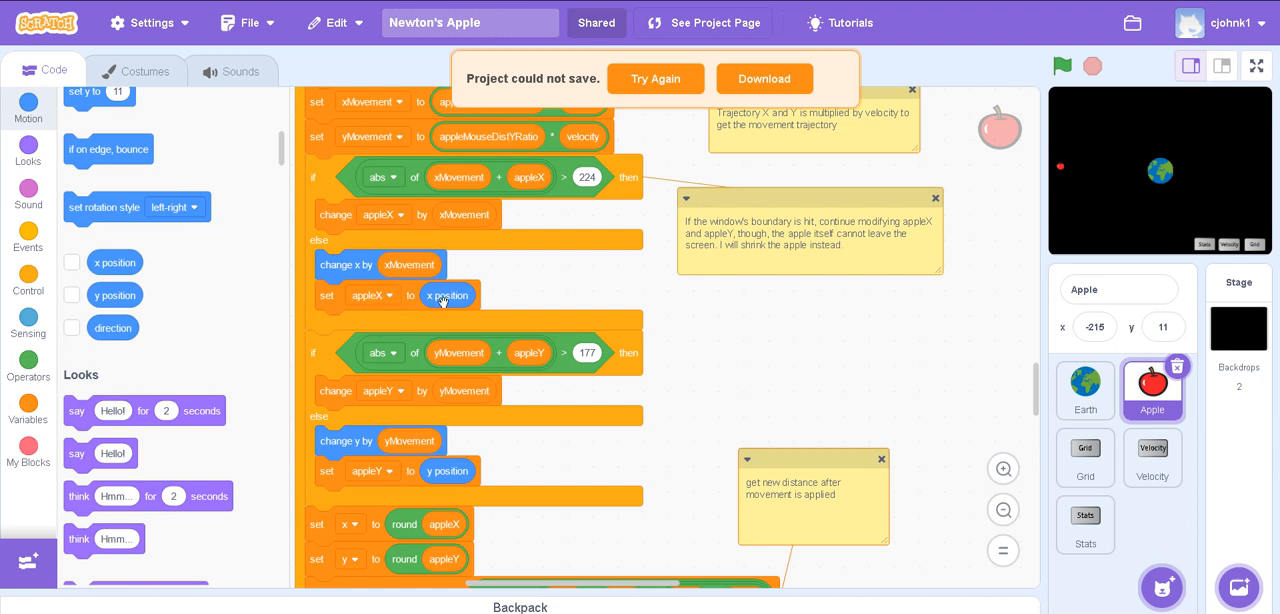
{"action": "mouse_move", "coordinate": [444, 308]}
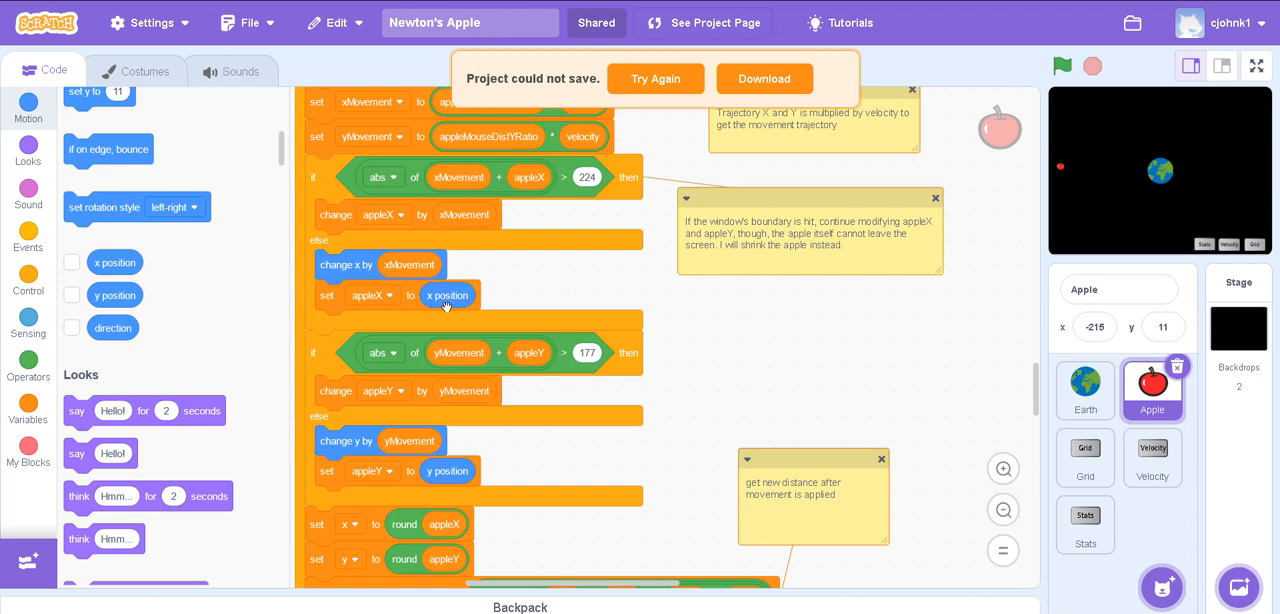
{"action": "mouse_move", "coordinate": [474, 280]}
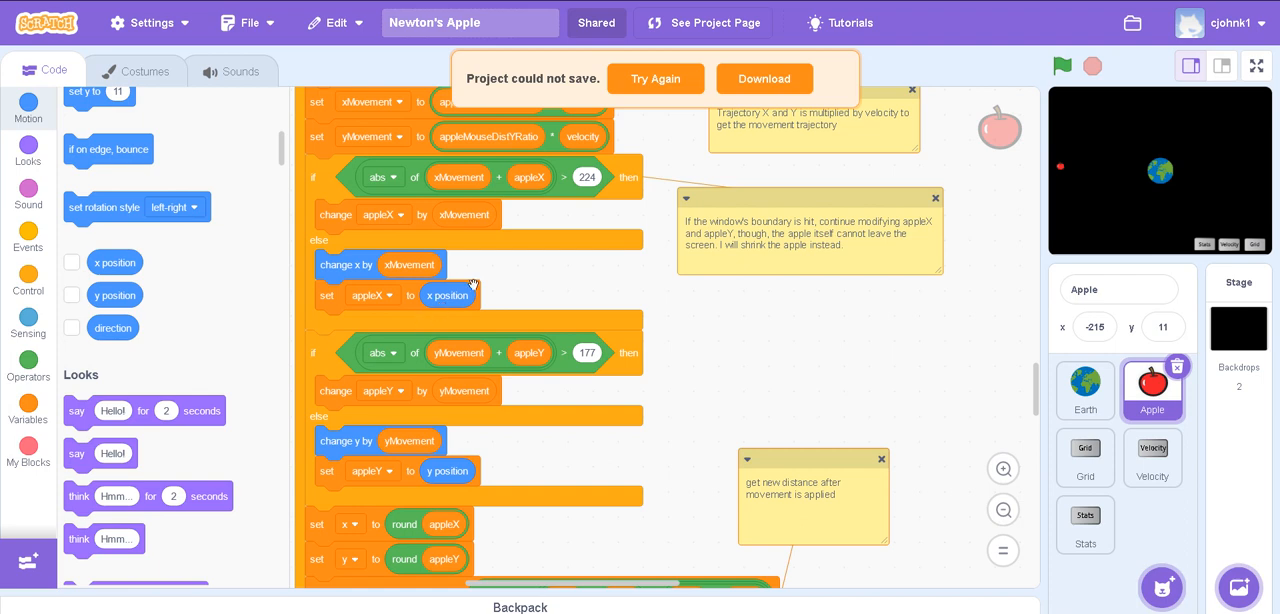
{"action": "mouse_move", "coordinate": [324, 224]}
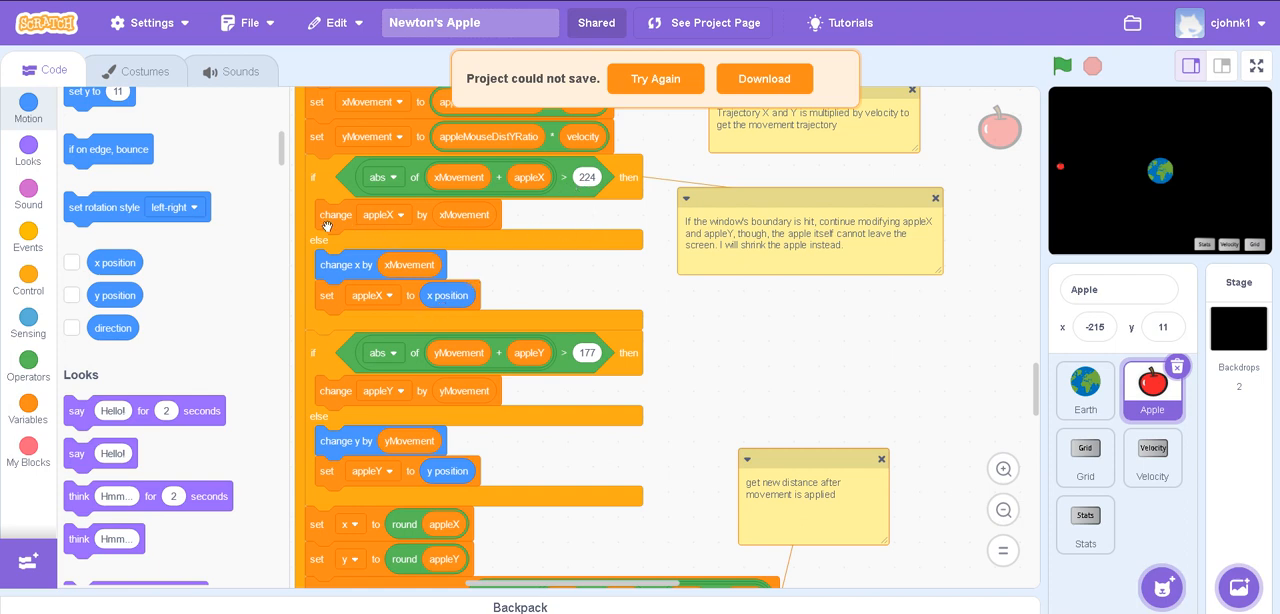
{"action": "mouse_move", "coordinate": [384, 226]}
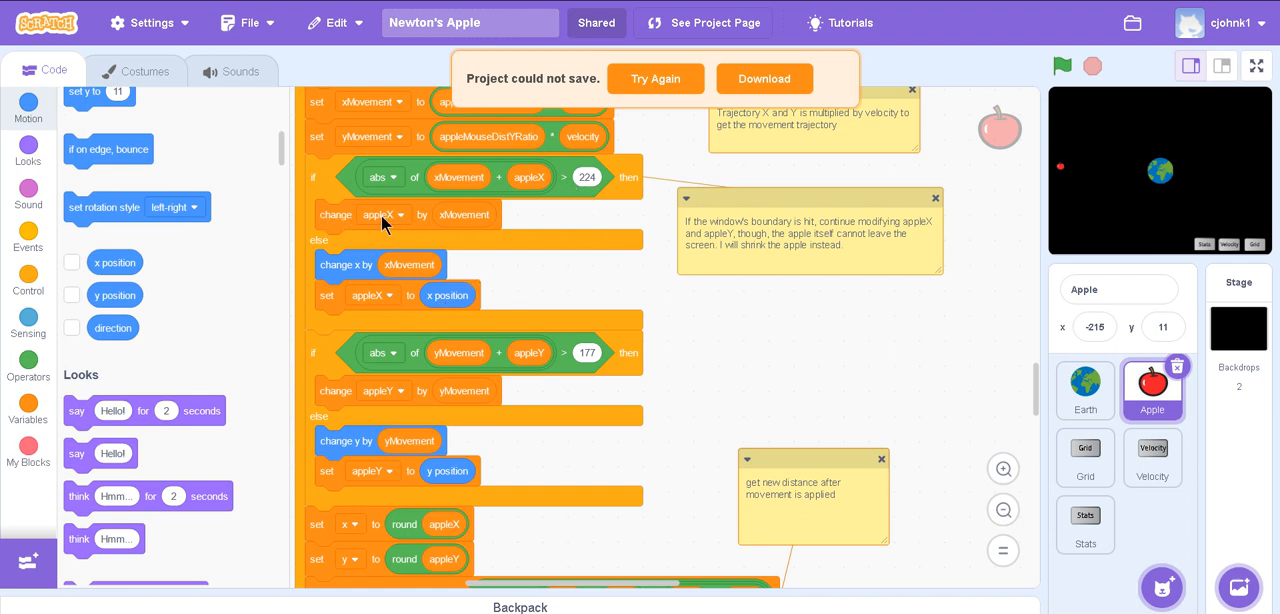
{"action": "mouse_move", "coordinate": [484, 216]}
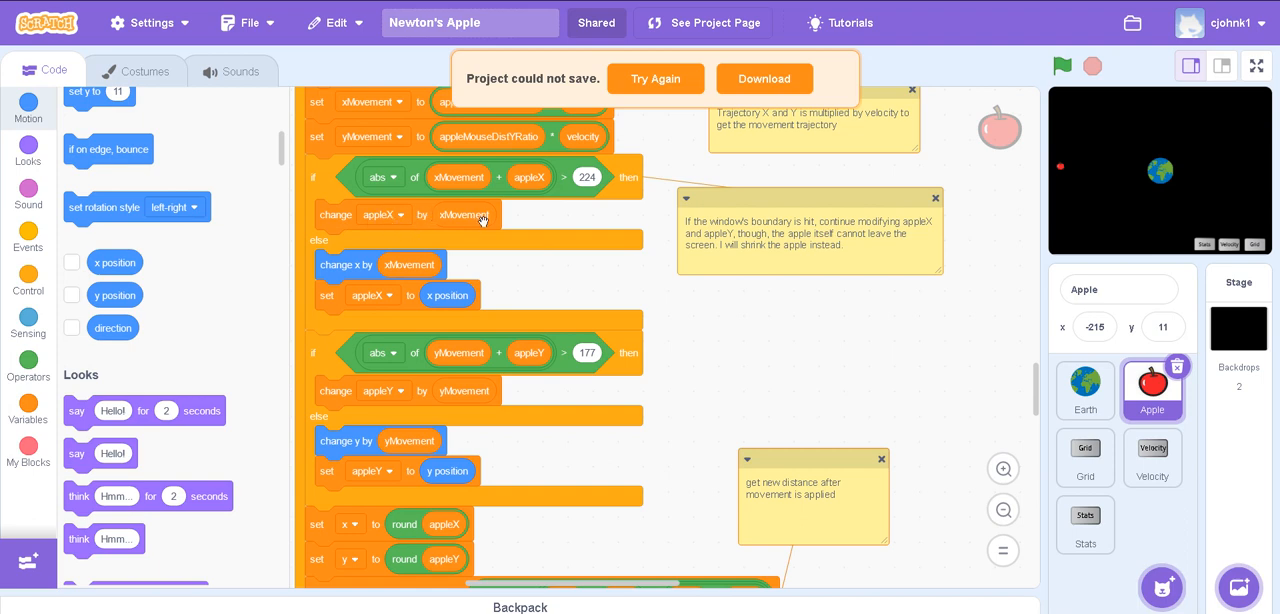
{"action": "mouse_move", "coordinate": [520, 290]}
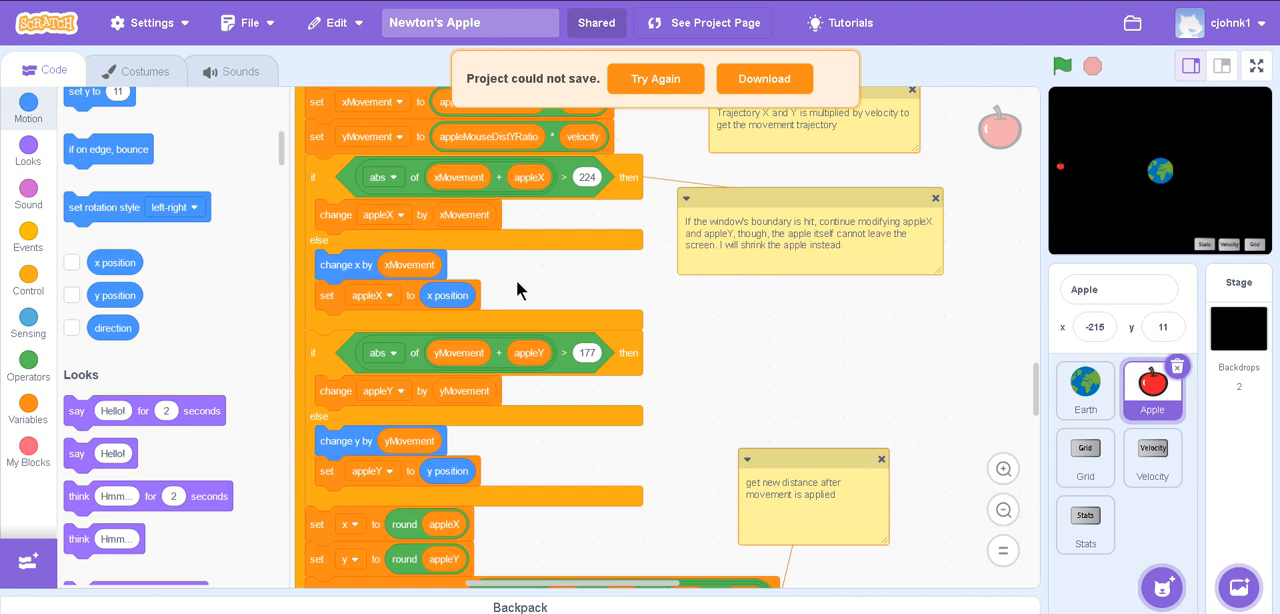
{"action": "scroll", "scroll_direction": "down", "scroll_amount": 3}
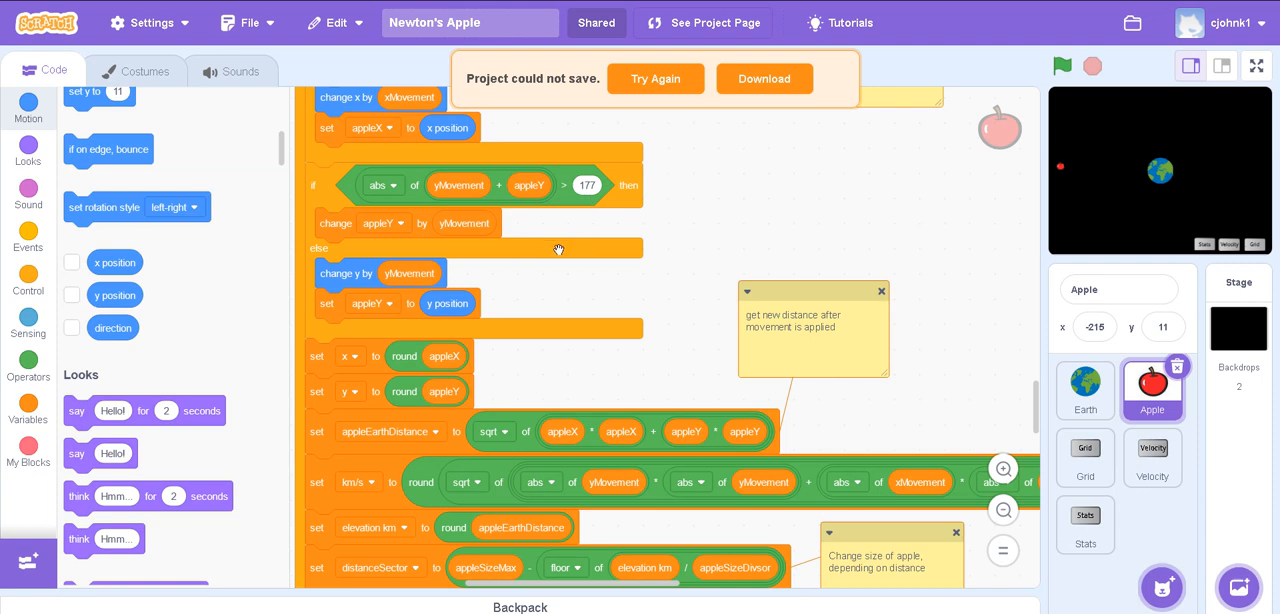
{"action": "scroll", "scroll_direction": "down", "scroll_amount": 3}
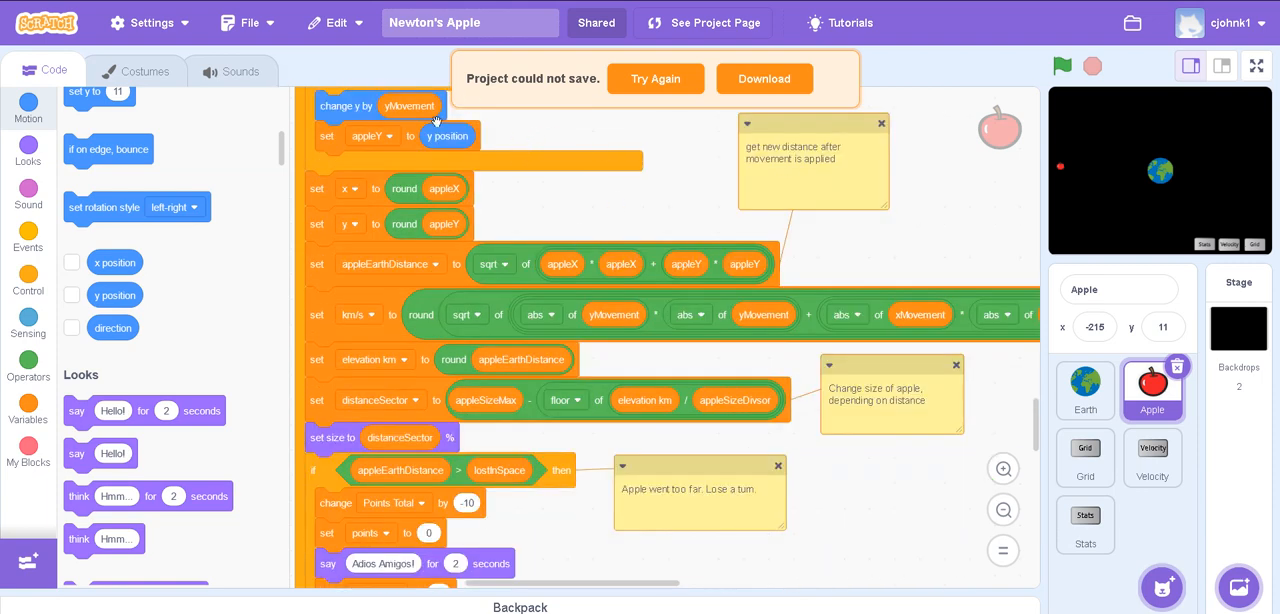
{"action": "mouse_move", "coordinate": [432, 130]}
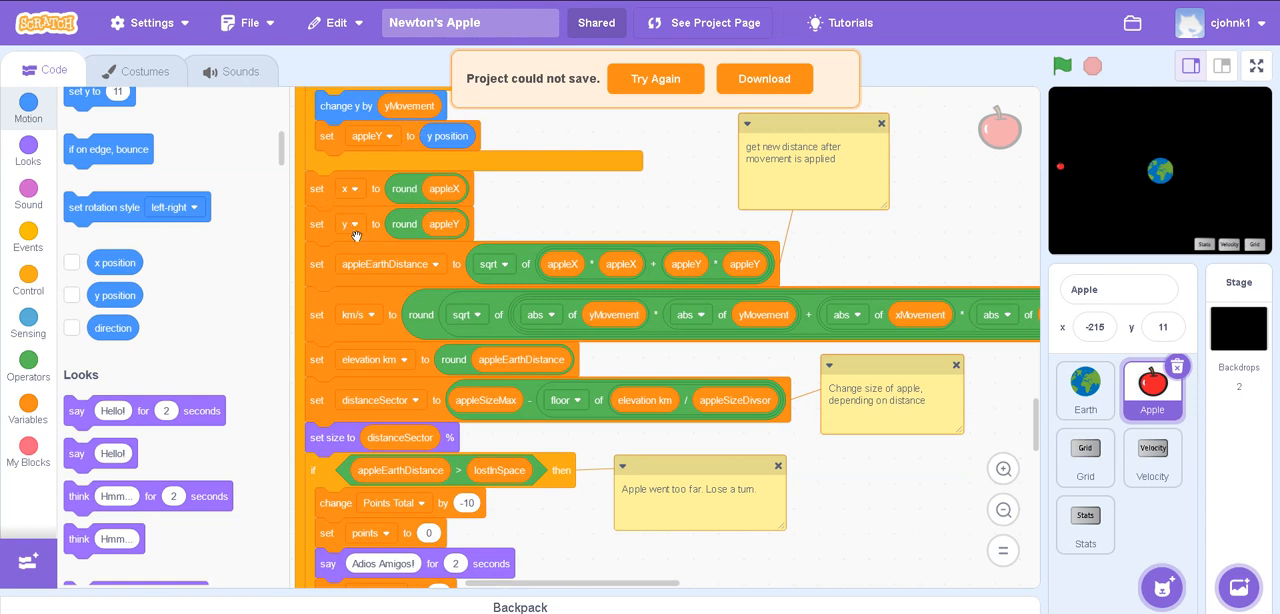
{"action": "left_click", "coordinate": [1222, 66]}
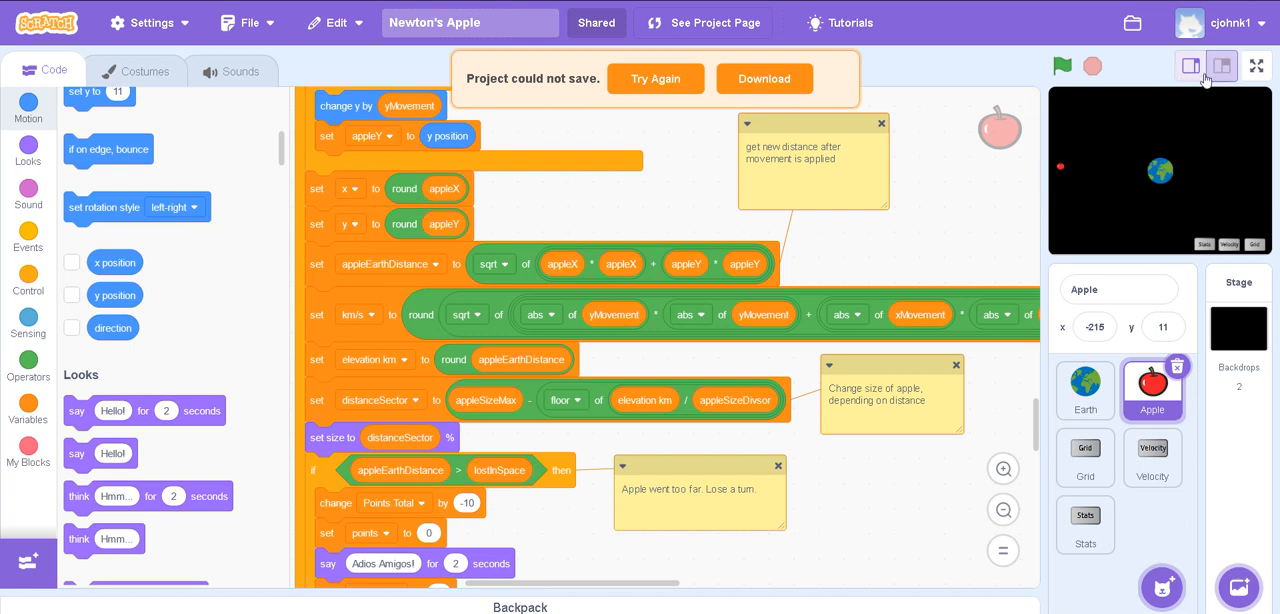
- Enlarge the stage and use the Stats button to show orbits, speed, position and elevation readouts
{"action": "left_click", "coordinate": [1220, 64]}
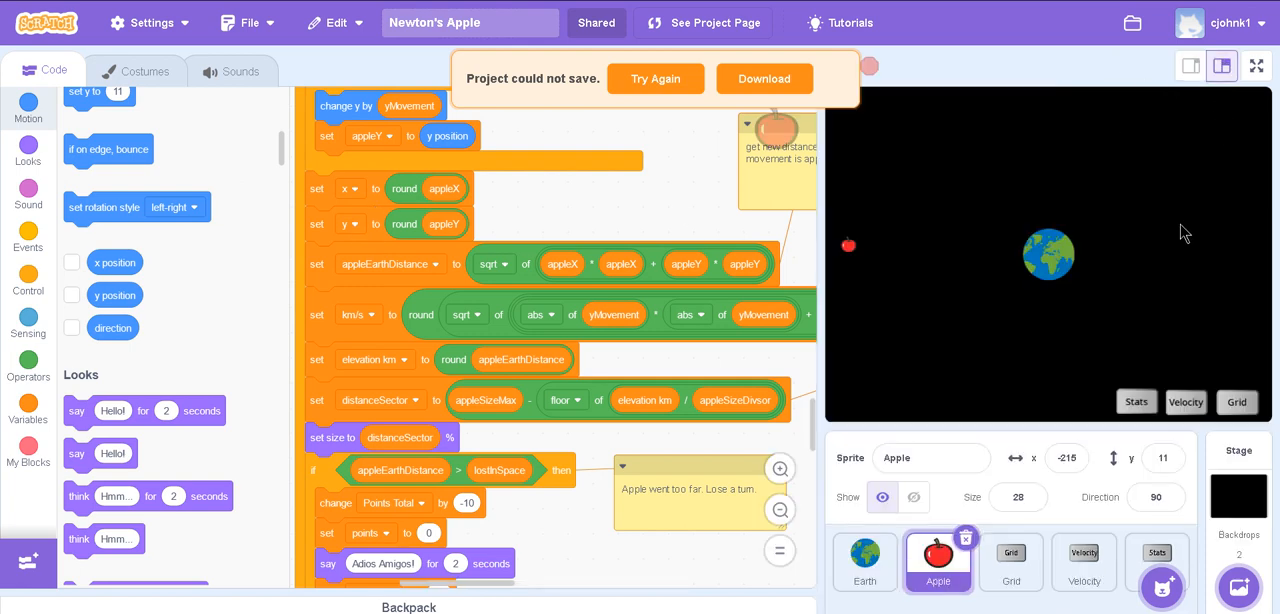
{"action": "left_click", "coordinate": [1136, 400]}
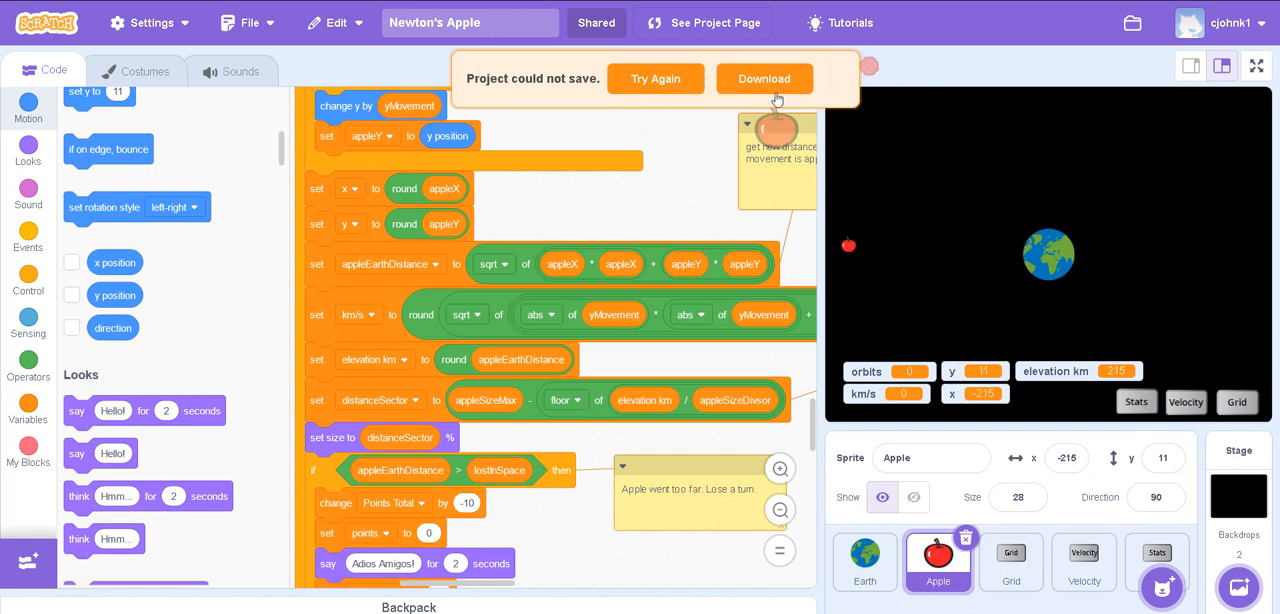
{"action": "mouse_move", "coordinate": [404, 322]}
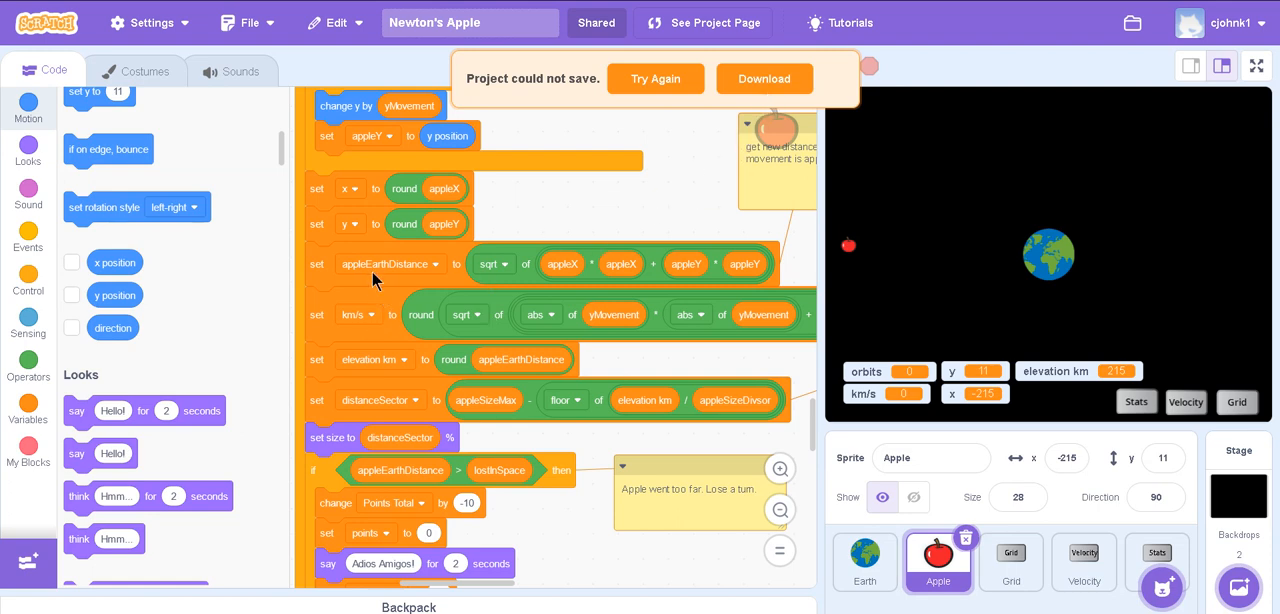
{"action": "mouse_move", "coordinate": [548, 214]}
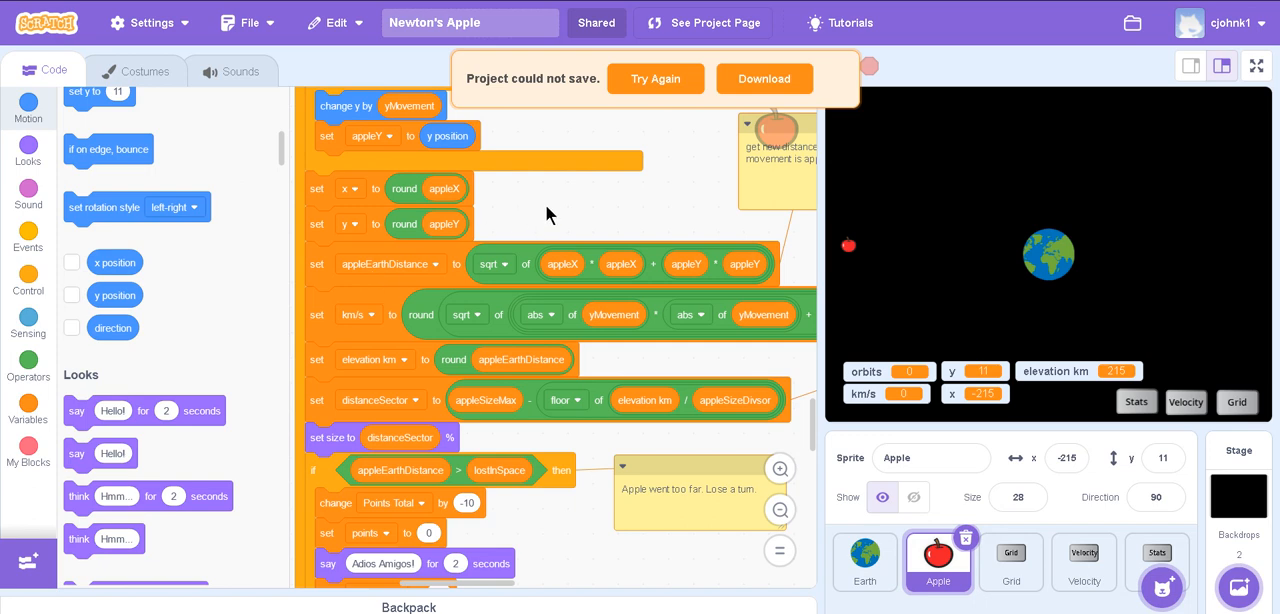
{"action": "mouse_move", "coordinate": [1088, 286]}
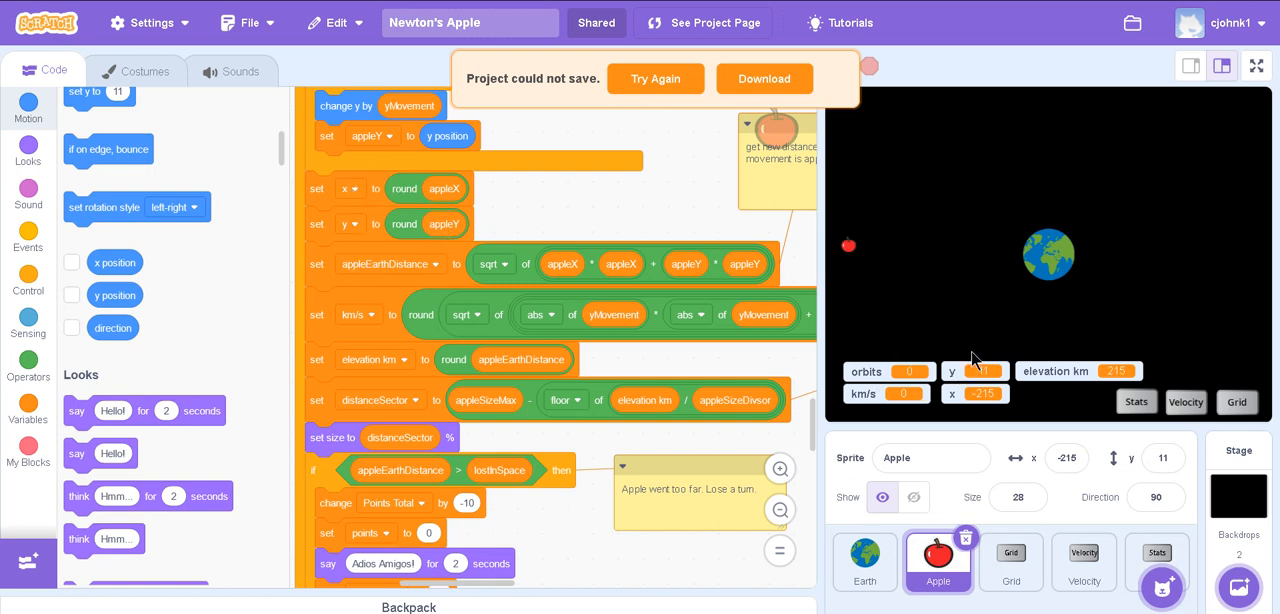
{"action": "mouse_move", "coordinate": [950, 400]}
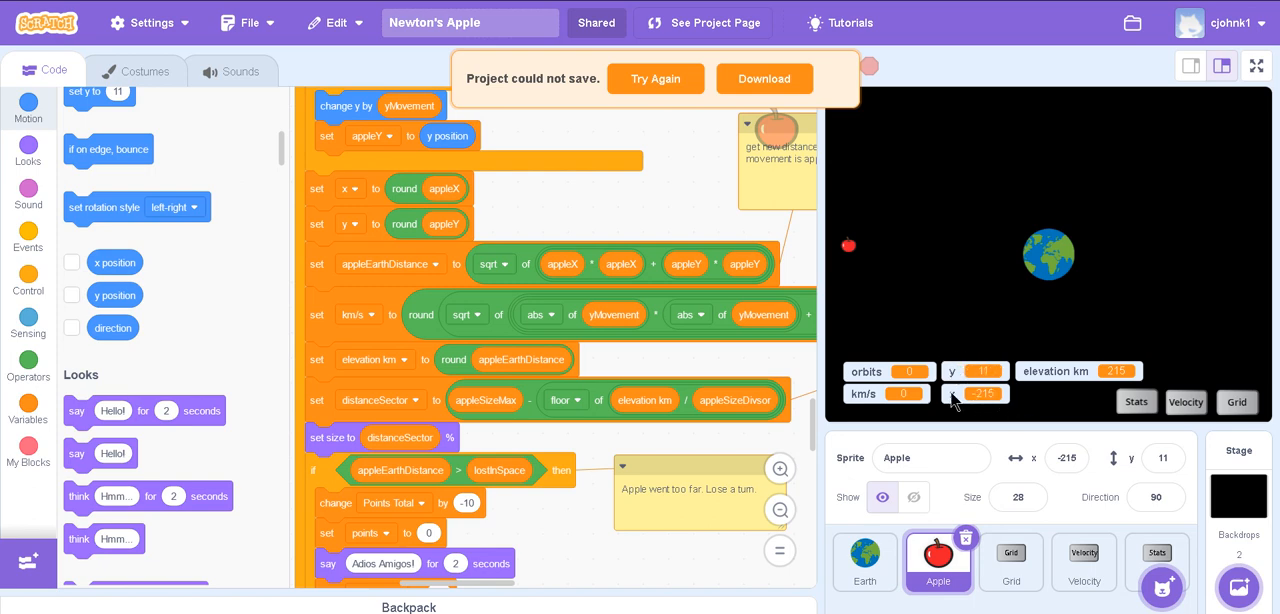
{"action": "mouse_move", "coordinate": [990, 392]}
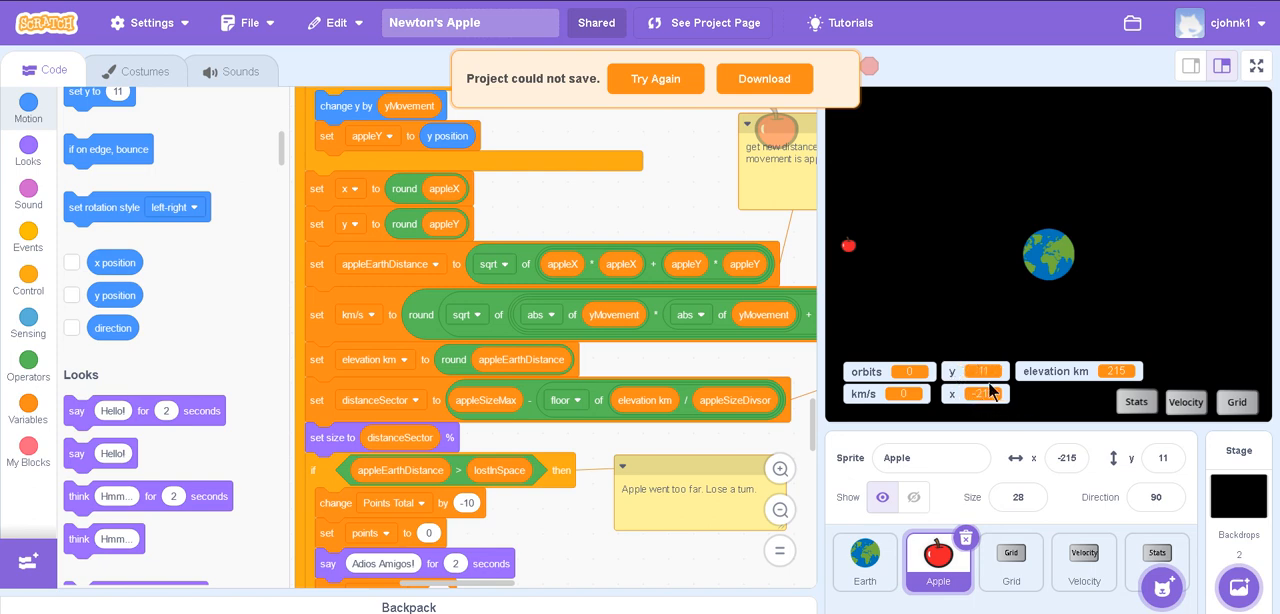
{"action": "mouse_move", "coordinate": [970, 398]}
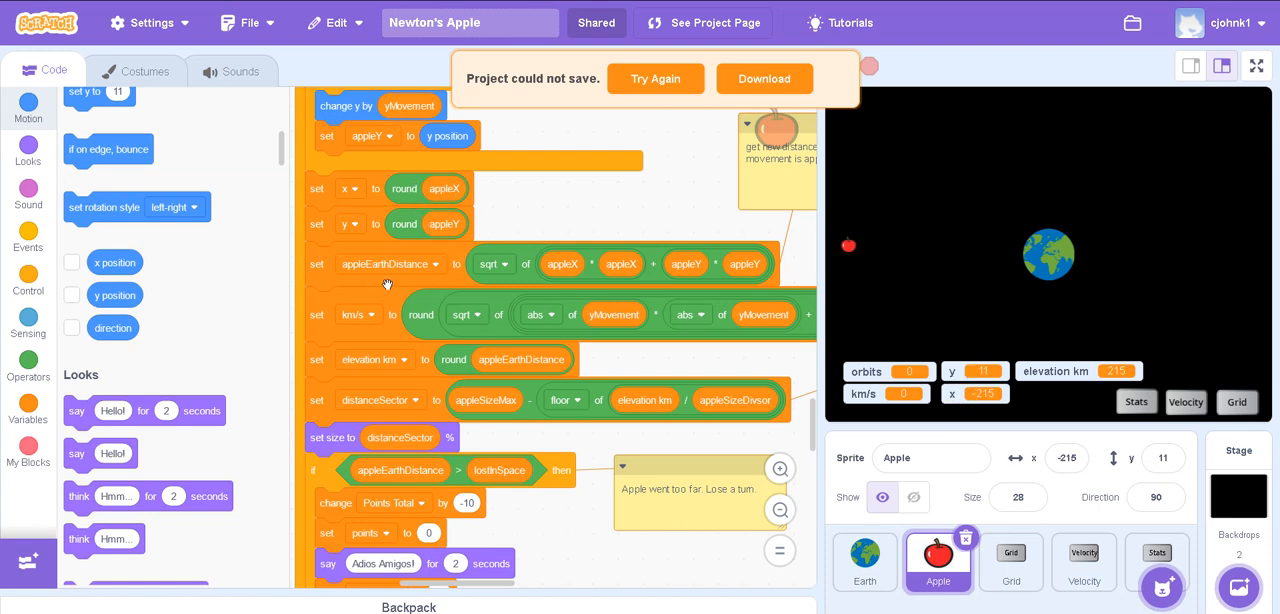
{"action": "scroll", "scroll_direction": "down", "scroll_amount": 3}
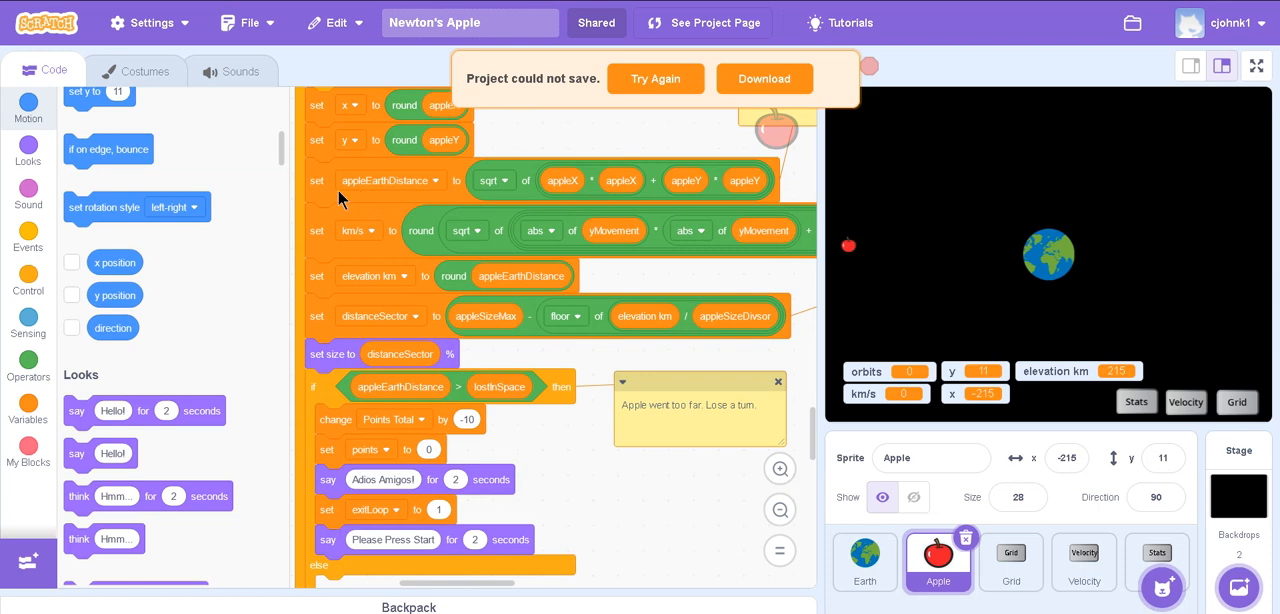
{"action": "scroll", "scroll_direction": "up", "scroll_amount": 3}
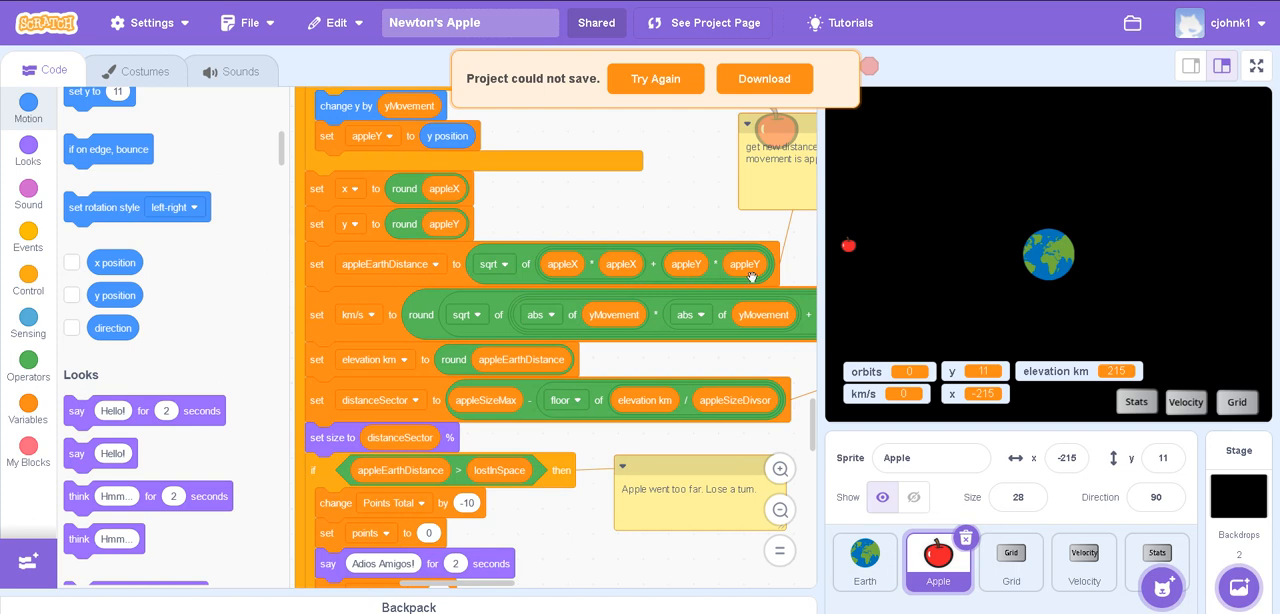
{"action": "scroll", "scroll_direction": "down", "scroll_amount": 3}
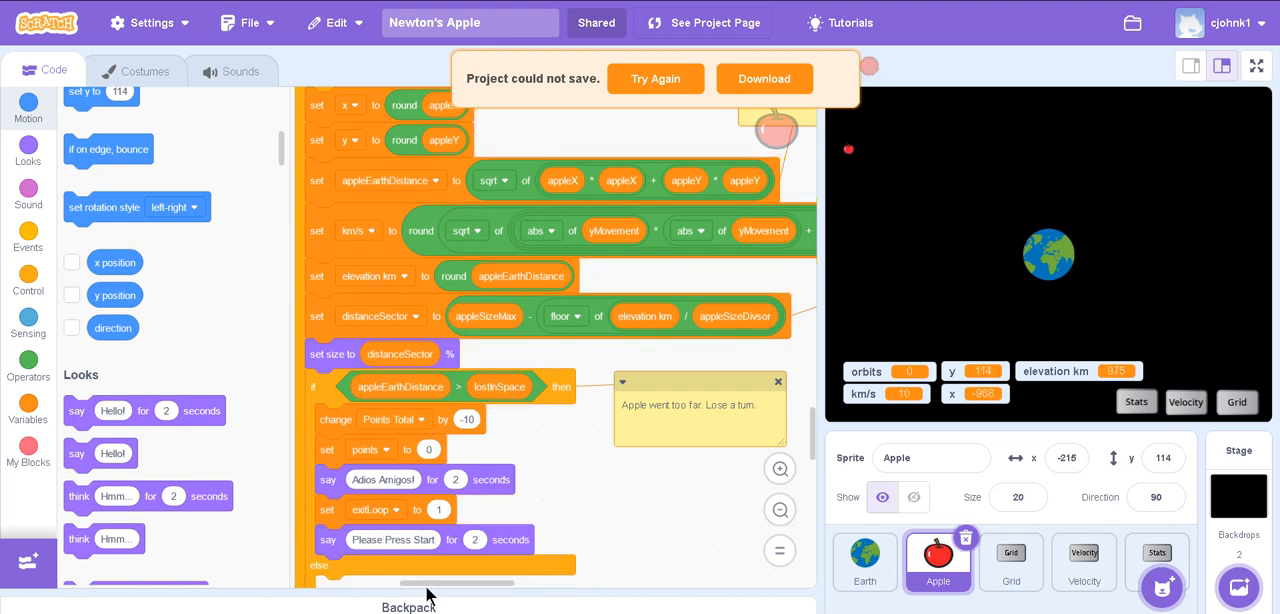
{"action": "scroll", "scroll_direction": "left", "scroll_amount": 3}
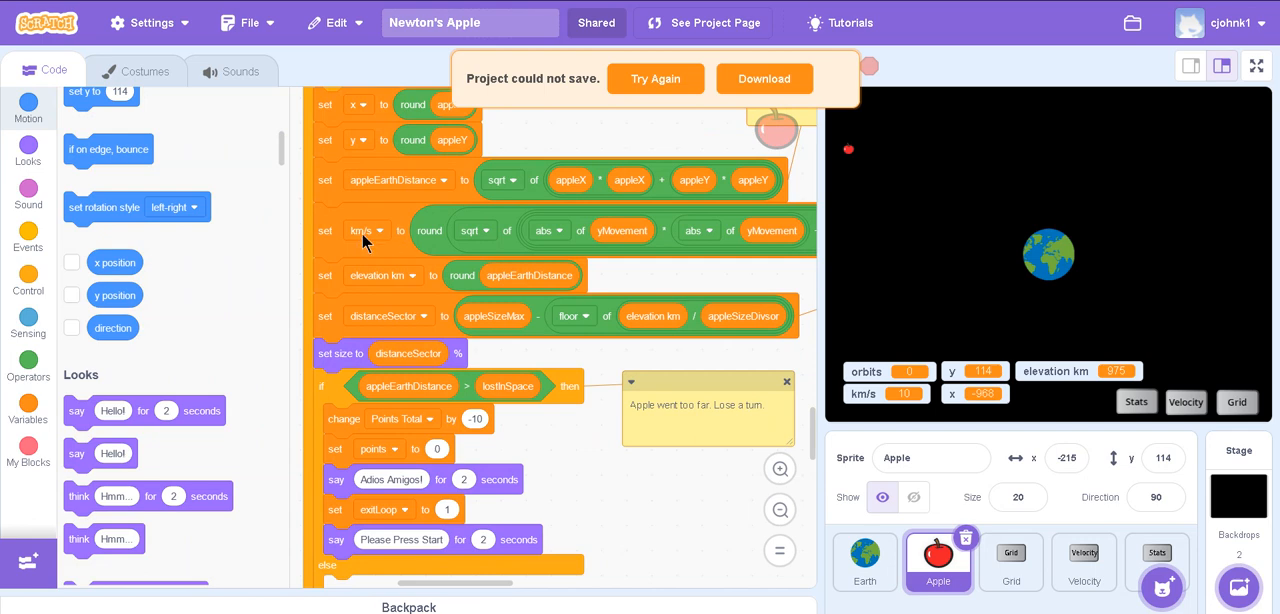
{"action": "mouse_move", "coordinate": [424, 368]}
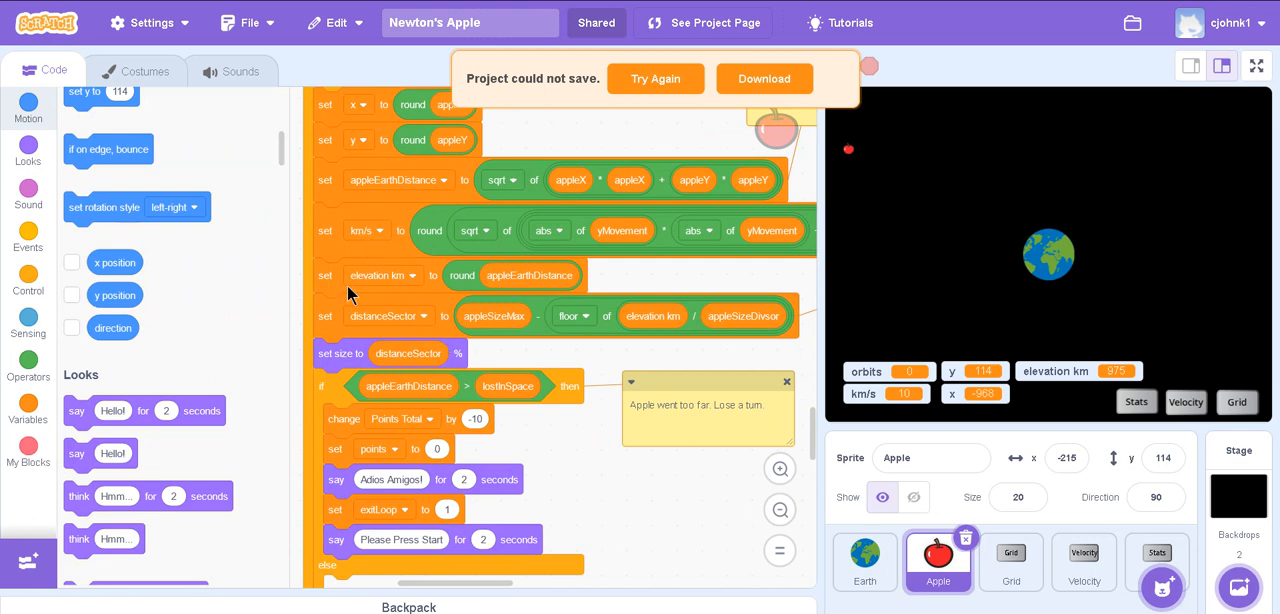
{"action": "scroll", "scroll_direction": "down", "scroll_amount": 3}
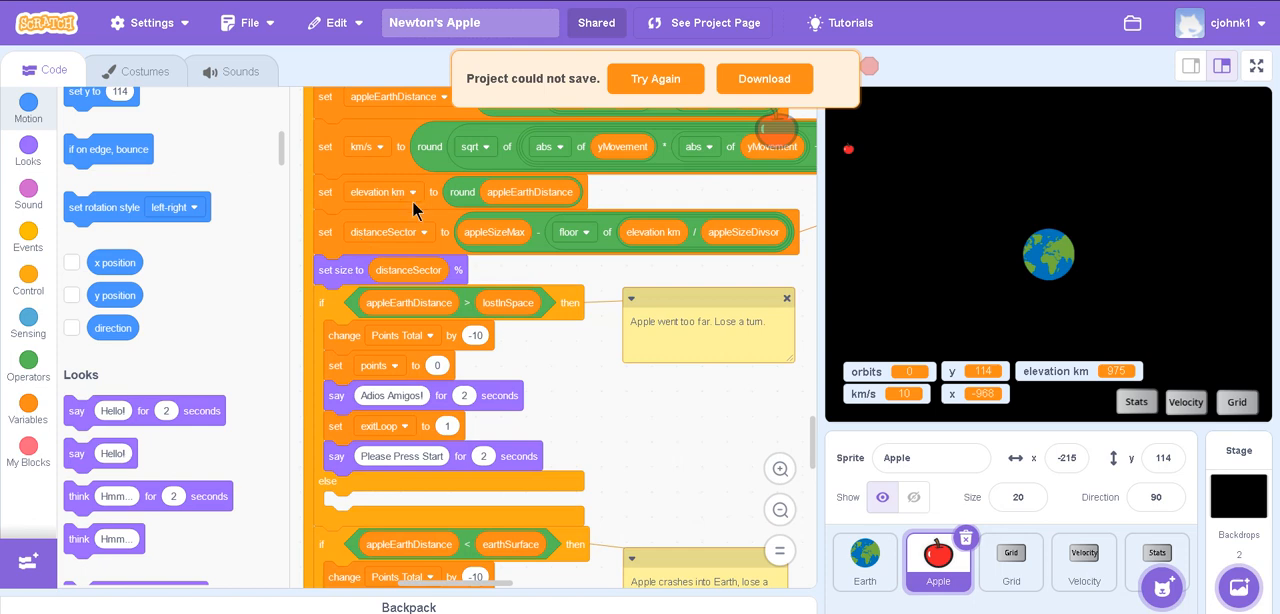
{"action": "mouse_move", "coordinate": [1136, 378]}
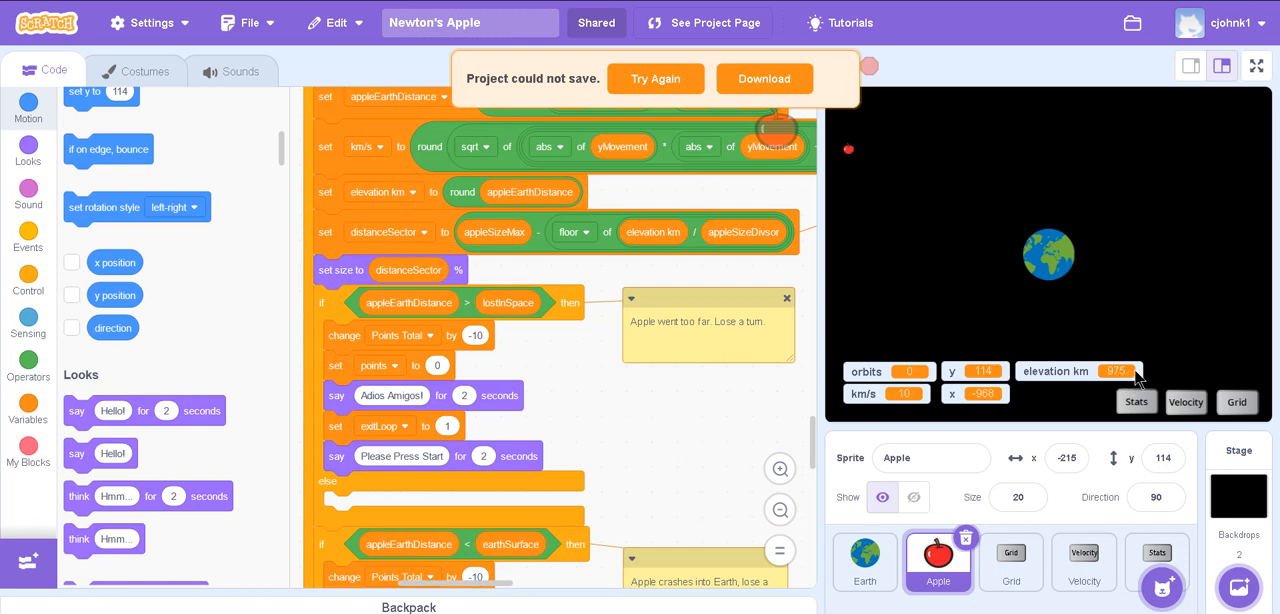
{"action": "mouse_move", "coordinate": [1120, 388]}
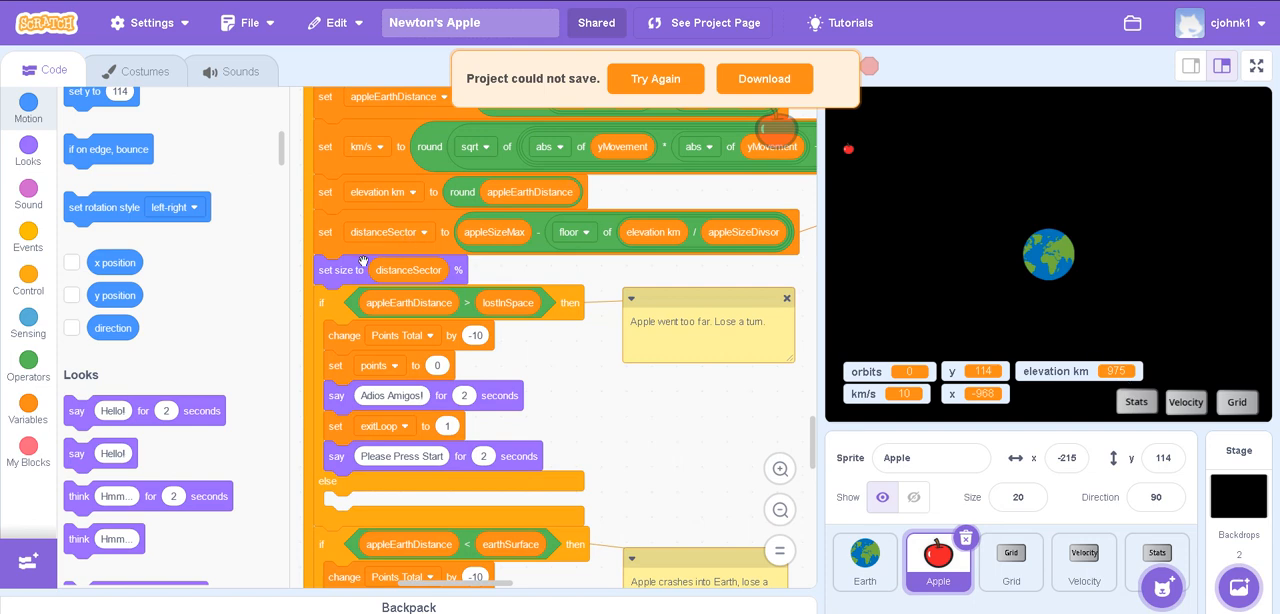
{"action": "mouse_move", "coordinate": [352, 248]}
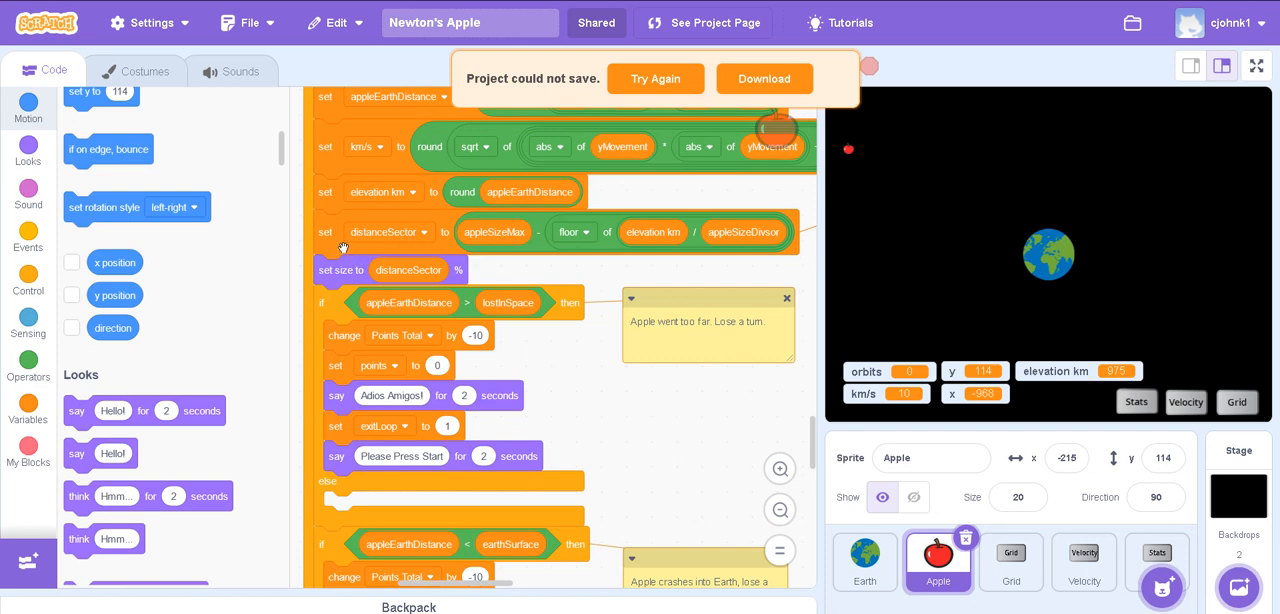
{"action": "mouse_move", "coordinate": [388, 244]}
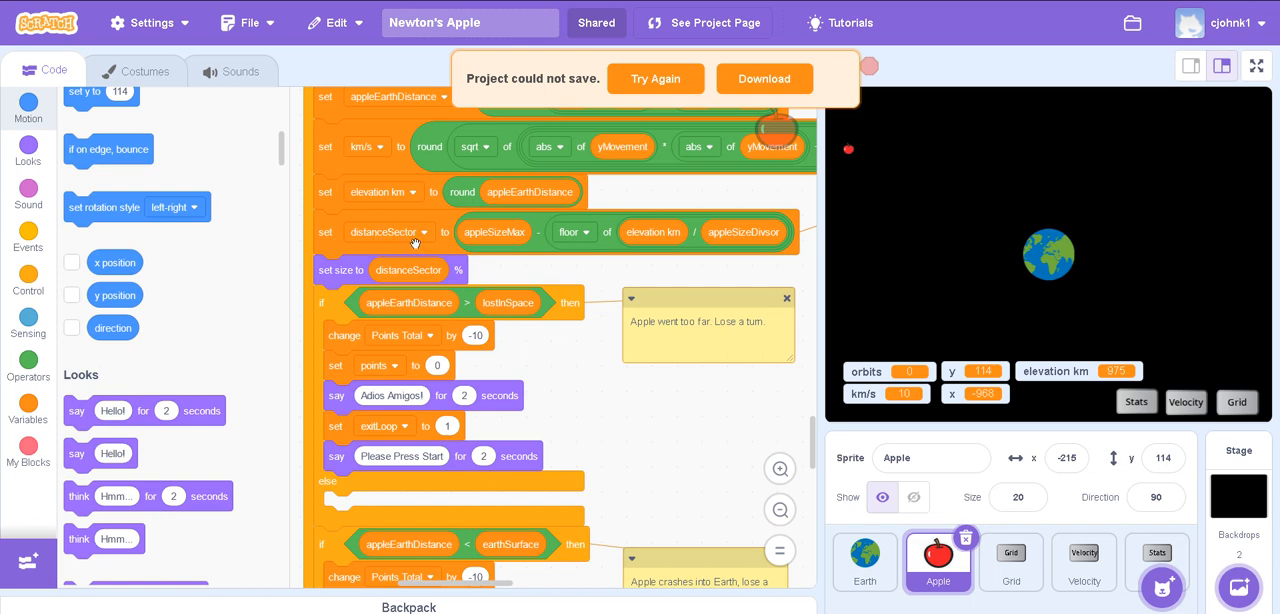
{"action": "mouse_move", "coordinate": [878, 172]}
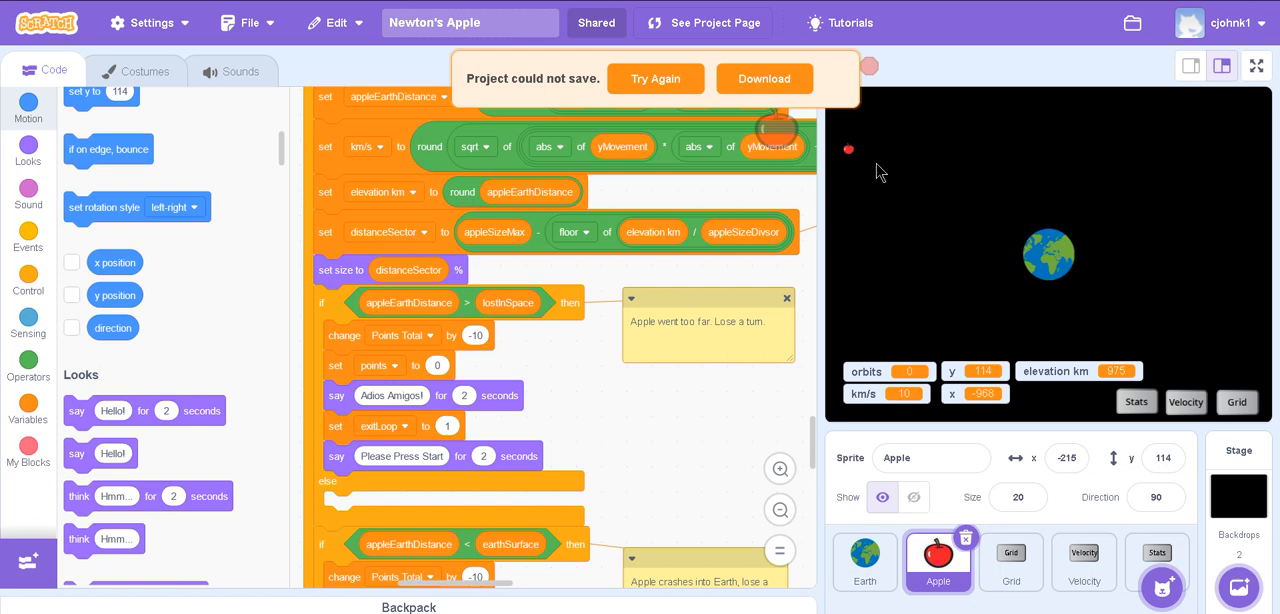
{"action": "mouse_move", "coordinate": [852, 158]}
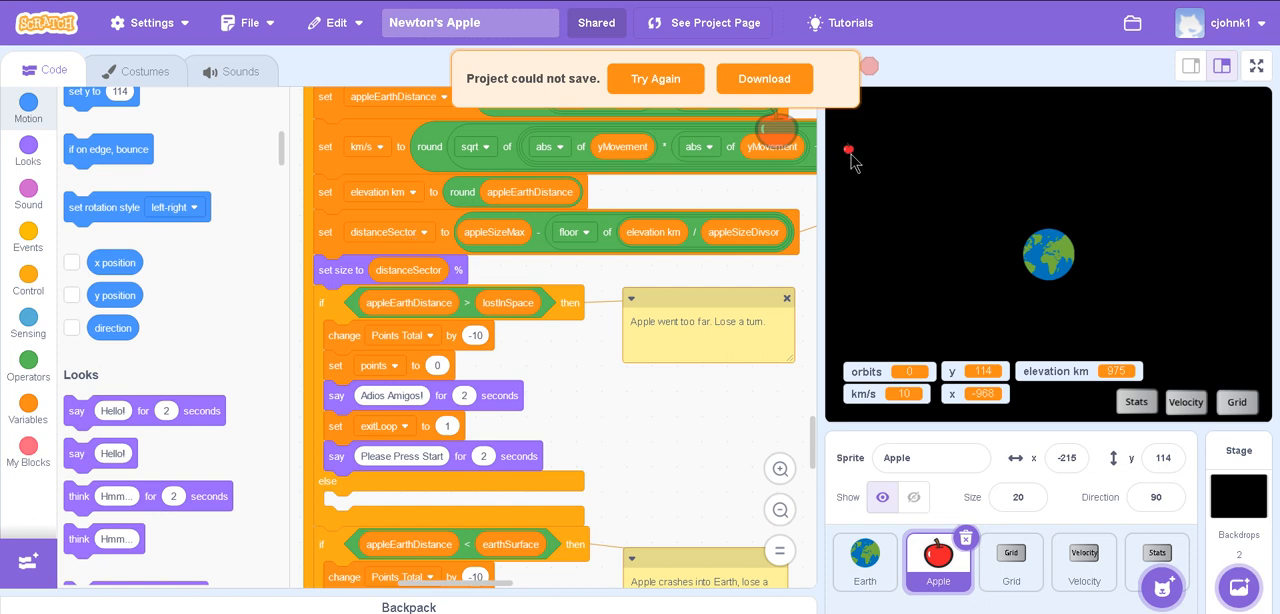
{"action": "mouse_move", "coordinate": [412, 248]}
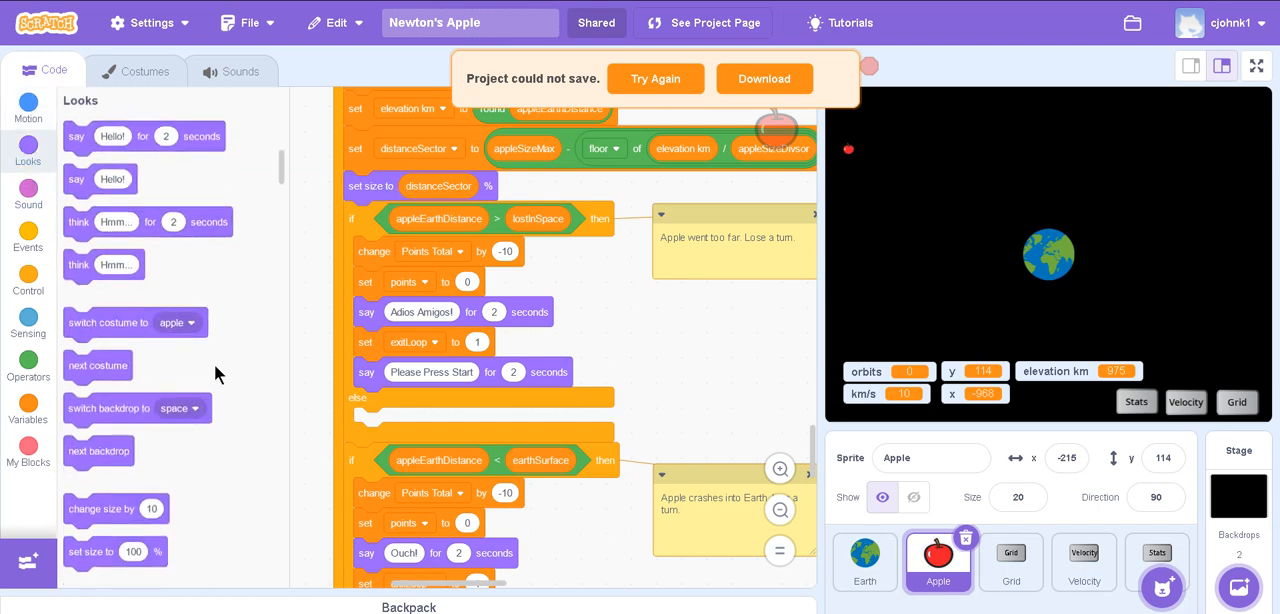
{"action": "scroll", "scroll_direction": "down", "scroll_amount": 3}
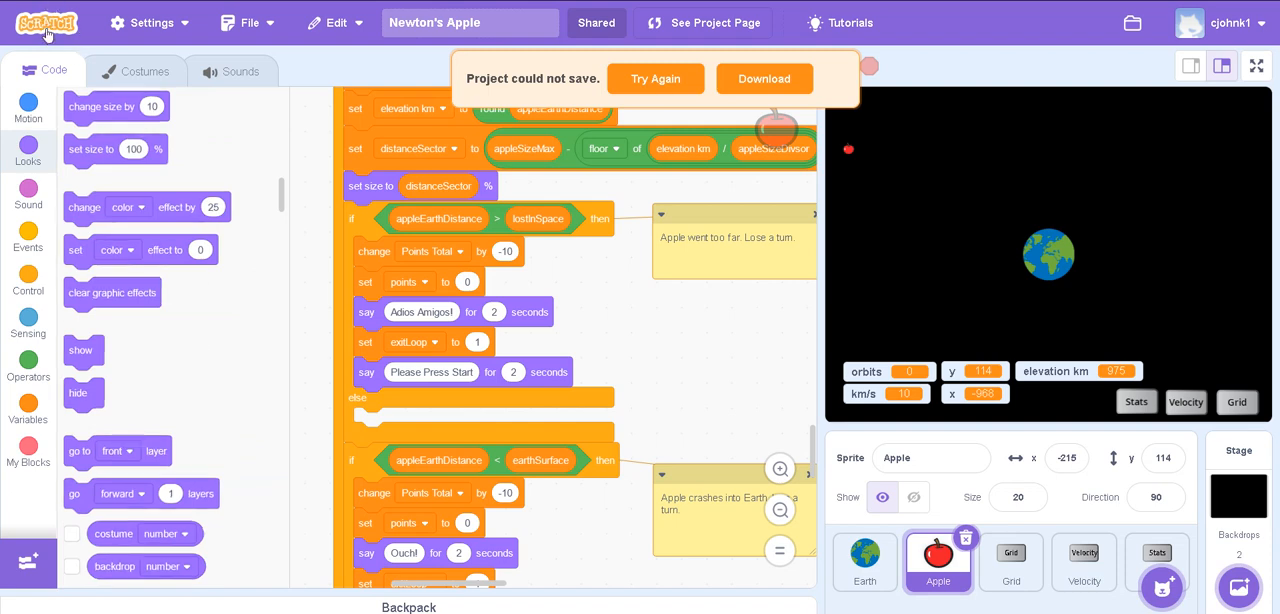
{"action": "mouse_move", "coordinate": [160, 190]}
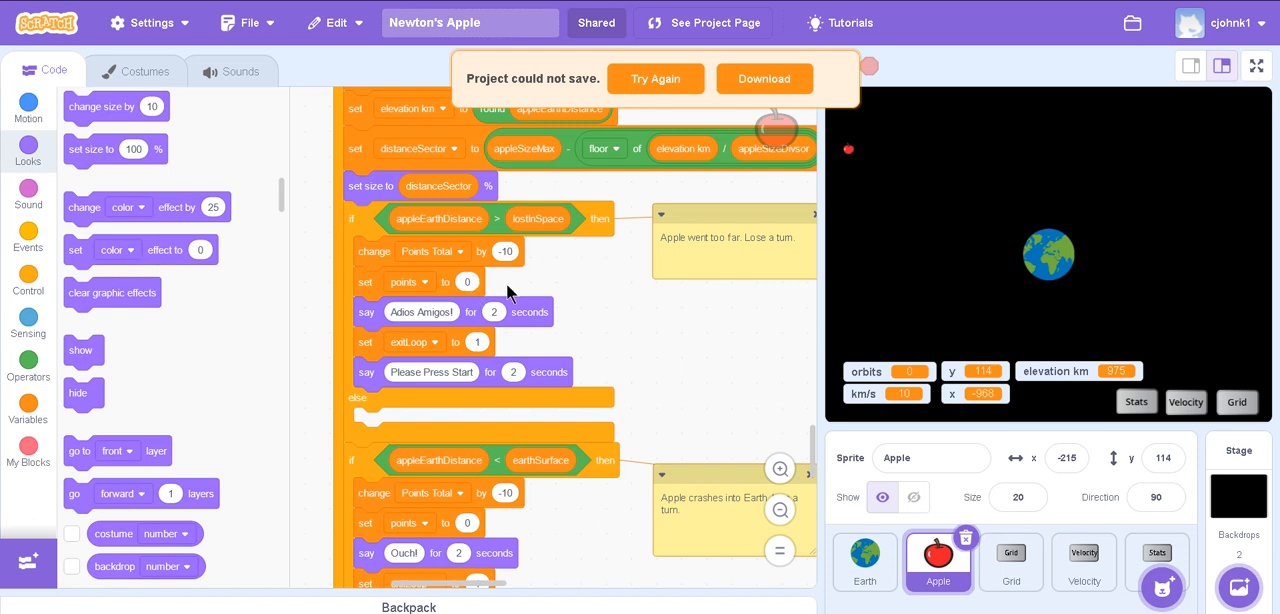
{"action": "scroll", "scroll_direction": "down", "scroll_amount": 3}
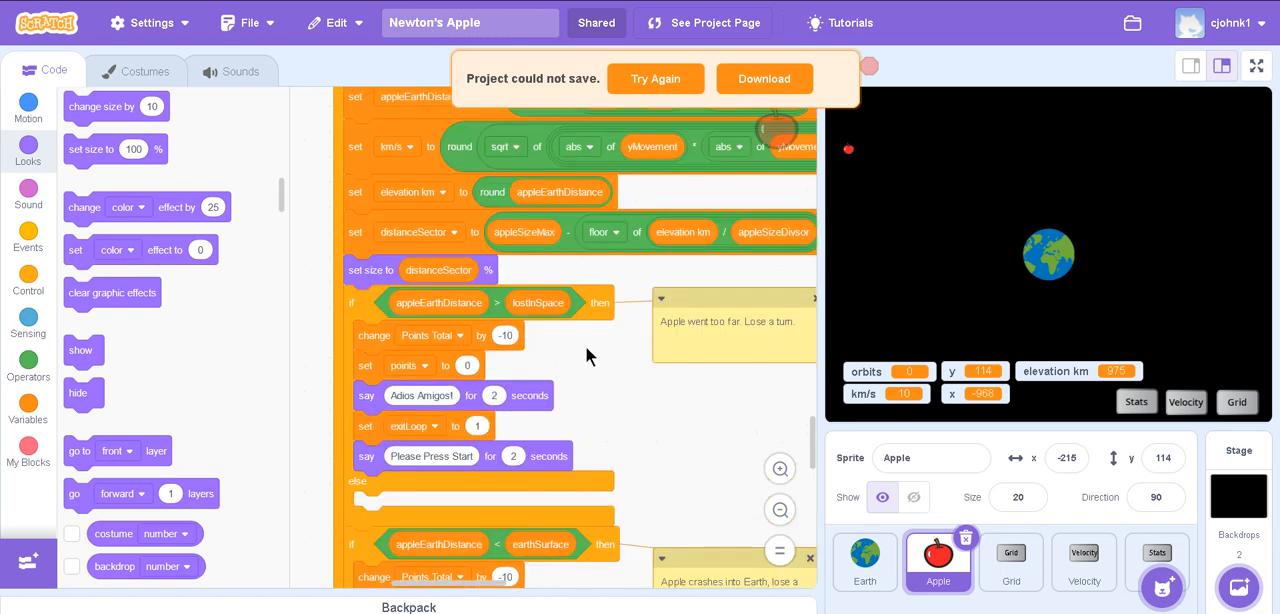
{"action": "scroll", "scroll_direction": "down", "scroll_amount": 3}
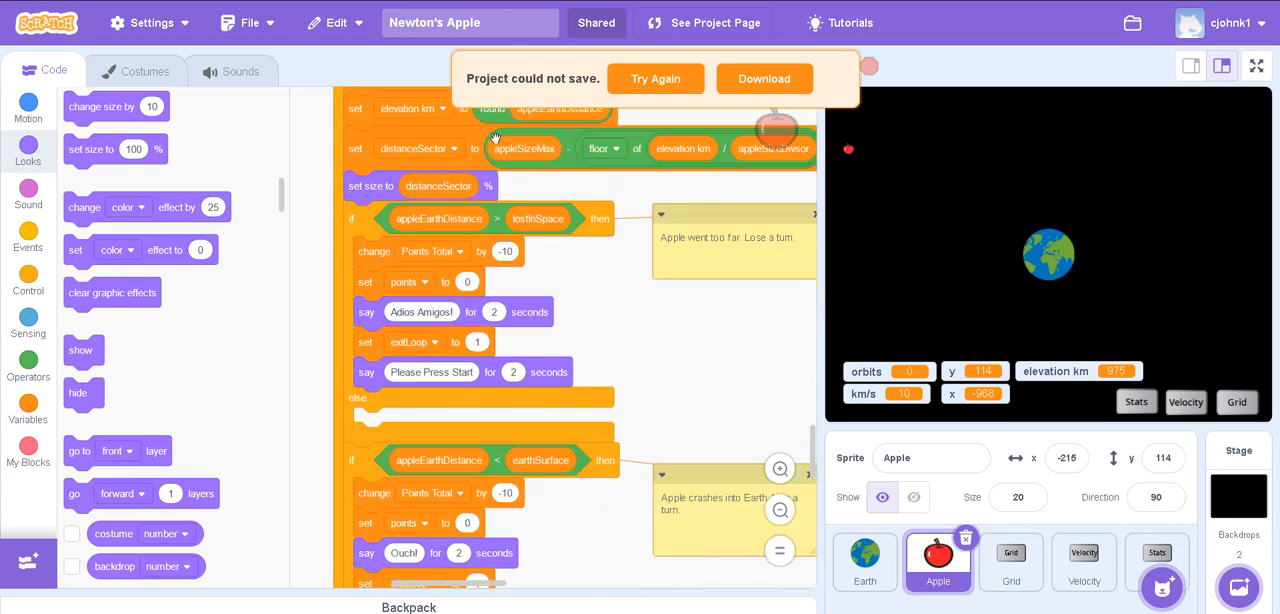
{"action": "mouse_move", "coordinate": [336, 602]}
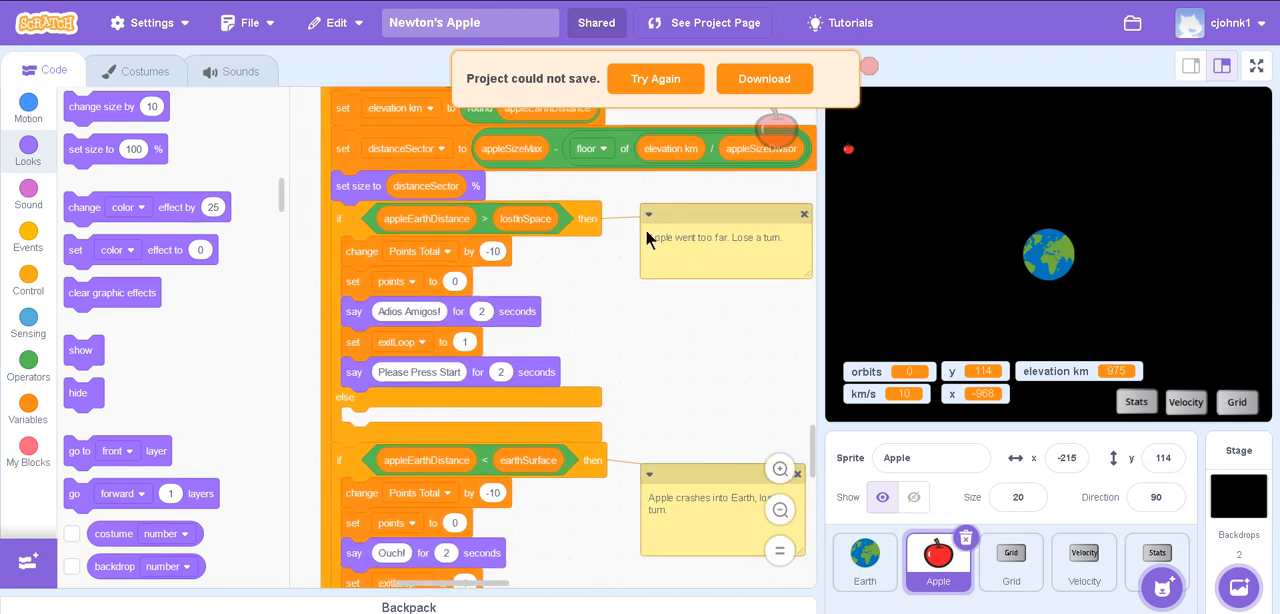
{"action": "mouse_move", "coordinate": [512, 222]}
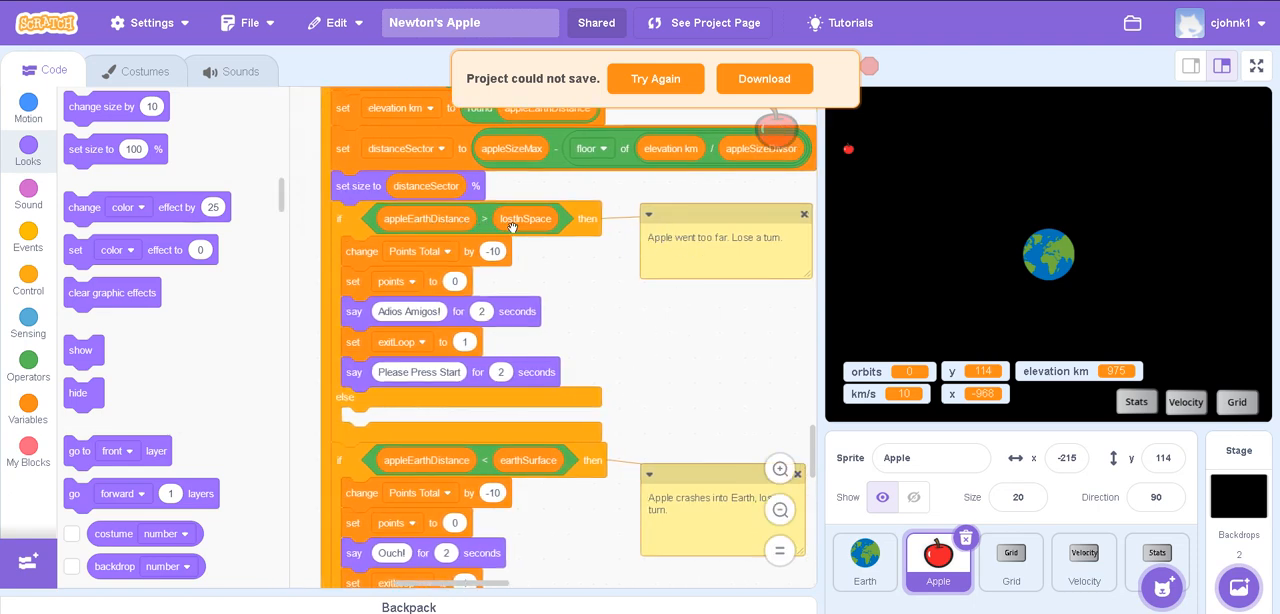
- View Earth's scripts, then the Stage's green-flag script setting border limits and out-of-space distance
{"action": "left_click", "coordinate": [864, 560]}
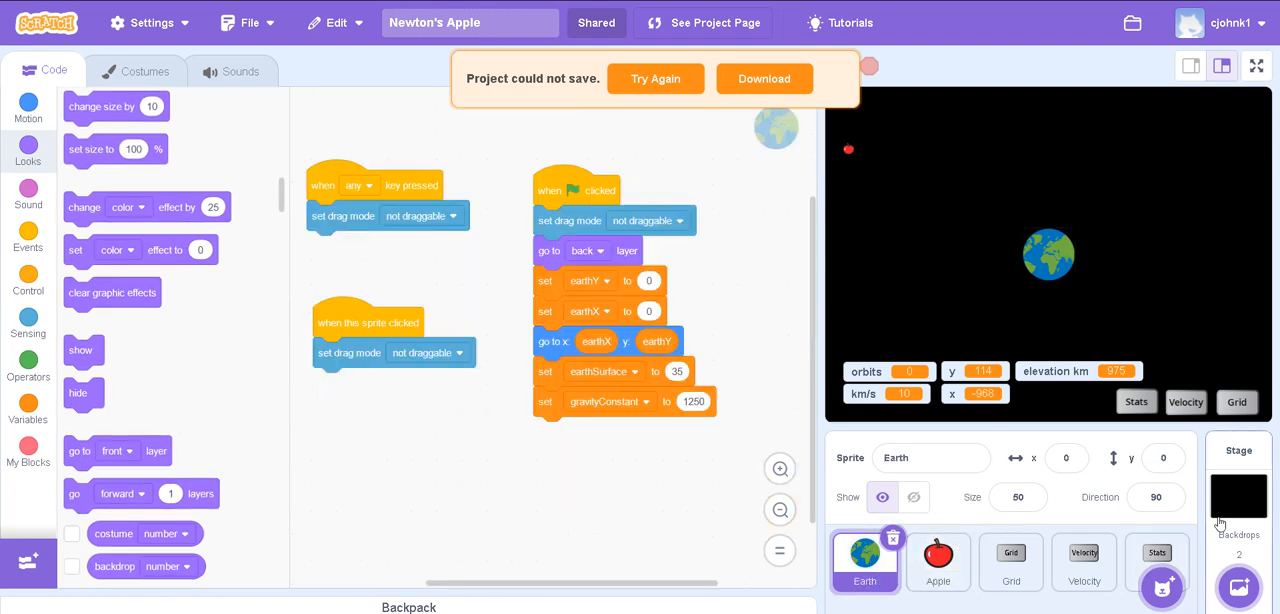
{"action": "left_click", "coordinate": [1238, 484]}
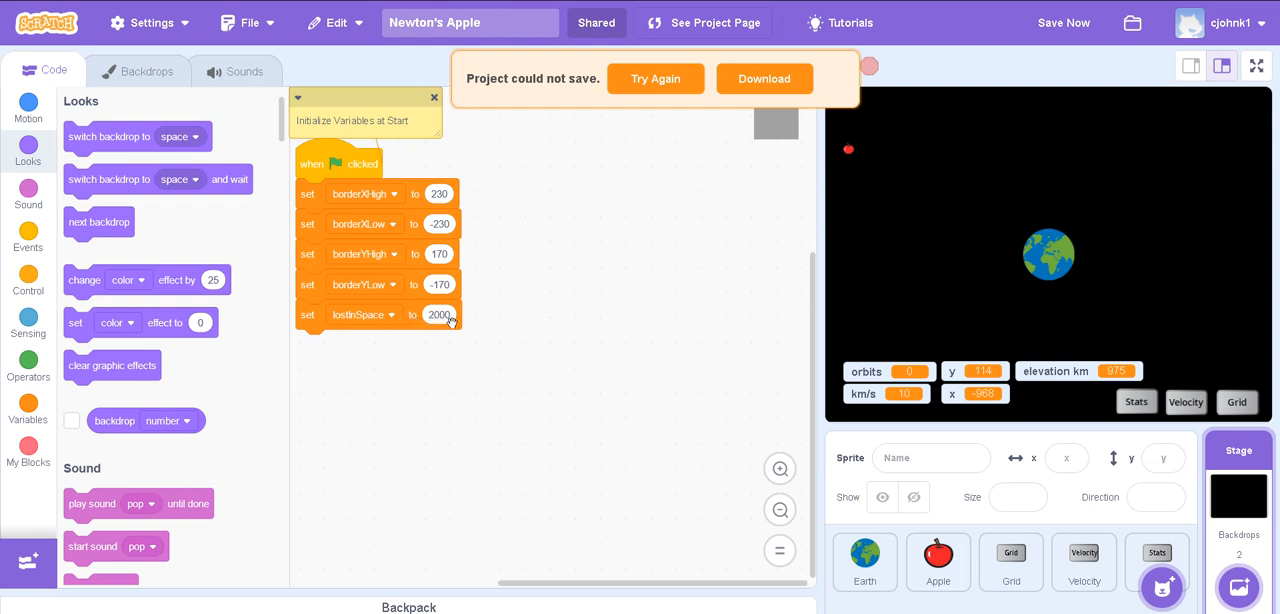
{"action": "mouse_move", "coordinate": [544, 340]}
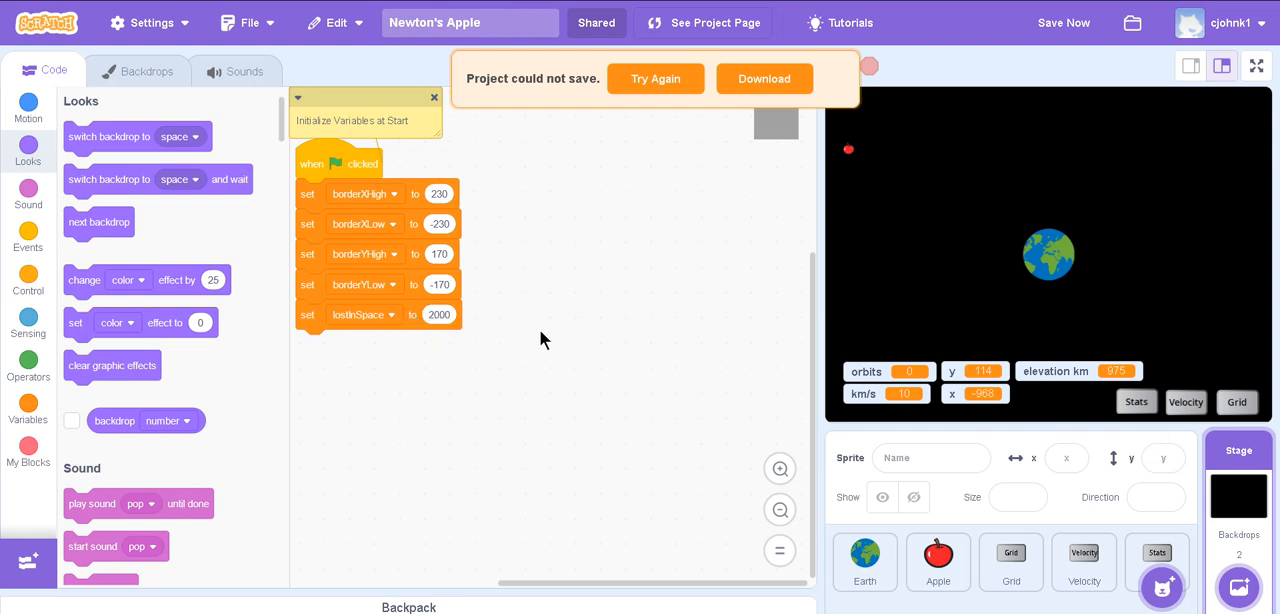
{"action": "mouse_move", "coordinate": [400, 204]}
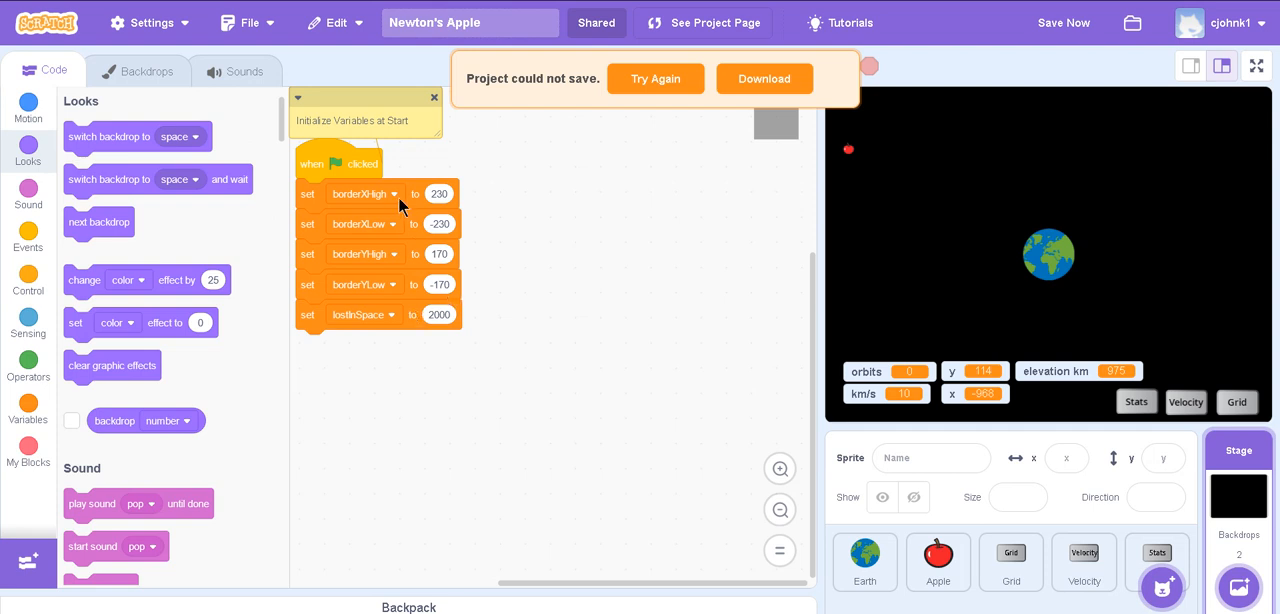
{"action": "mouse_move", "coordinate": [400, 264]}
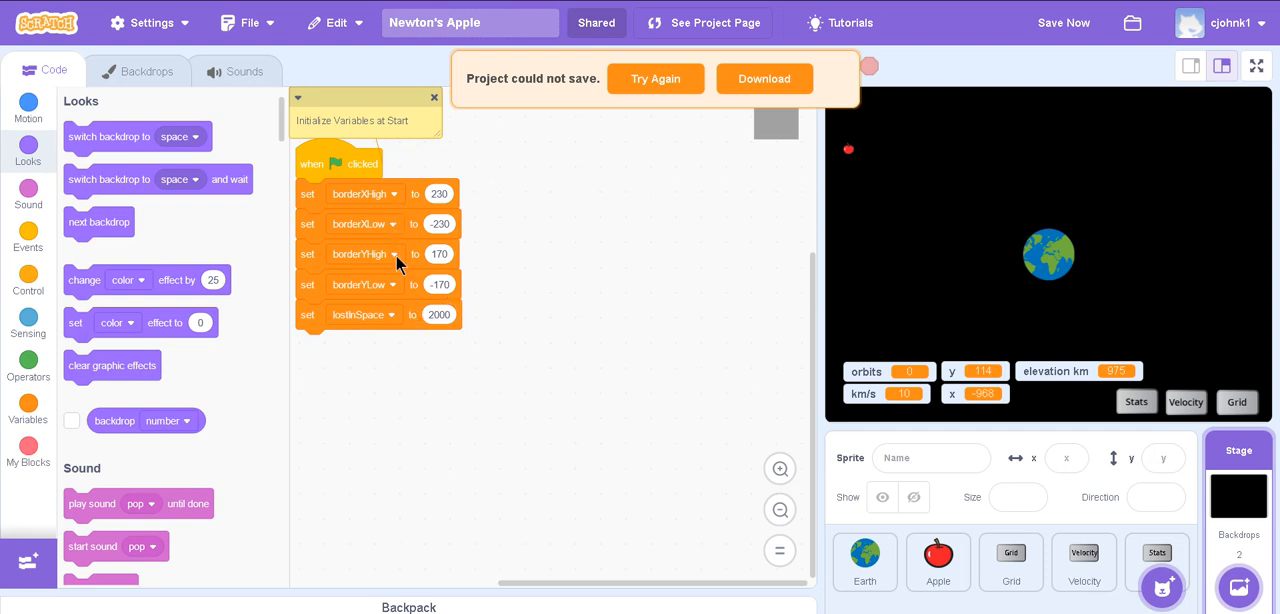
{"action": "mouse_move", "coordinate": [472, 232]}
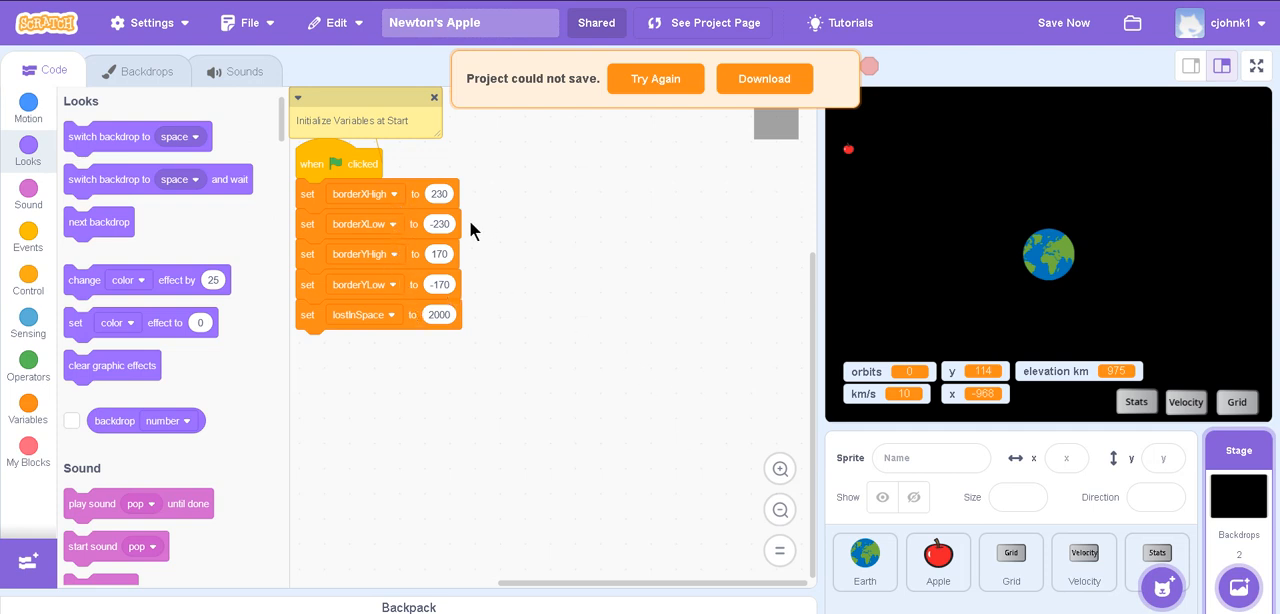
{"action": "mouse_move", "coordinate": [1088, 416]}
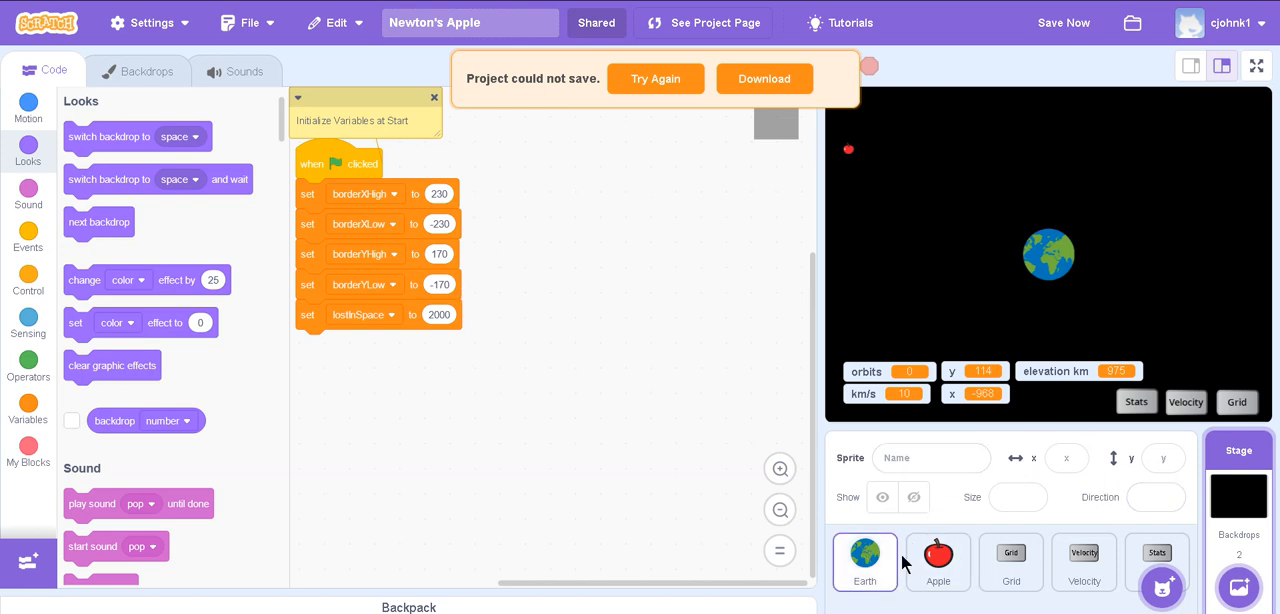
- Return to the Apple sprite and scroll past the crash-into-Earth check to the quadrant conditions
{"action": "left_click", "coordinate": [936, 562]}
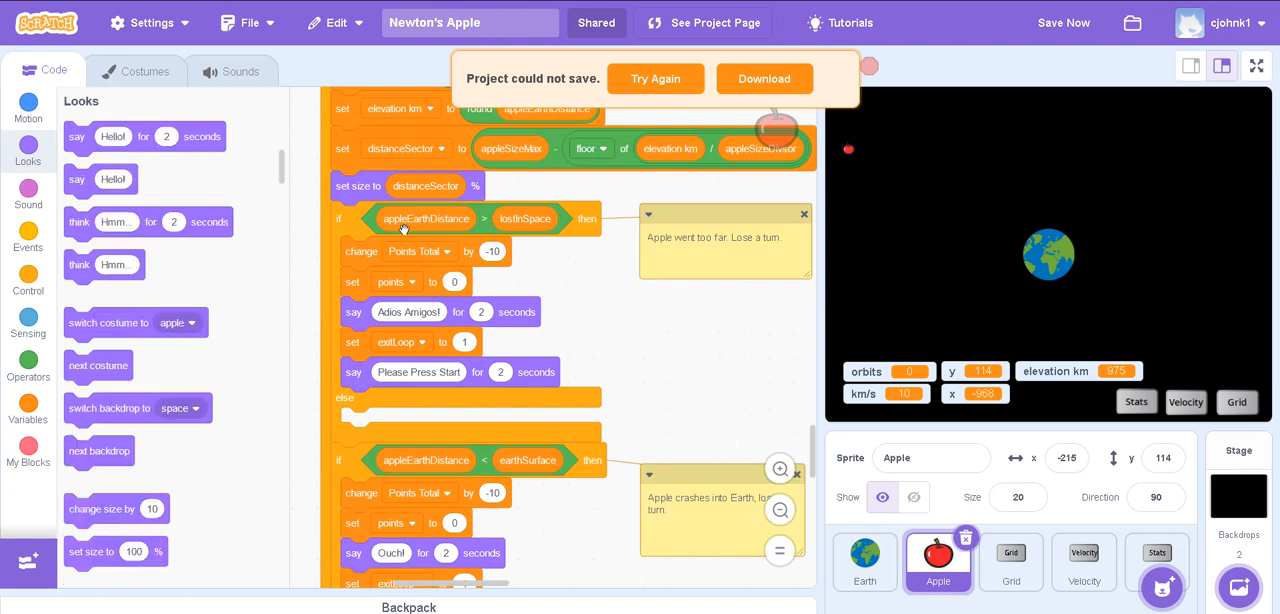
{"action": "mouse_move", "coordinate": [532, 228]}
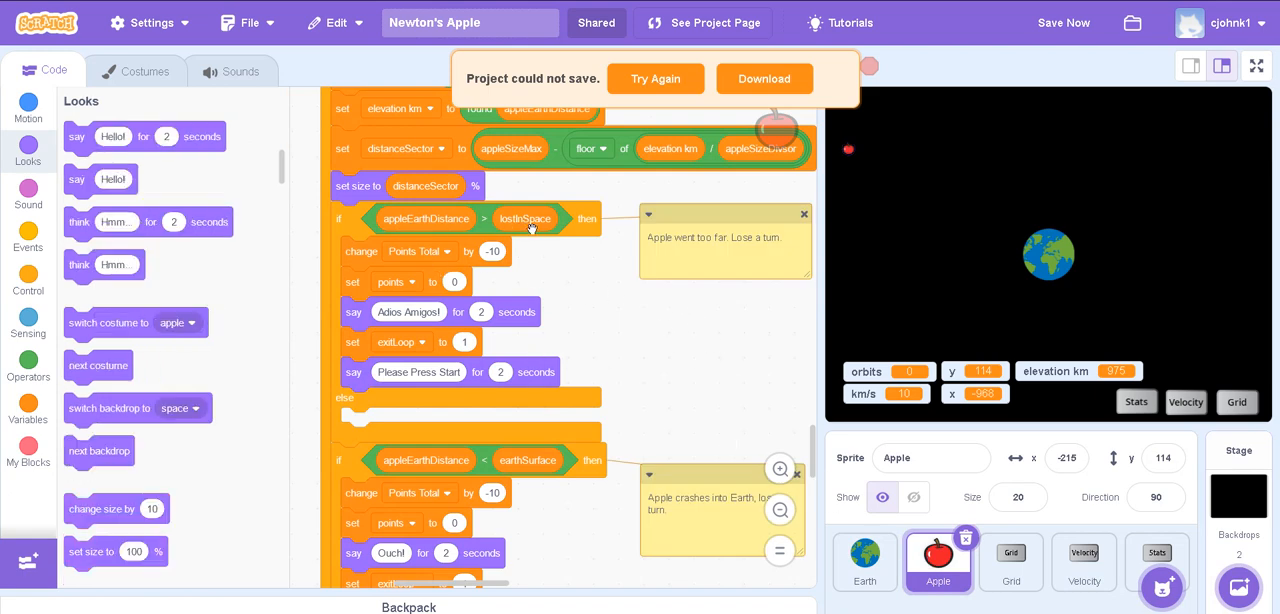
{"action": "mouse_move", "coordinate": [476, 290]}
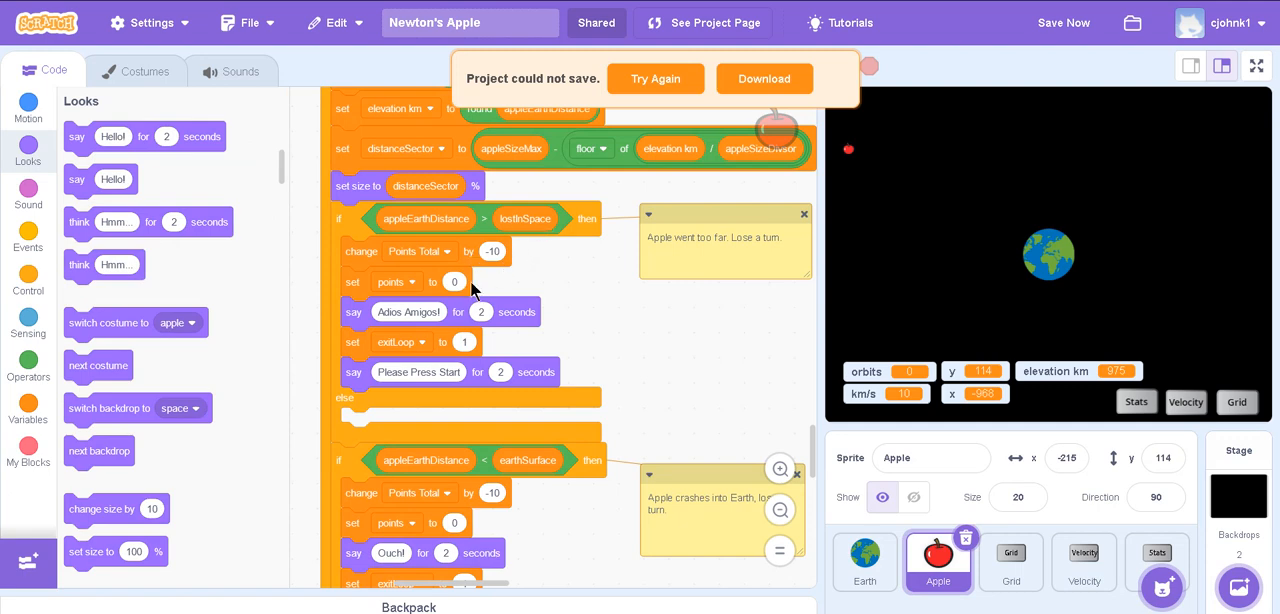
{"action": "mouse_move", "coordinate": [996, 290]}
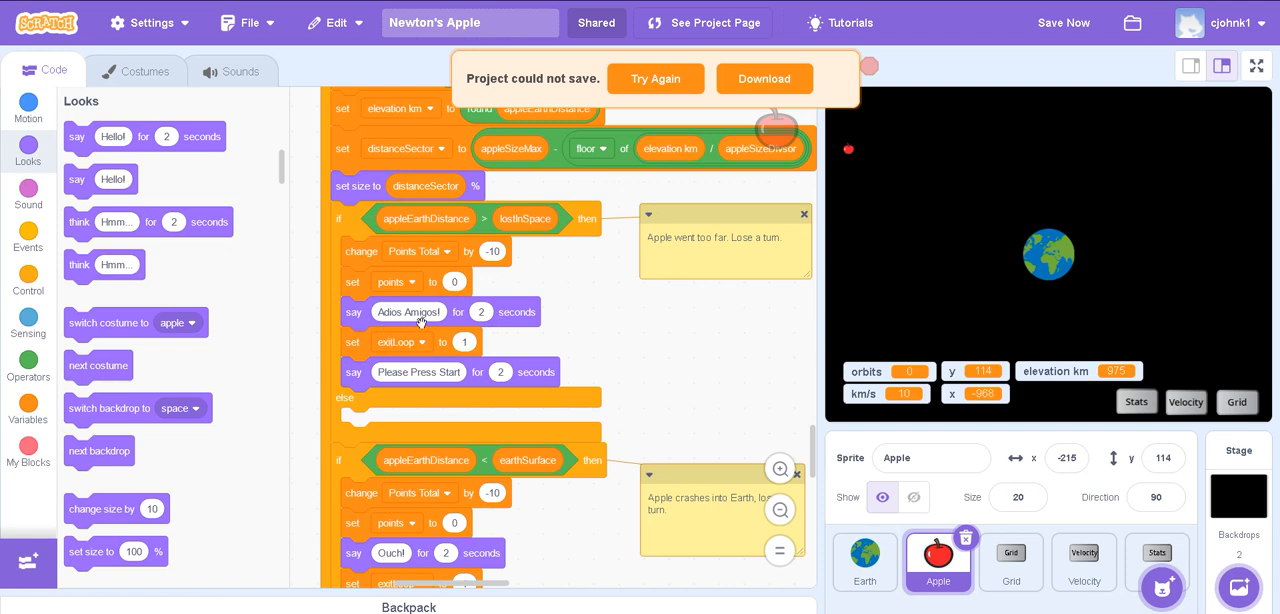
{"action": "scroll", "scroll_direction": "down", "scroll_amount": 3}
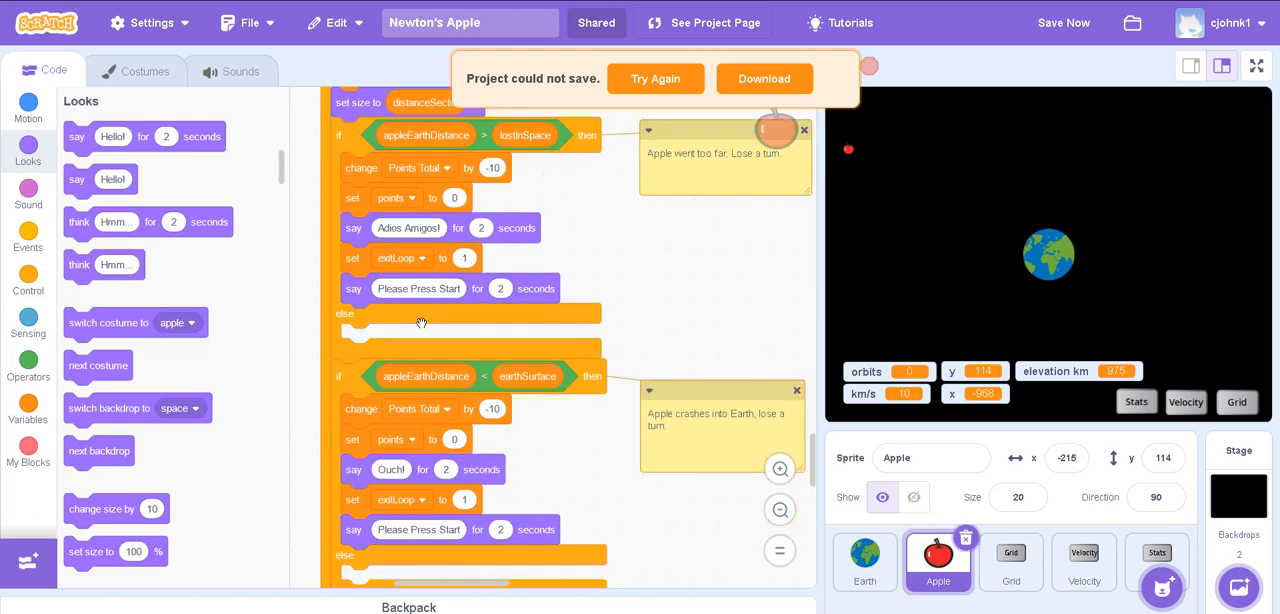
{"action": "mouse_move", "coordinate": [356, 266]}
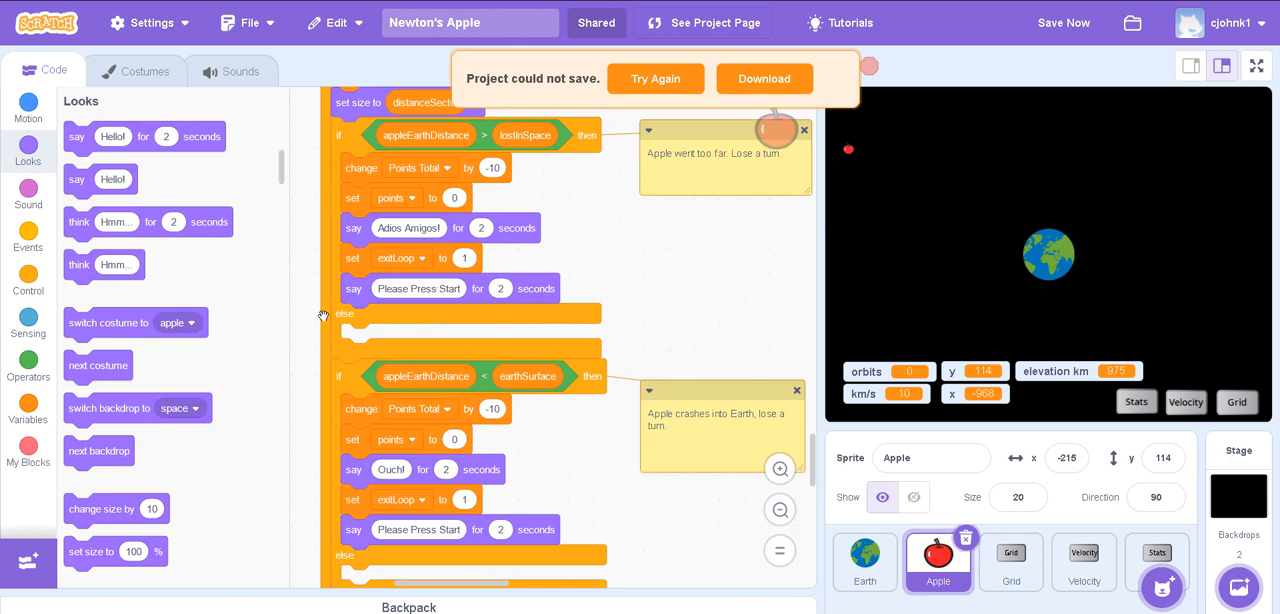
{"action": "scroll", "scroll_direction": "down", "scroll_amount": 3}
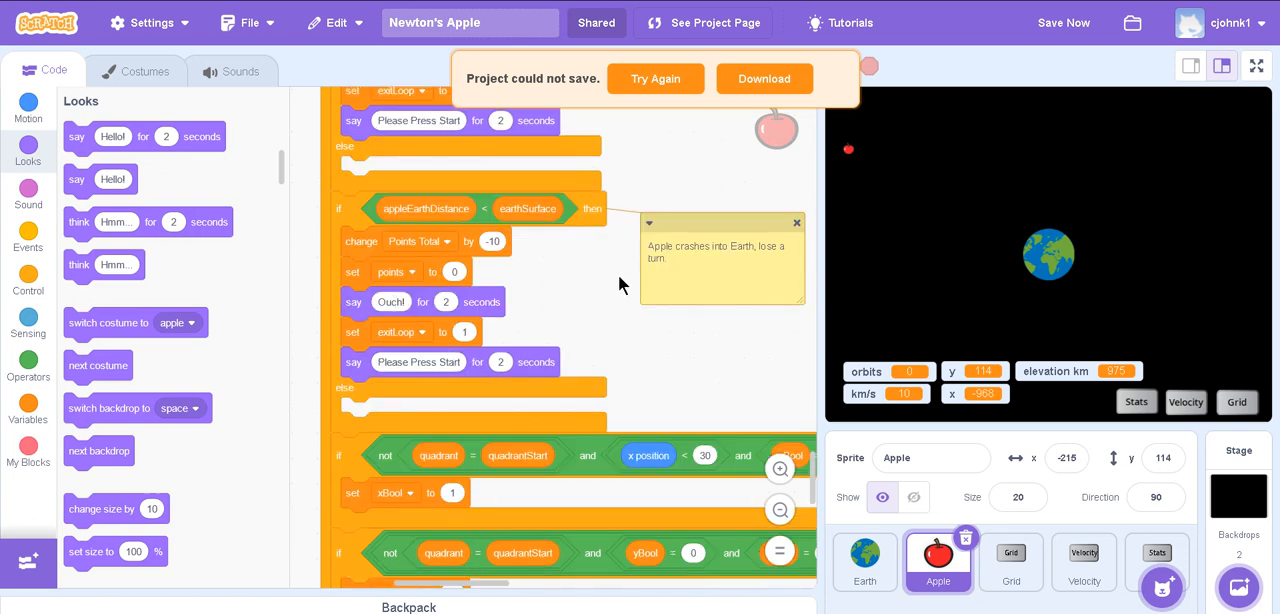
{"action": "mouse_move", "coordinate": [448, 242]}
{"action": "type", "text": "."}
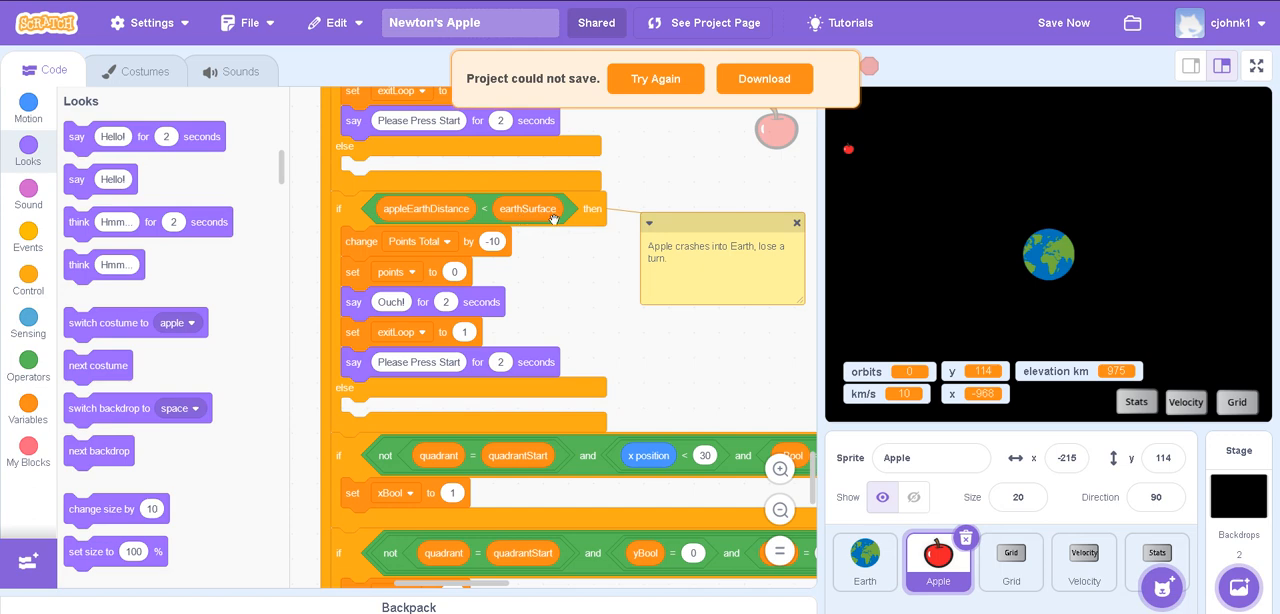
{"action": "mouse_move", "coordinate": [604, 280]}
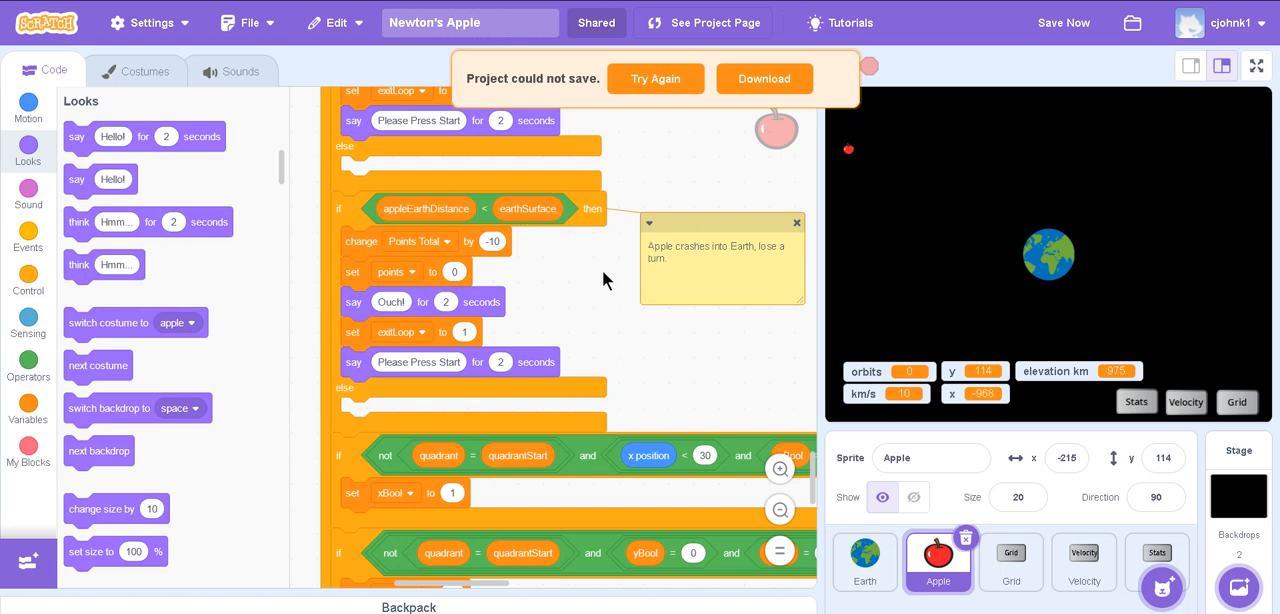
{"action": "mouse_move", "coordinate": [548, 322]}
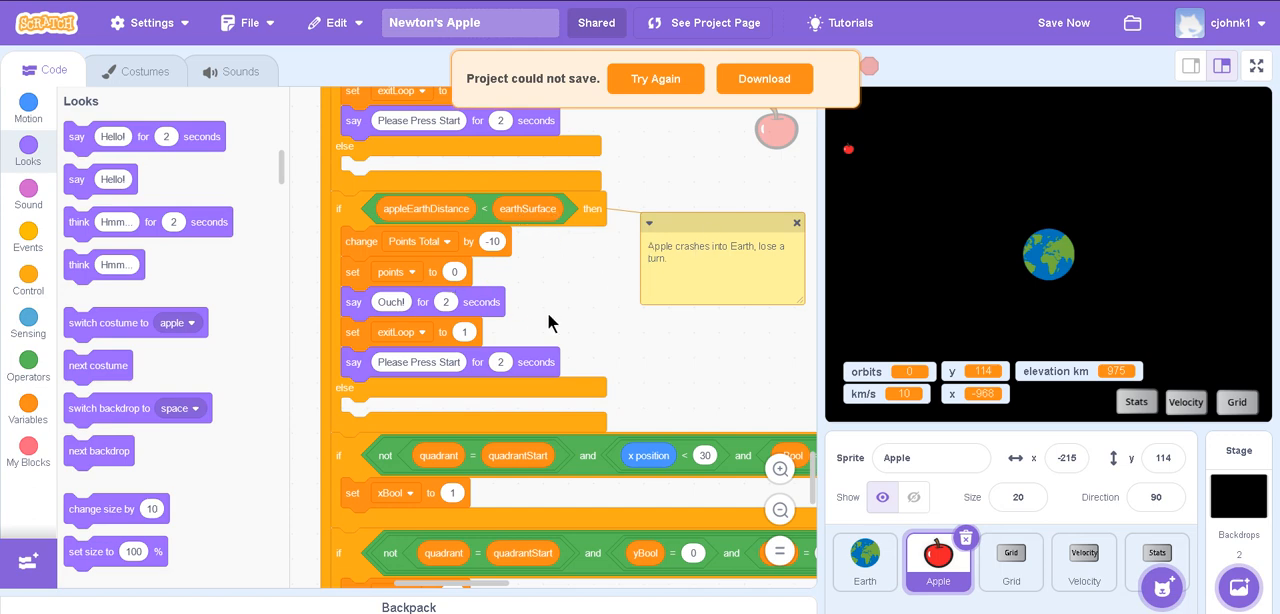
{"action": "scroll", "scroll_direction": "down", "scroll_amount": 3}
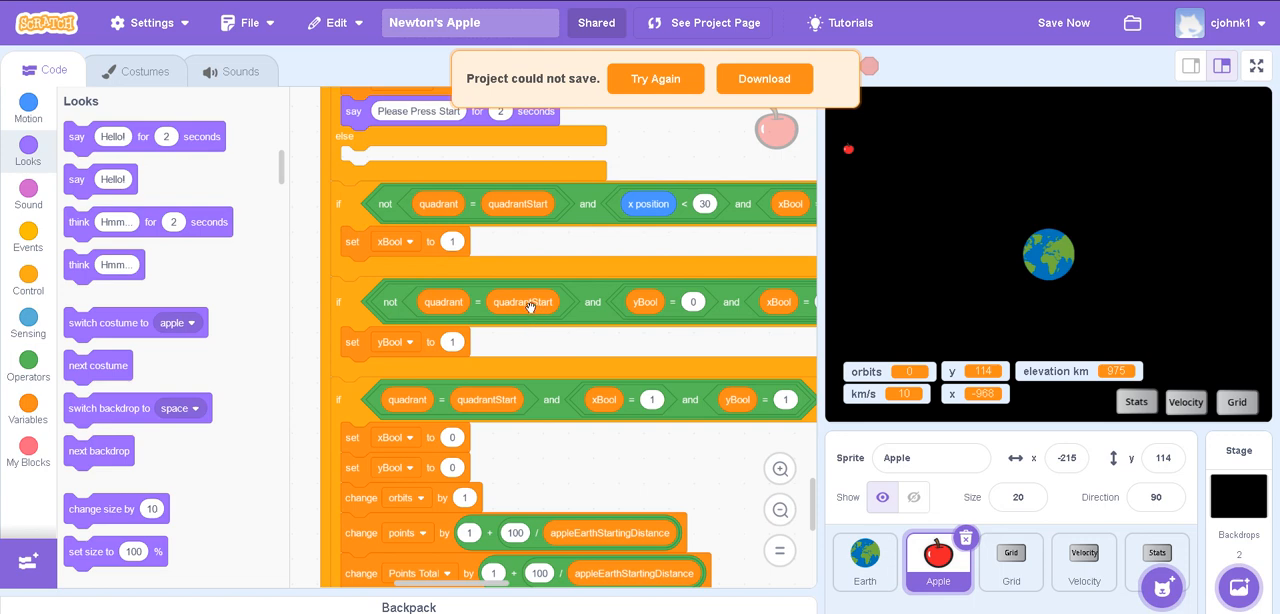
{"action": "mouse_move", "coordinate": [440, 318]}
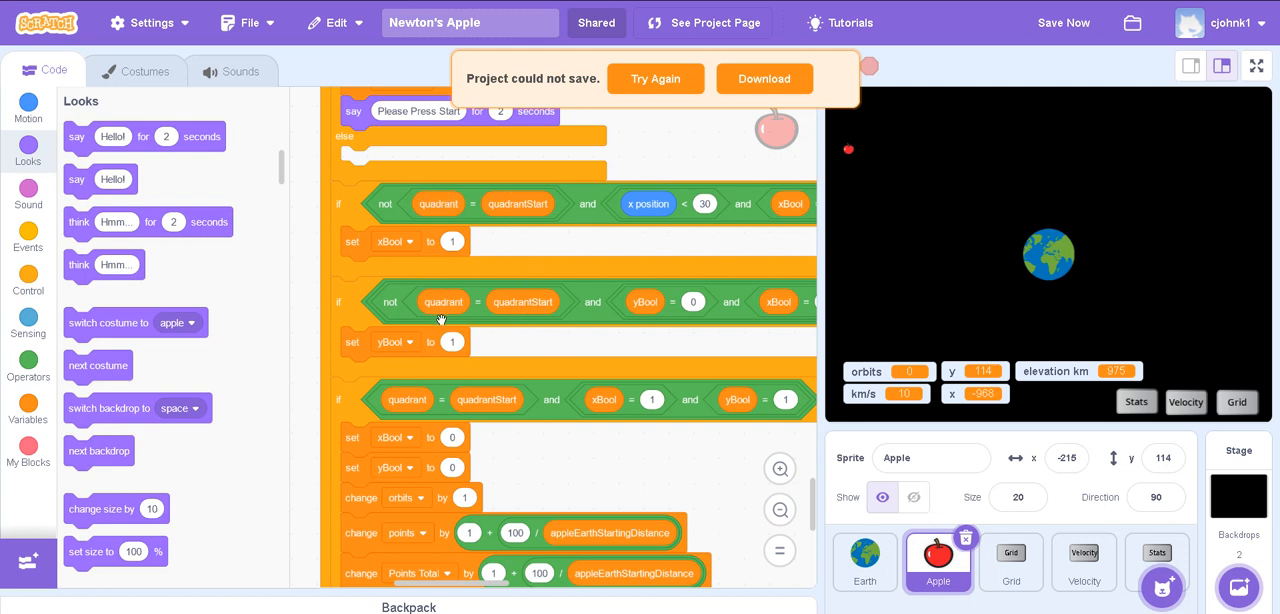
{"action": "mouse_move", "coordinate": [484, 410]}
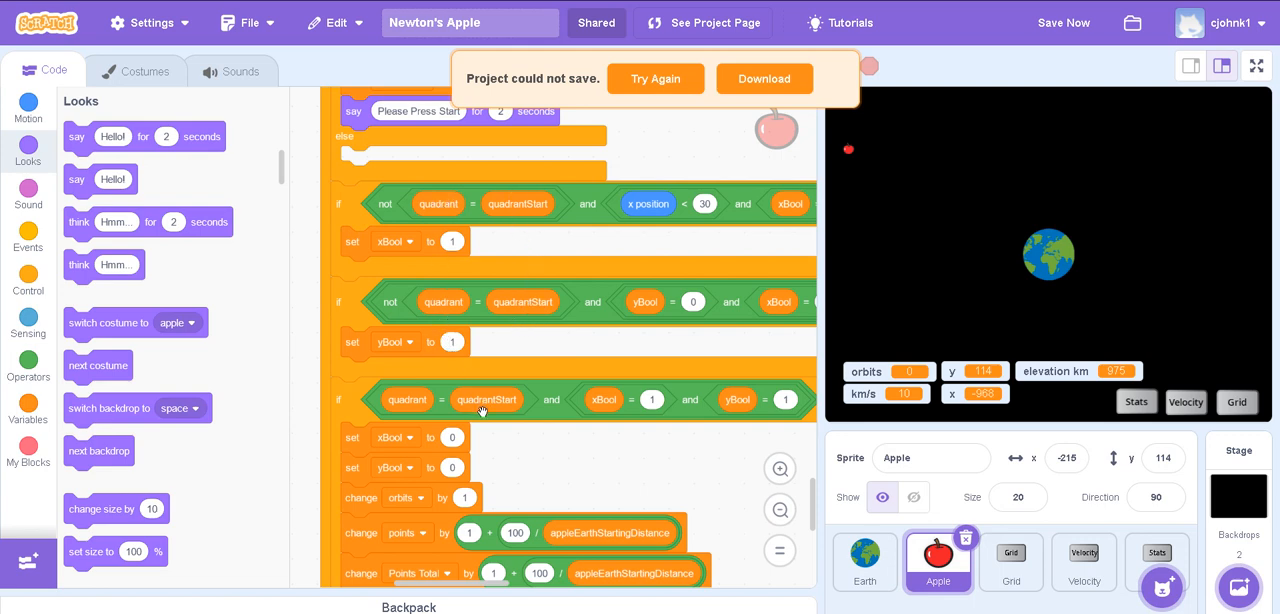
{"action": "mouse_move", "coordinate": [436, 382]}
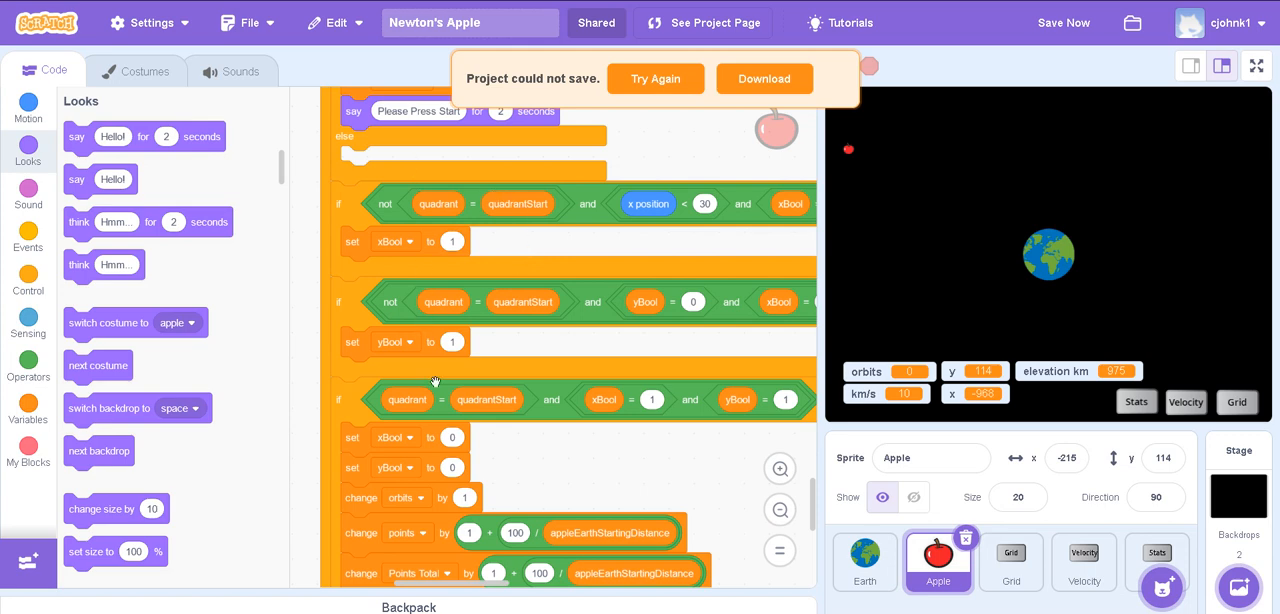
{"action": "mouse_move", "coordinate": [508, 248]}
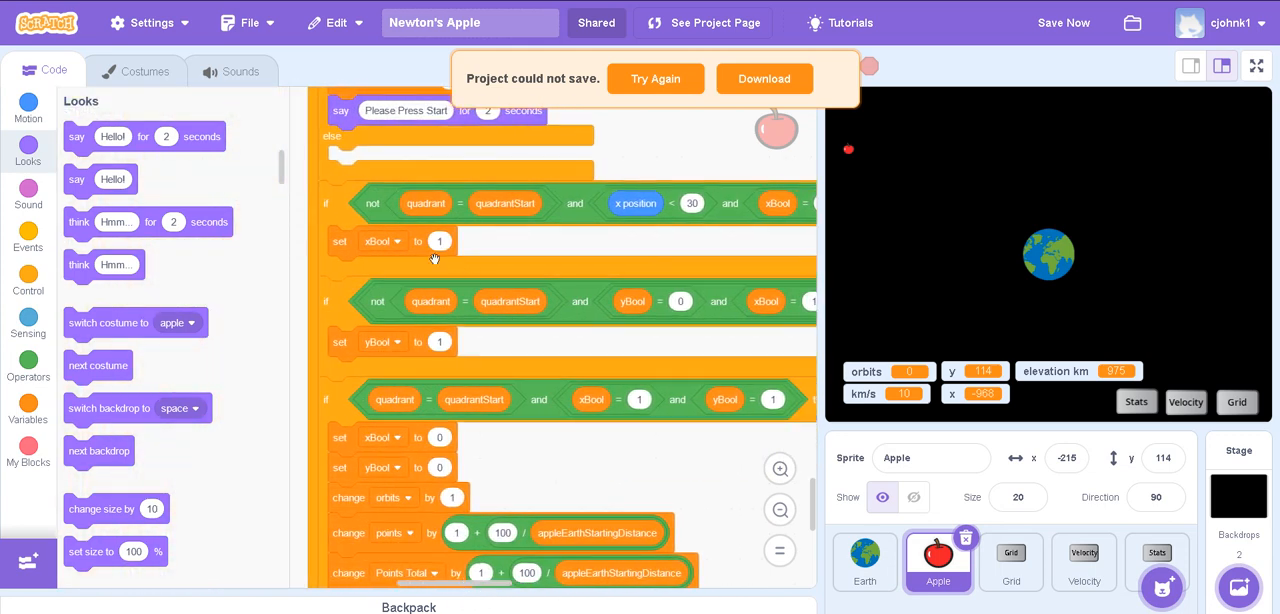
{"action": "mouse_move", "coordinate": [408, 342]}
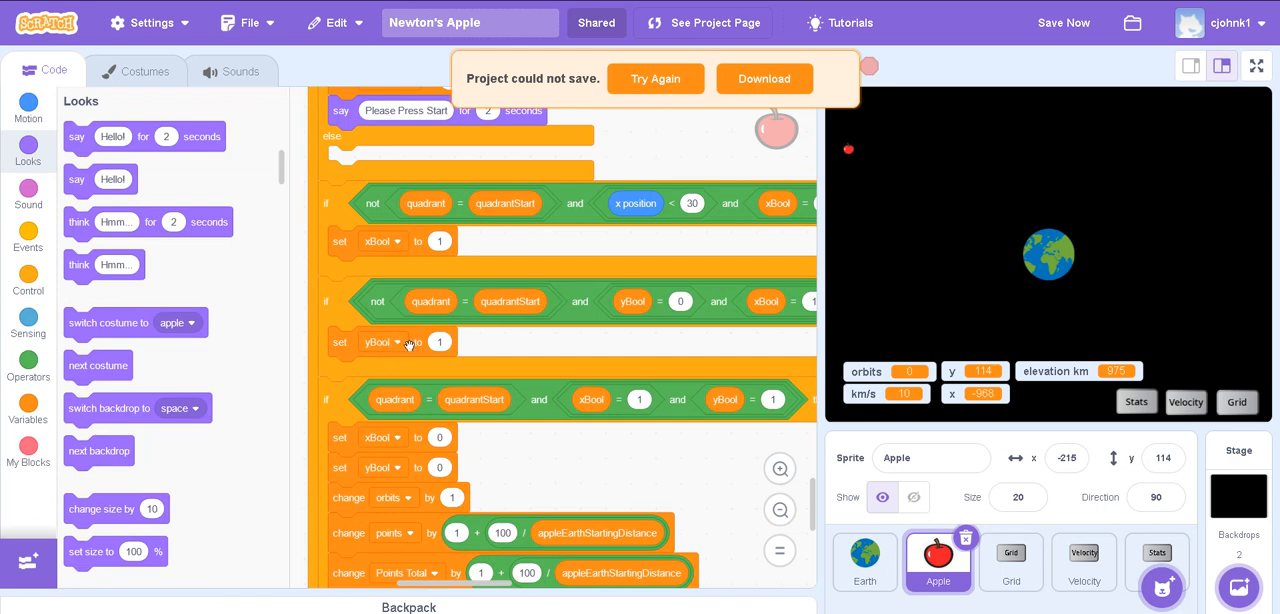
- Scroll the Apple script to the quadrant checks changing orbits and points, down to the five-orbits check
{"action": "scroll", "scroll_direction": "down", "scroll_amount": 3}
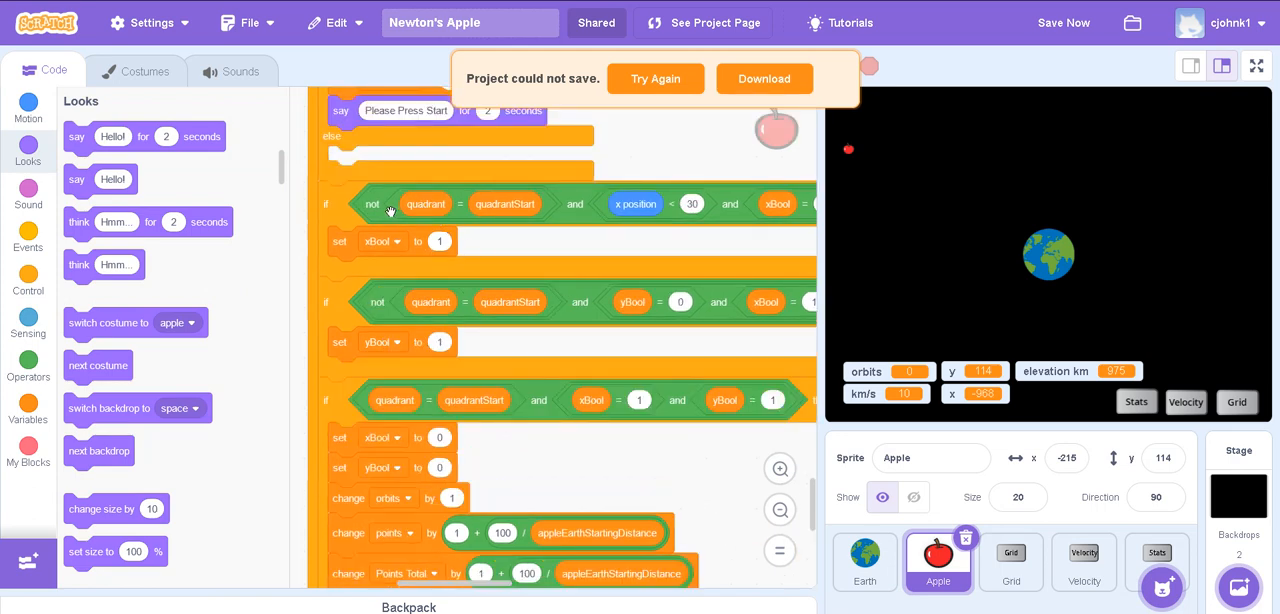
{"action": "mouse_move", "coordinate": [512, 208]}
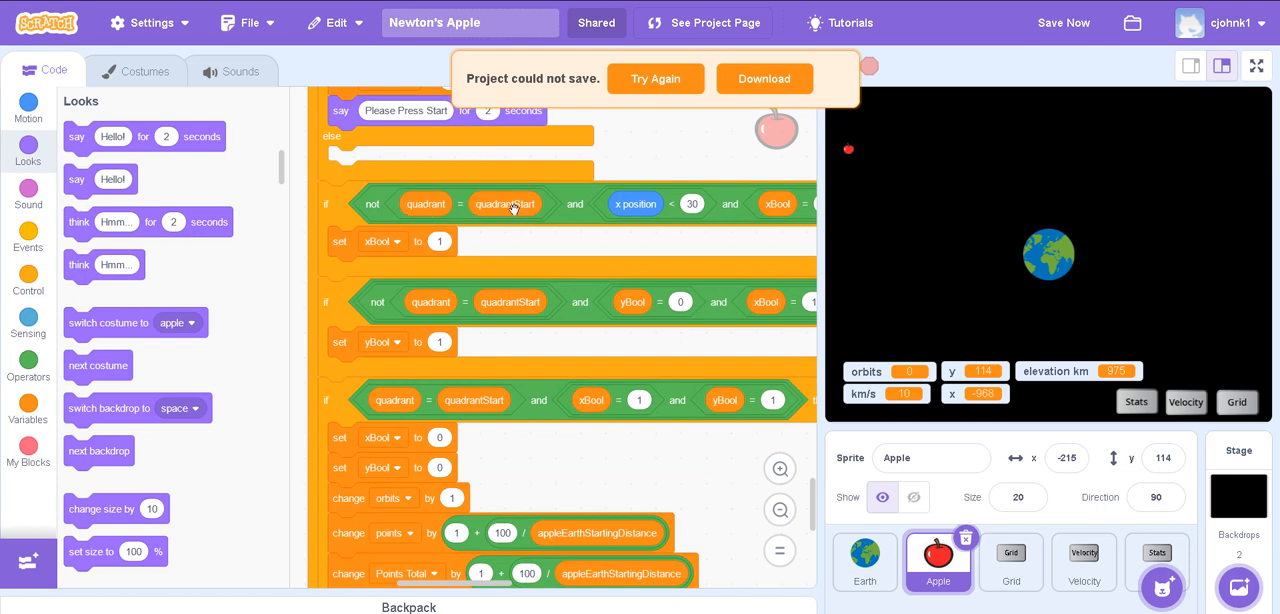
{"action": "mouse_move", "coordinate": [532, 204]}
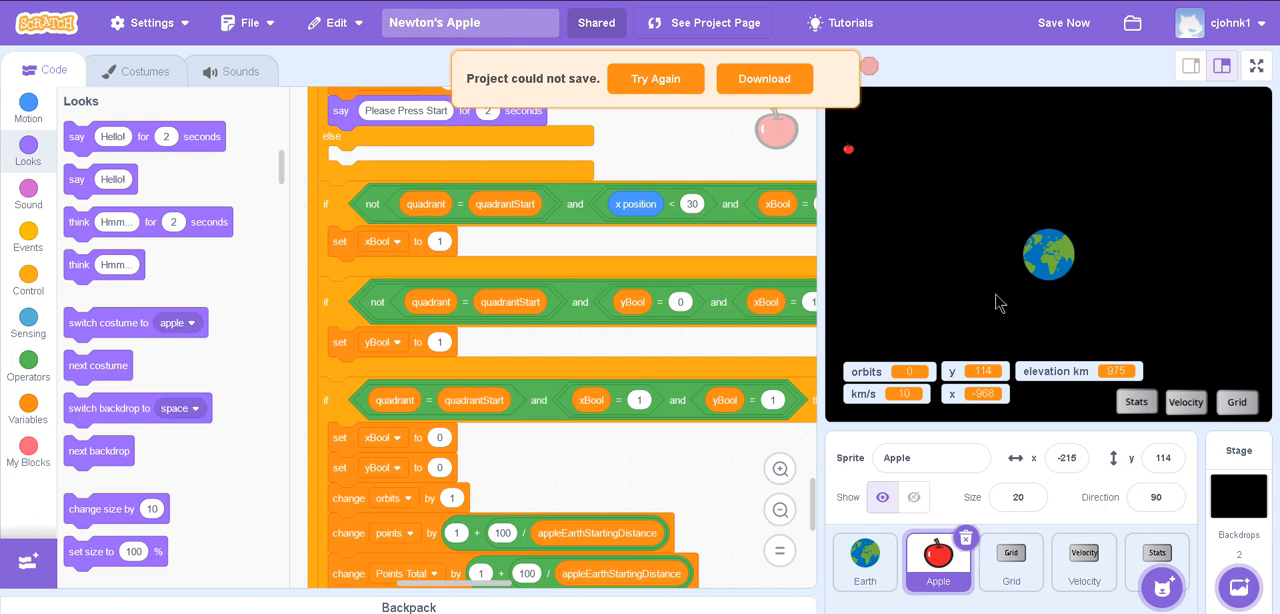
{"action": "mouse_move", "coordinate": [1010, 296]}
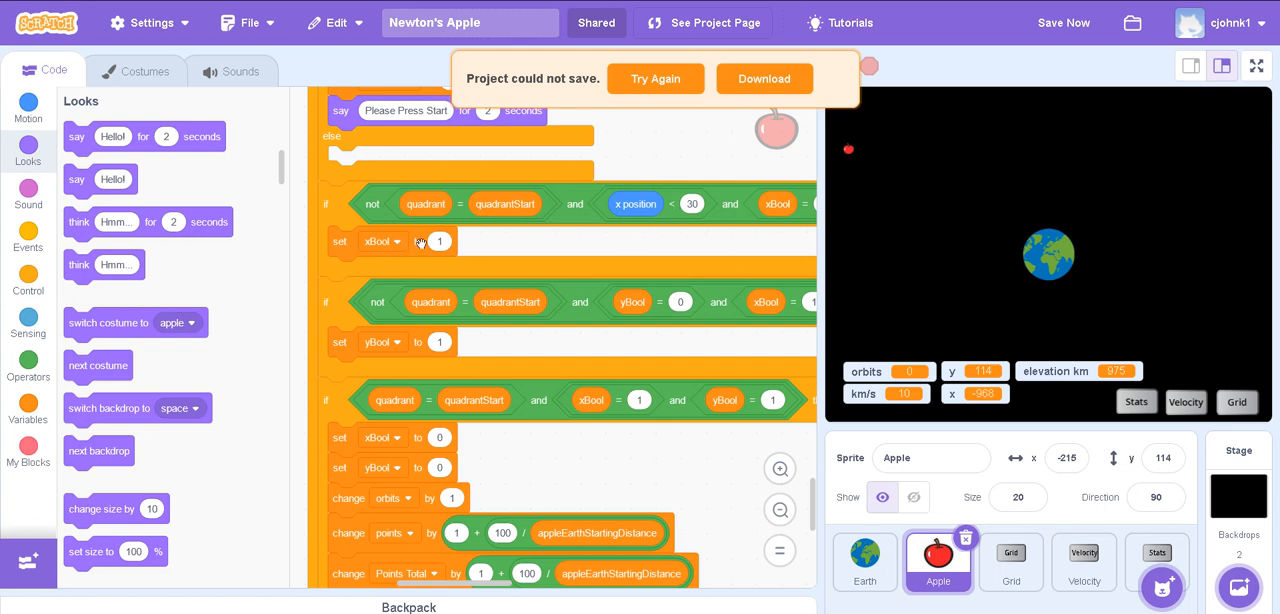
{"action": "scroll", "scroll_direction": "down", "scroll_amount": 3}
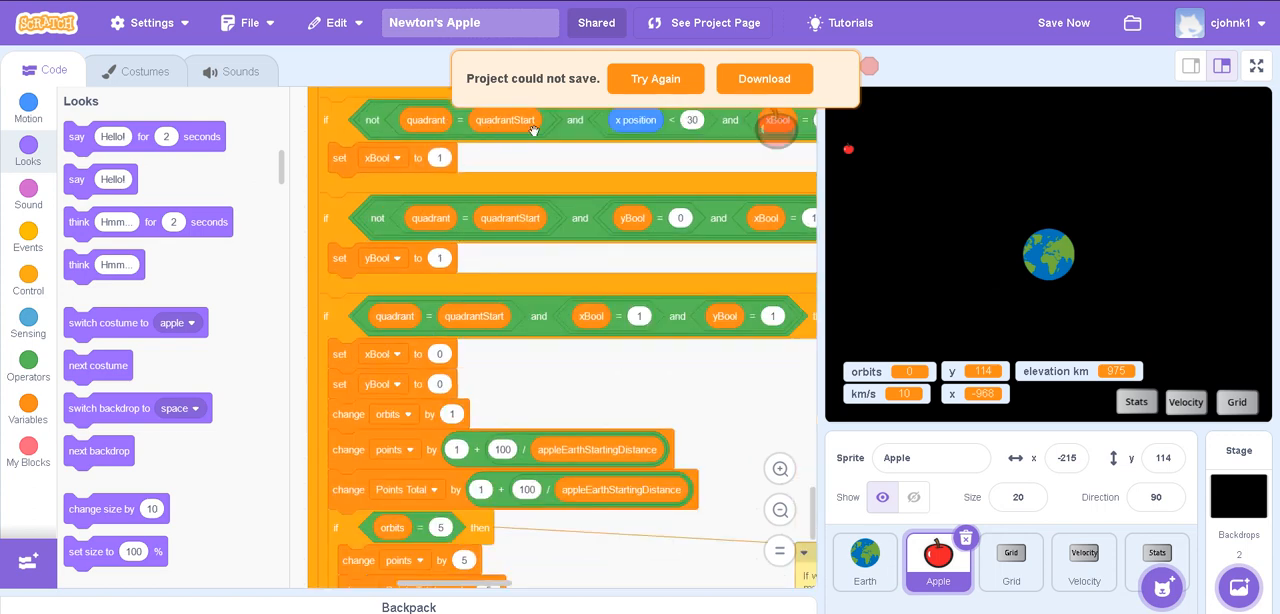
- Scroll to the 'if orbits = 5' block awarding bonus points and saying 'Congratulations Sir Isaac Newton!'
{"action": "scroll", "scroll_direction": "down", "scroll_amount": 3}
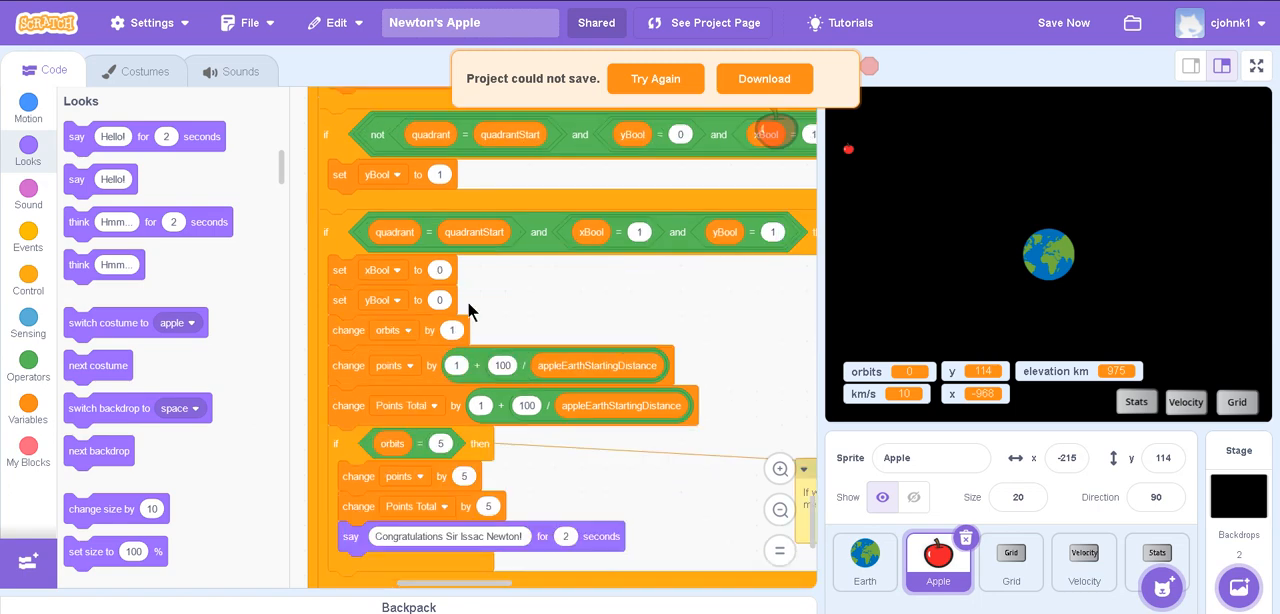
{"action": "mouse_move", "coordinate": [398, 248]}
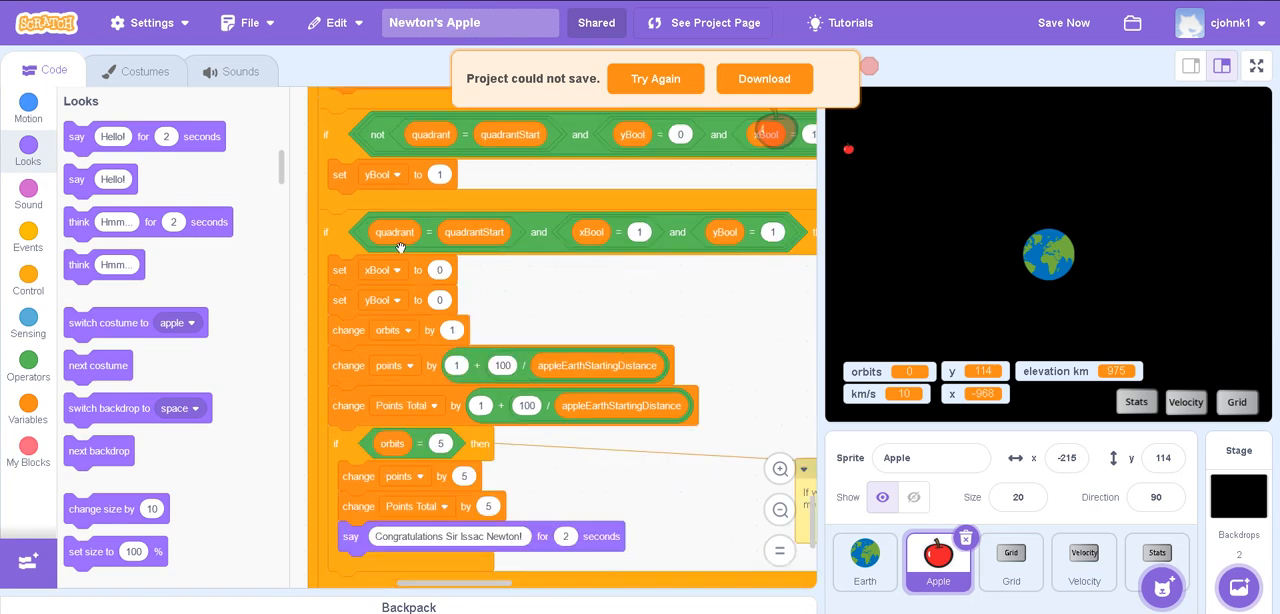
{"action": "mouse_move", "coordinate": [1170, 242]}
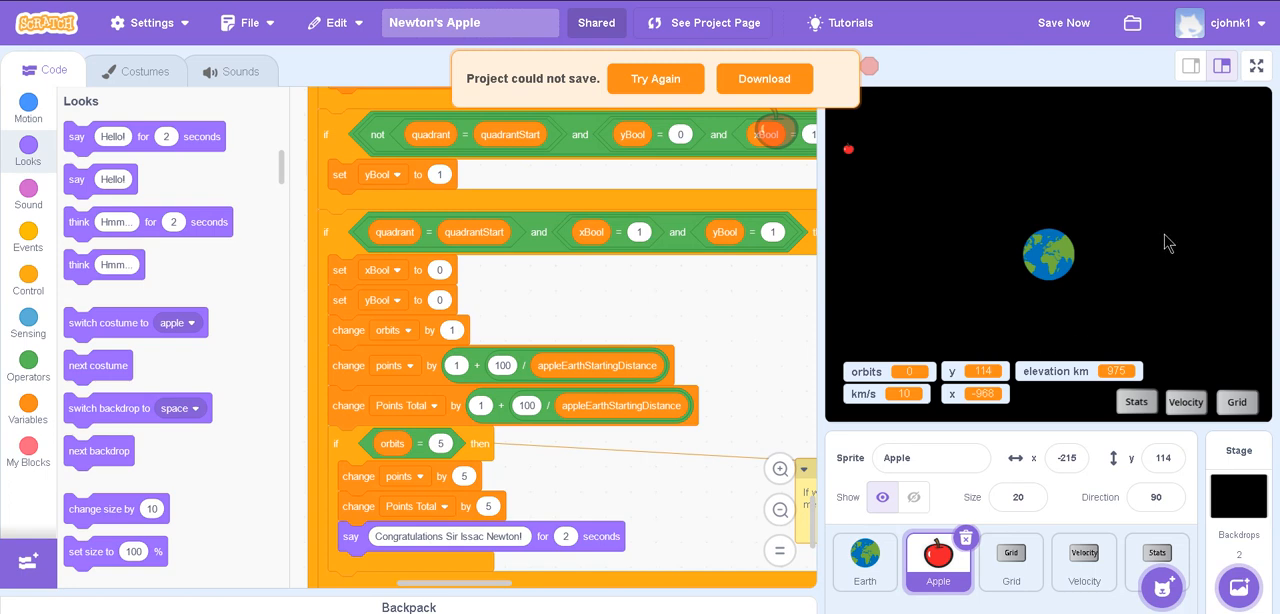
{"action": "left_click", "coordinate": [656, 78]}
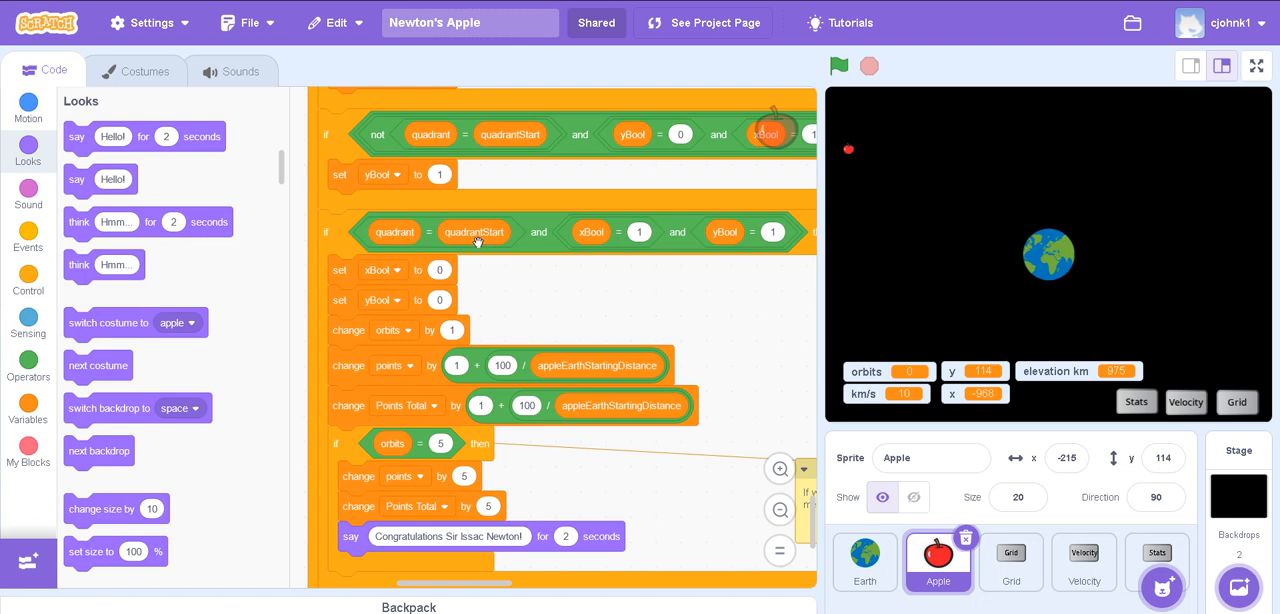
{"action": "mouse_move", "coordinate": [490, 602]}
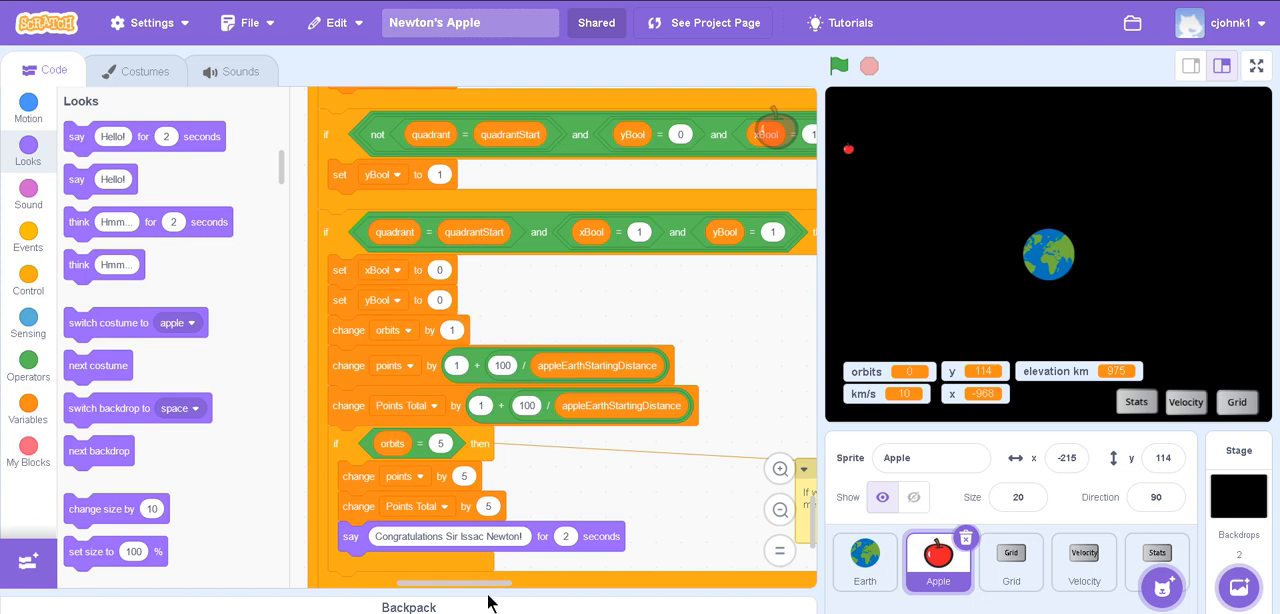
{"action": "mouse_move", "coordinate": [536, 364]}
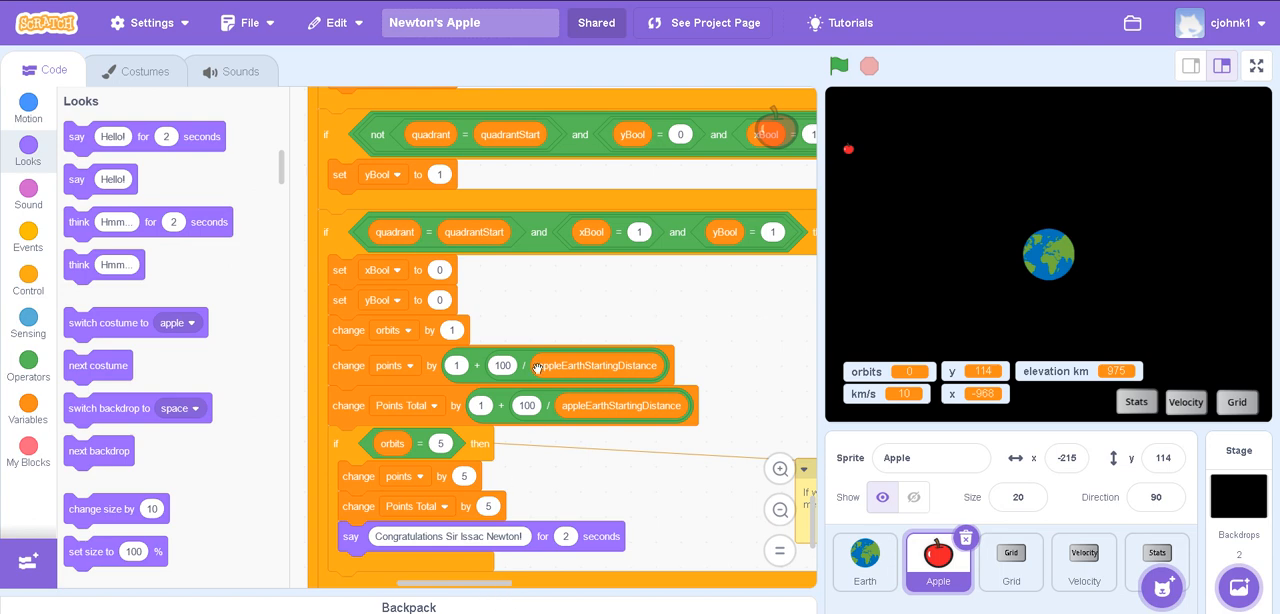
{"action": "scroll", "scroll_direction": "down", "scroll_amount": 3}
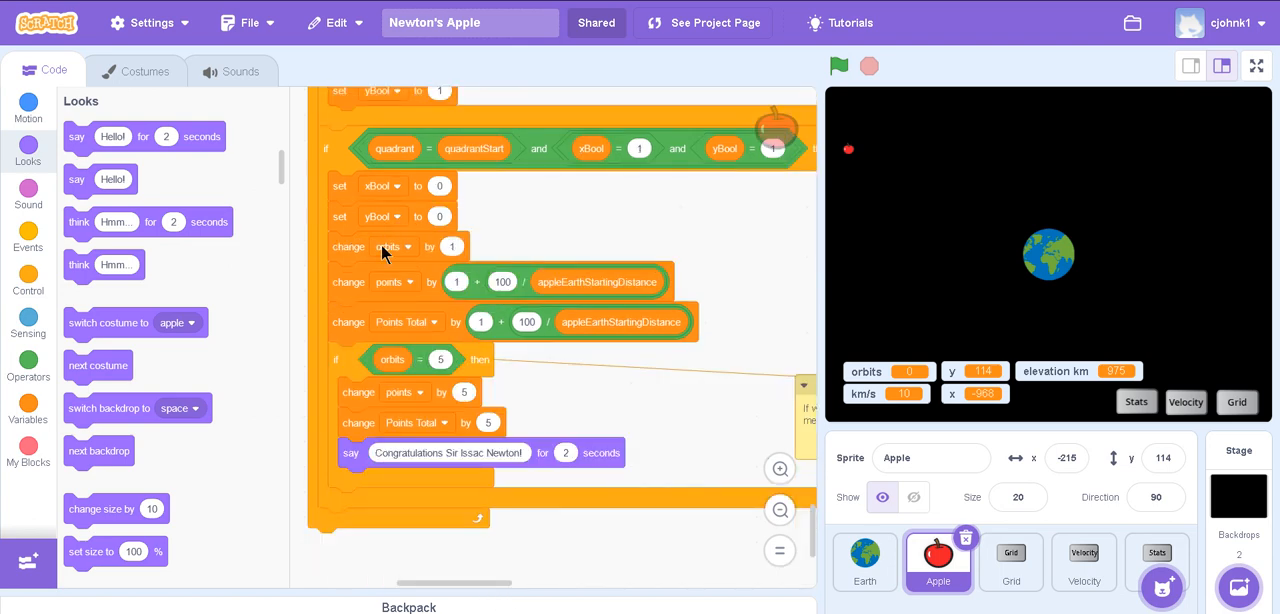
{"action": "left_click", "coordinate": [448, 246]}
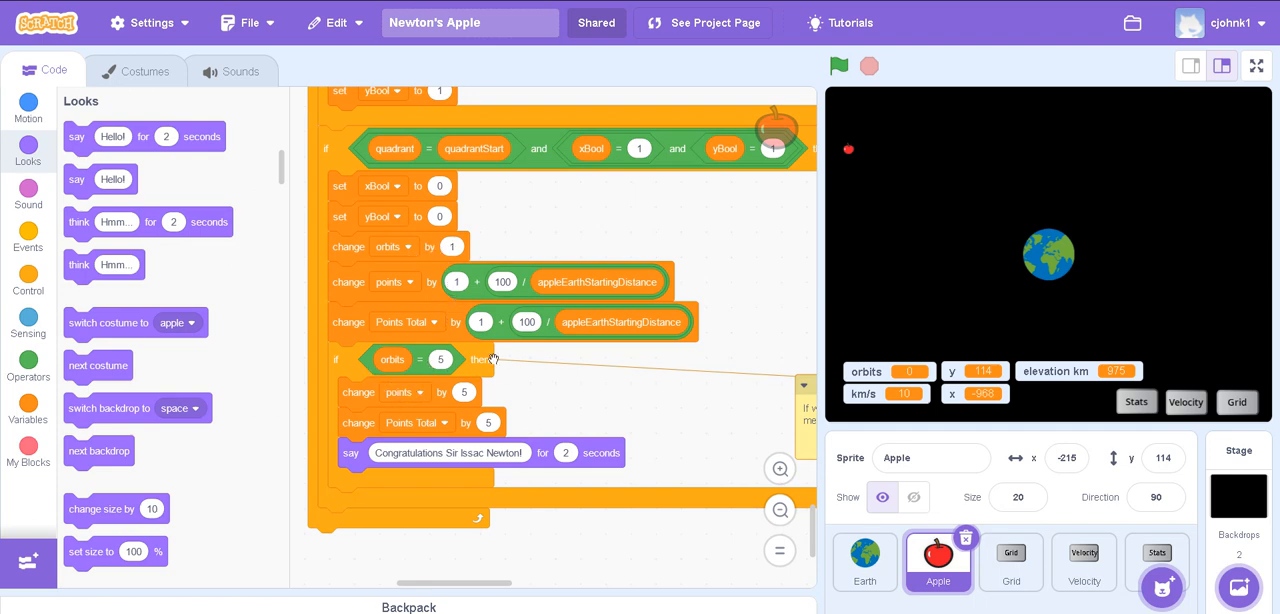
{"action": "mouse_move", "coordinate": [480, 458]}
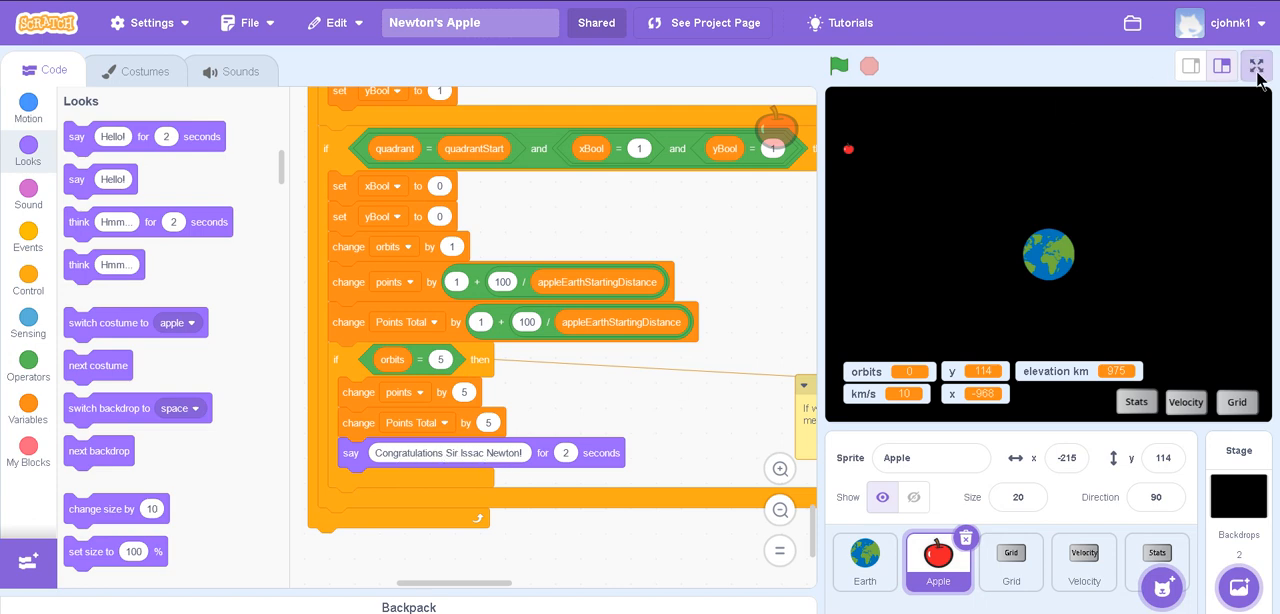
- Run the simulator full screen, toggling velocity slider, grid and stats displays, then exit full screen
{"action": "left_click", "coordinate": [1256, 64]}
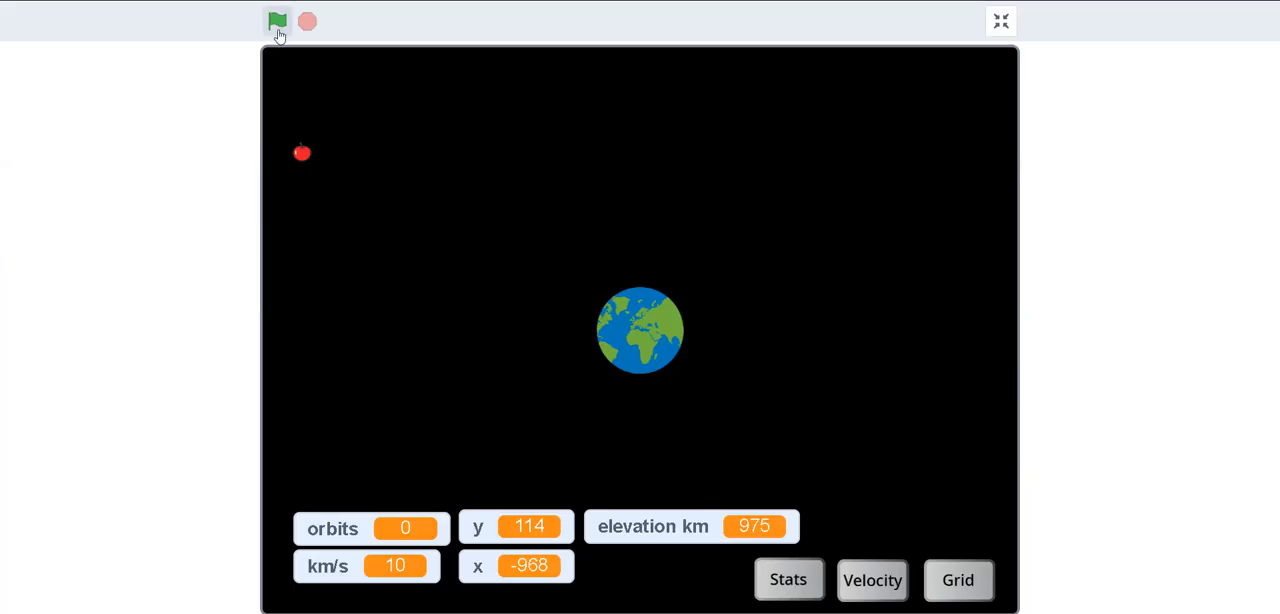
{"action": "left_click", "coordinate": [956, 580]}
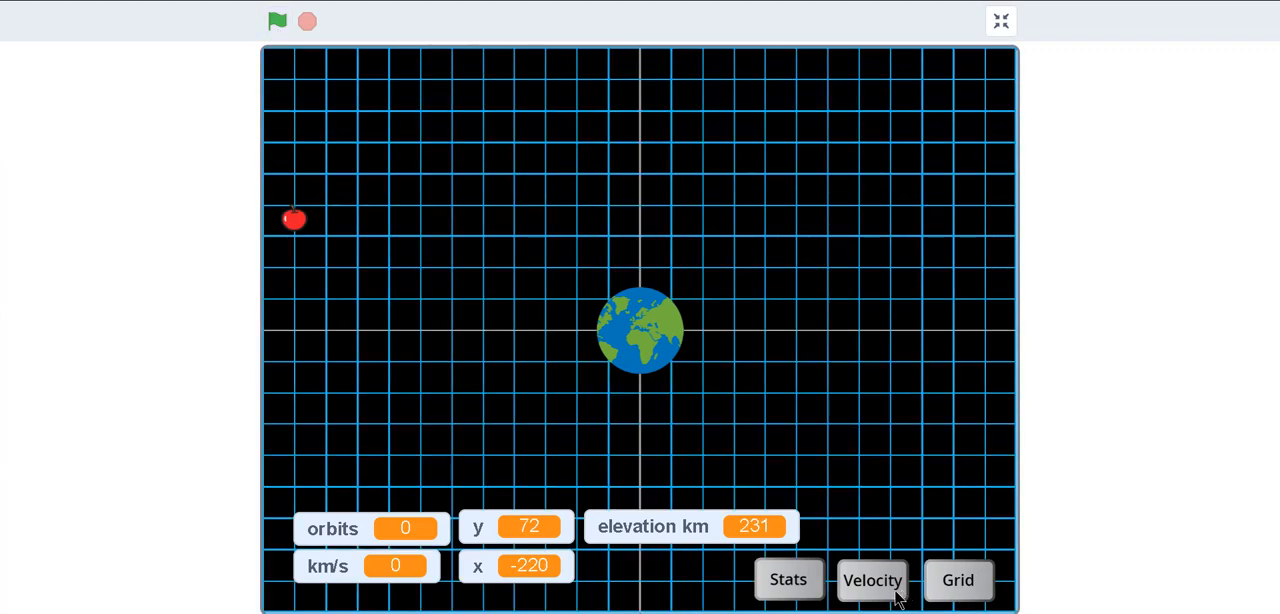
{"action": "left_click", "coordinate": [956, 580]}
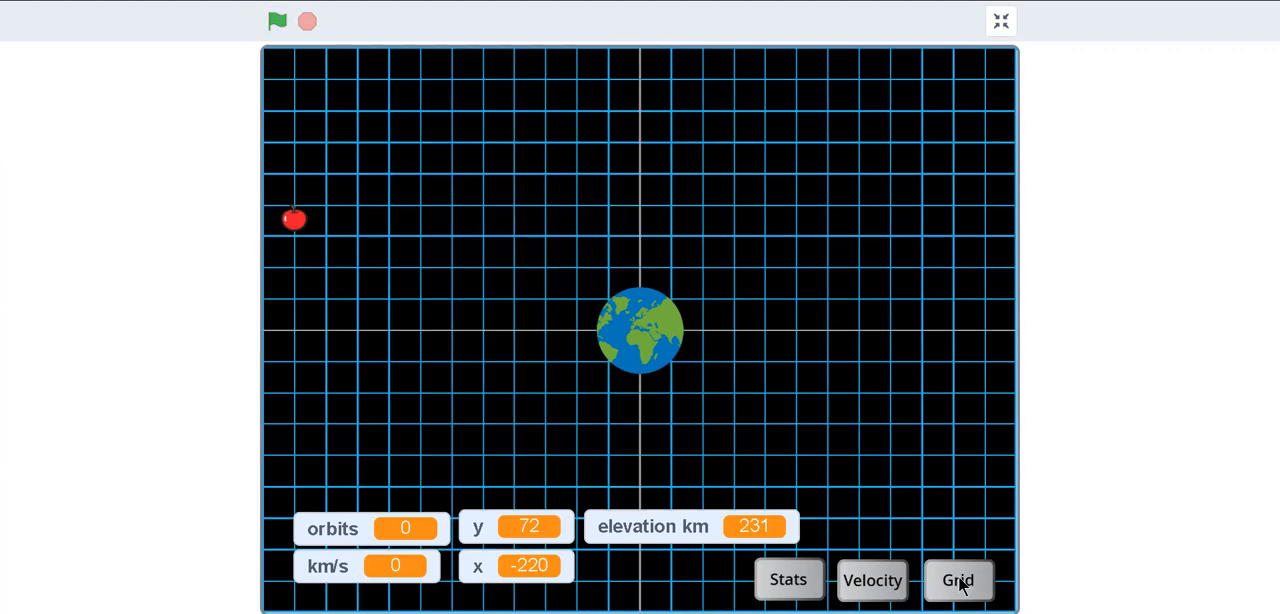
{"action": "left_click", "coordinate": [956, 580]}
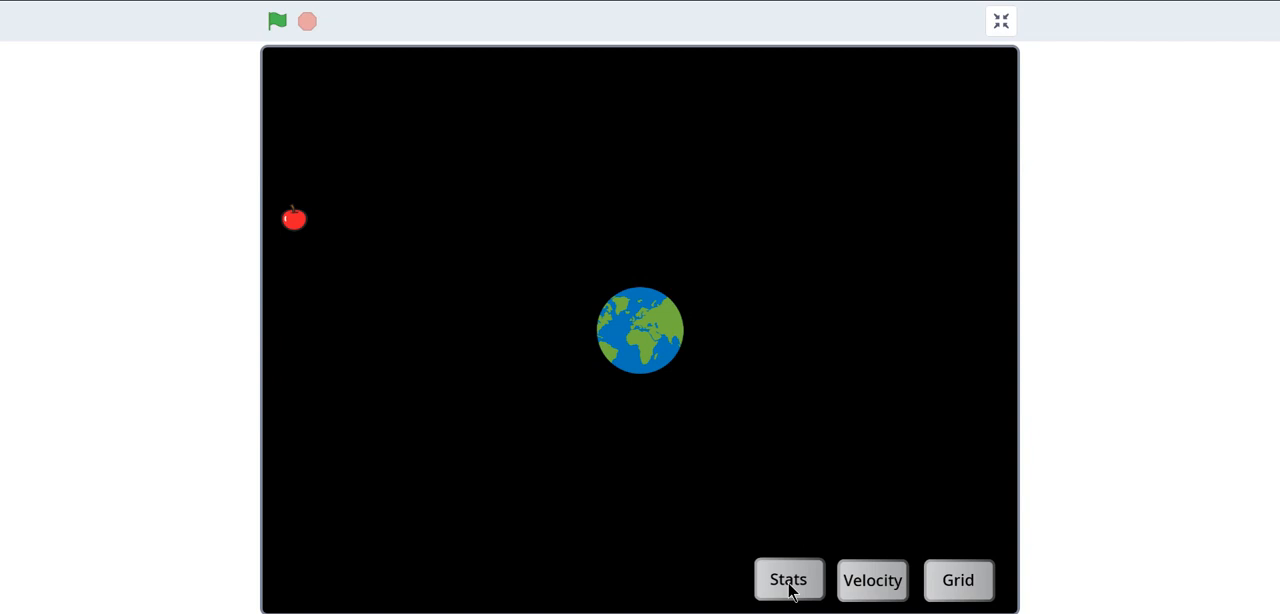
{"action": "left_click", "coordinate": [788, 580]}
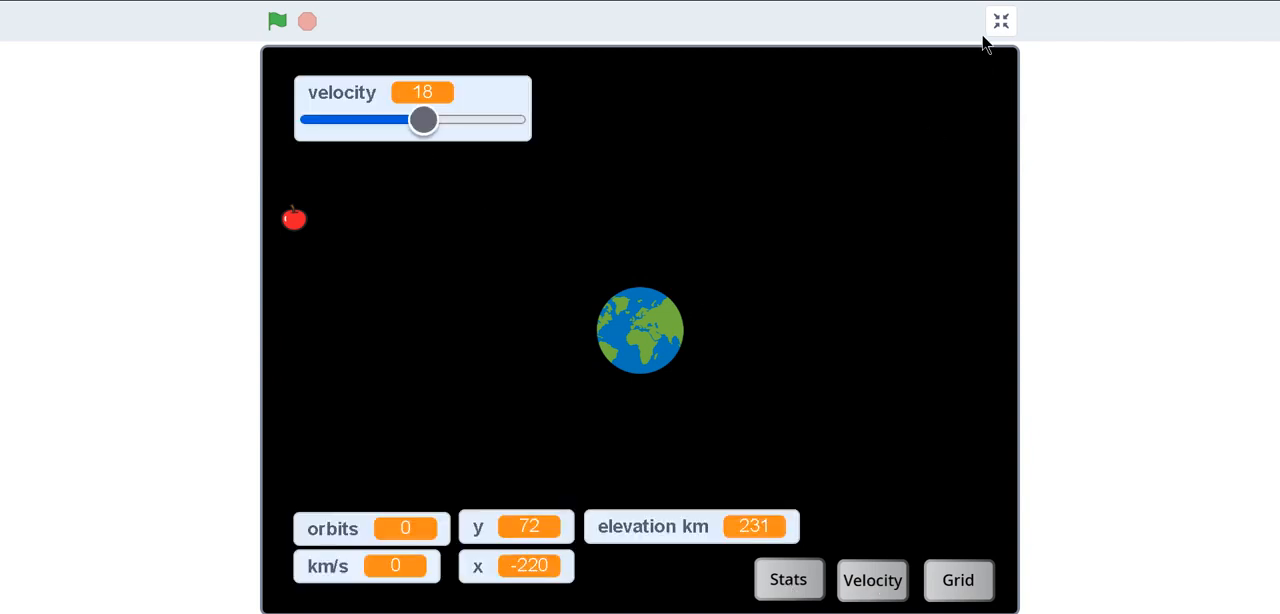
{"action": "left_click", "coordinate": [1000, 20]}
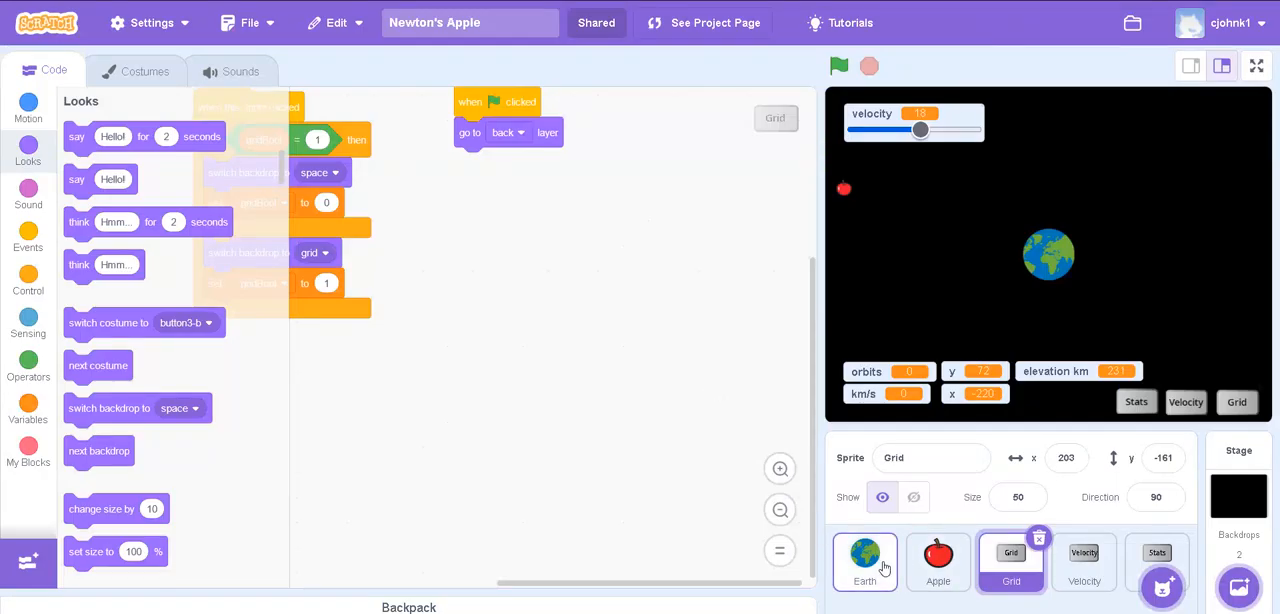
- Review the Earth and Grid scripts, running the grid script to show and hide the grid
{"action": "left_click", "coordinate": [864, 560]}
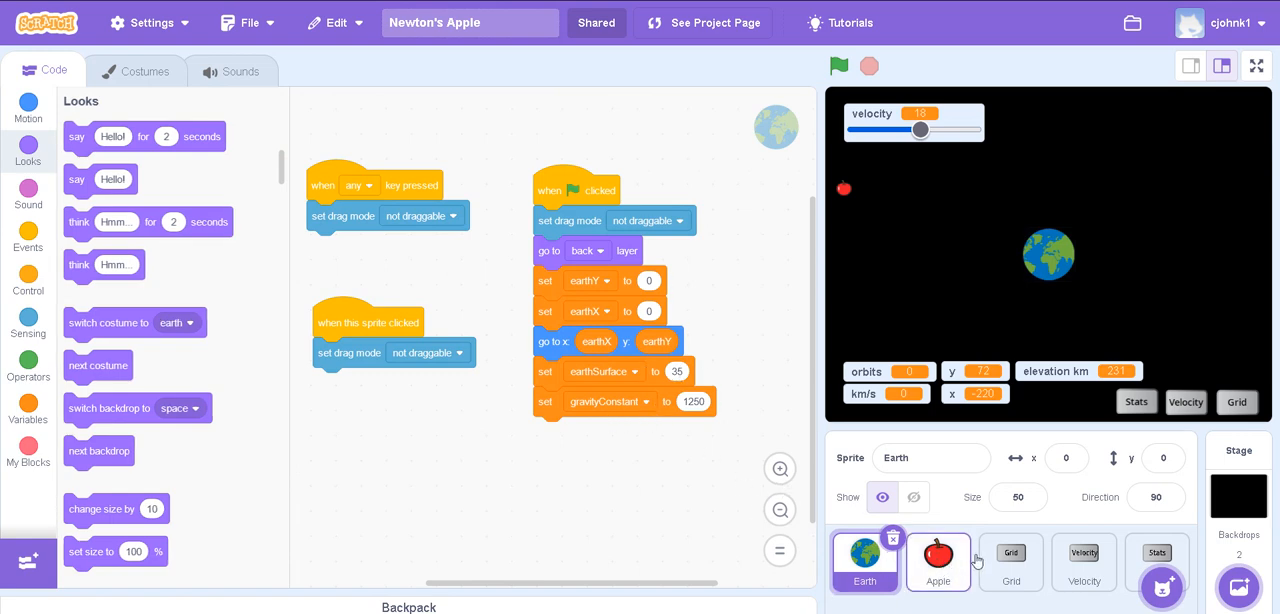
{"action": "left_click", "coordinate": [1010, 560]}
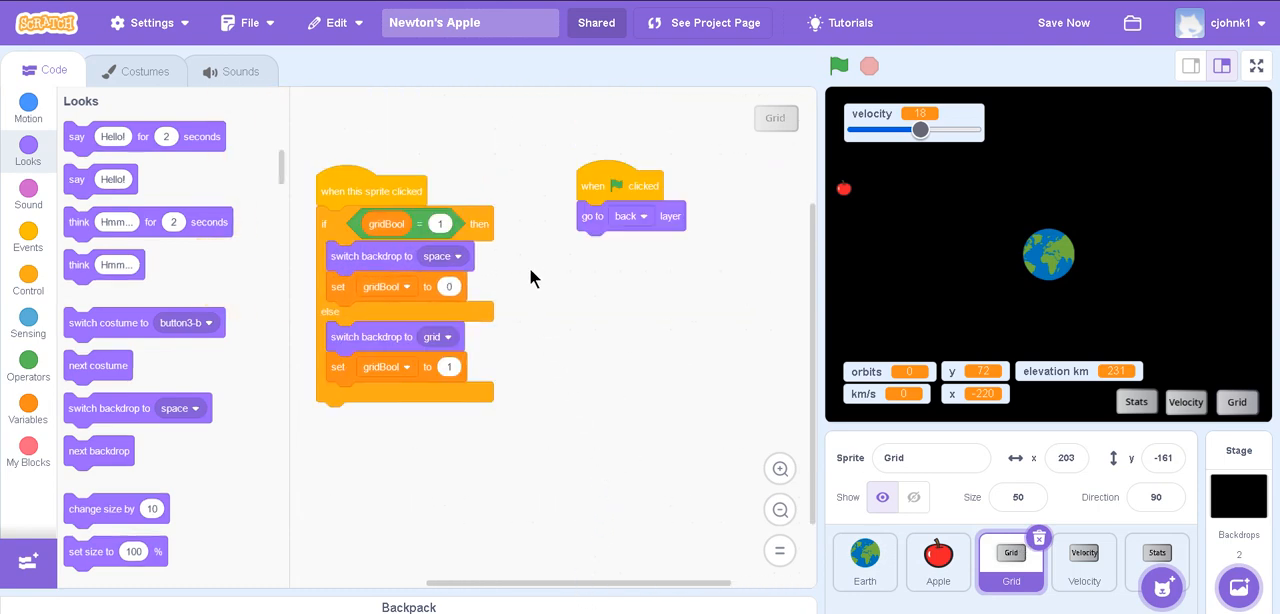
{"action": "mouse_move", "coordinate": [448, 196]}
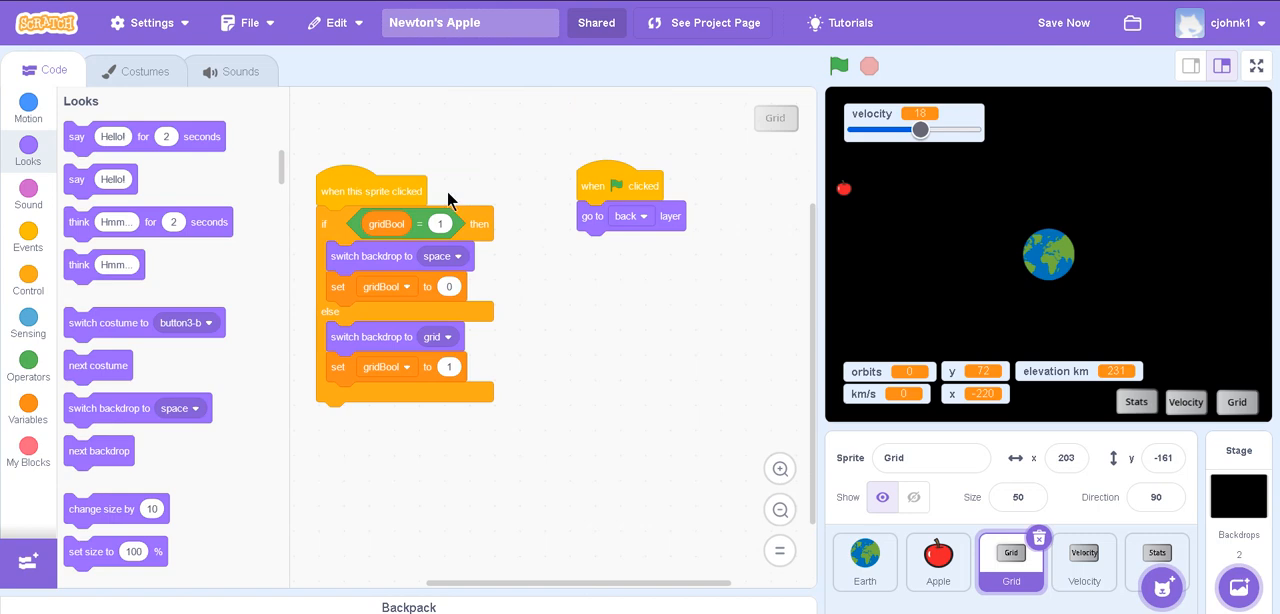
{"action": "left_click", "coordinate": [1236, 402]}
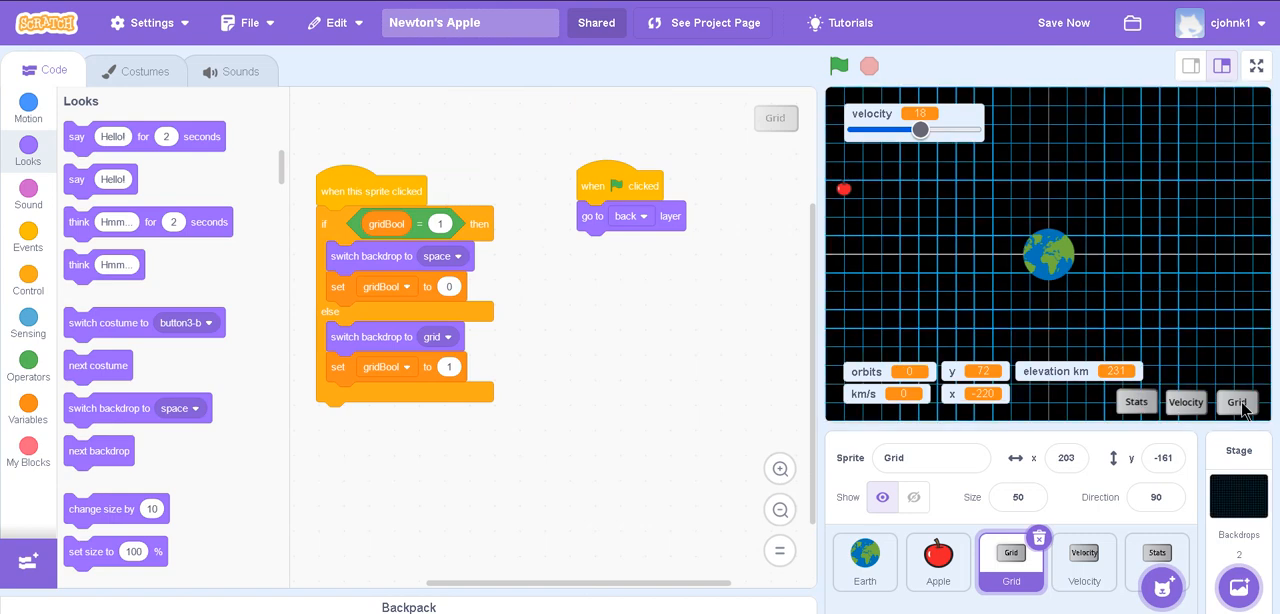
{"action": "left_click", "coordinate": [1236, 402]}
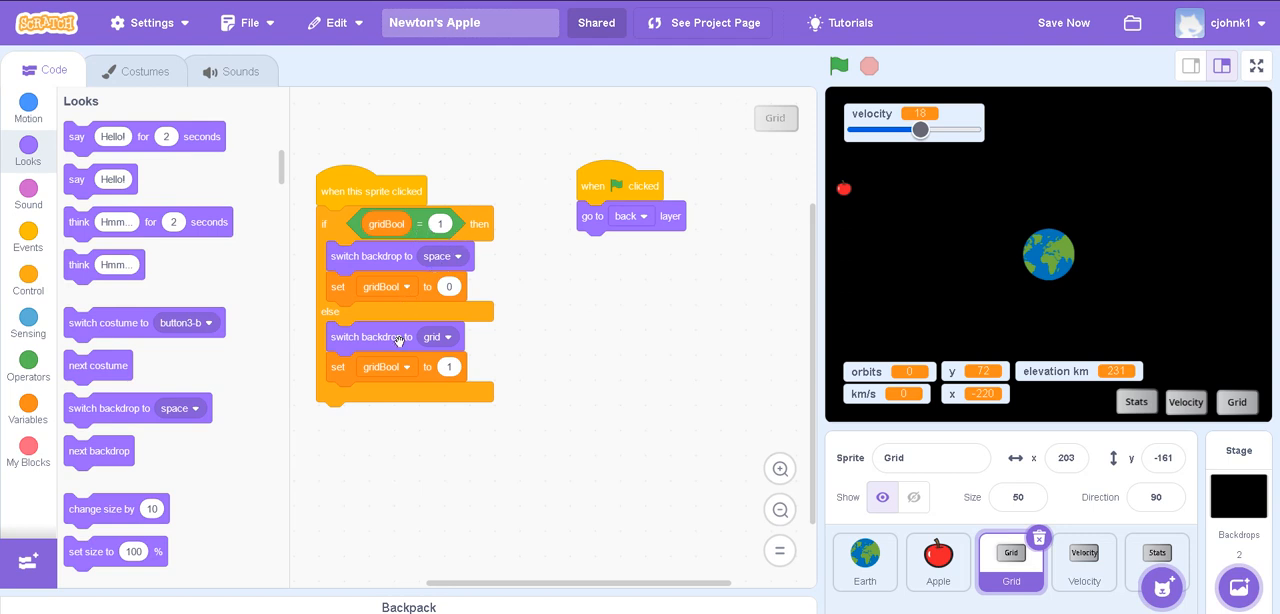
{"action": "mouse_move", "coordinate": [460, 256]}
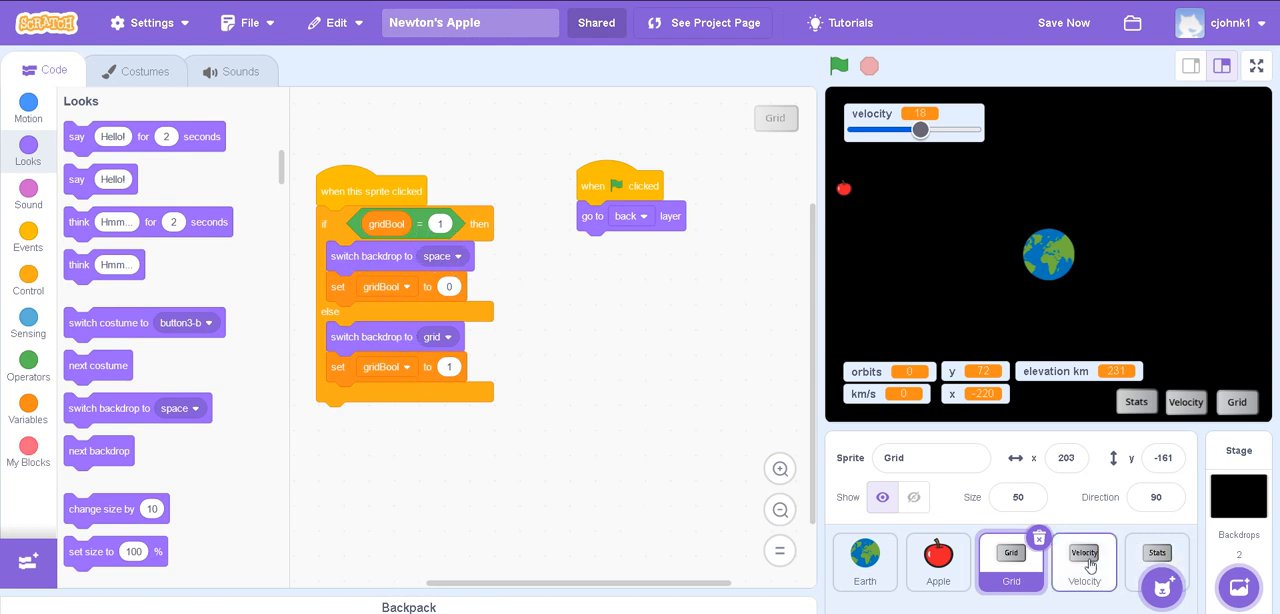
- View the Velocity scripts, then the Stats sprite's click script showing or hiding the readouts
{"action": "left_click", "coordinate": [1084, 560]}
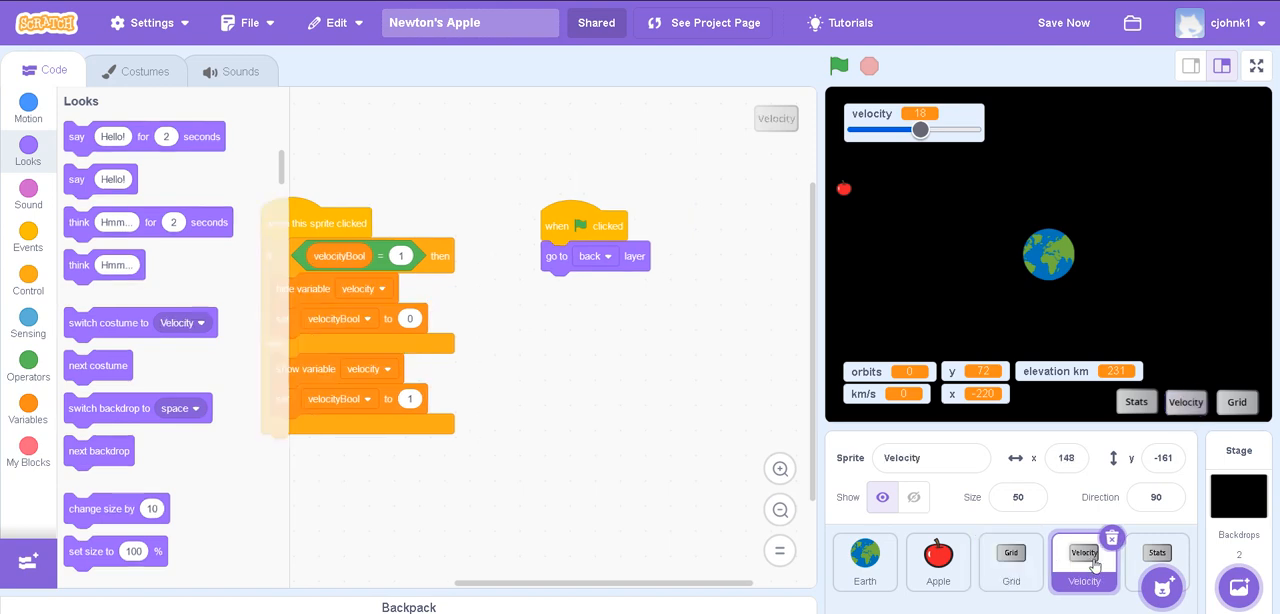
{"action": "left_click", "coordinate": [1156, 560]}
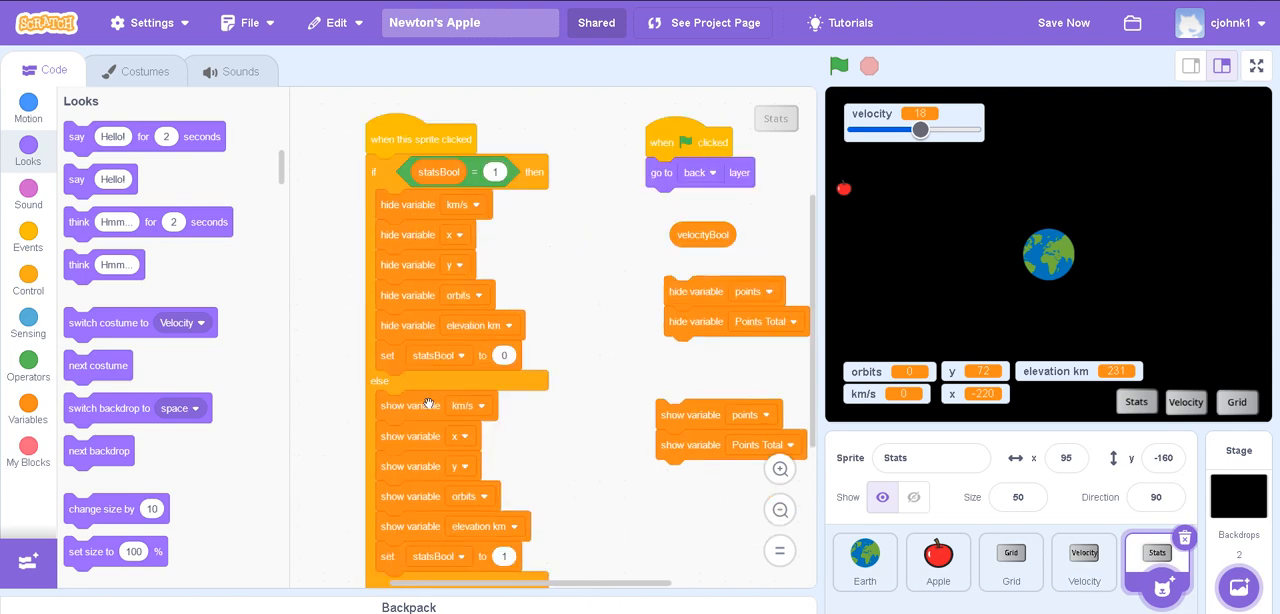
{"action": "mouse_move", "coordinate": [726, 210]}
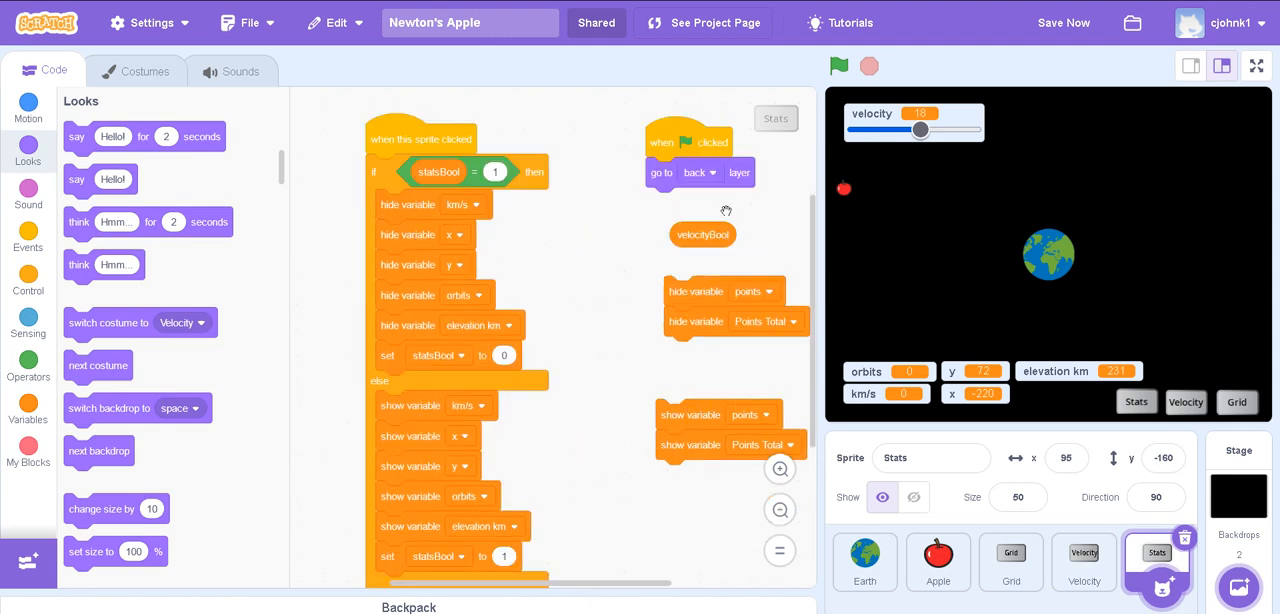